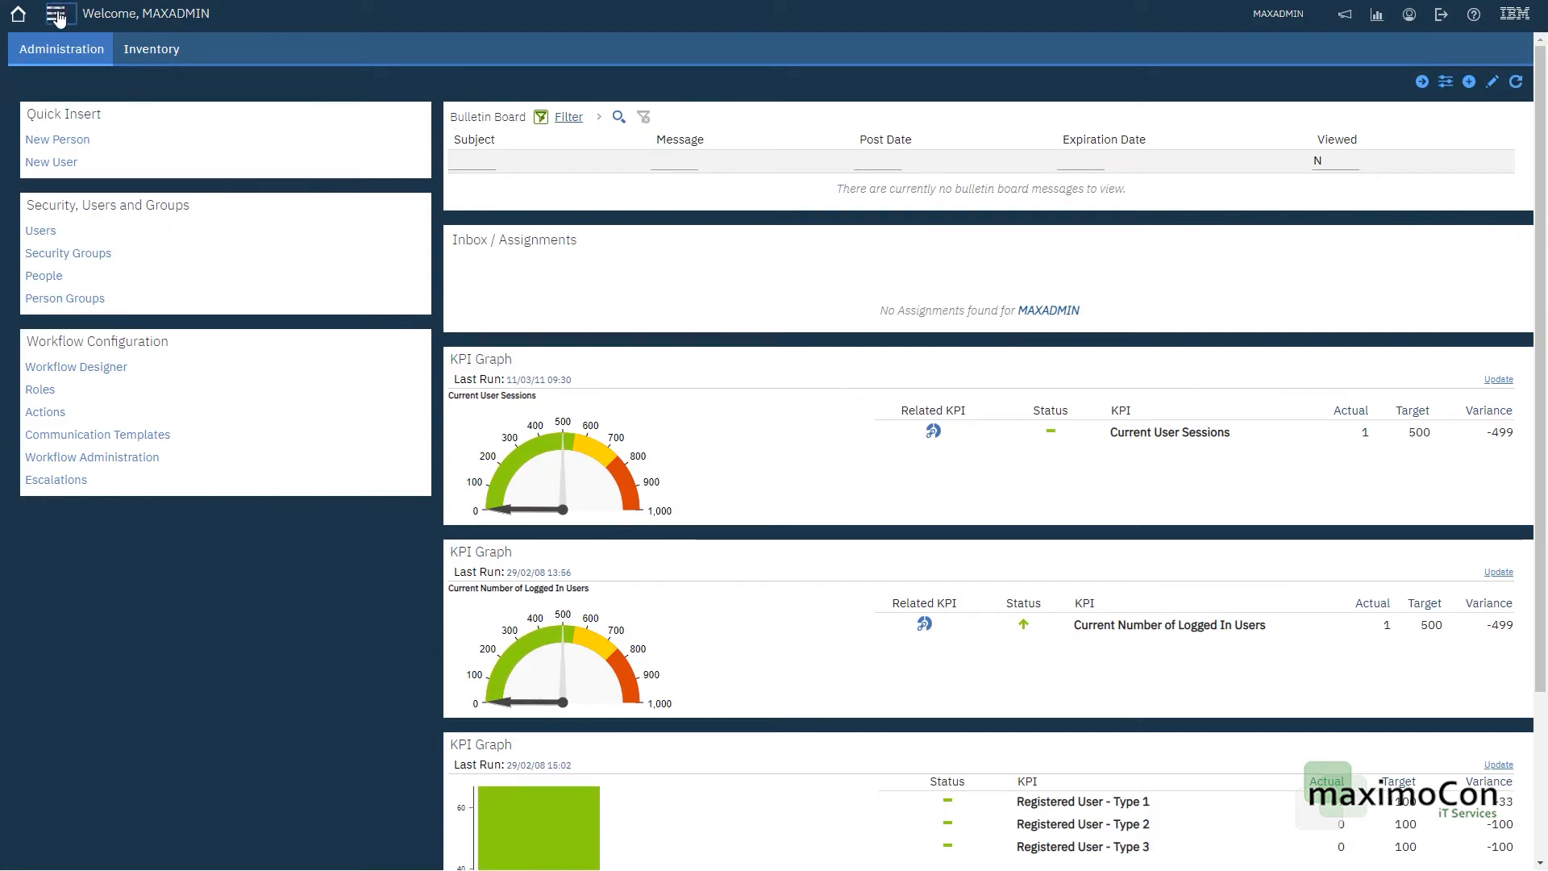
Step: Go to the Assets application and start a new asset record
left_click(58, 12)
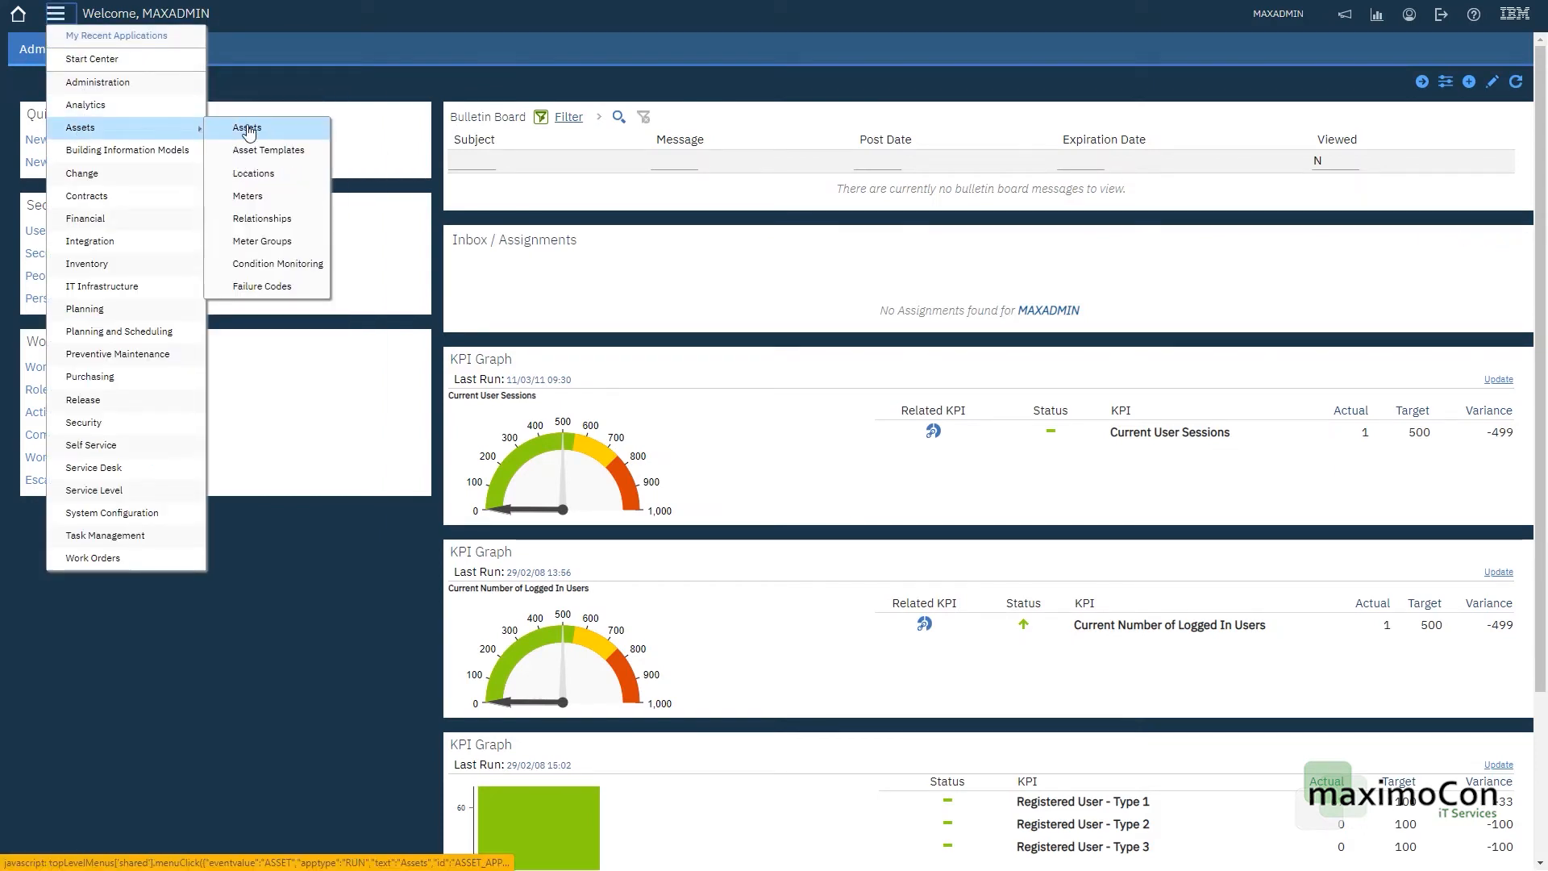
left_click(246, 128)
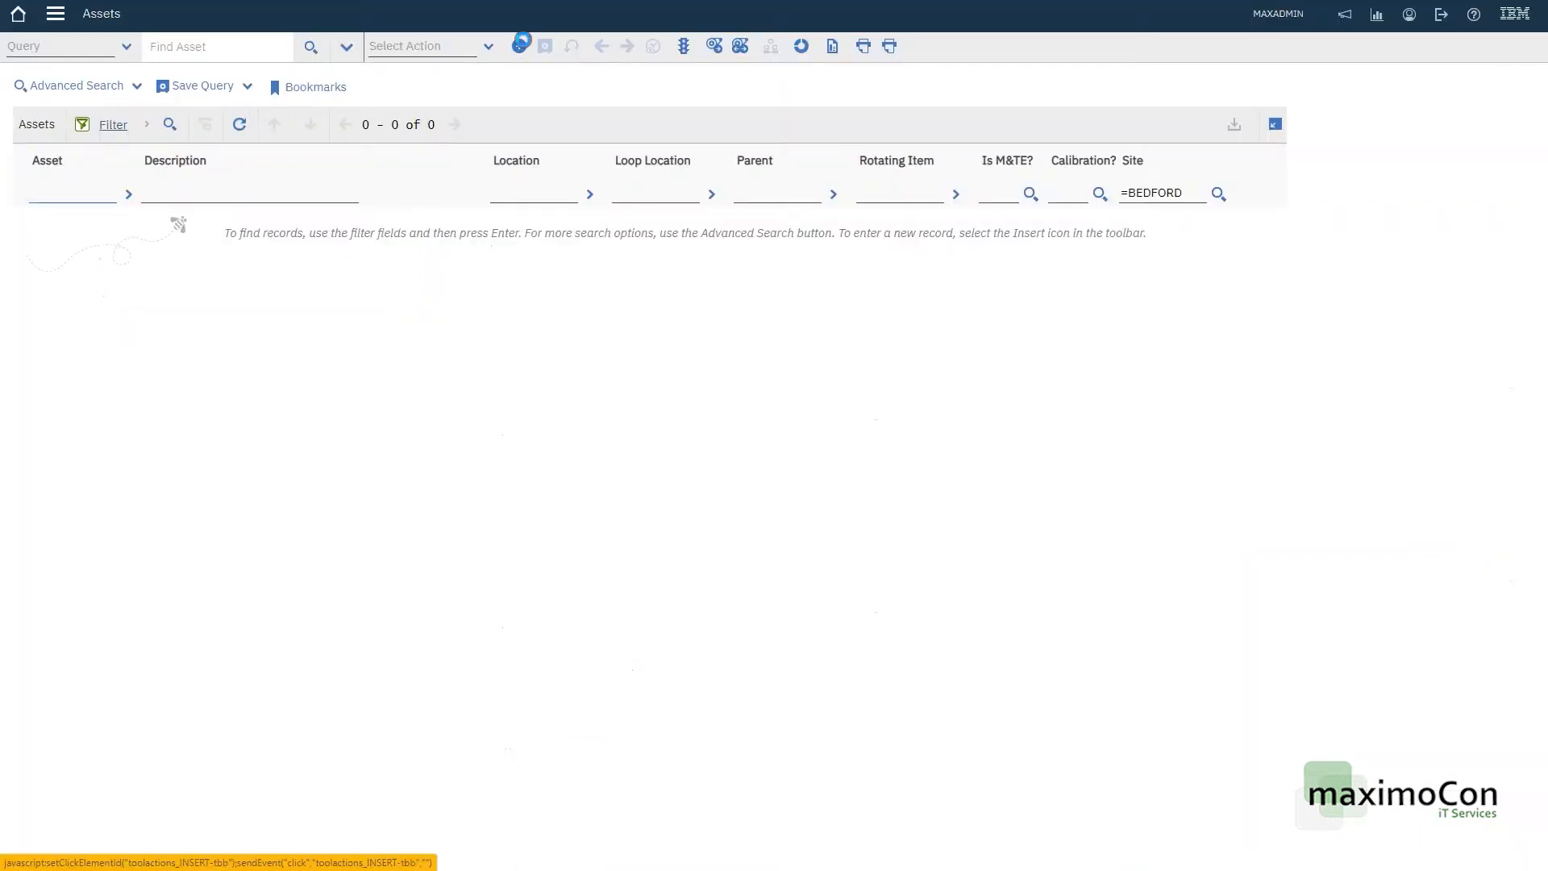
left_click(543, 45)
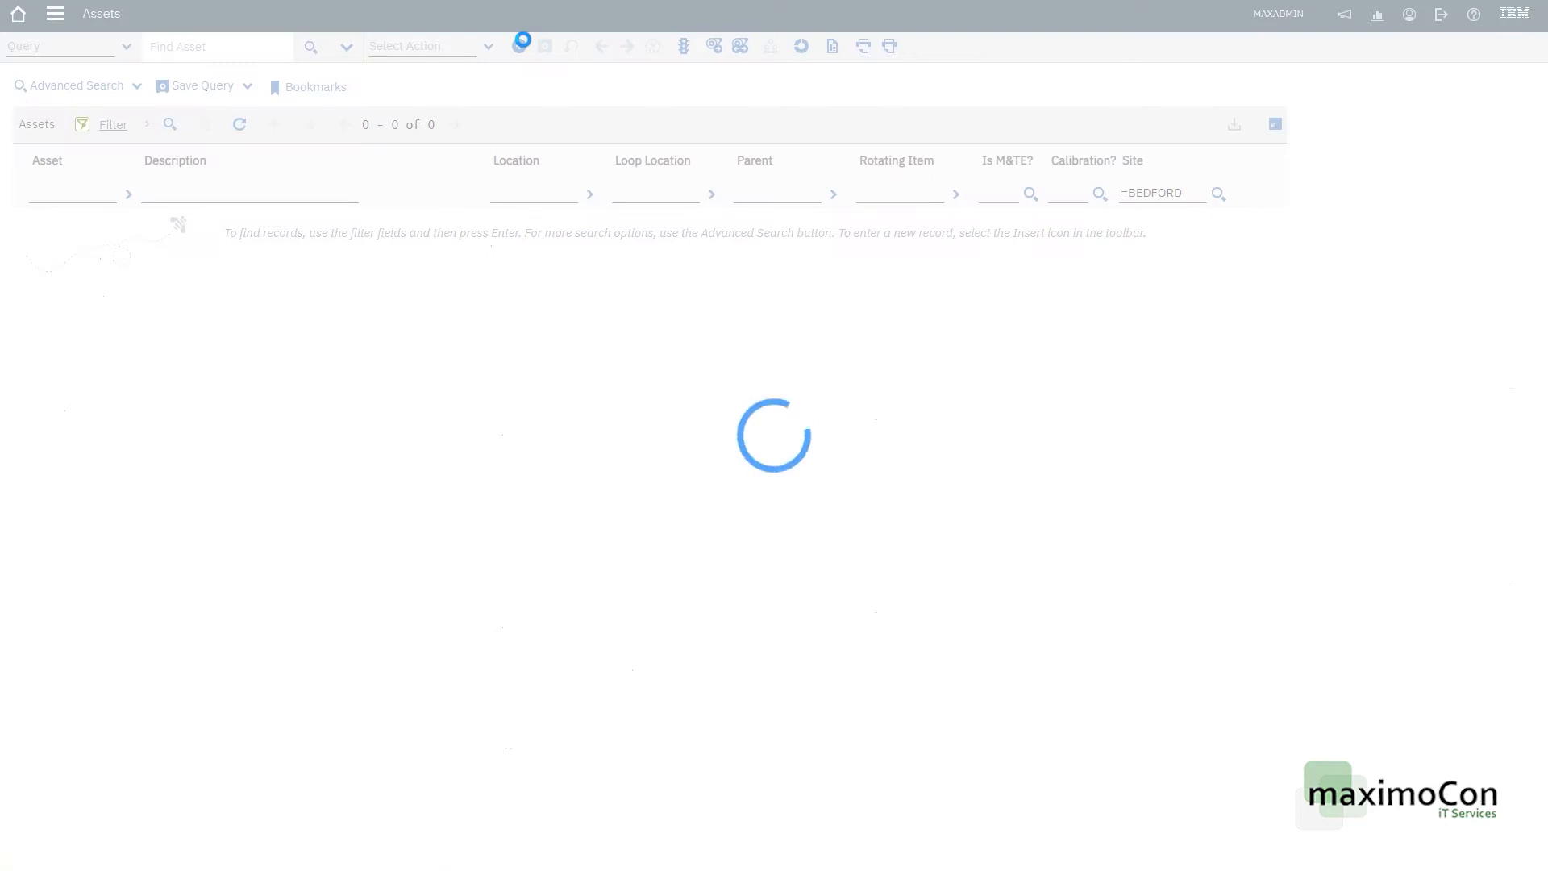
Step: Enter Asset ID FH6001001-TR with description Volvo FH600 Truck
left_click(521, 45)
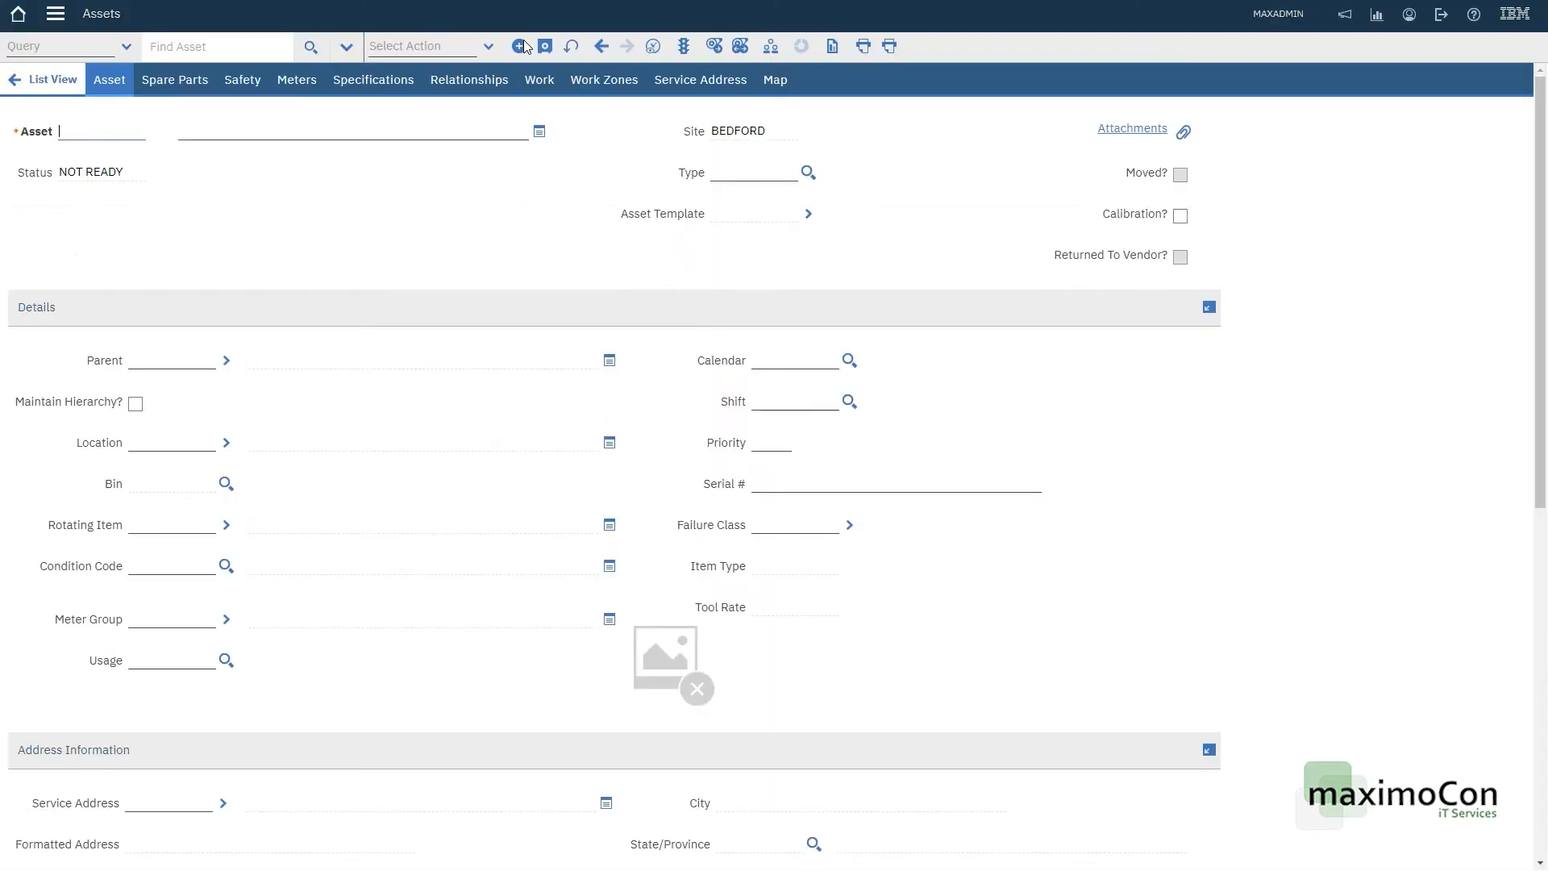
type("FH60")
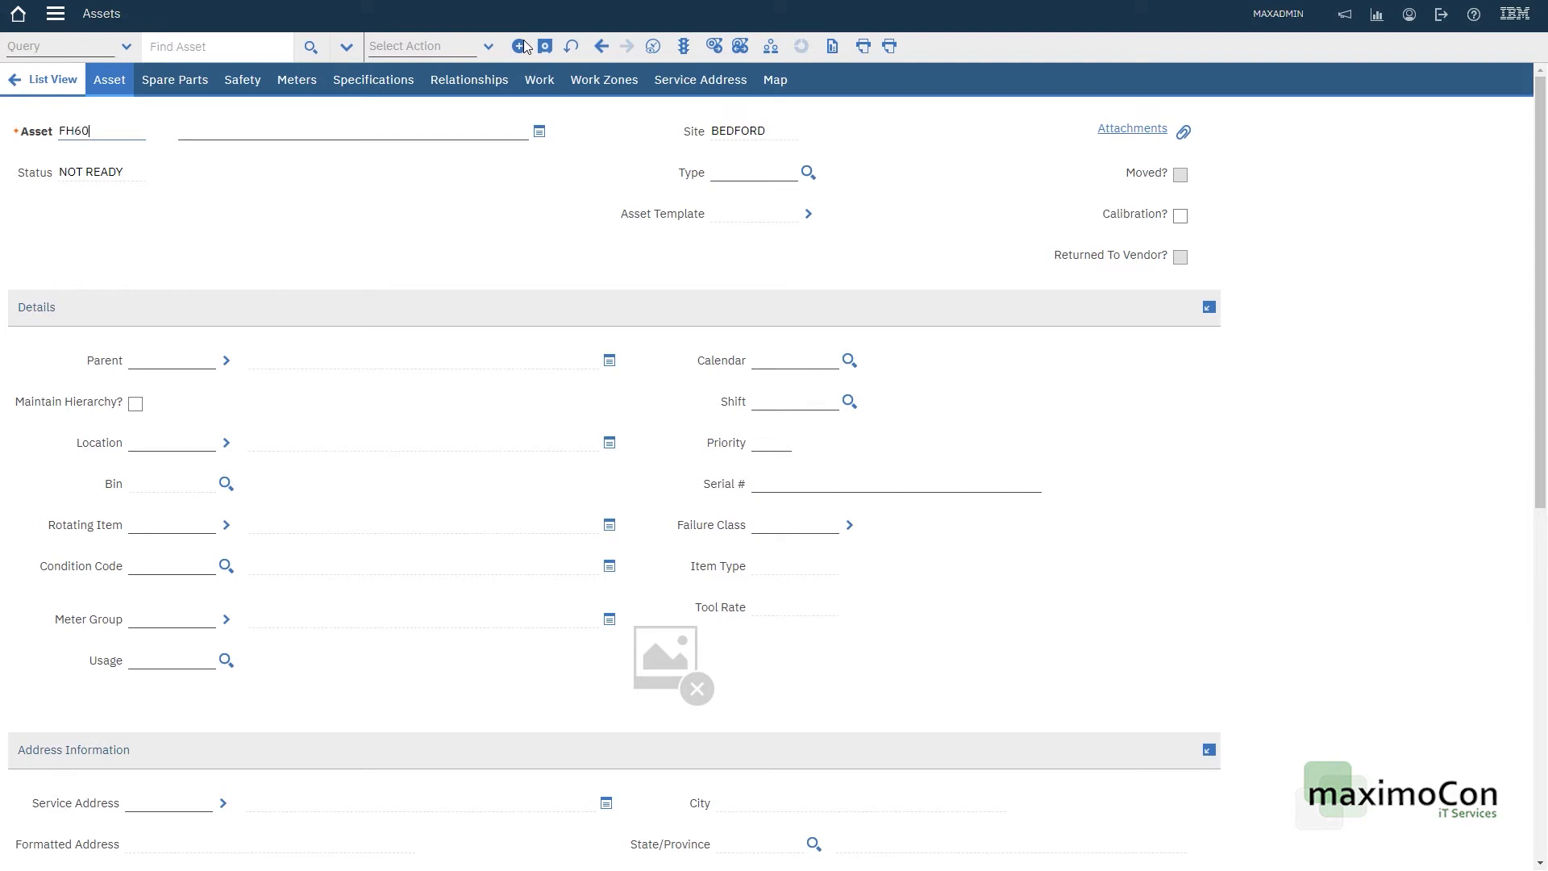
type("01001-")
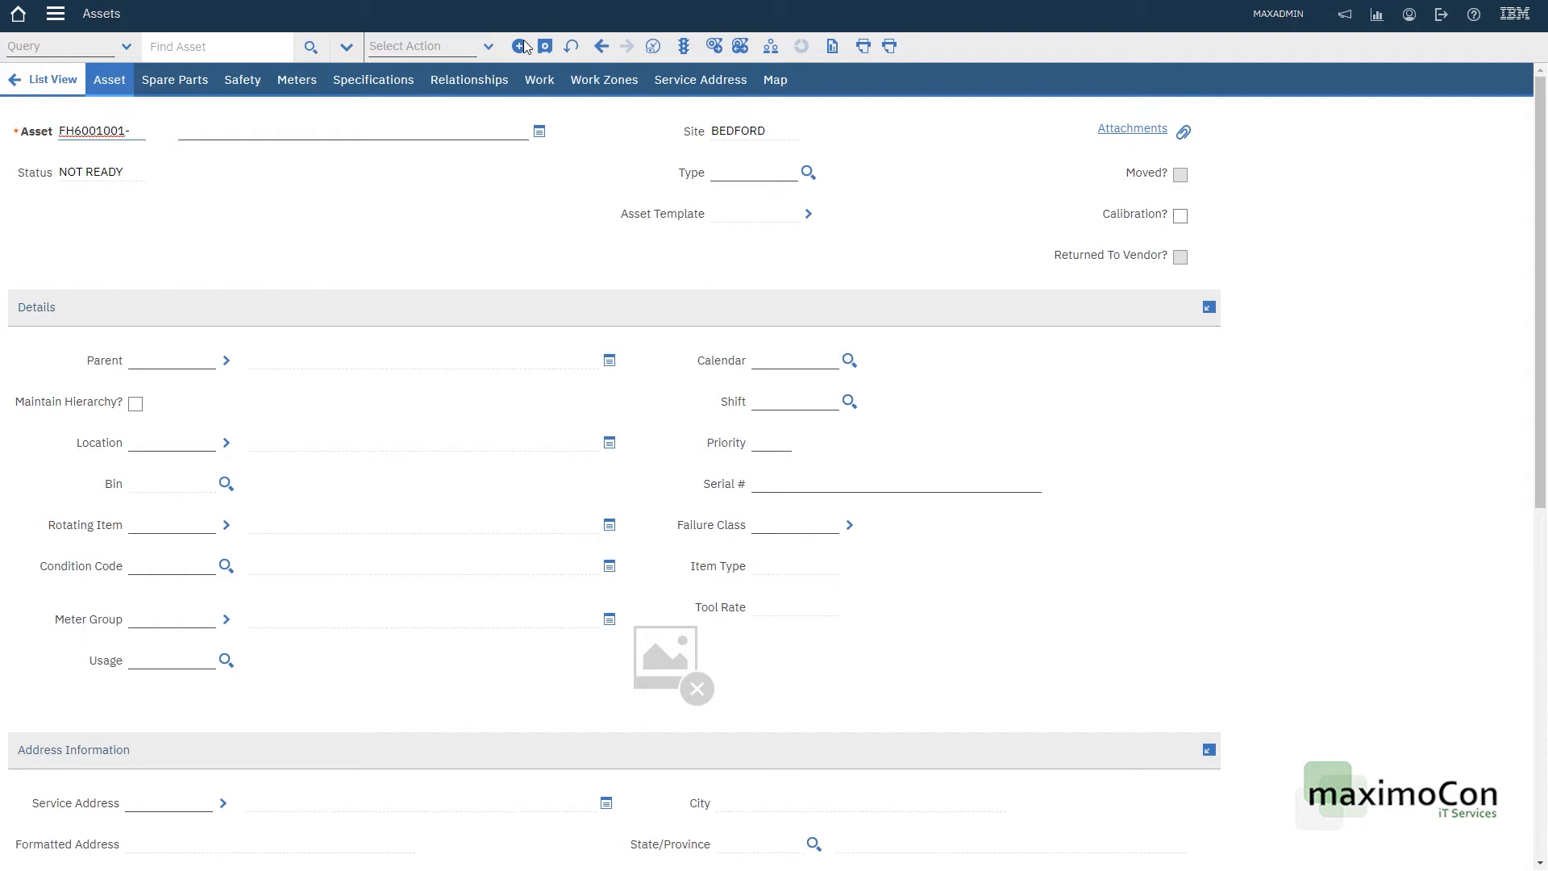
type("TR")
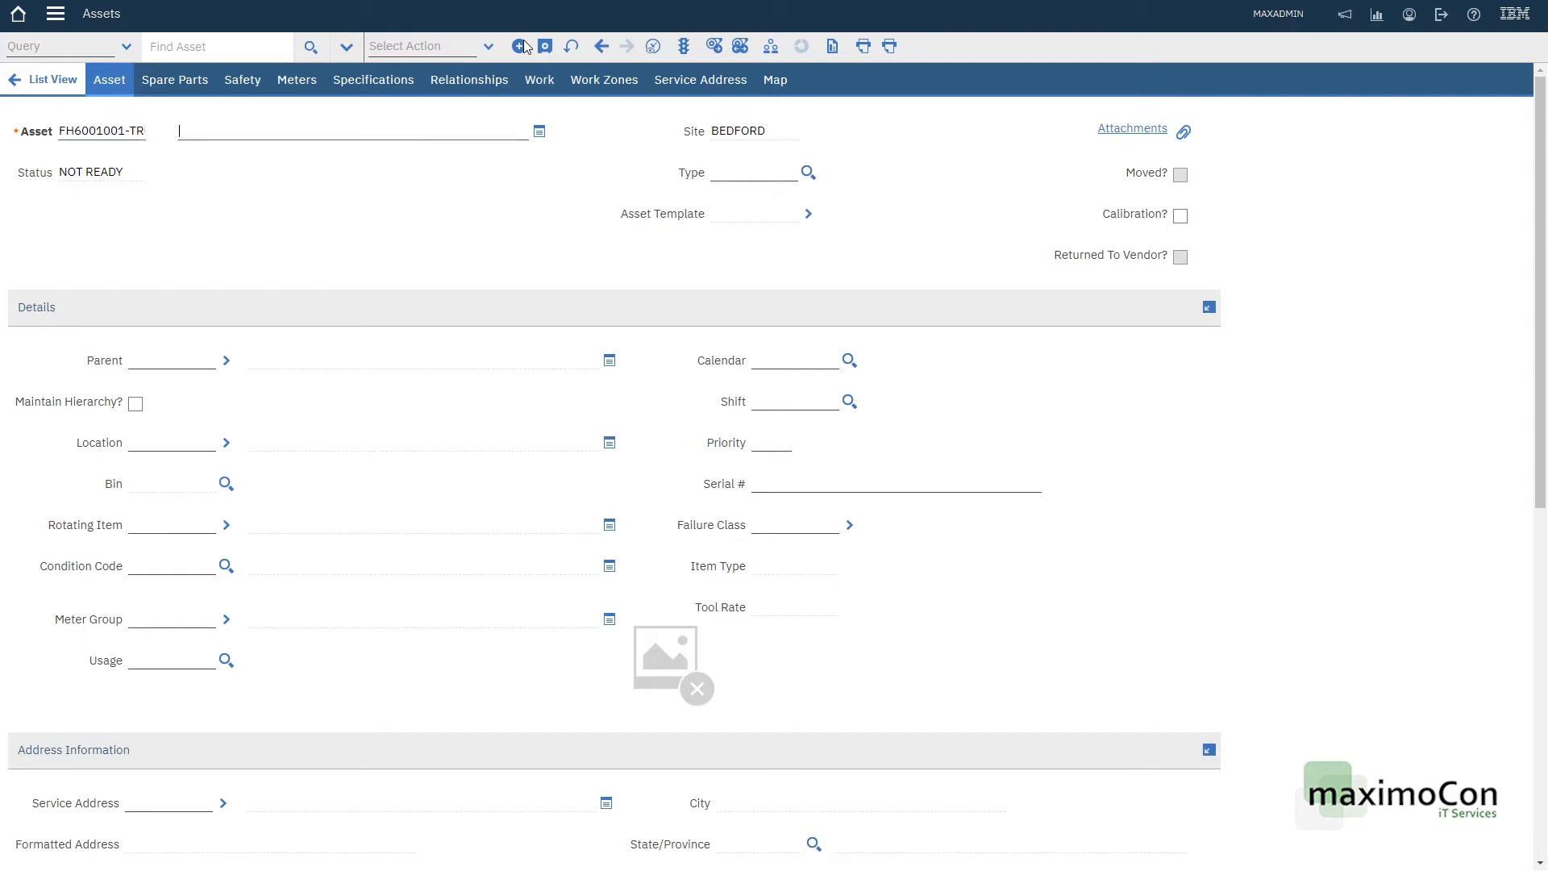
type("Volvo FH600 Tr")
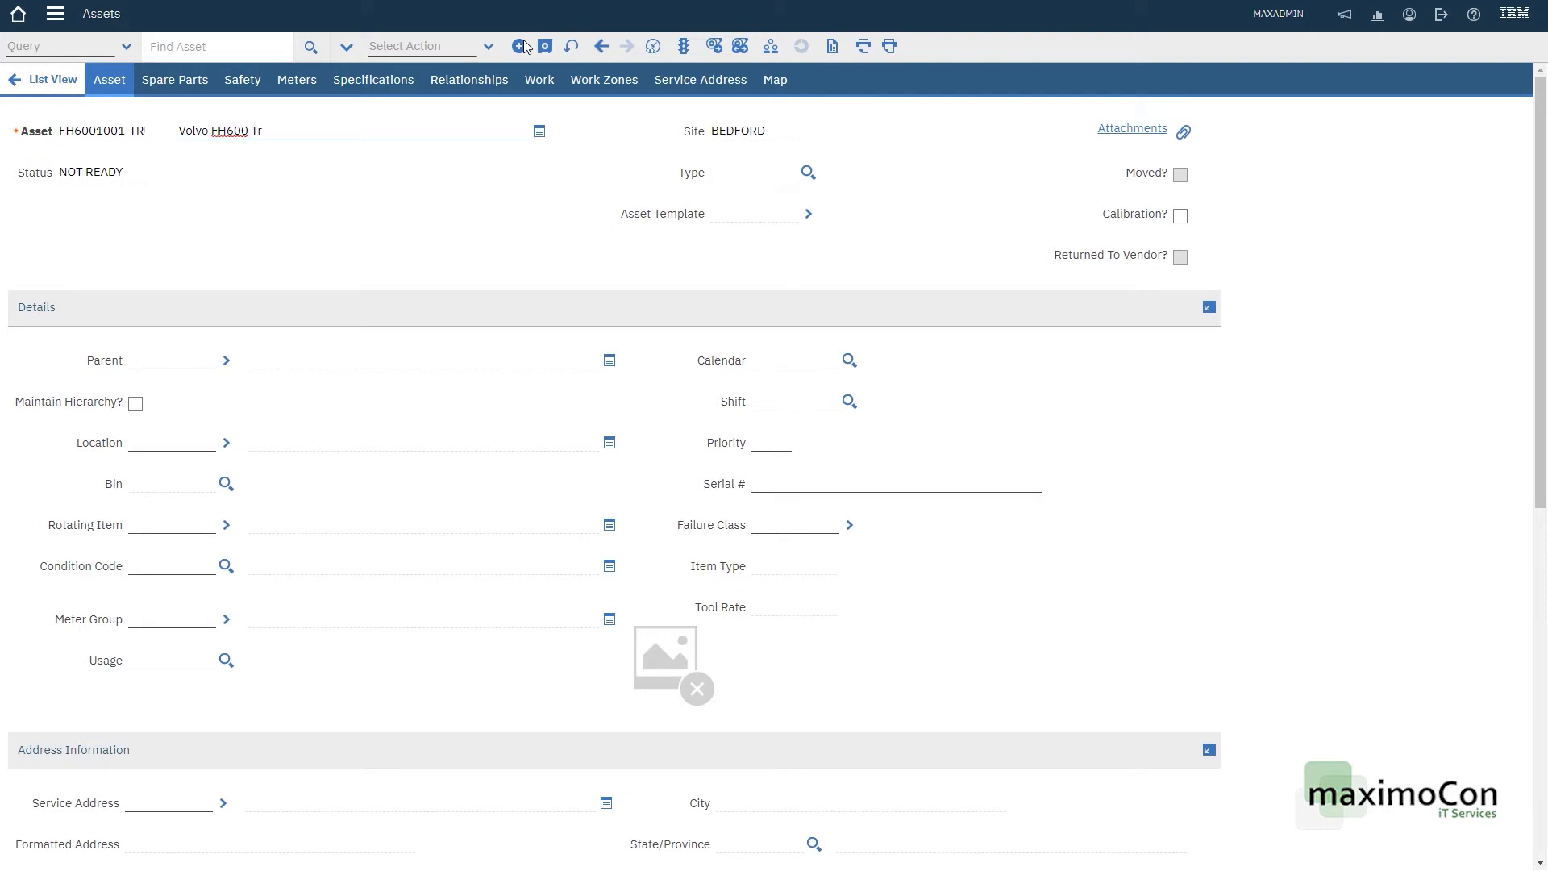
Step: Set the asset type to FLEET and serial number 1001-1, then save the truck asset
left_click(755, 173)
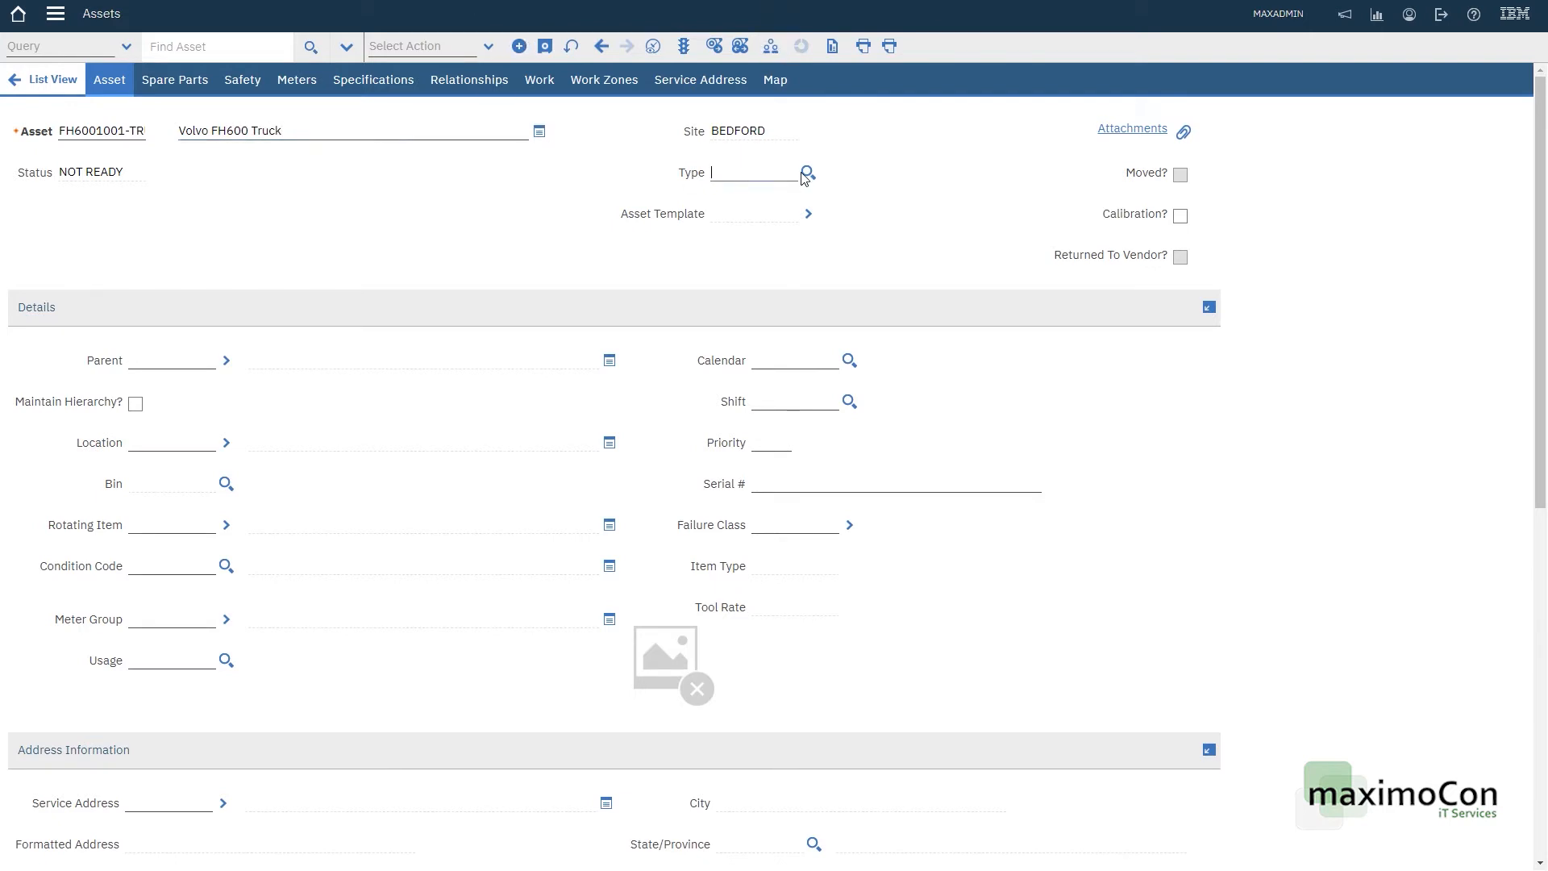
left_click(808, 174)
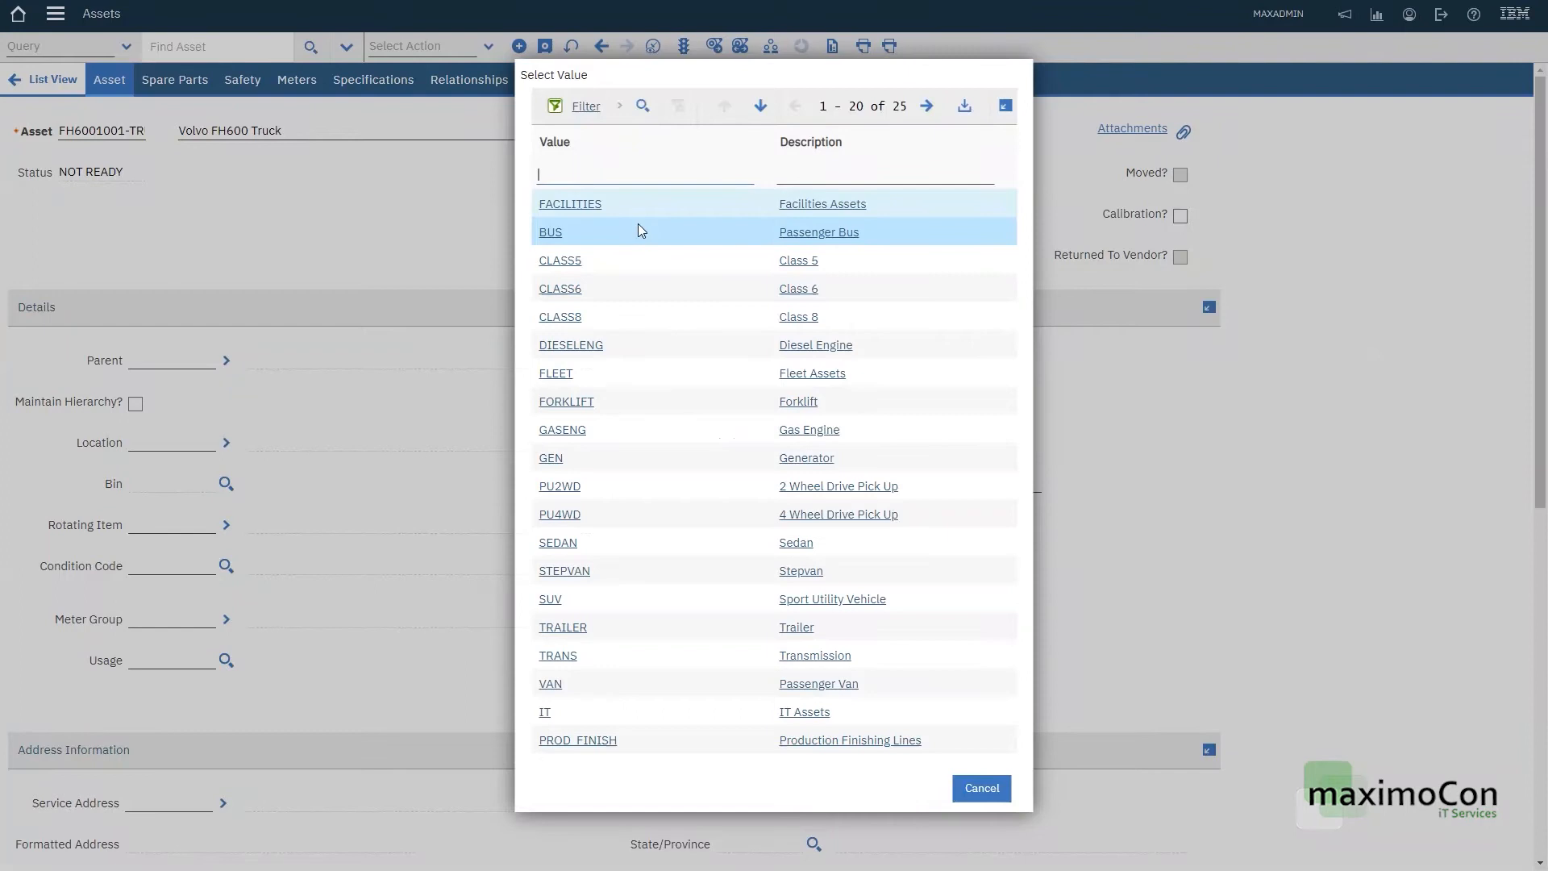
type("FLEET")
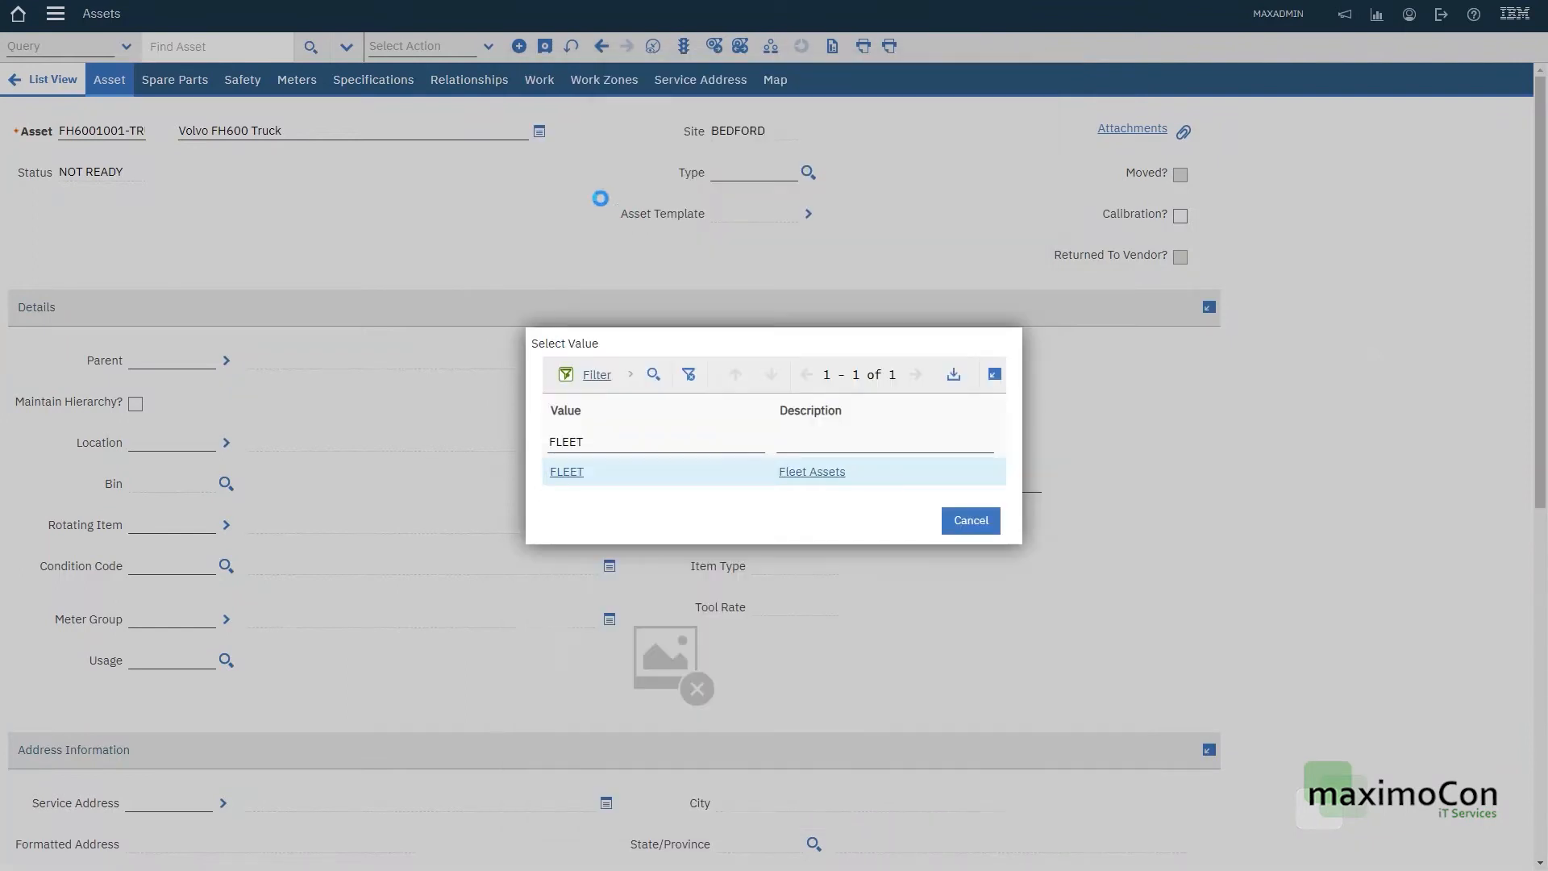
left_click(566, 471)
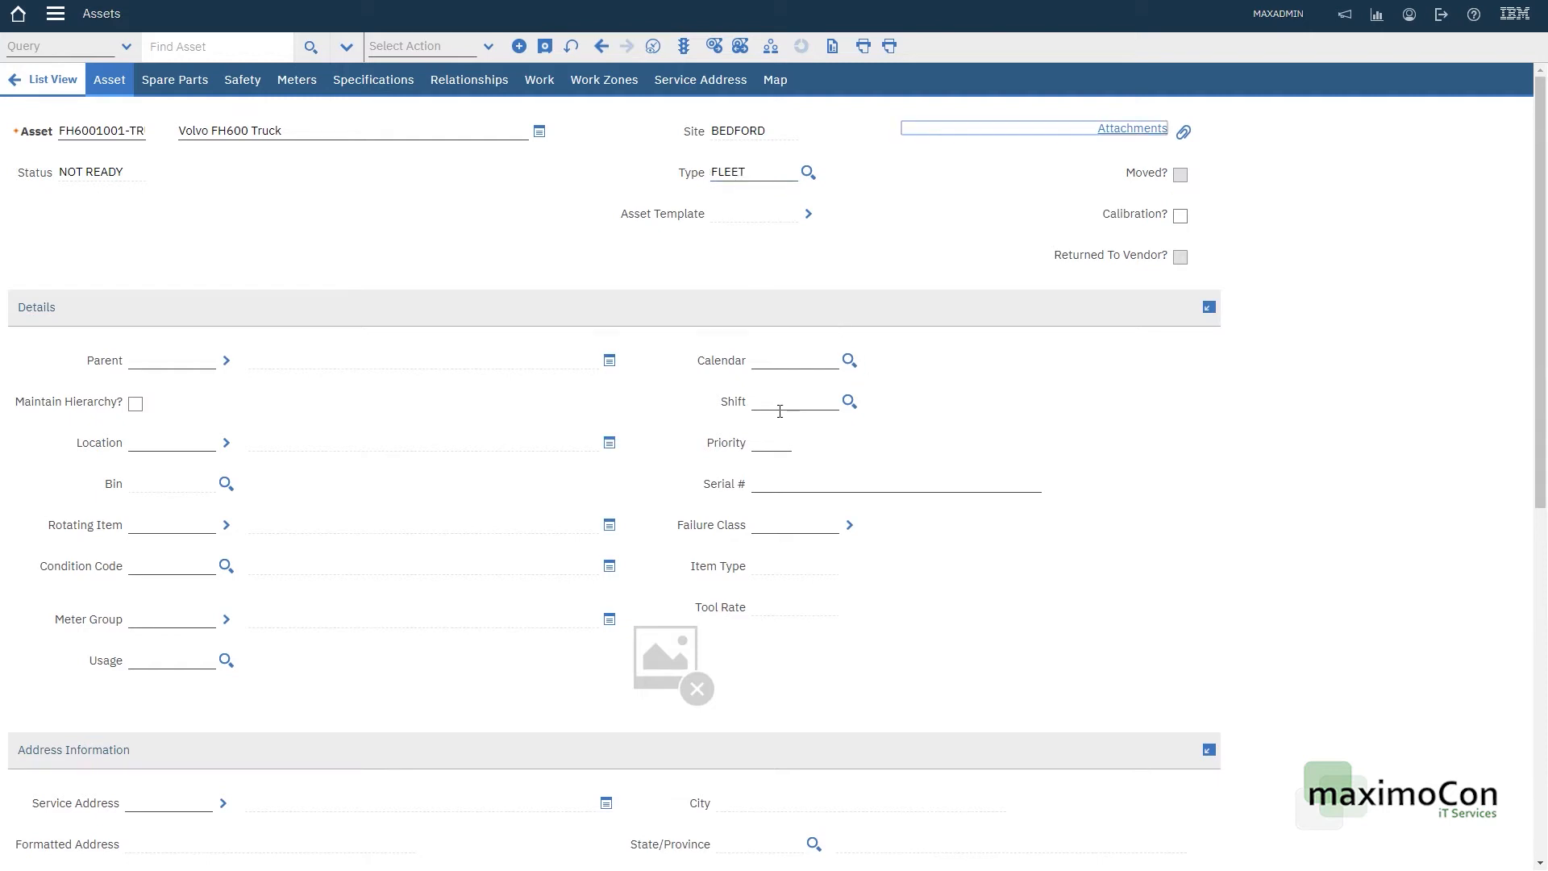
type("1001-1")
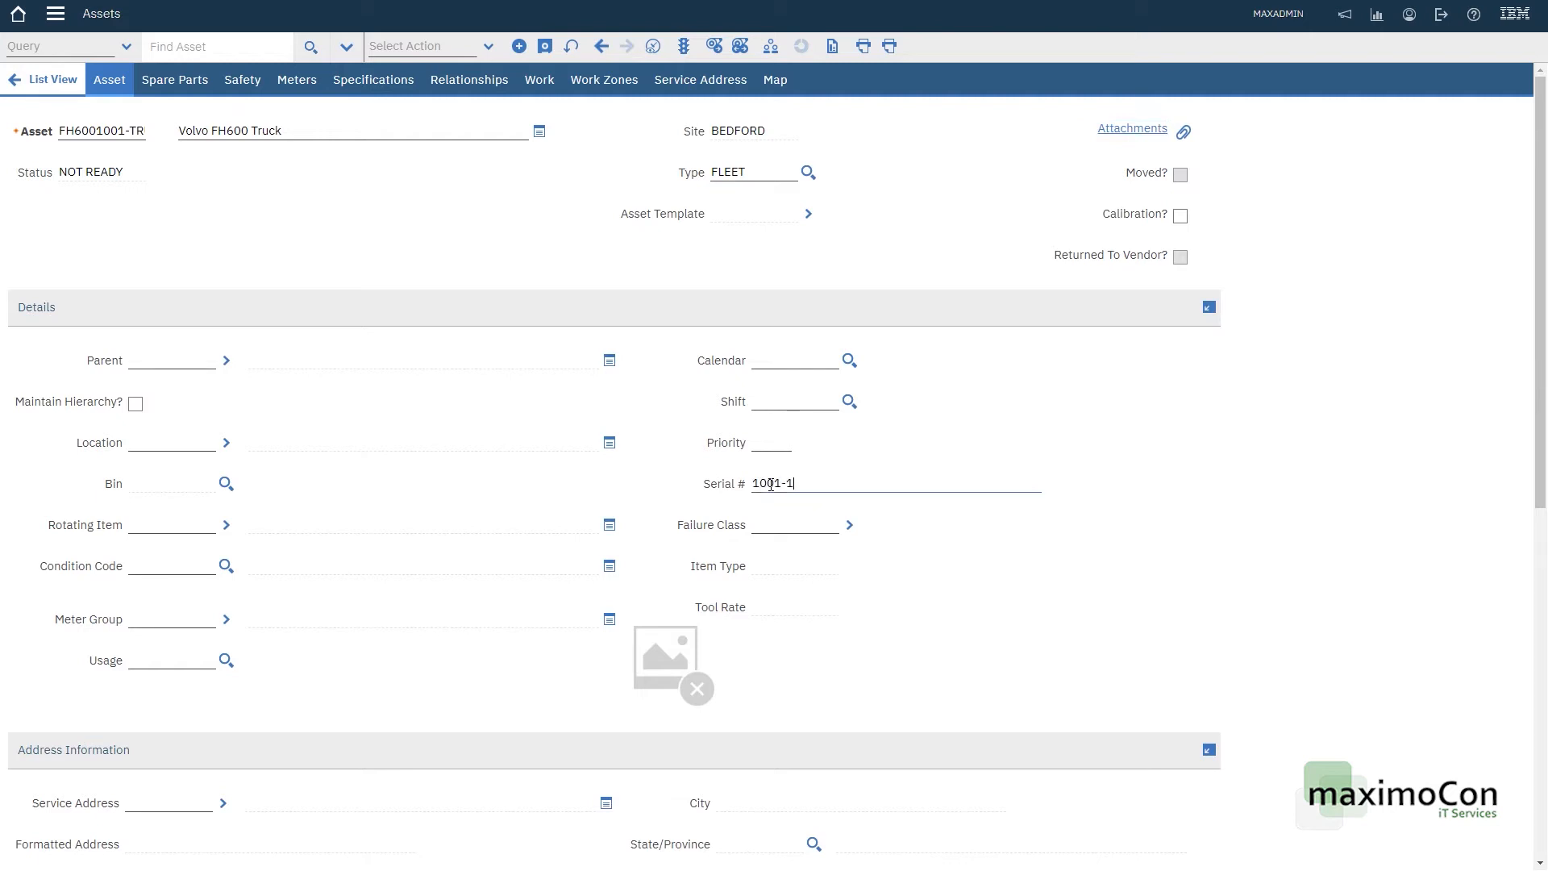
left_click(795, 524)
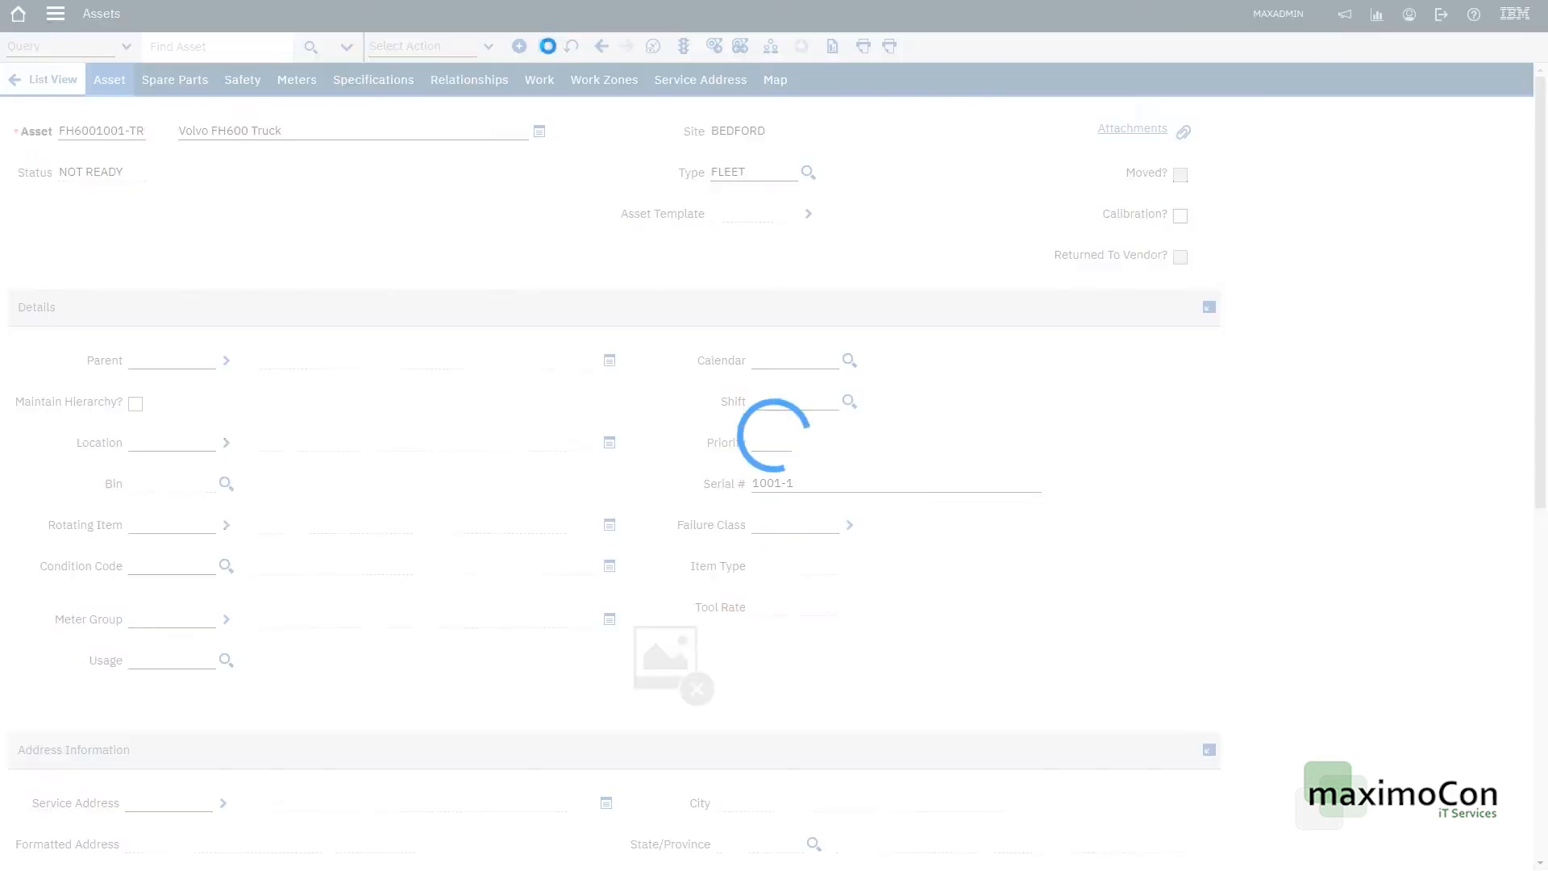
Step: Add the FH600A.jpg green truck photo as the asset's image via Add/Update Image
left_click(424, 46)
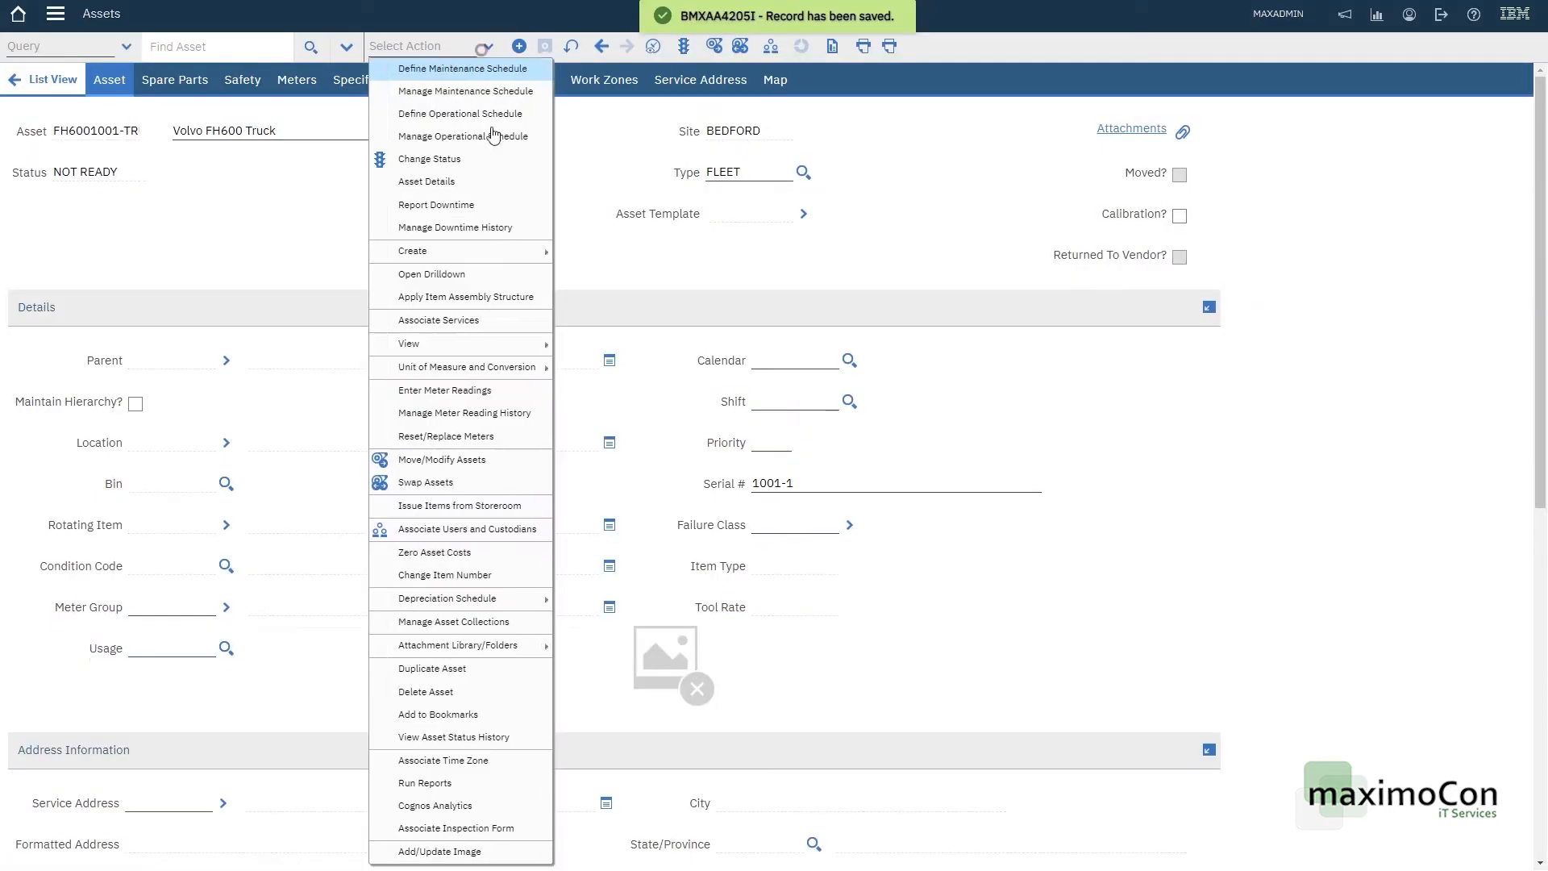
left_click(460, 68)
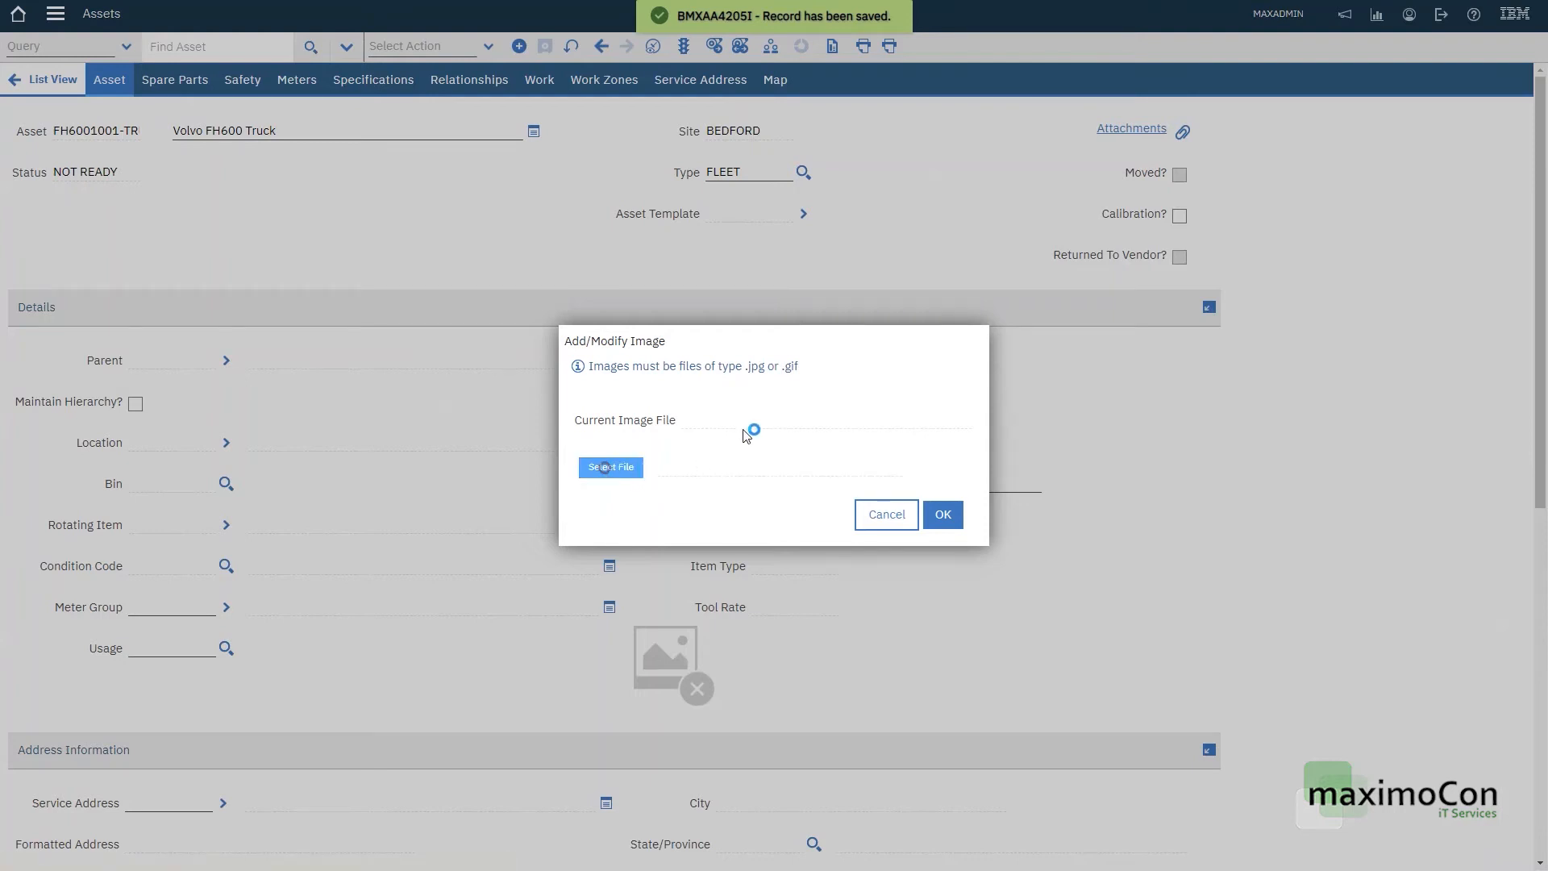
left_click(609, 467)
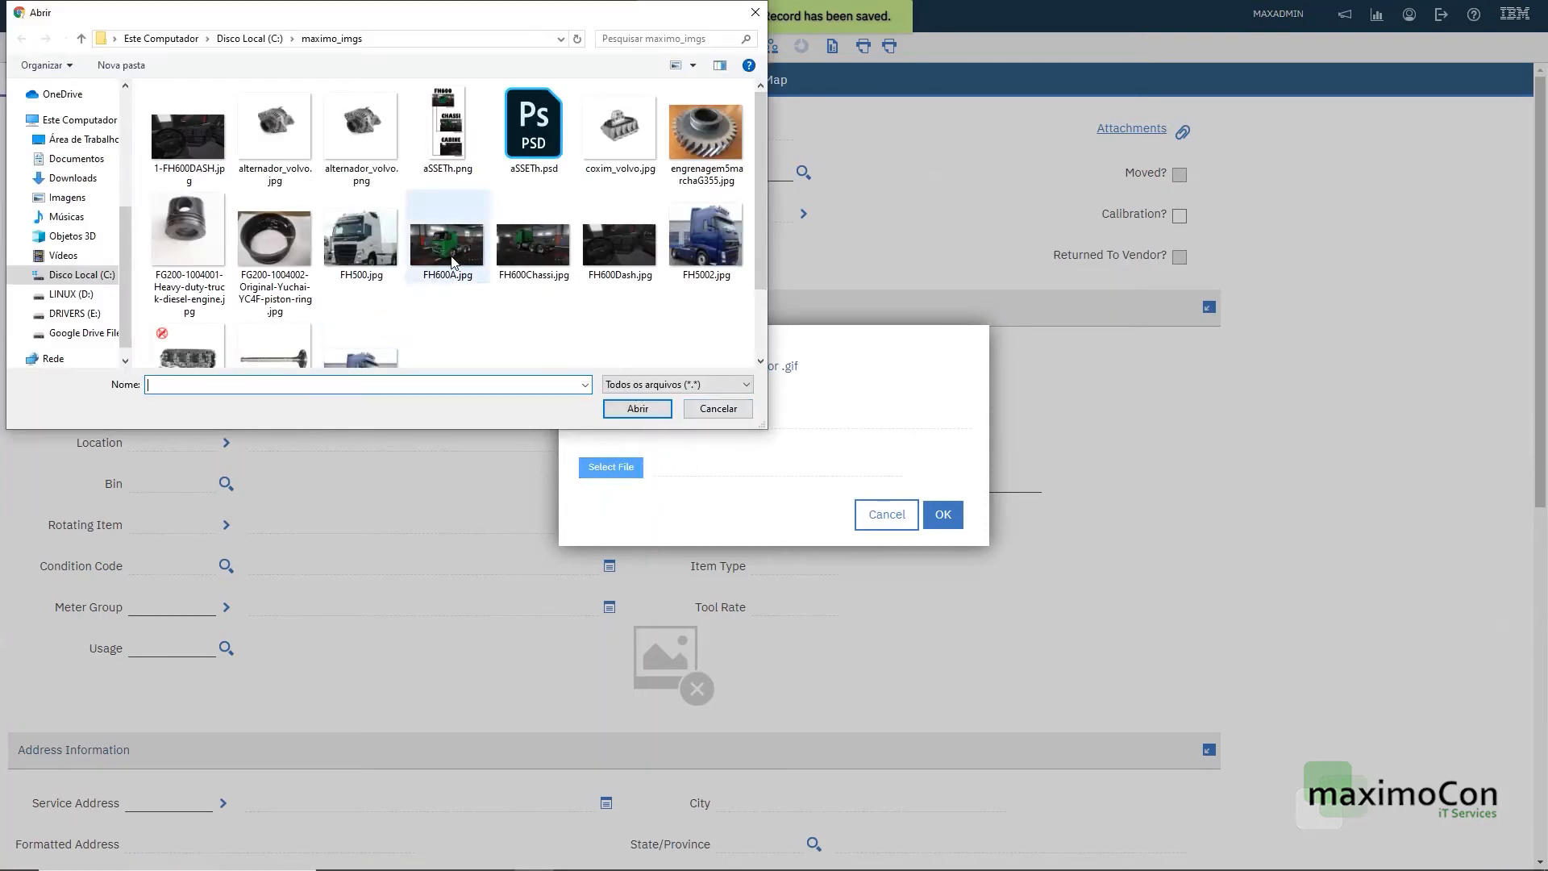
left_click(636, 408)
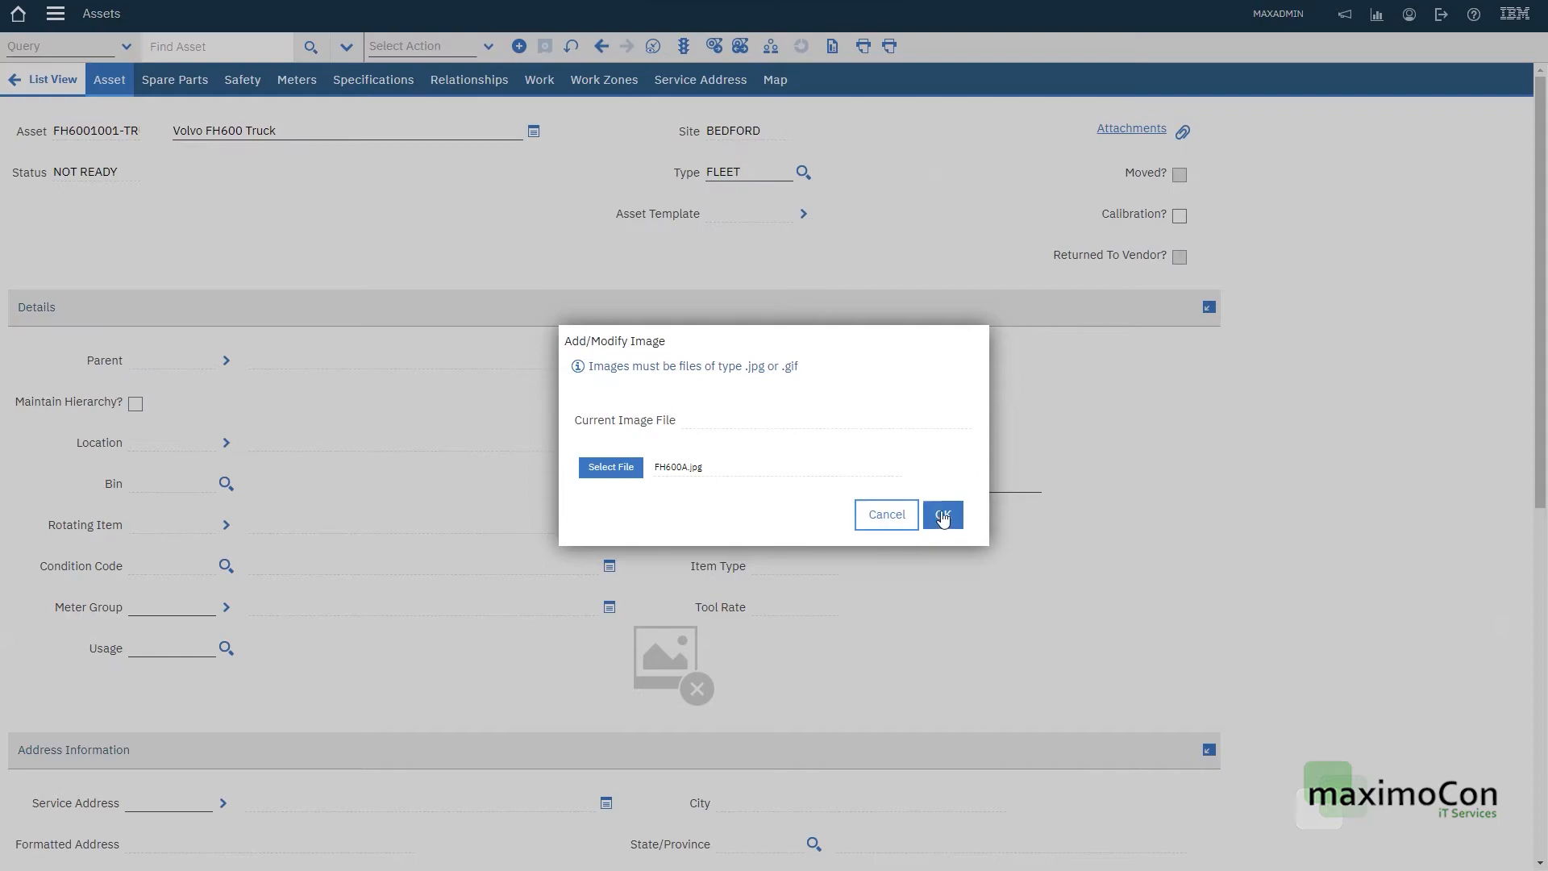
left_click(942, 512)
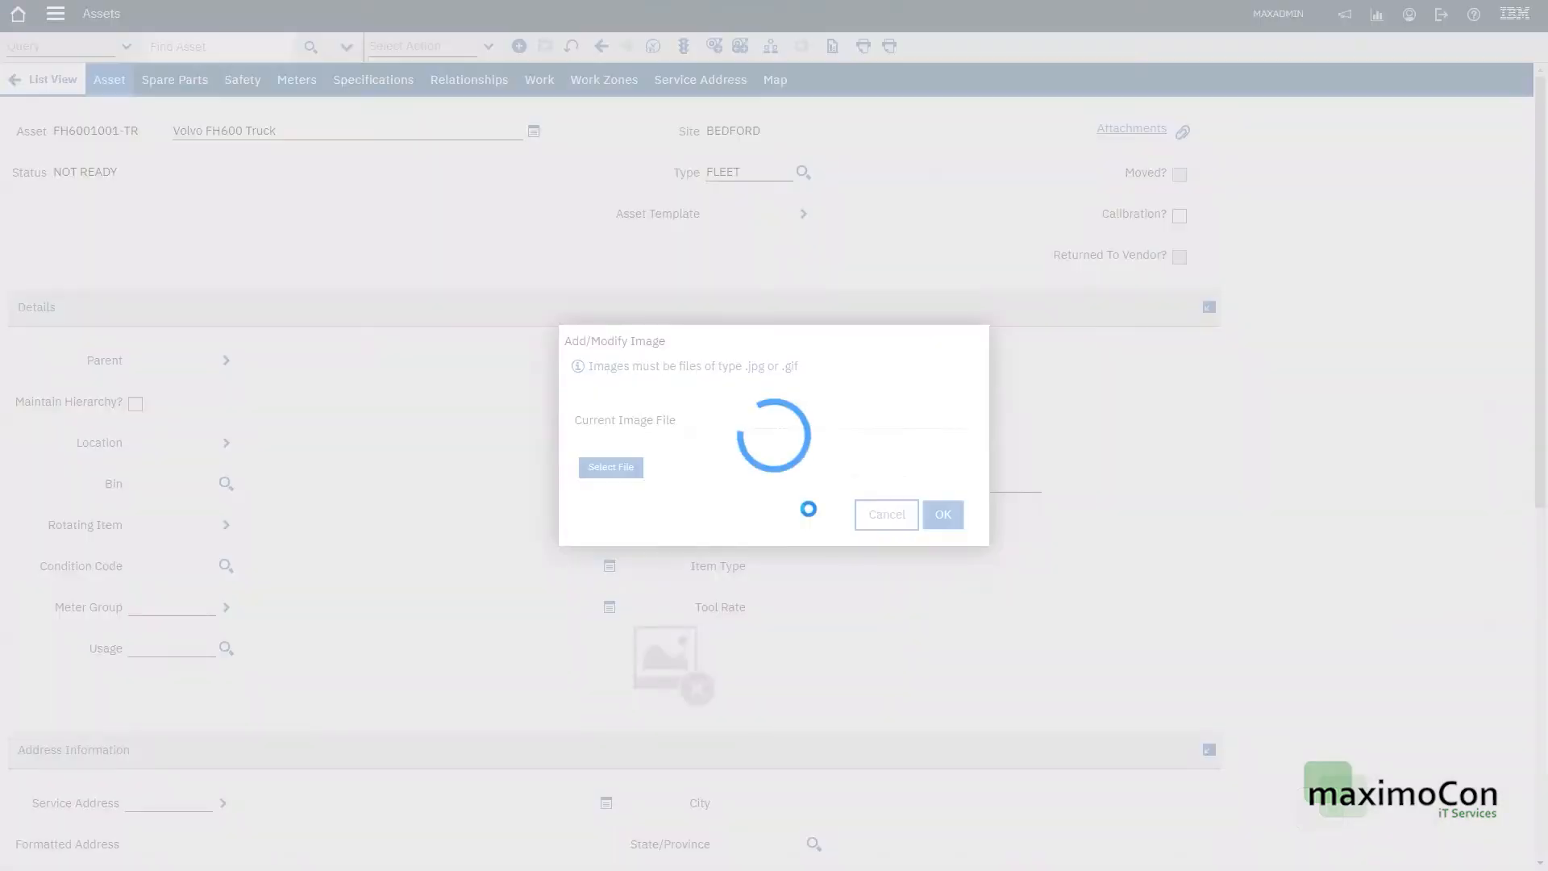
left_click(942, 514)
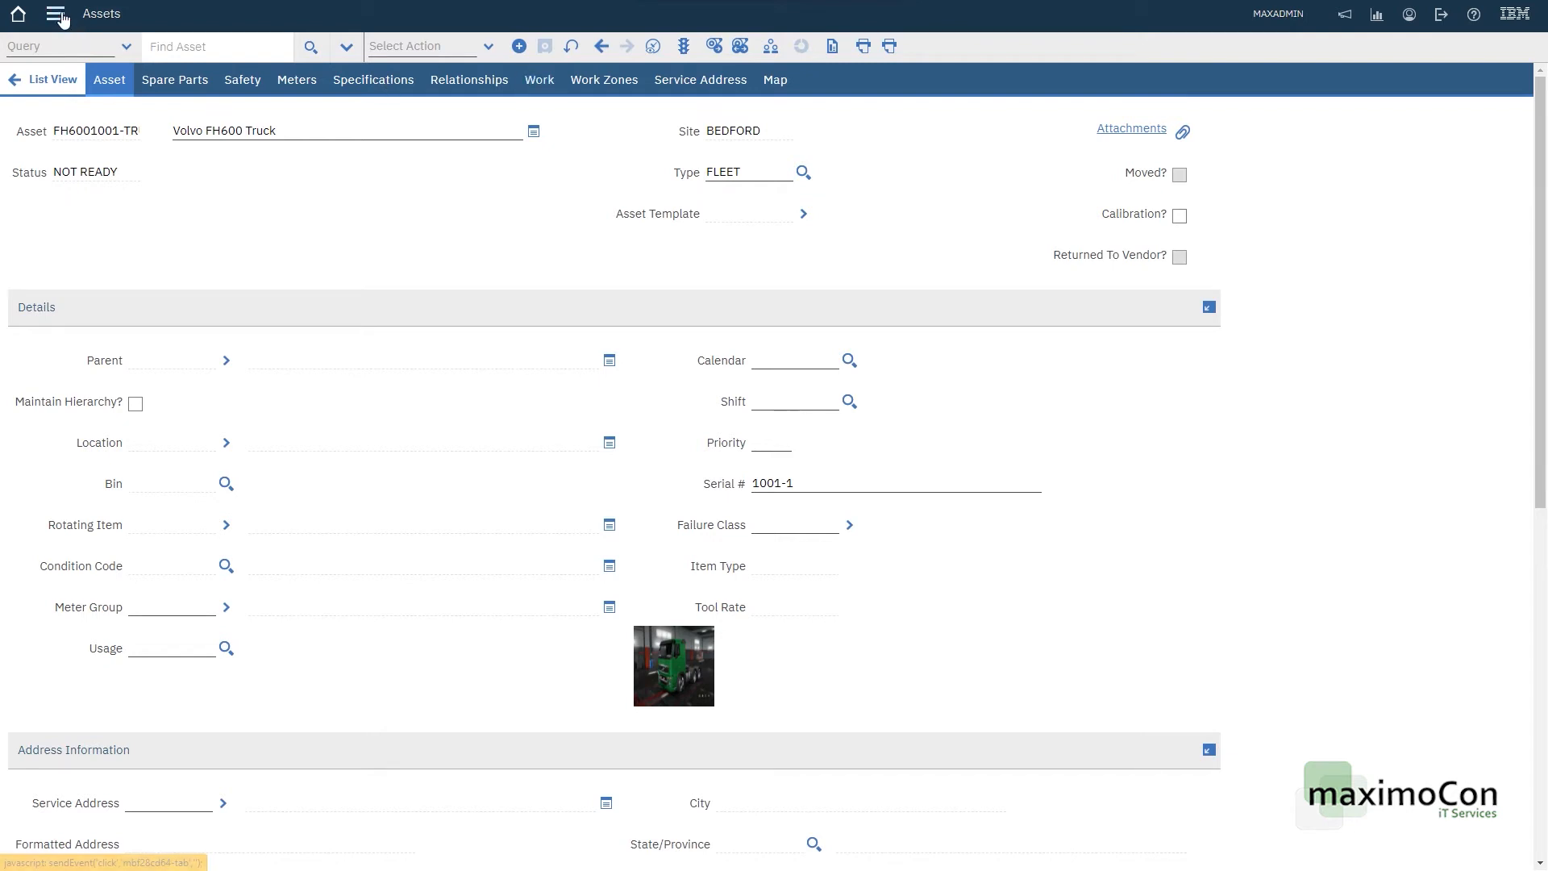
Step: In Application Designer, filter for asset and load the ASSET application's layout
left_click(58, 13)
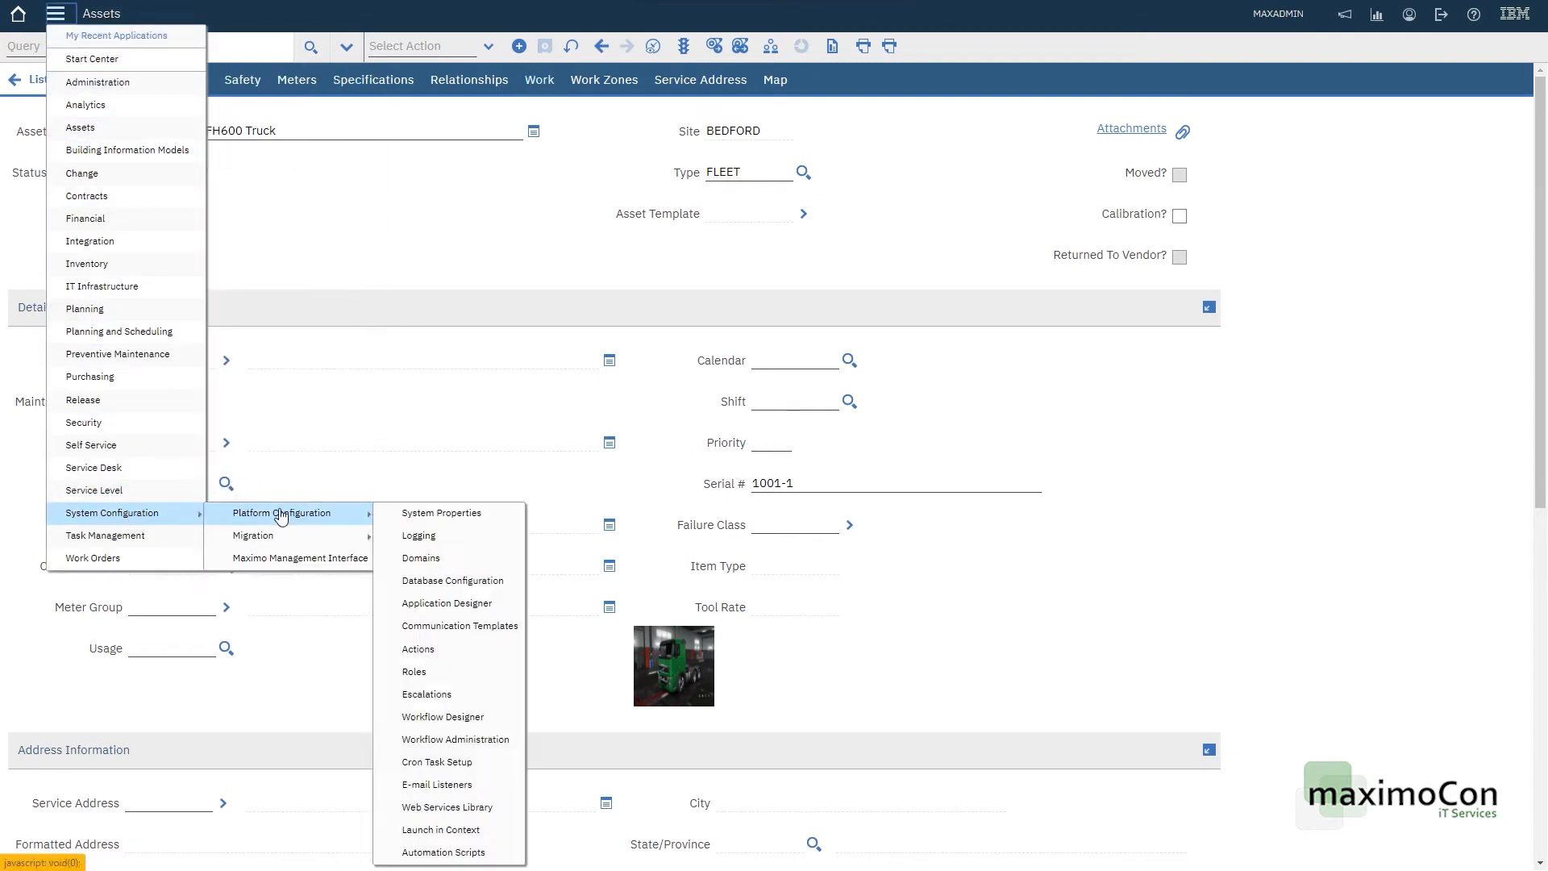
left_click(445, 601)
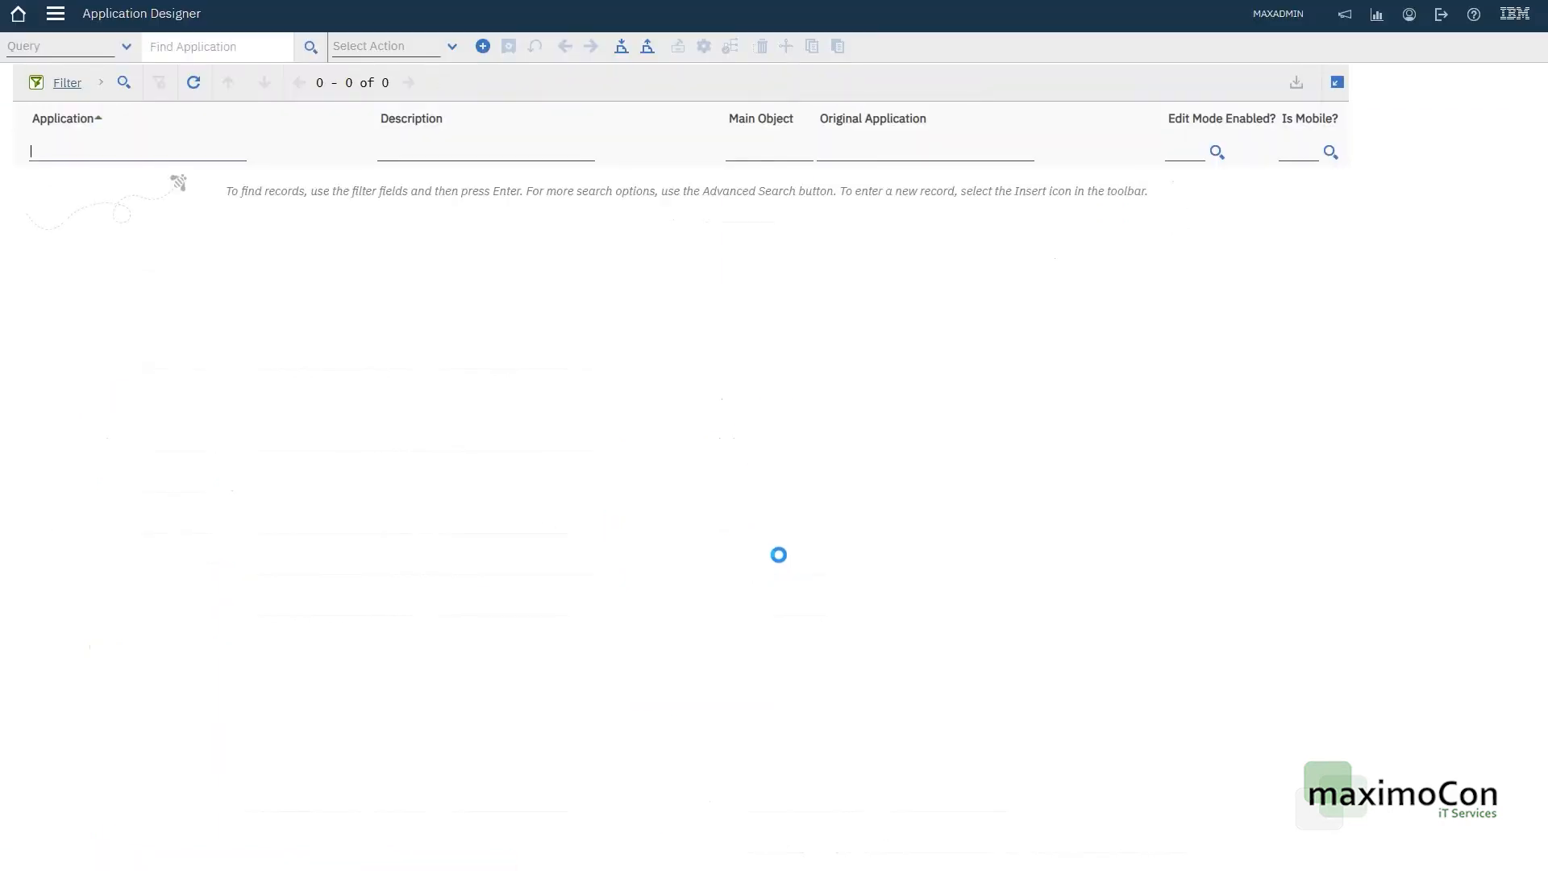
type("asset")
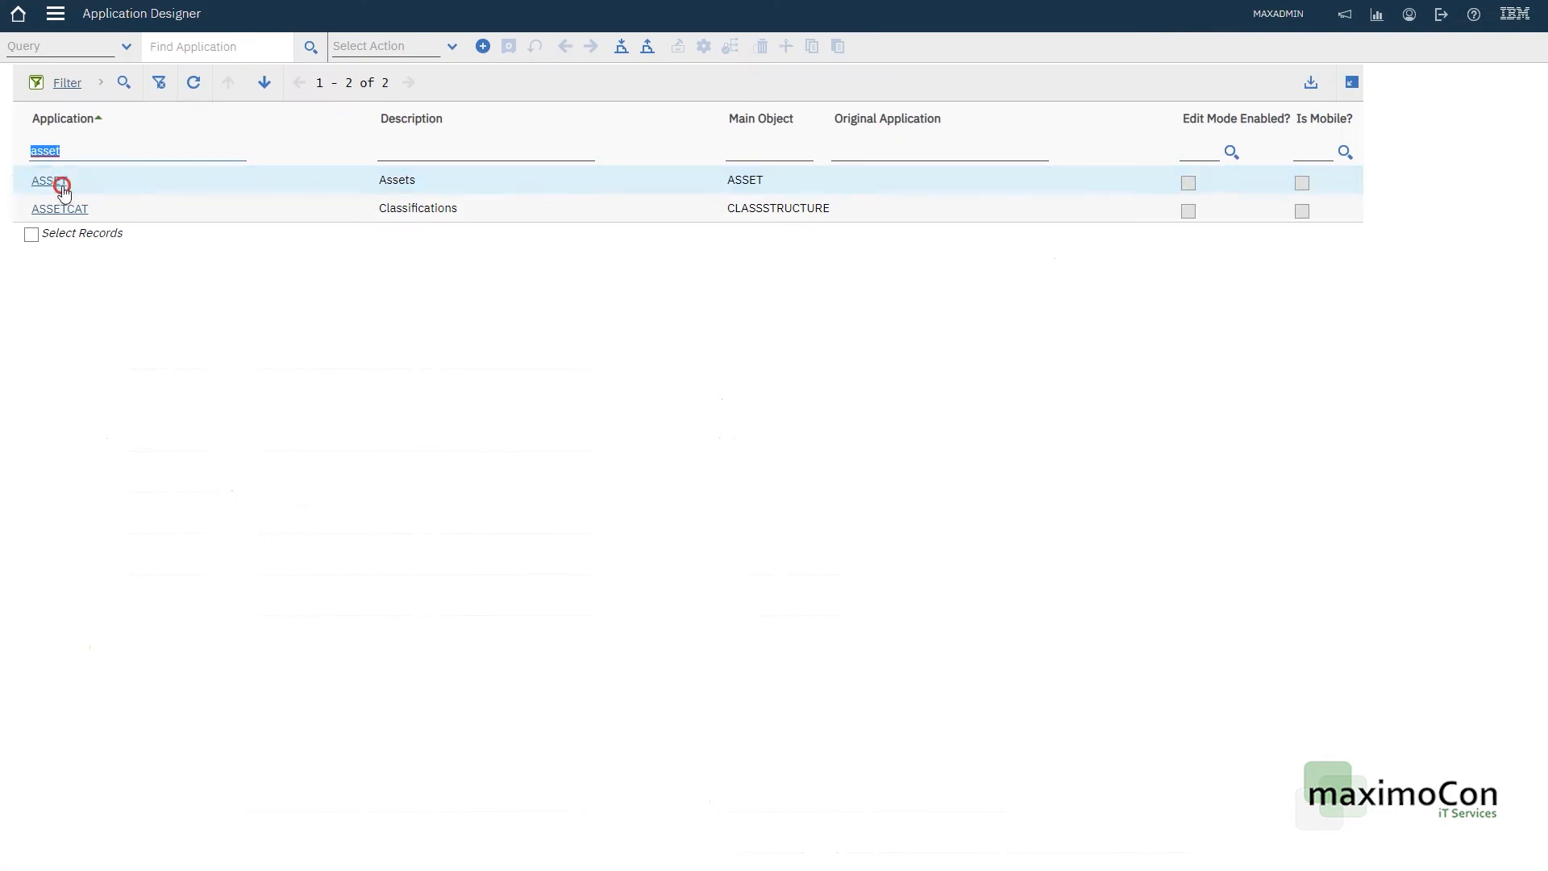
left_click(47, 181)
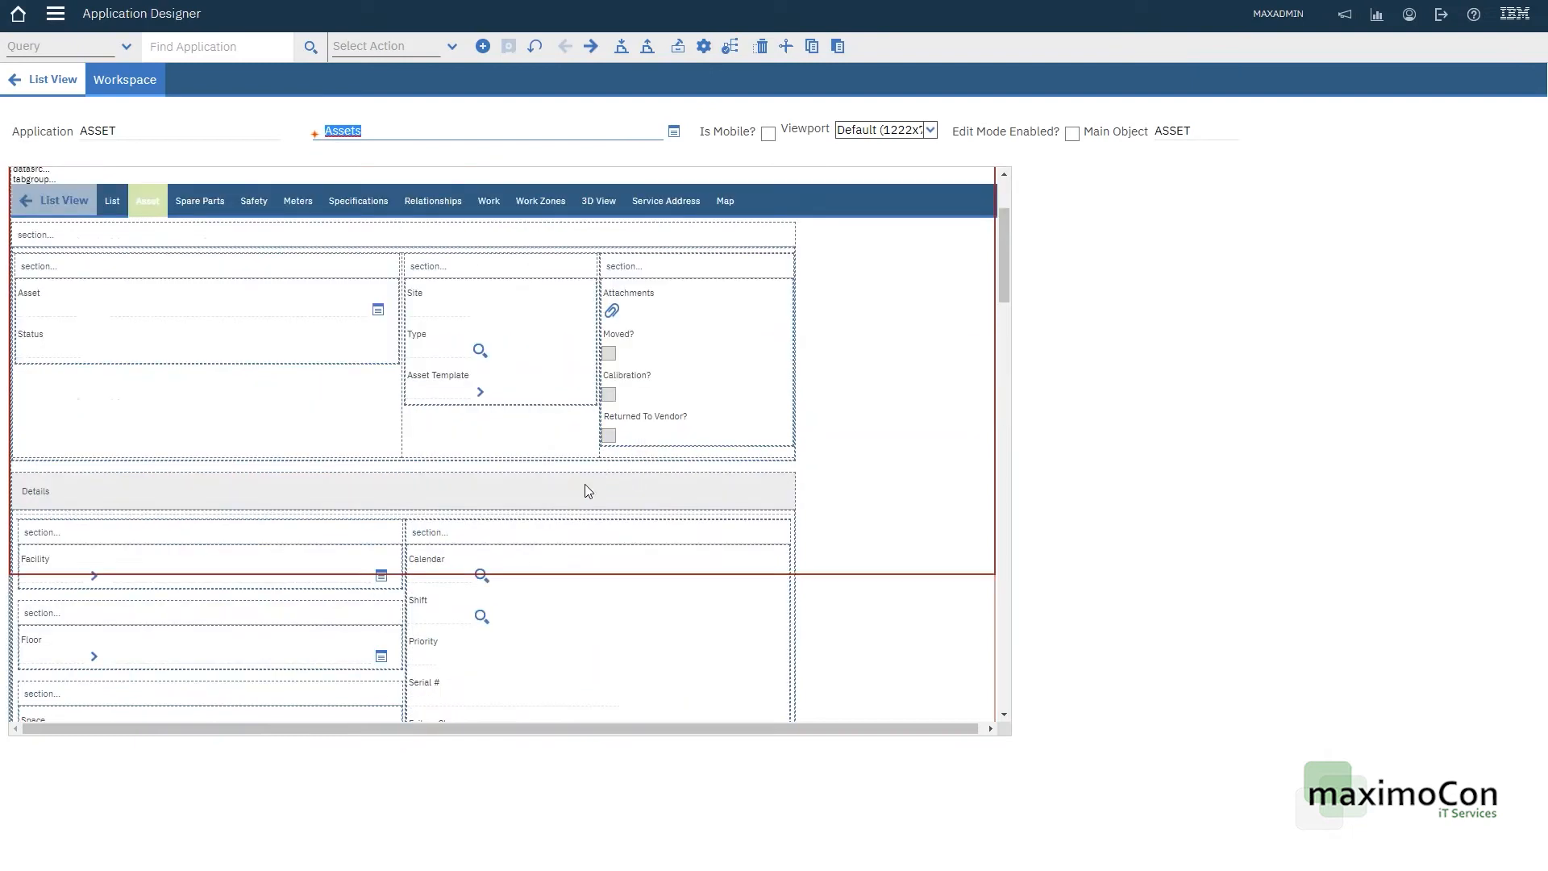
Step: Set the record image control to height 200 and width 350 and save the layout
scroll("down", 3)
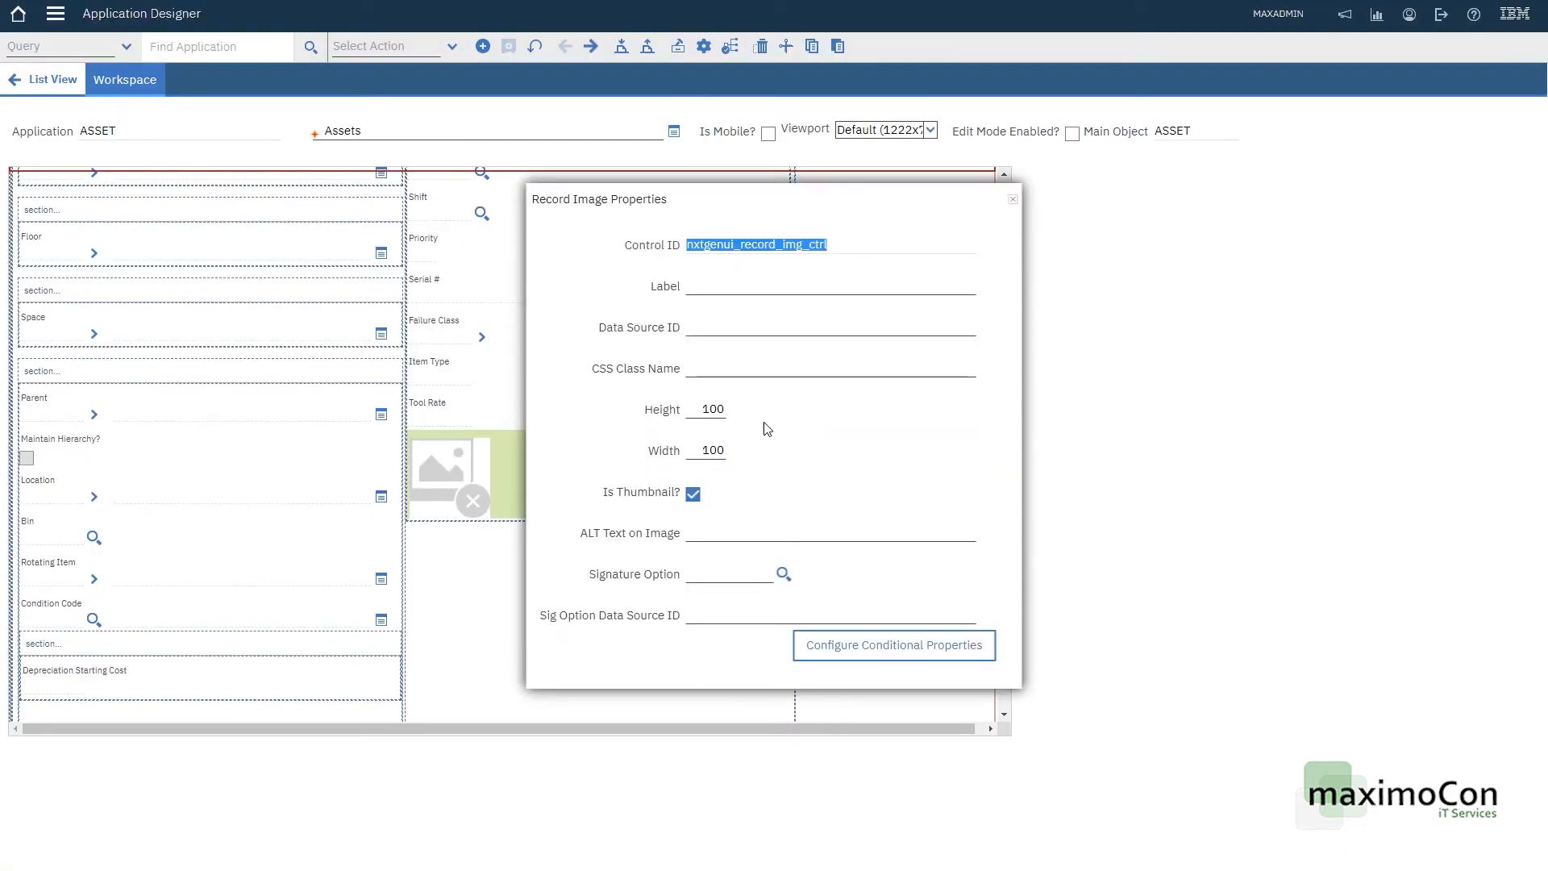
left_click(708, 408)
type("200")
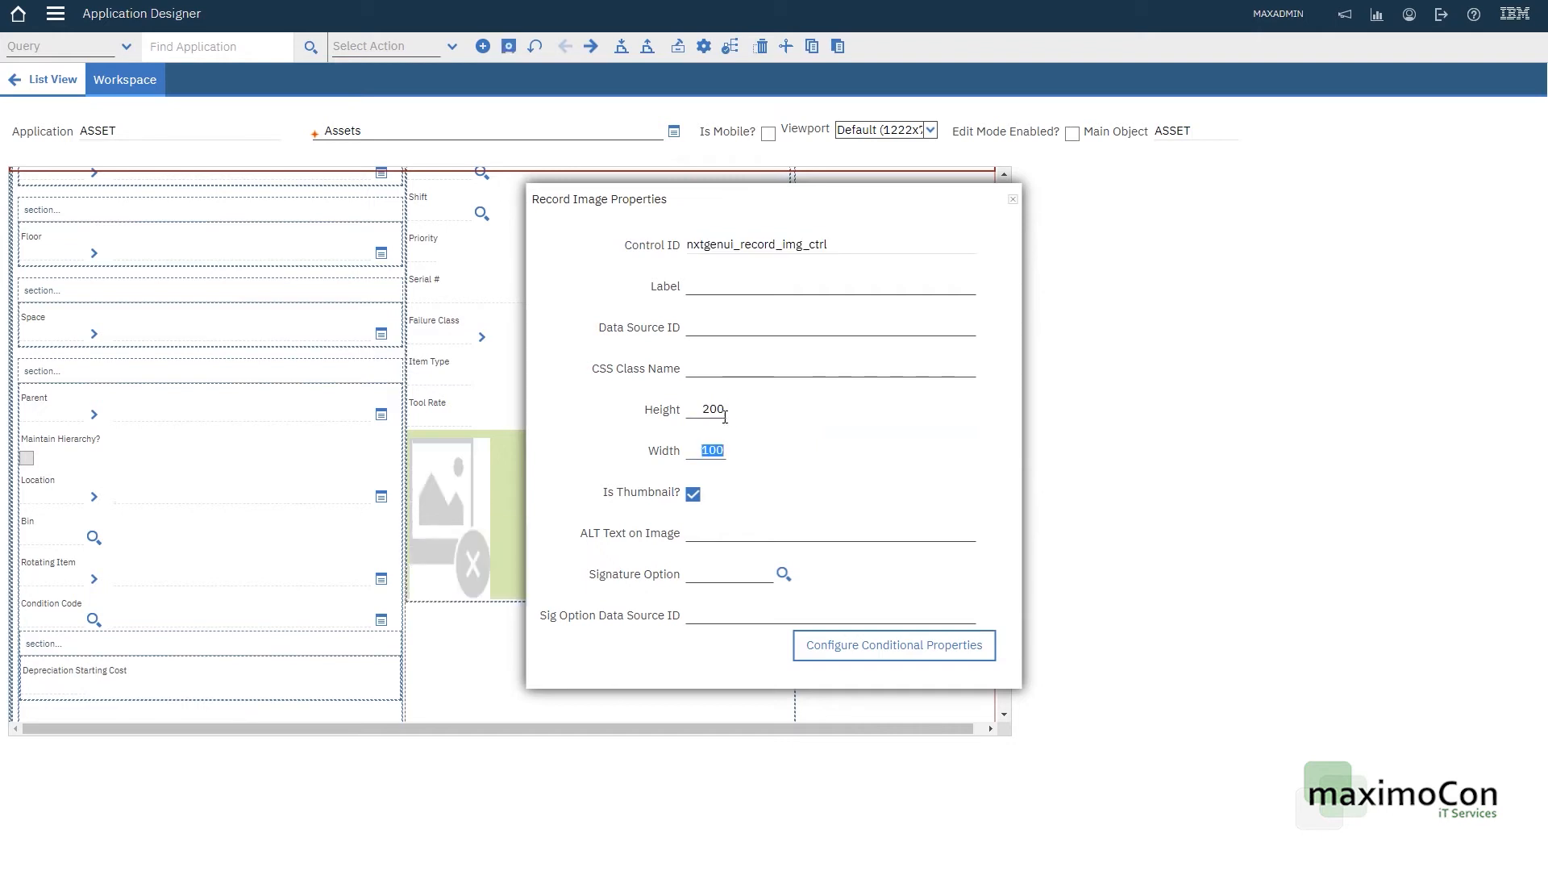
type("3")
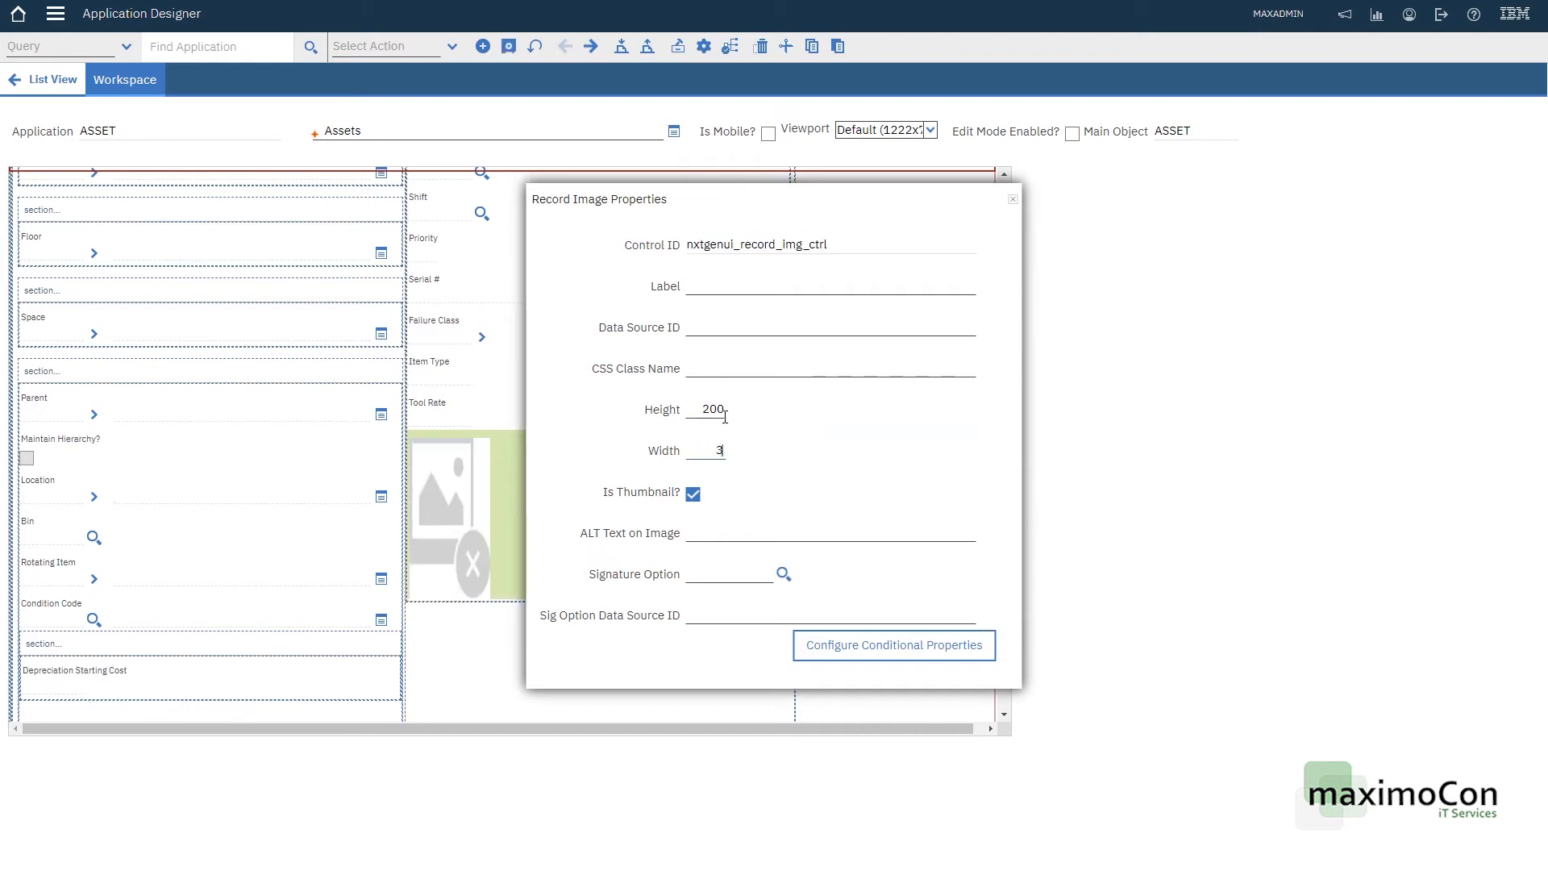
type("50")
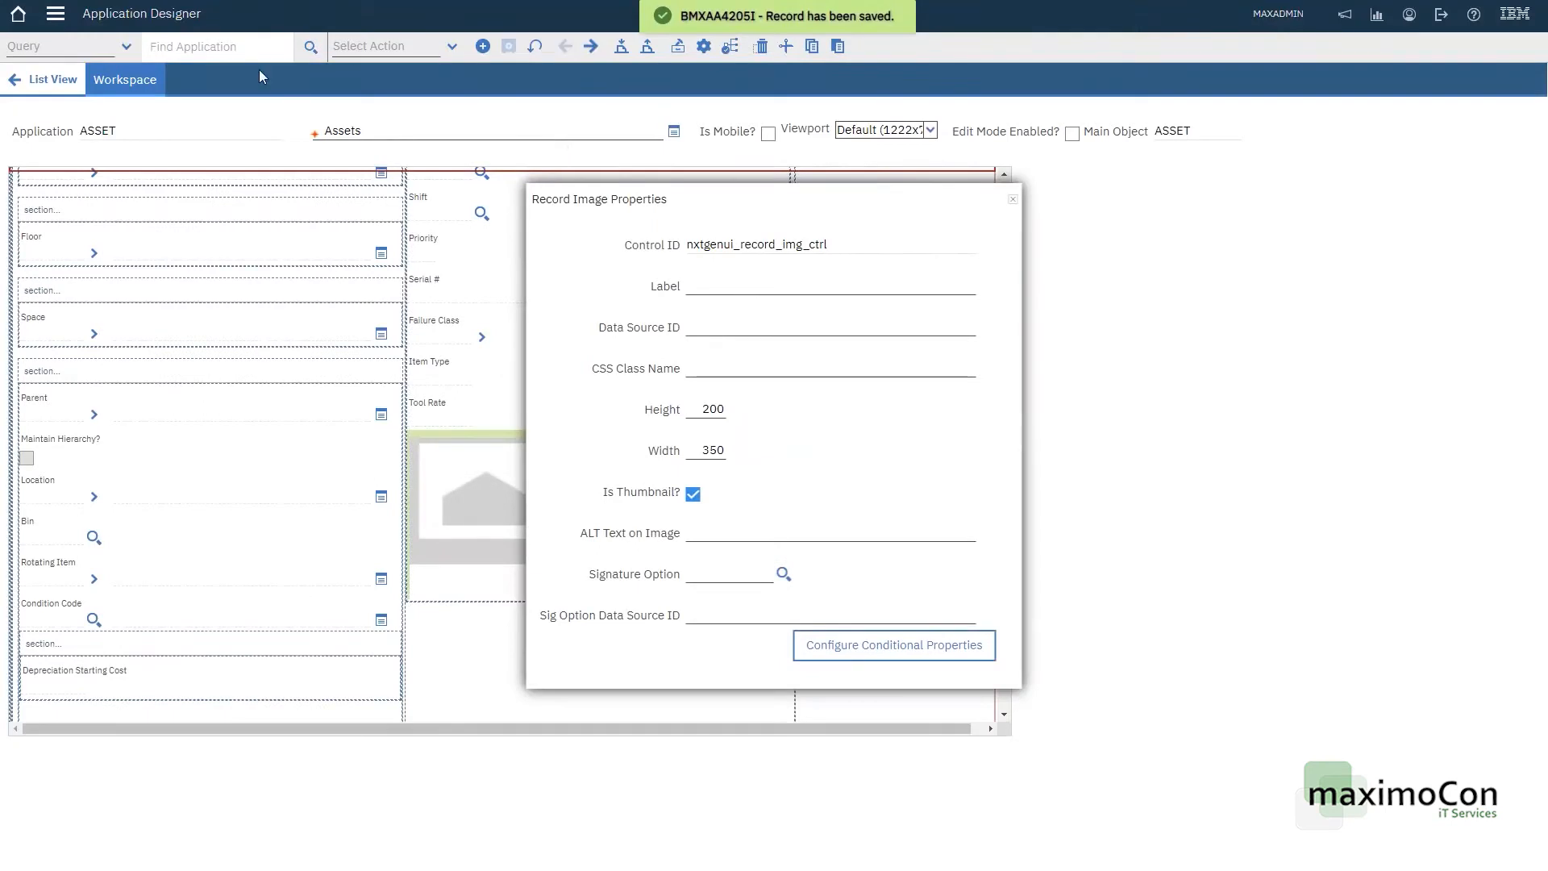
left_click(57, 13)
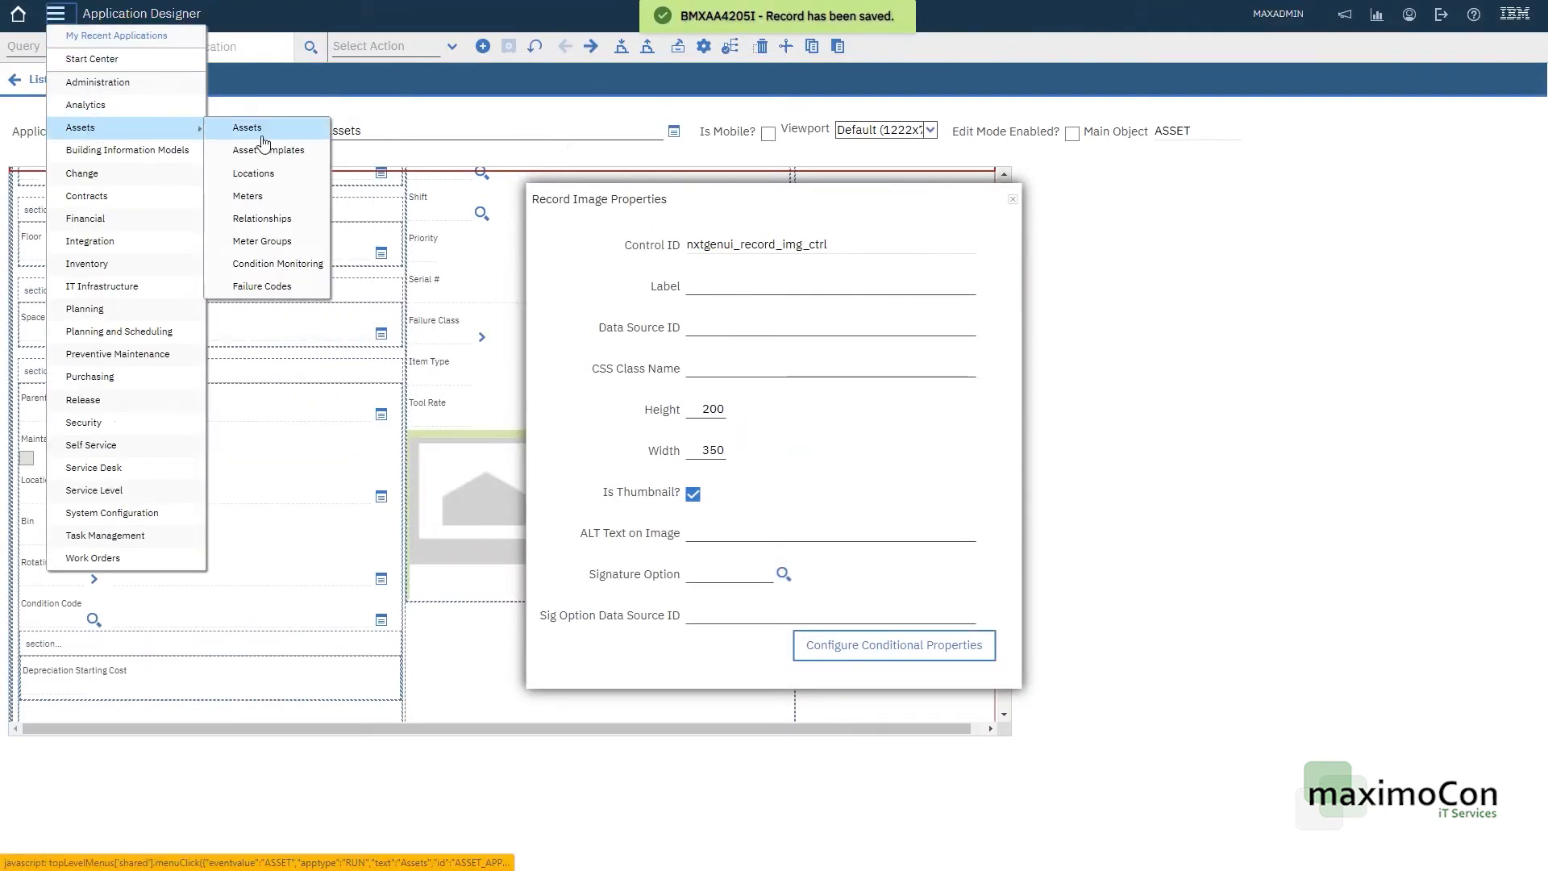
Step: Filter the Assets list for fh600 and reopen asset FH6001001-TR with its enlarged photo
left_click(245, 128)
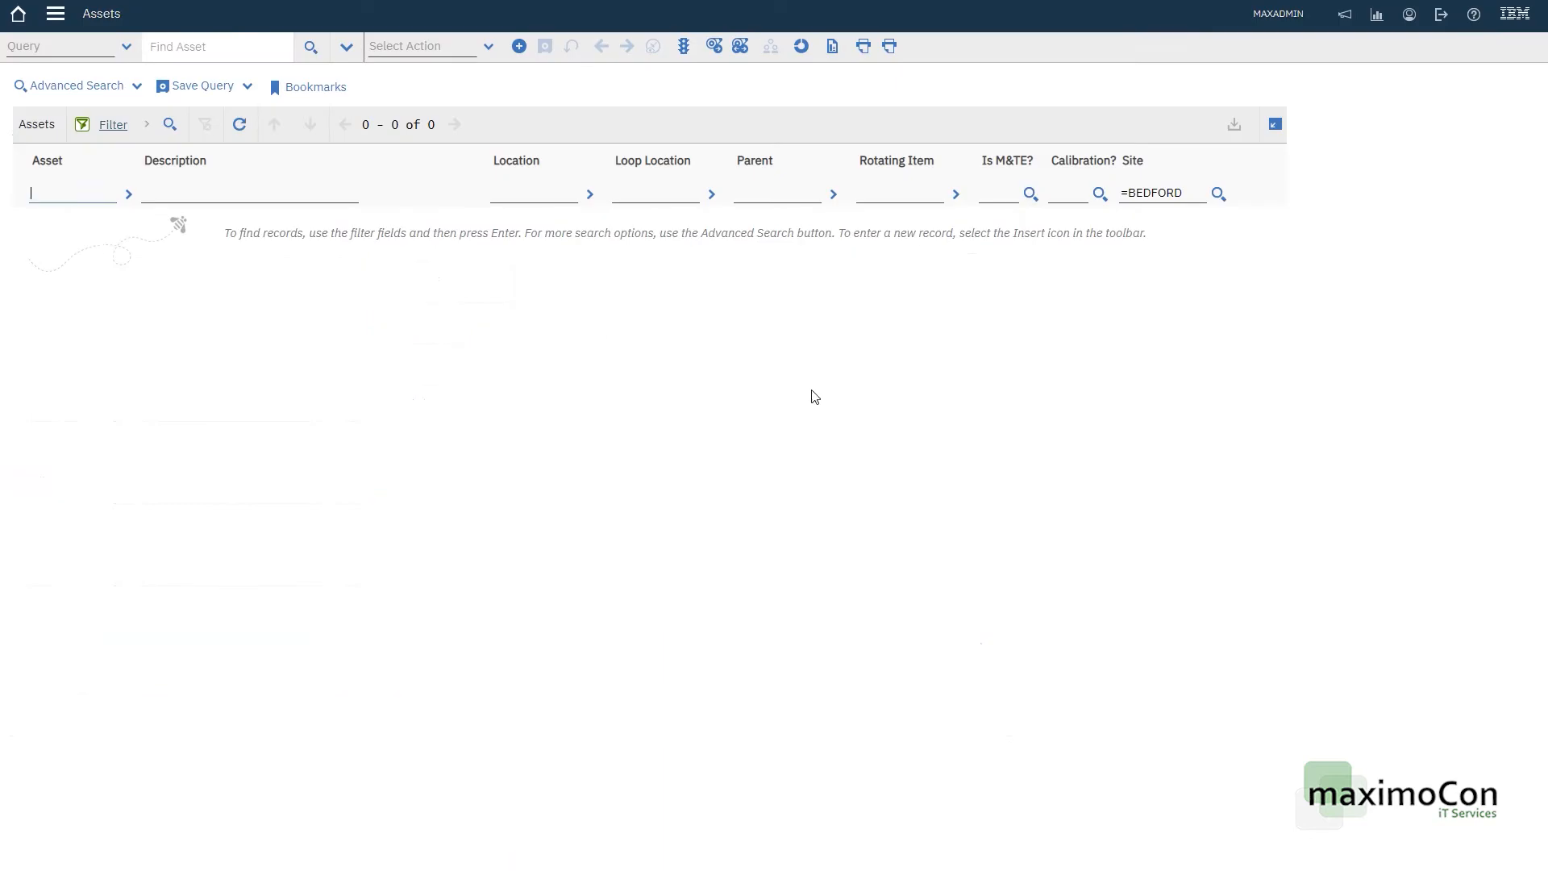
type("fh600")
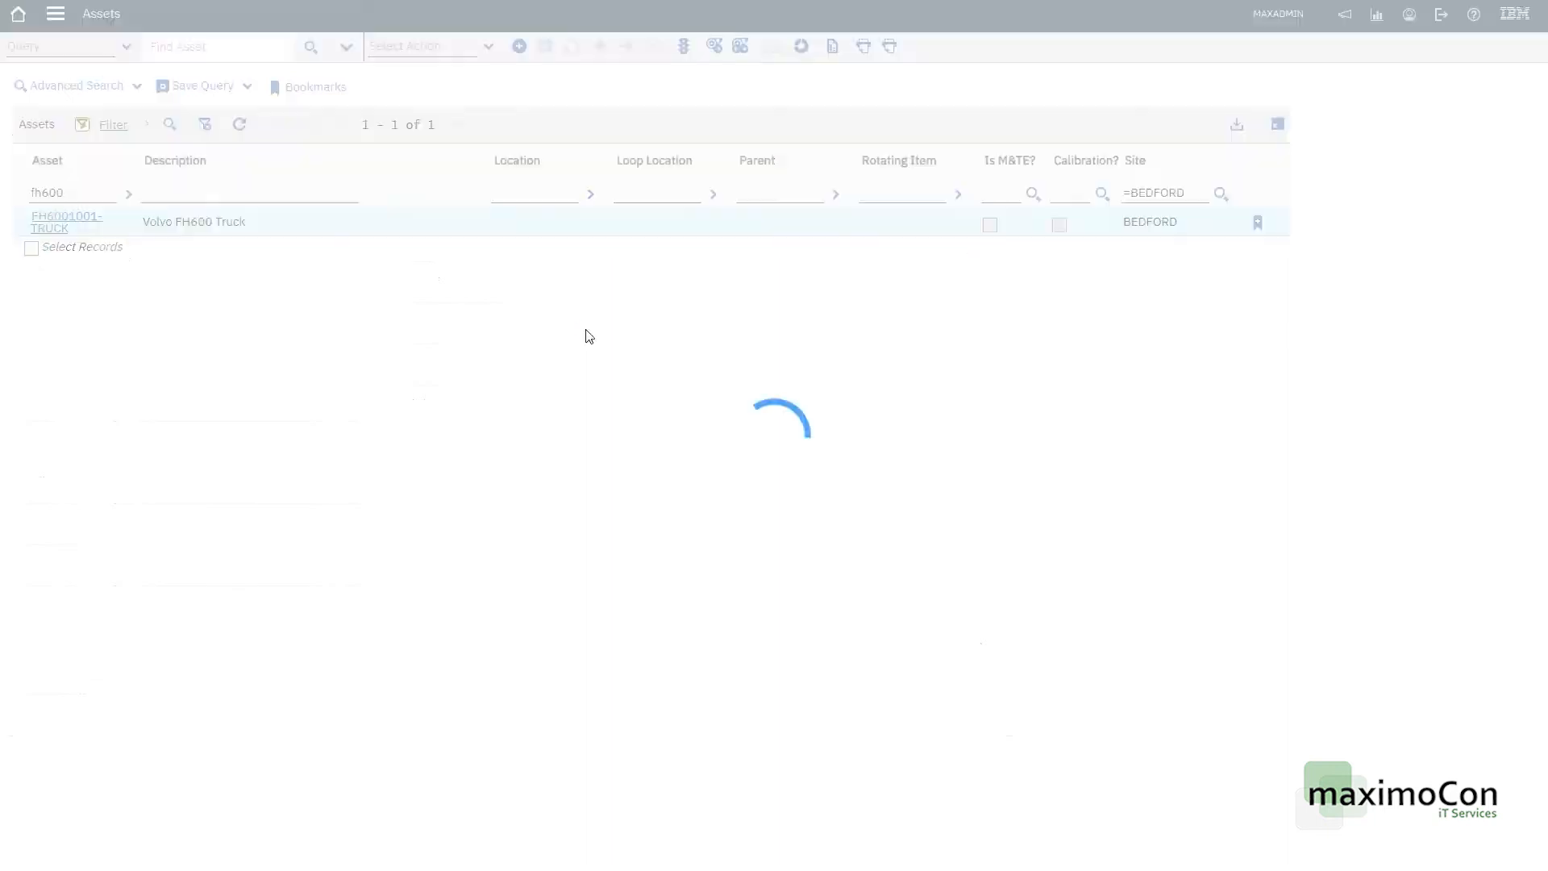
left_click(66, 221)
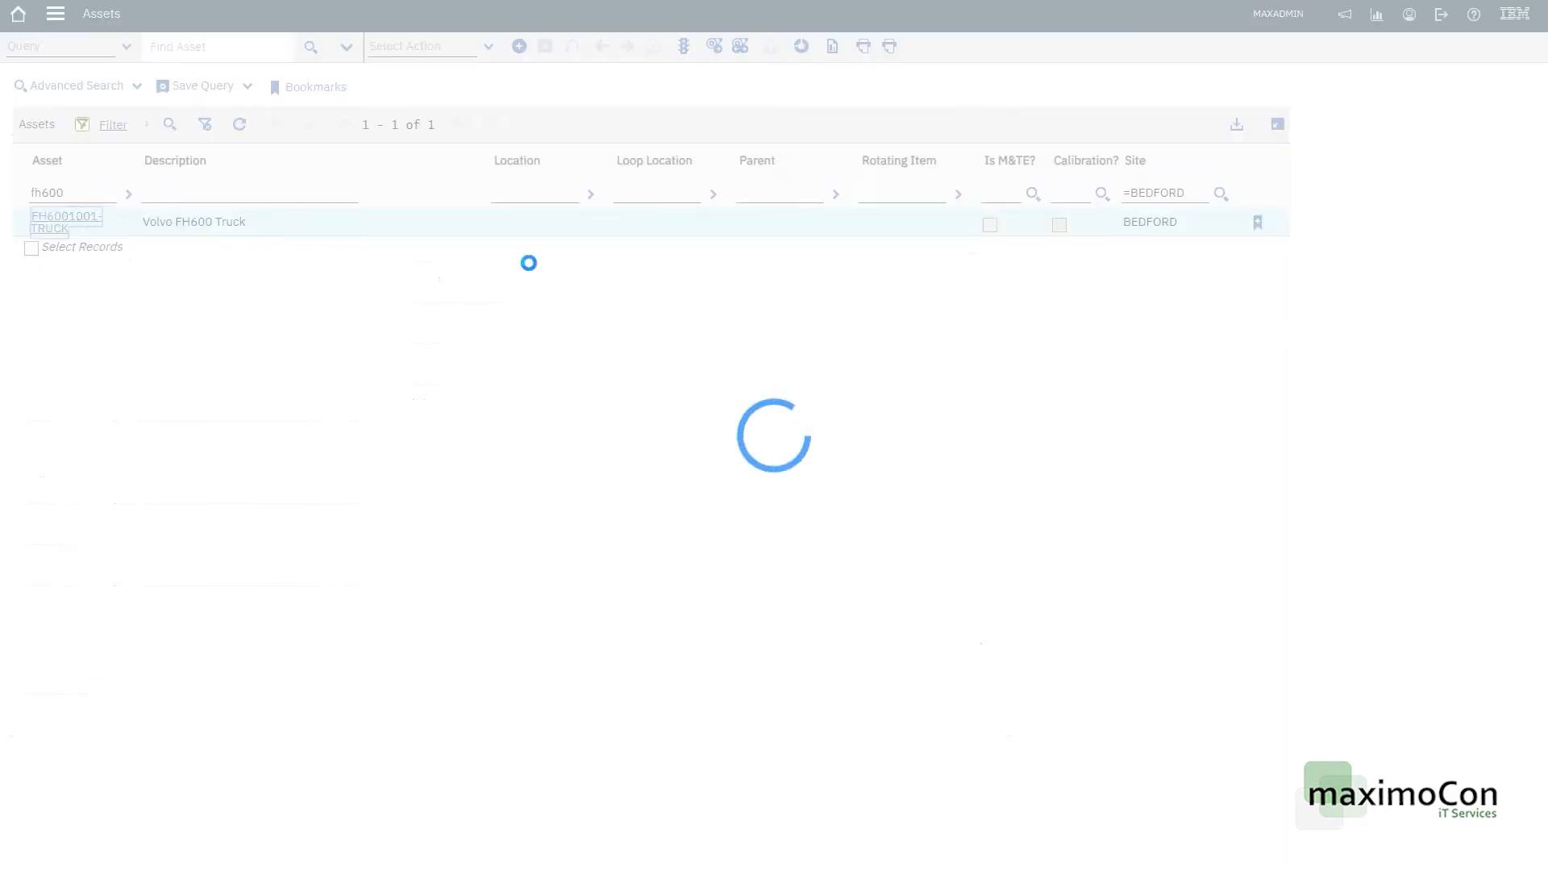
left_click(64, 221)
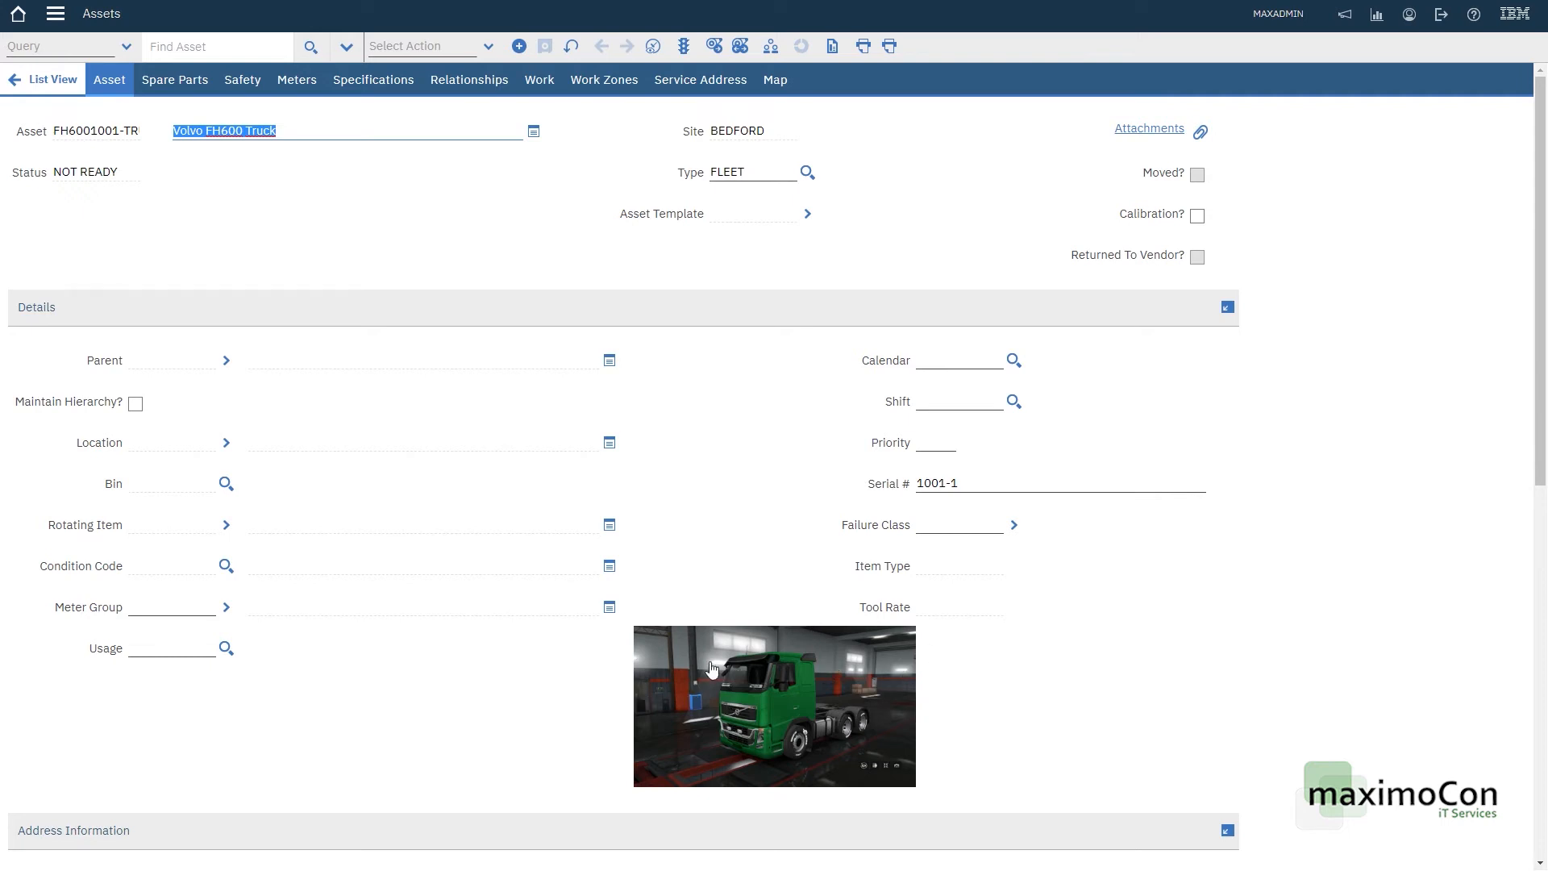
scroll("down", 3)
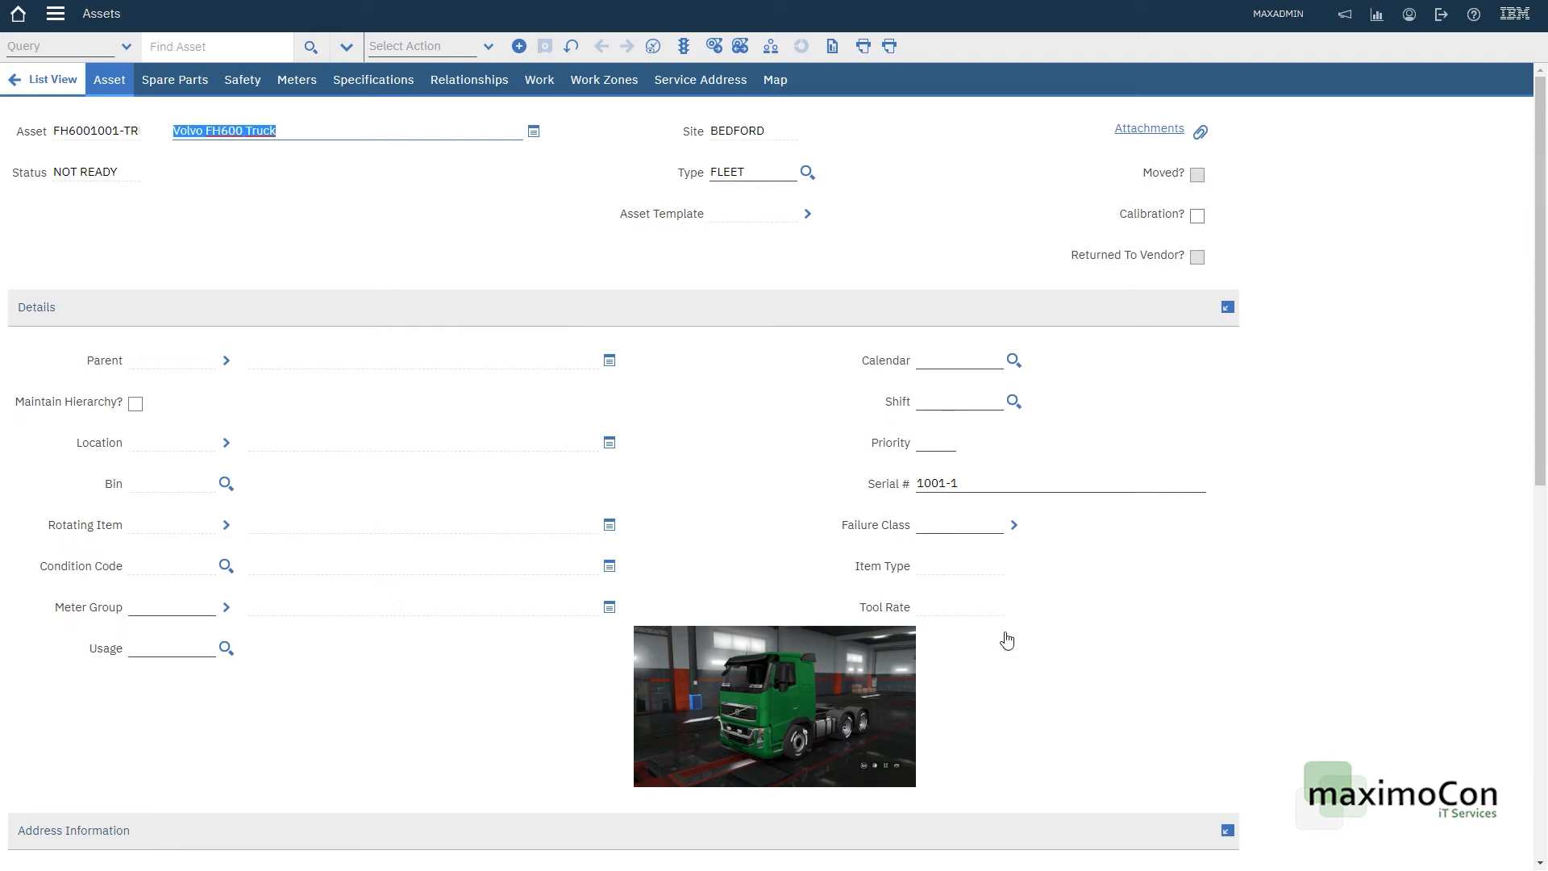
mouse_move(1136, 703)
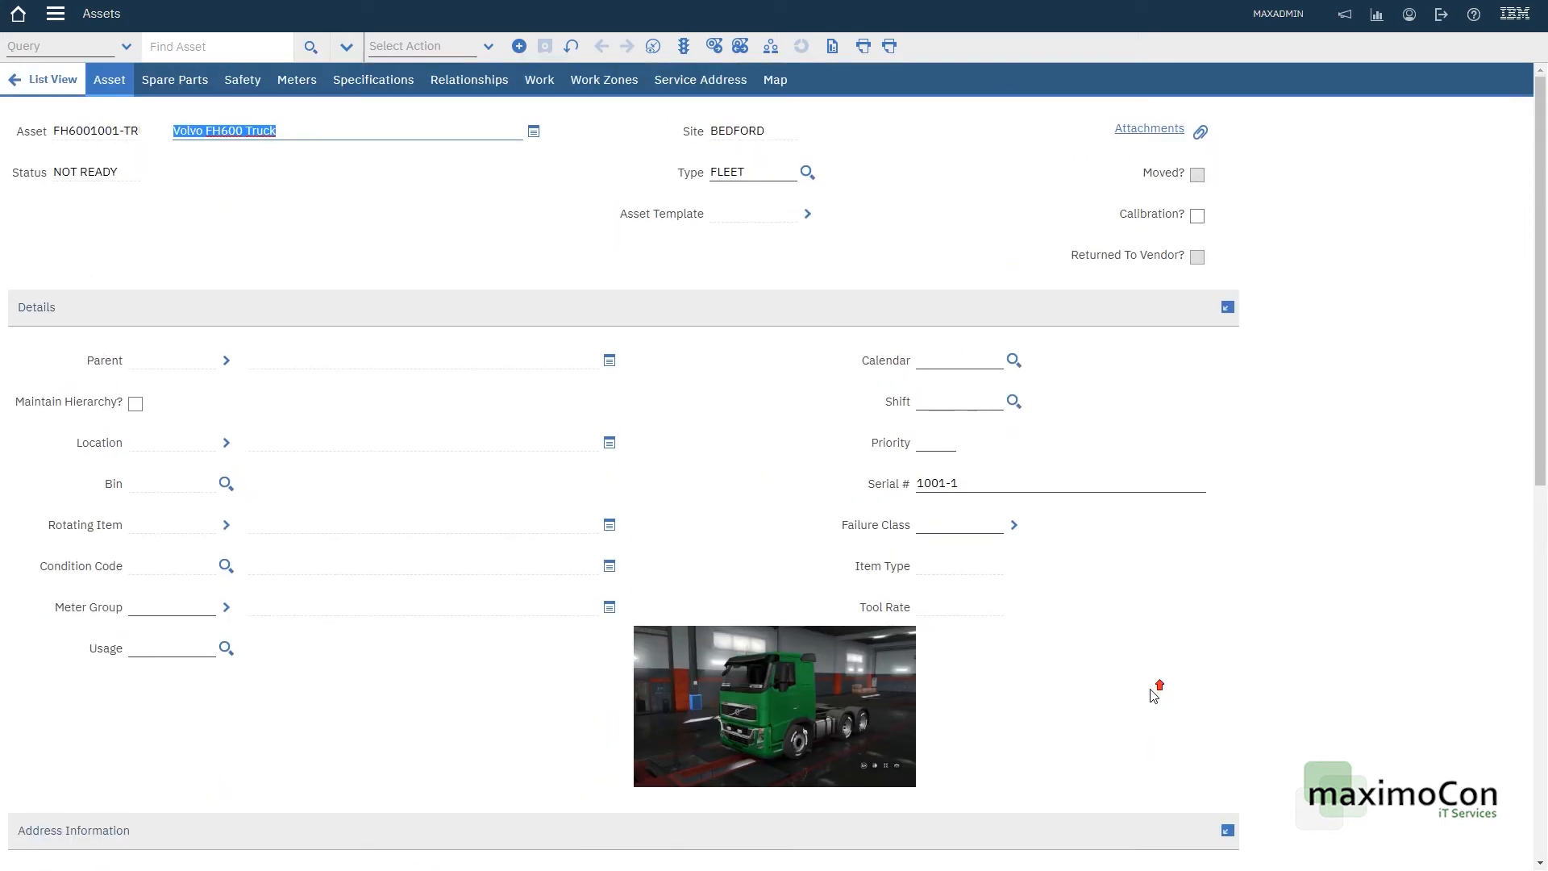
mouse_move(1151, 697)
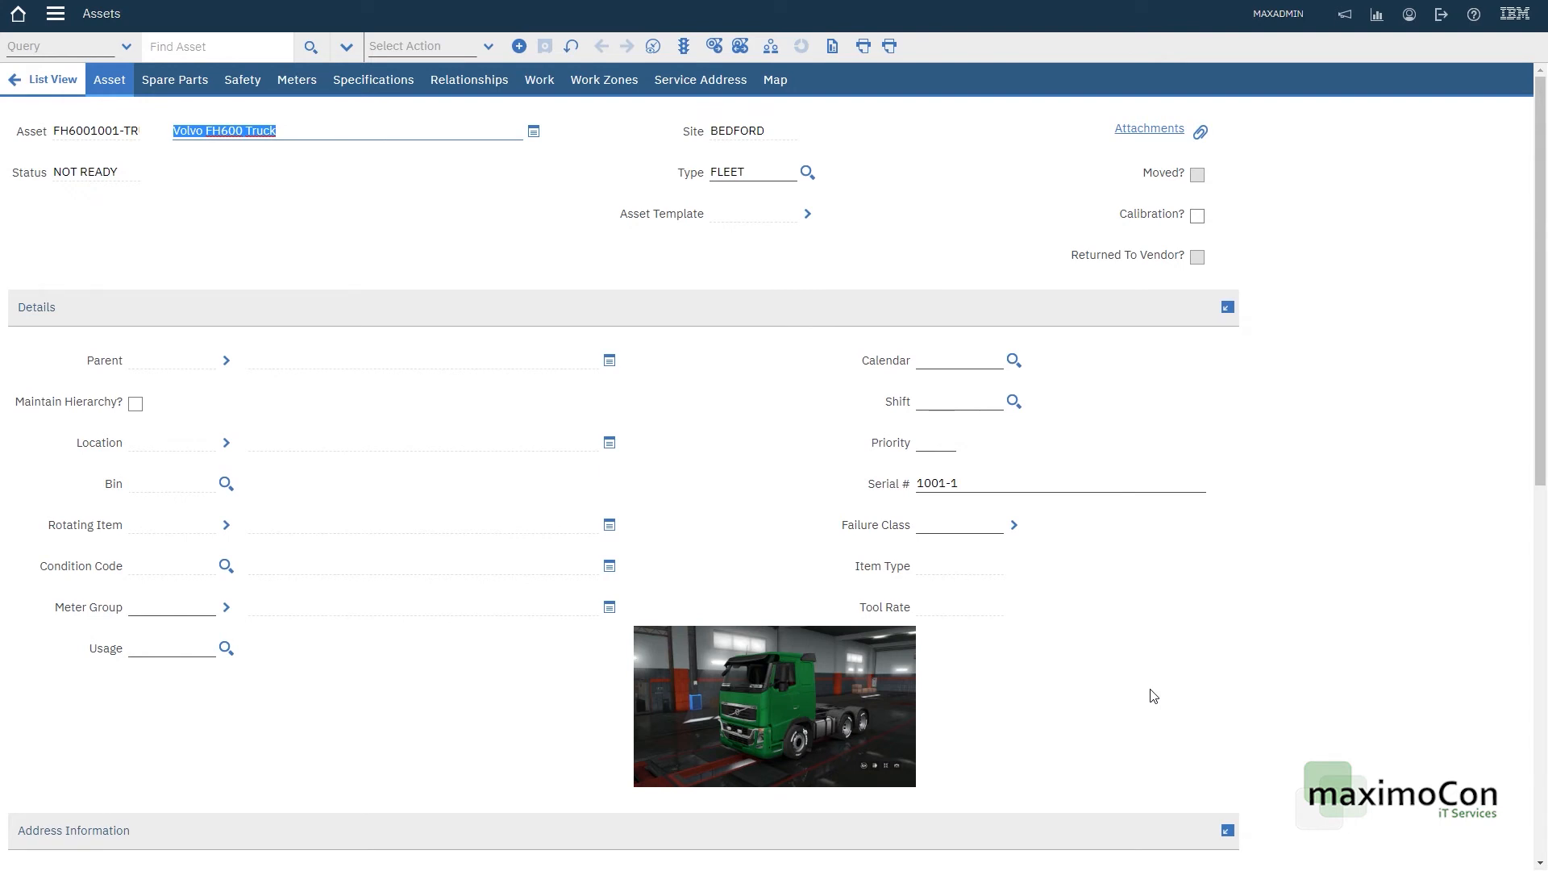
left_click(774, 706)
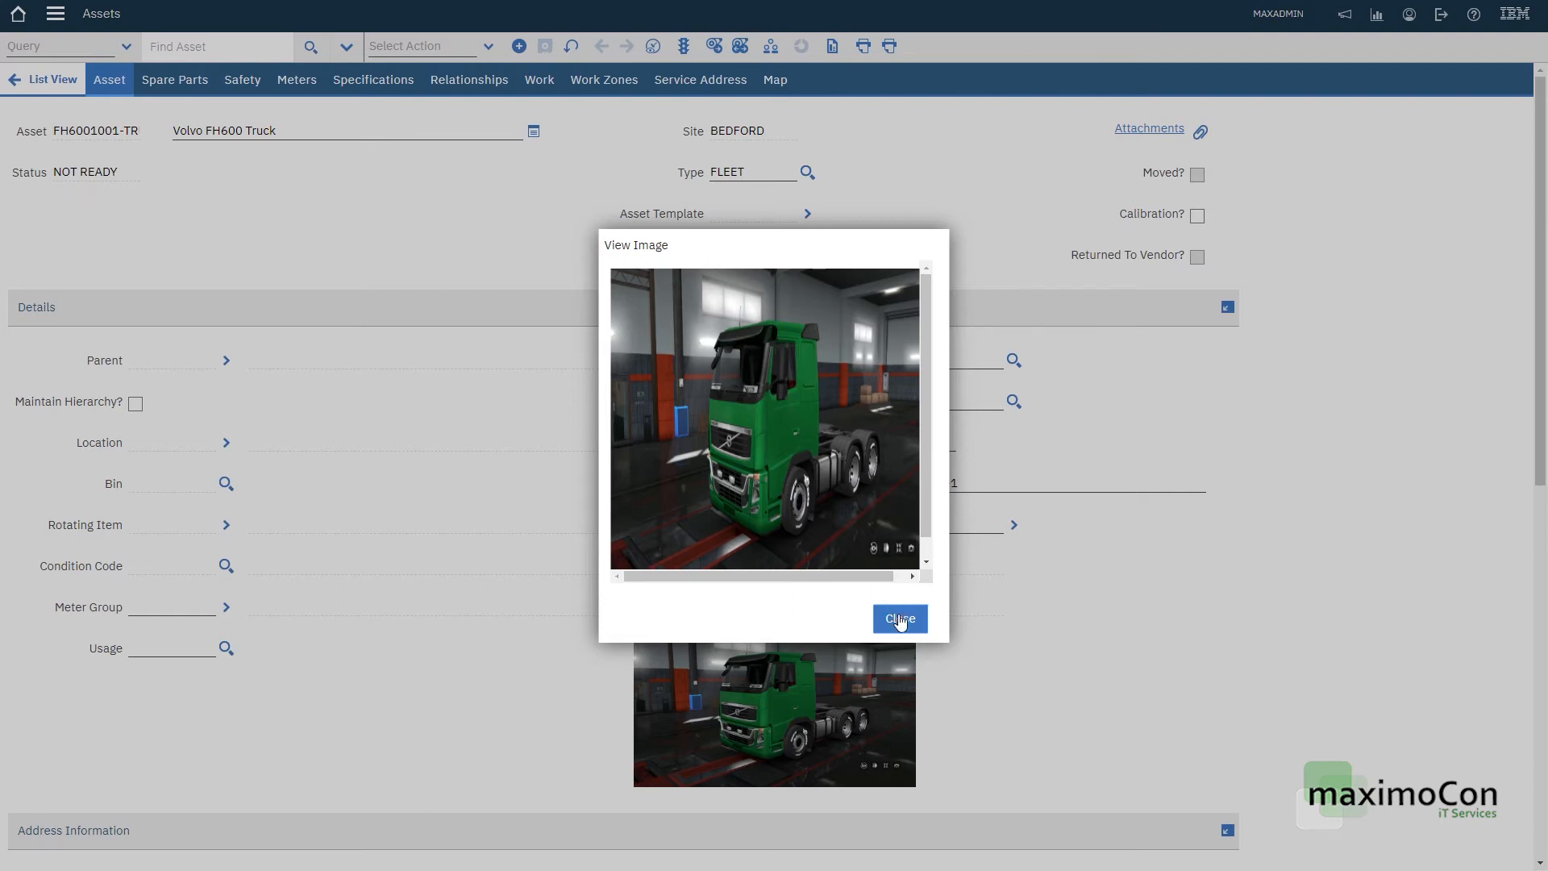
left_click(898, 618)
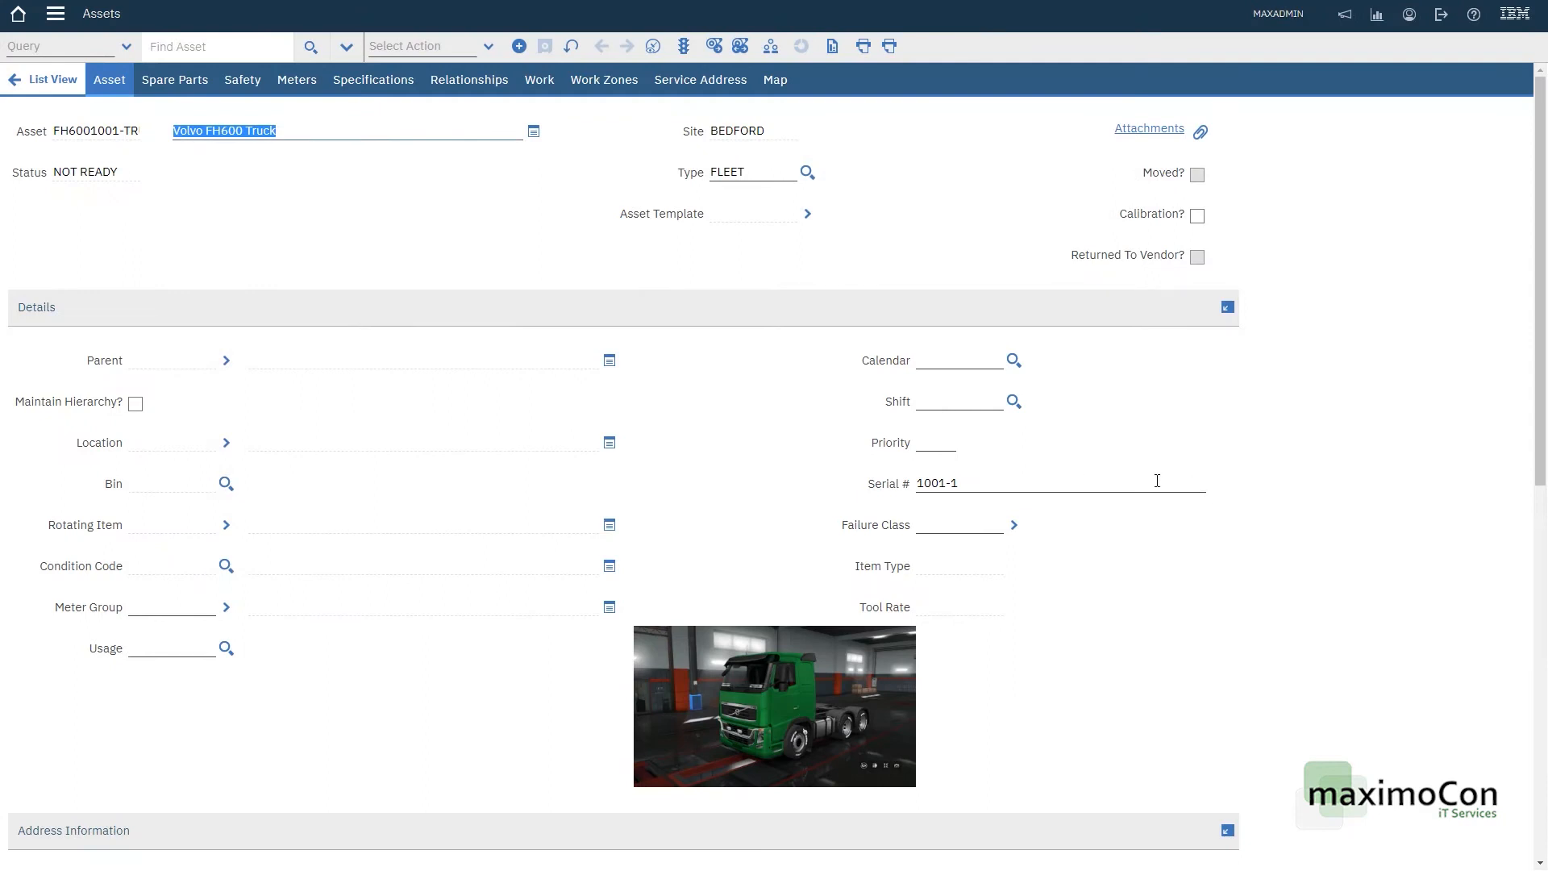
mouse_move(490, 244)
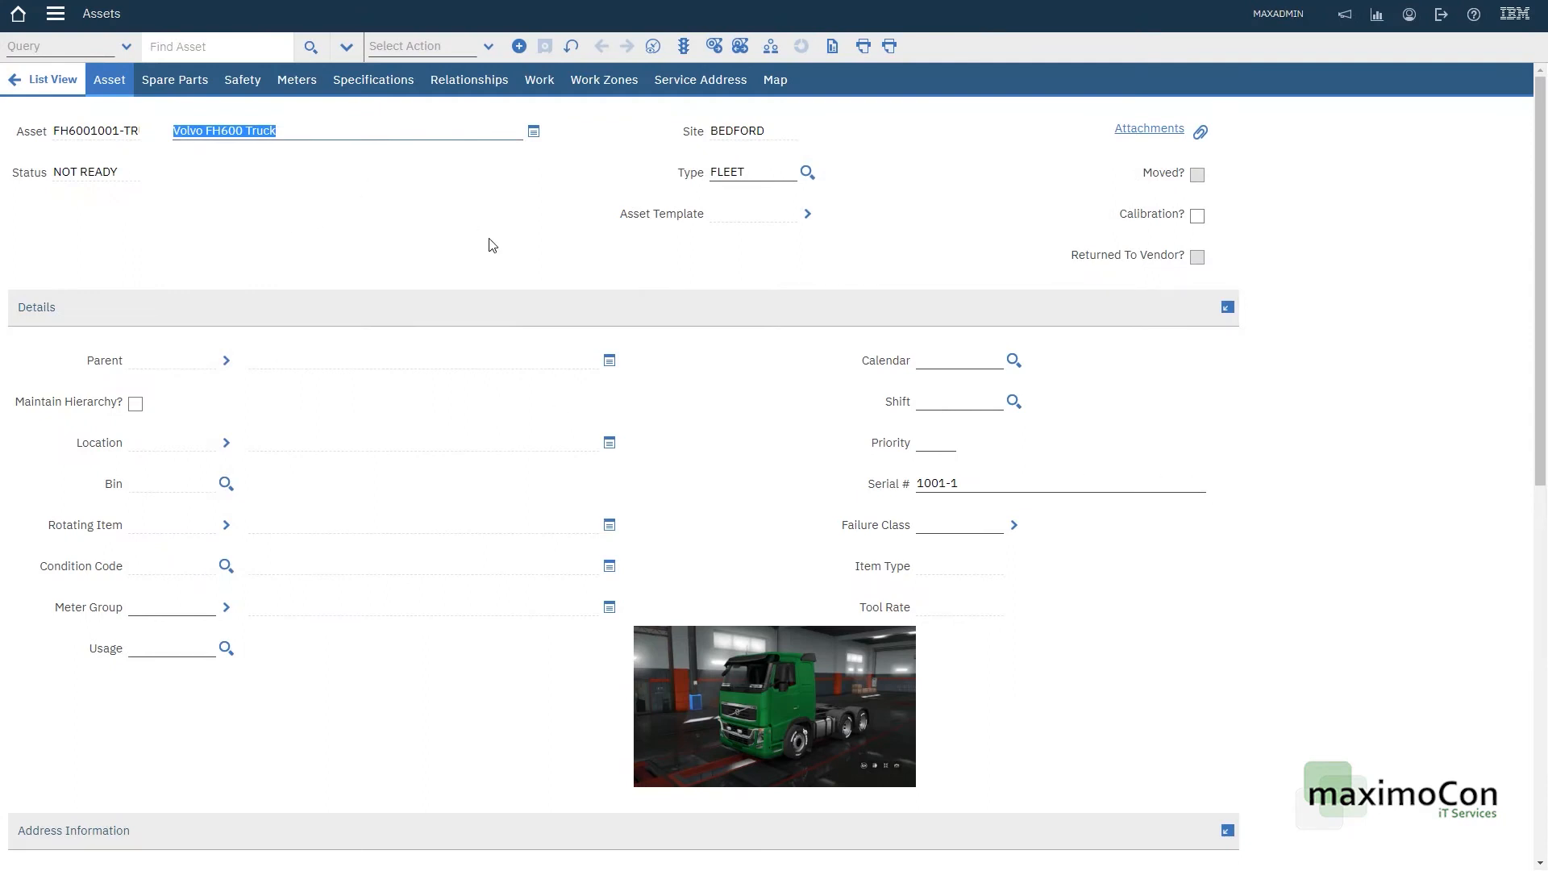
mouse_move(788, 368)
type("F")
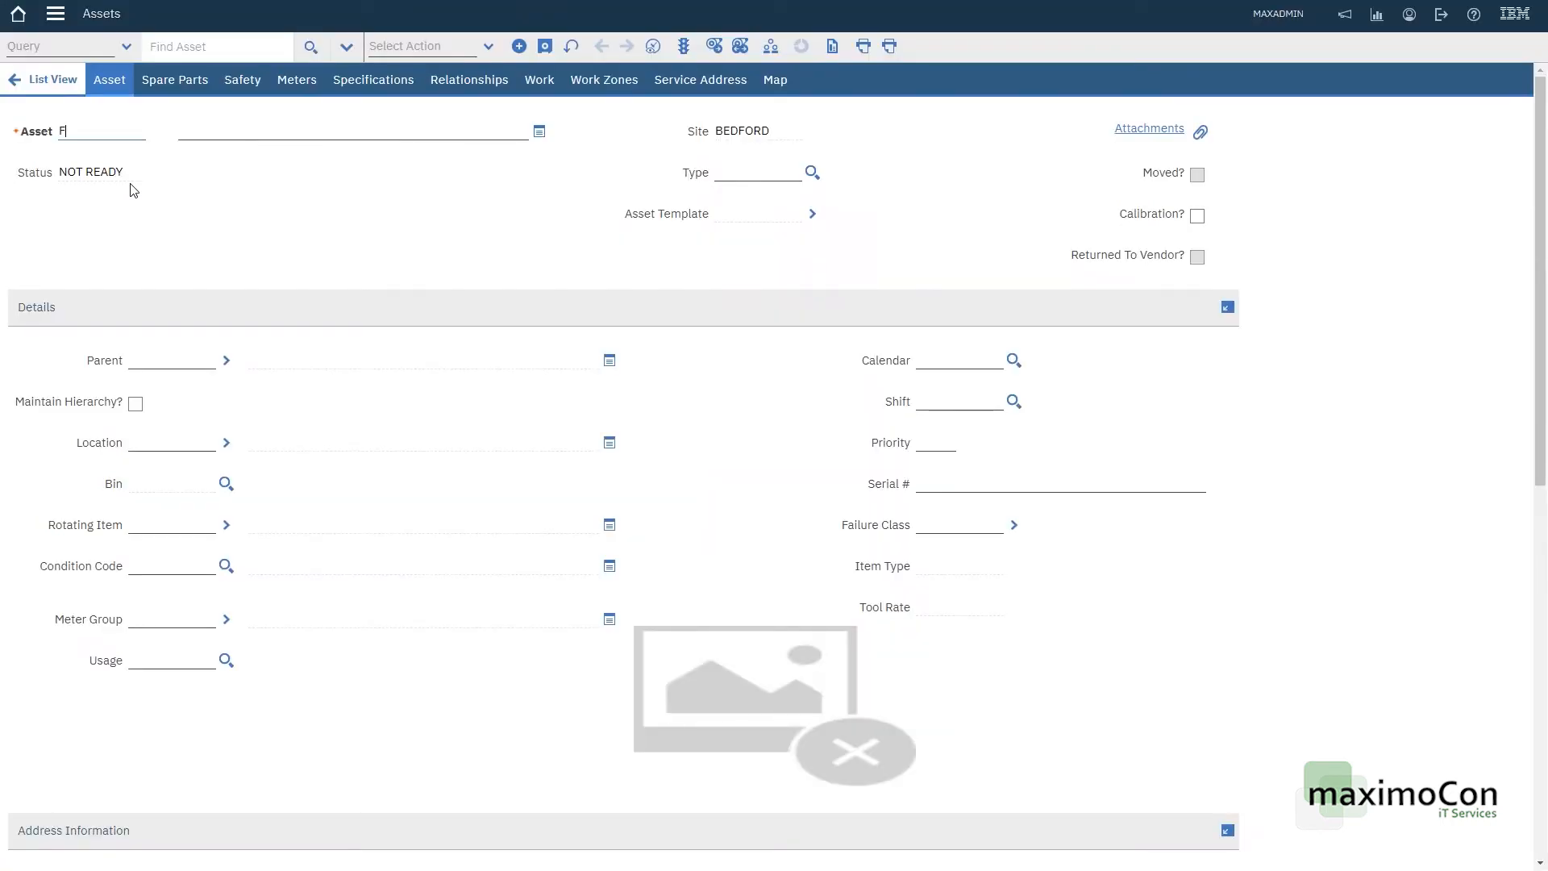
Step: Enter asset FH6001001-CHASSI, Volvo FH600 Chassi, type FLEET, correcting the serial number to 1001-2
type("H6001")
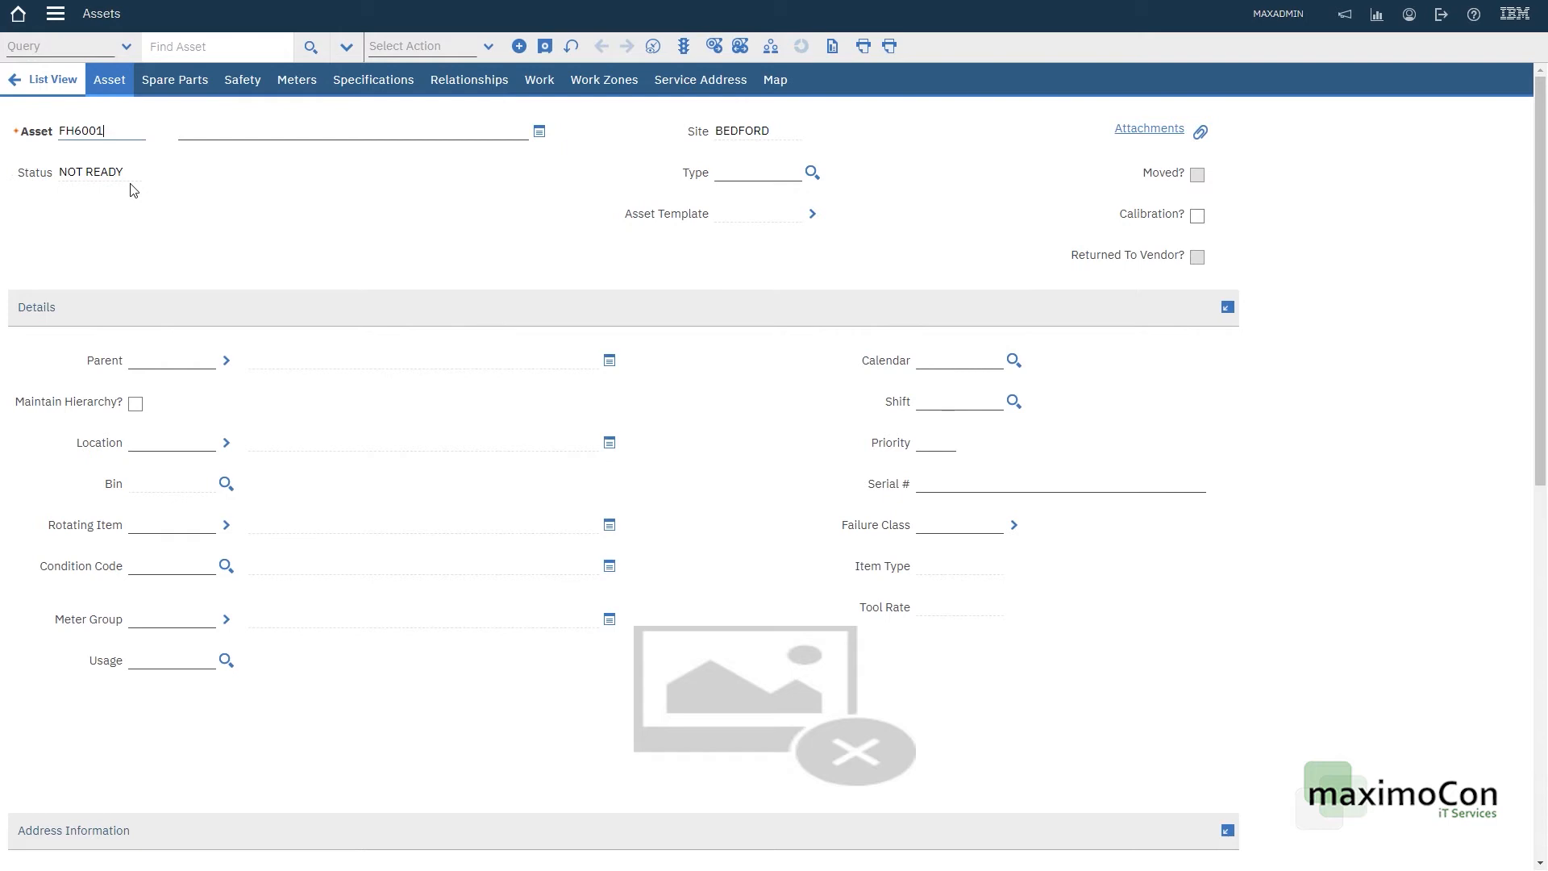
type("01001-CHASSI")
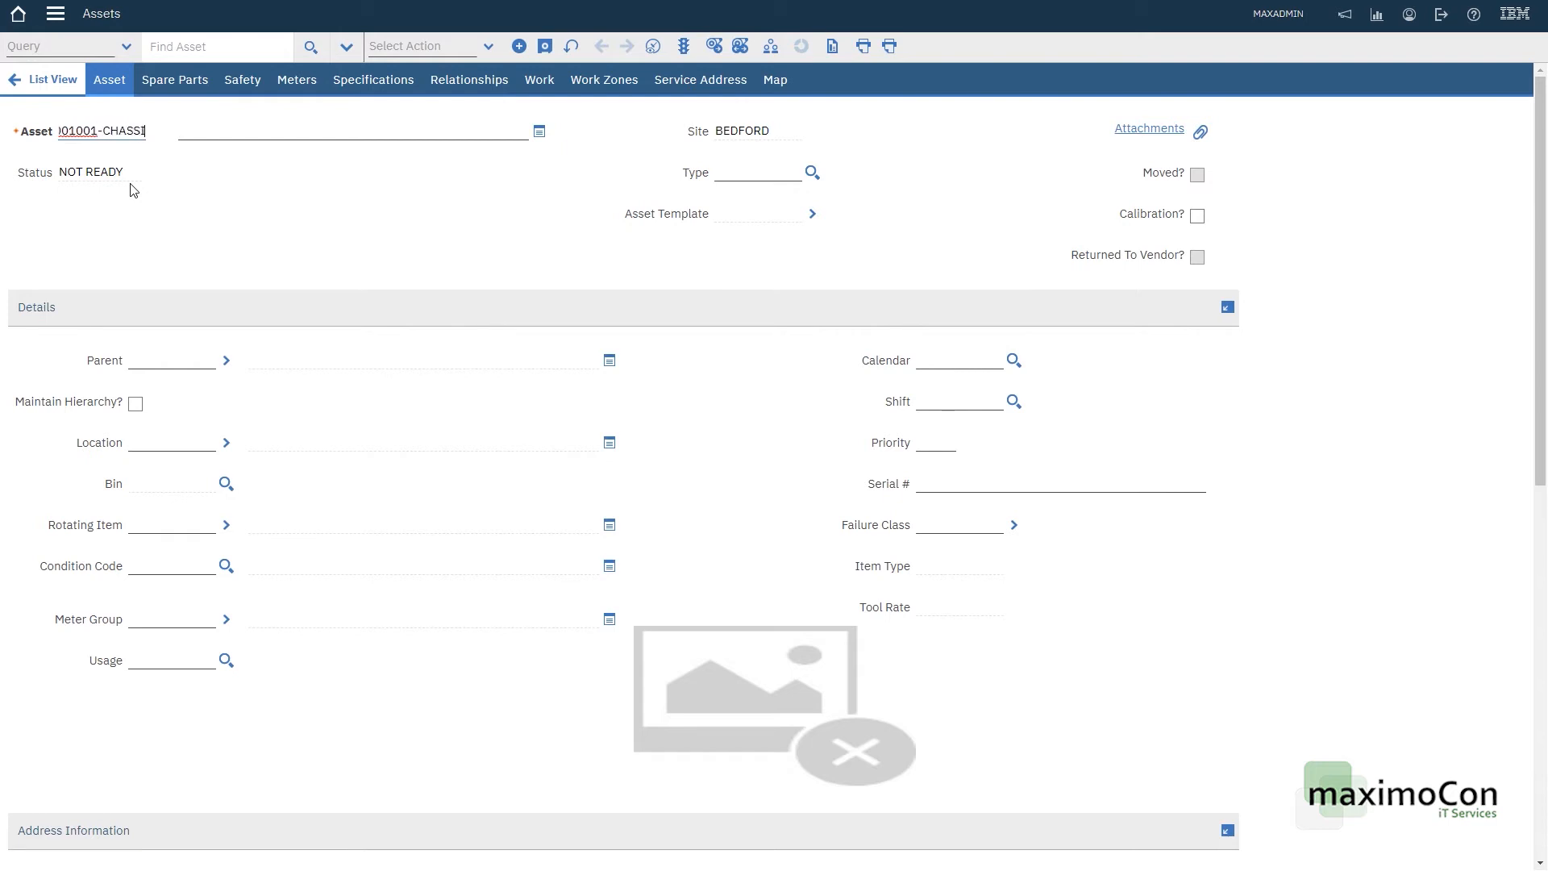
type("Volvo")
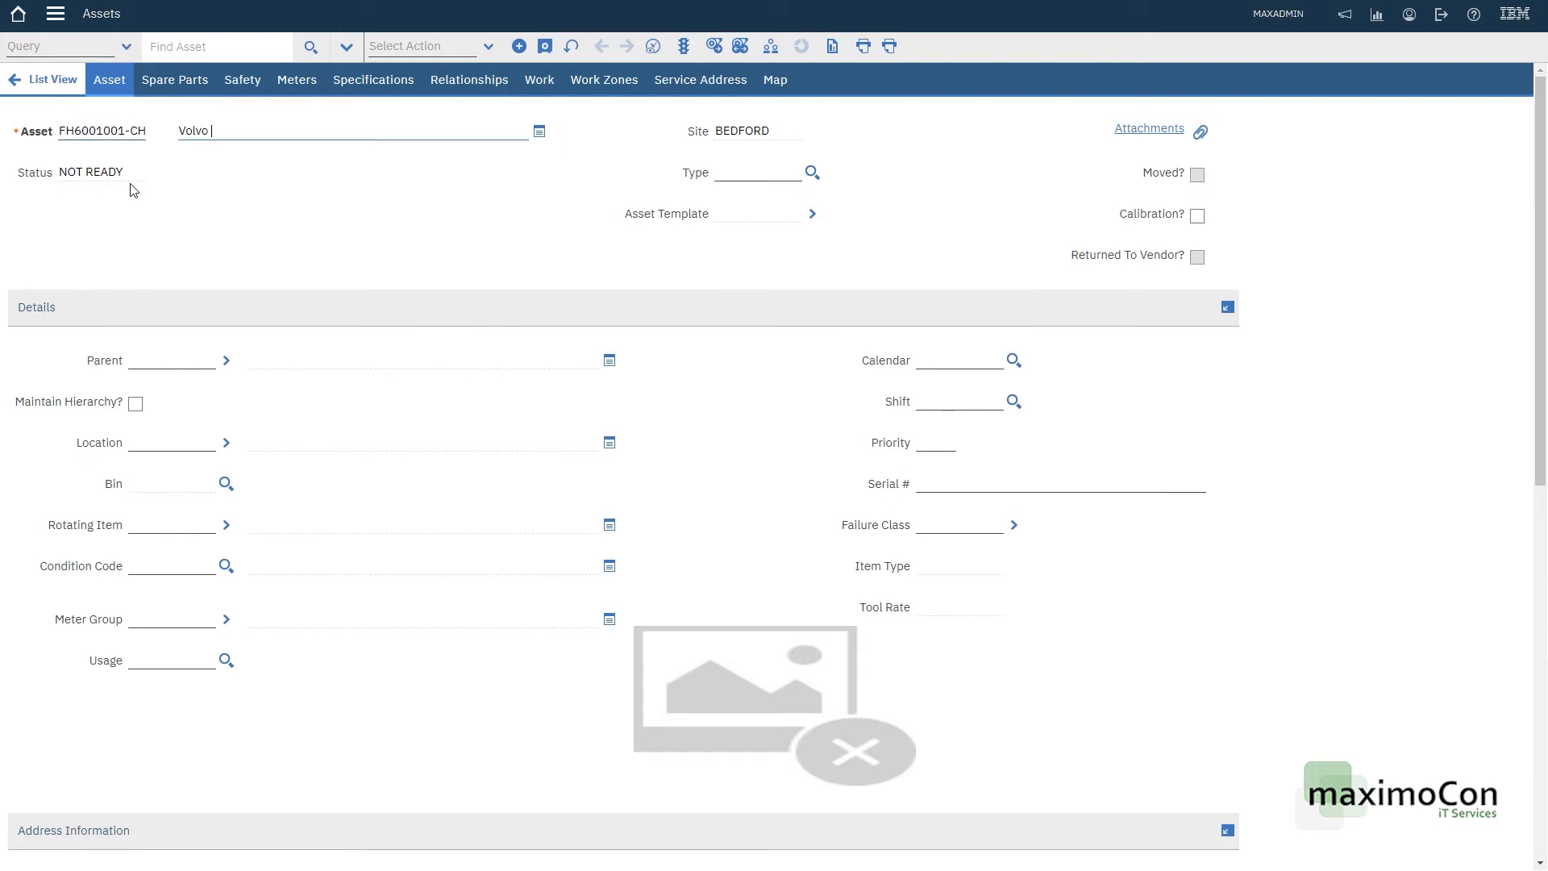
type("FH600 Chassi")
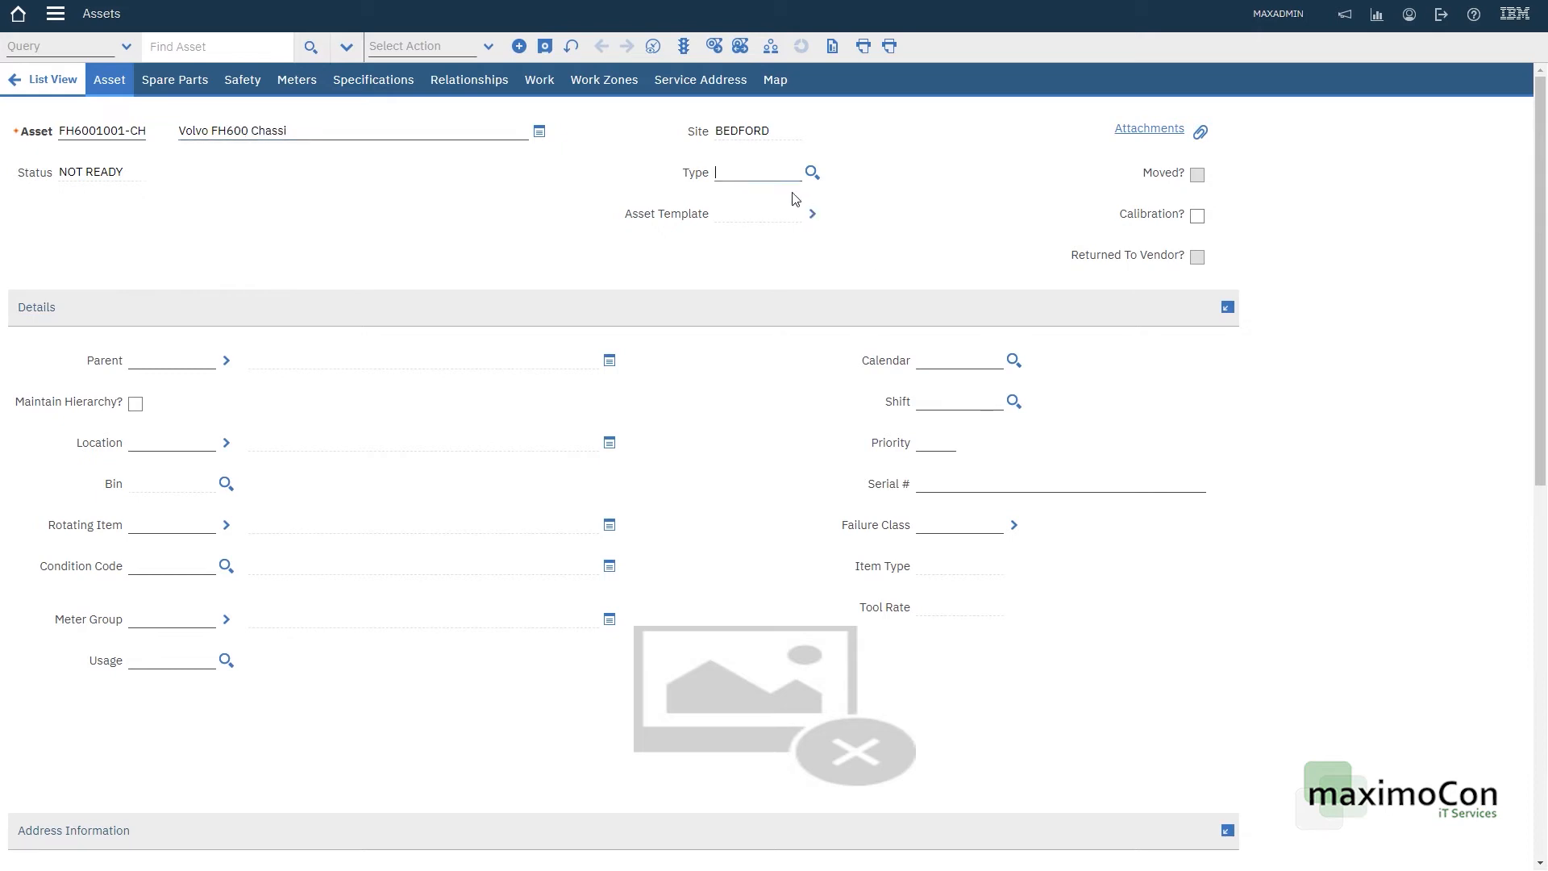
type("FLEET")
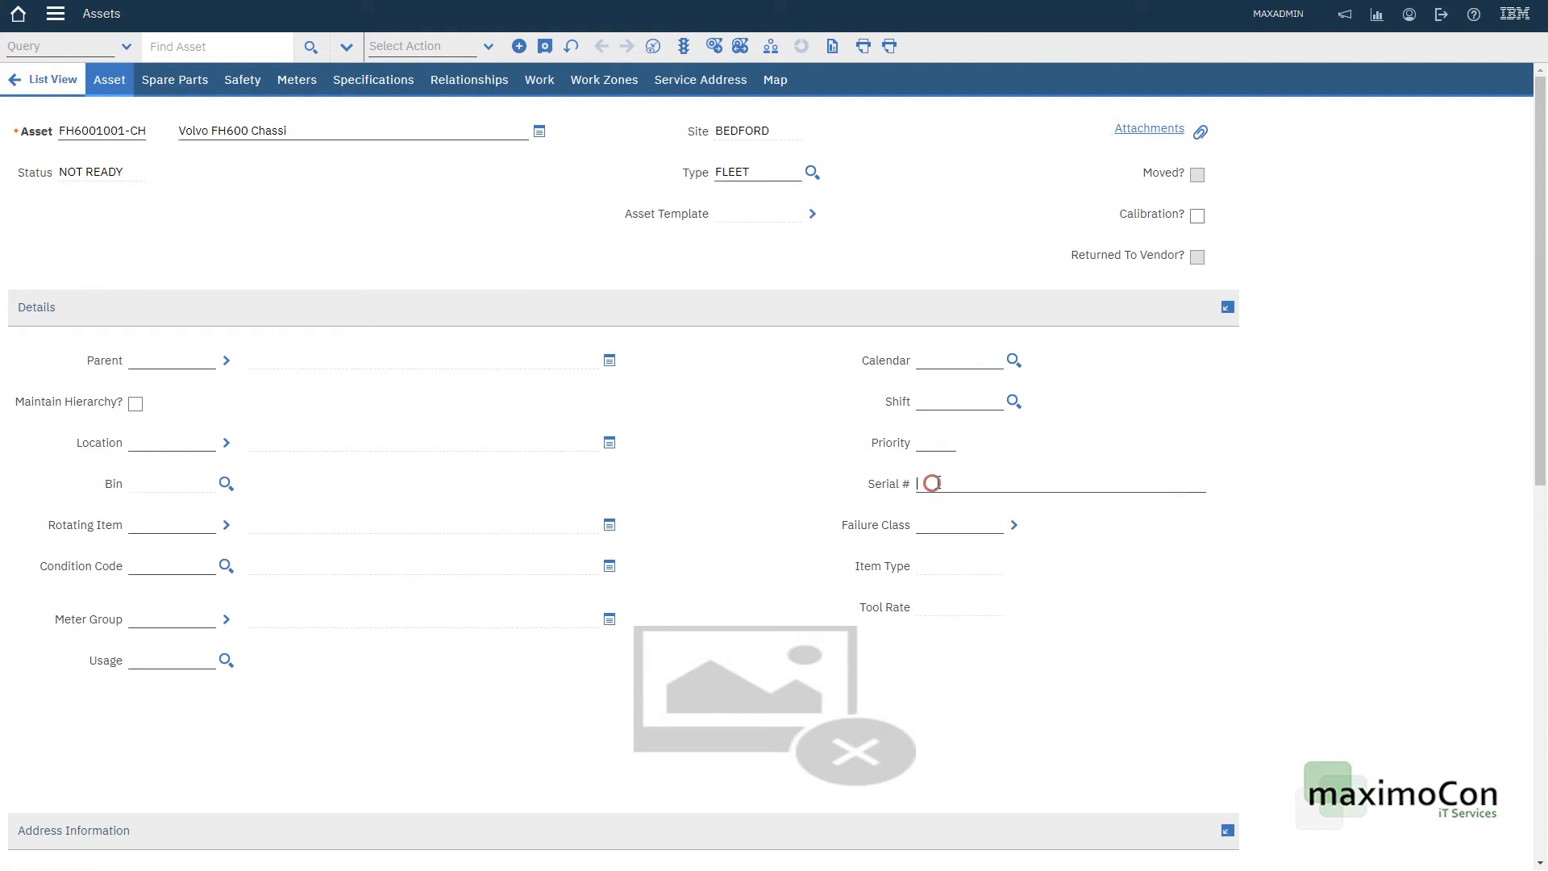
type("1000-2")
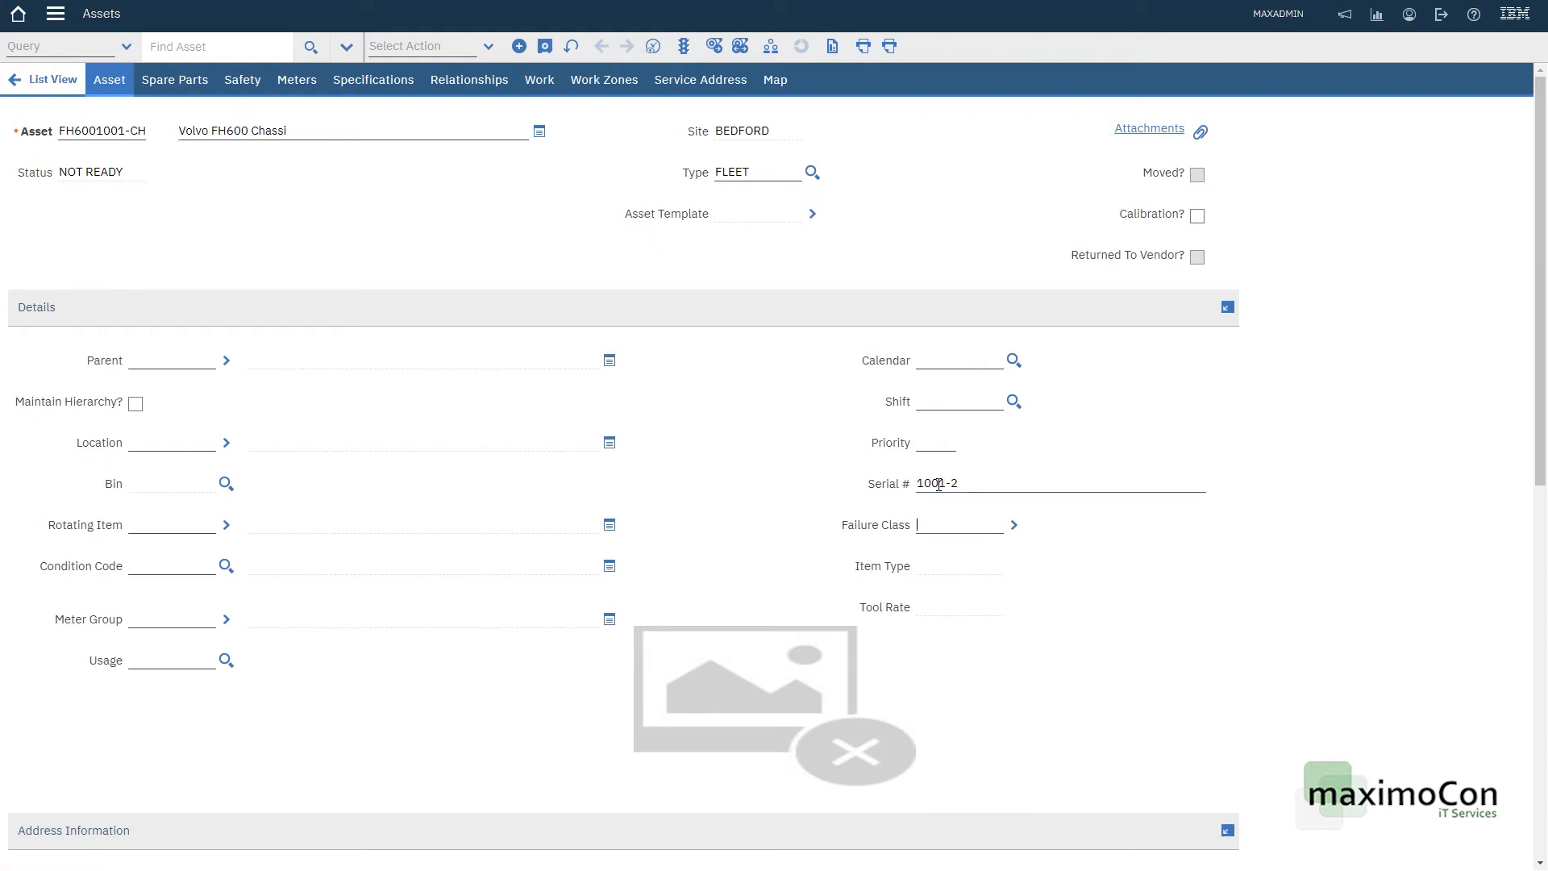
double_click(935, 482)
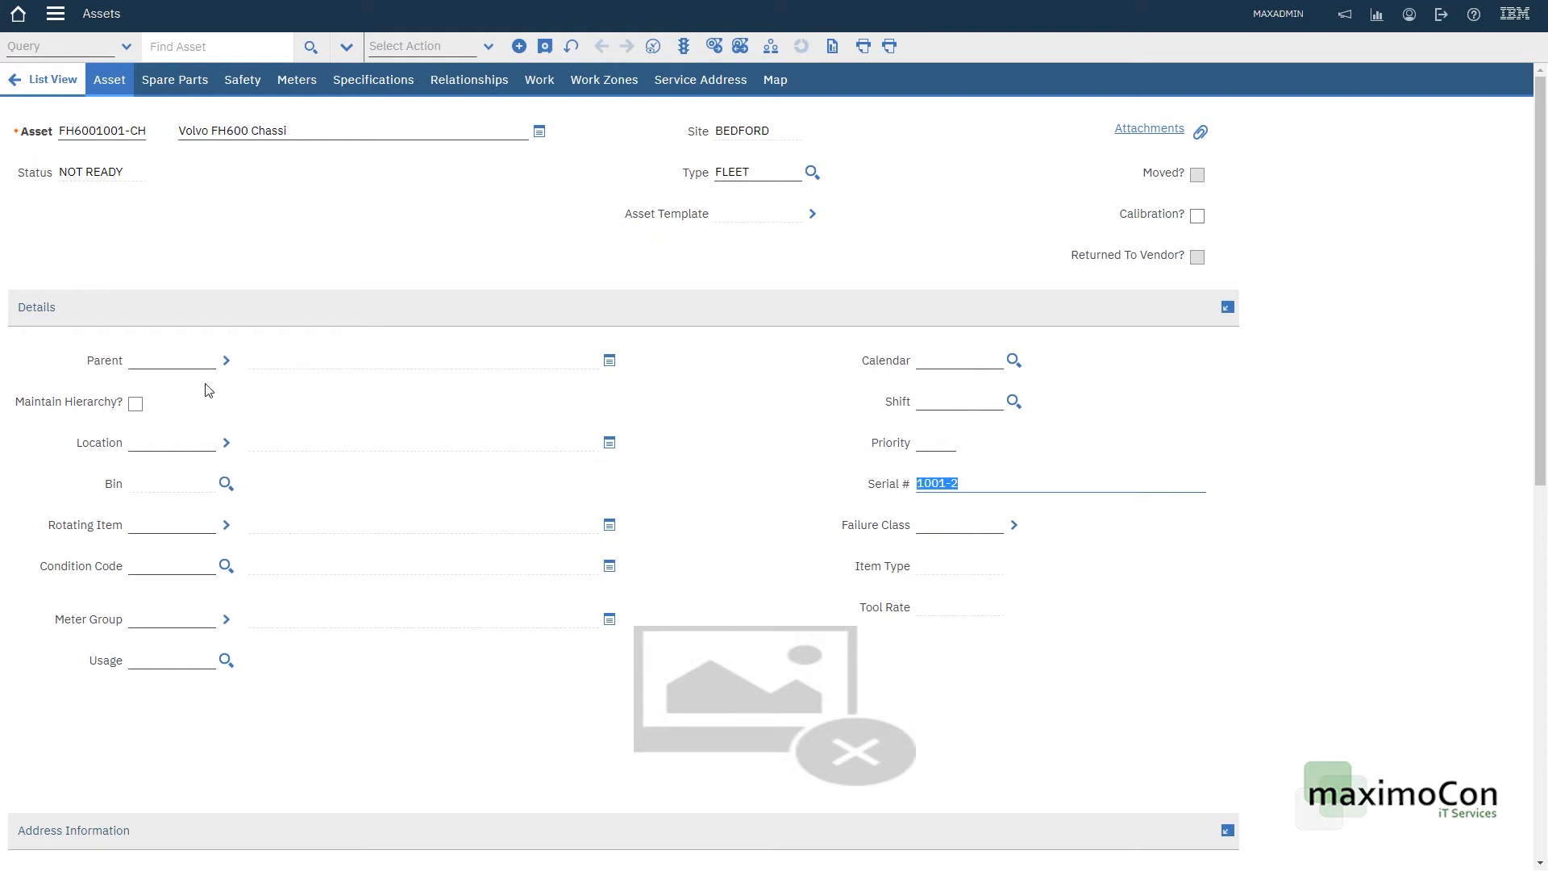
Step: Select FH6001001-TRUCK as the Chassi asset's parent and save the record
left_click(226, 359)
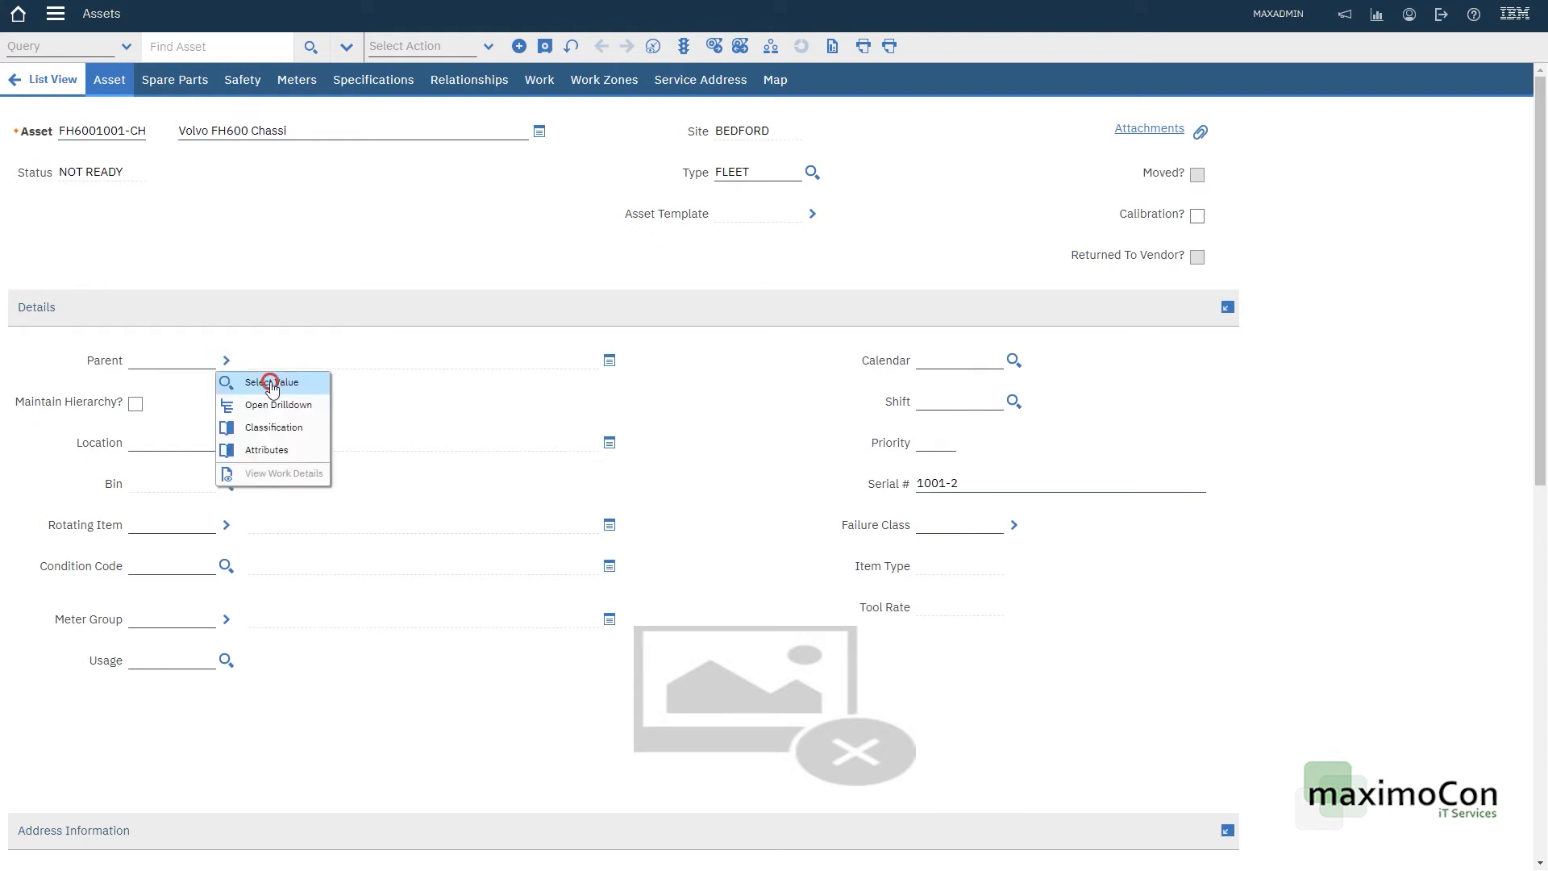
left_click(277, 382)
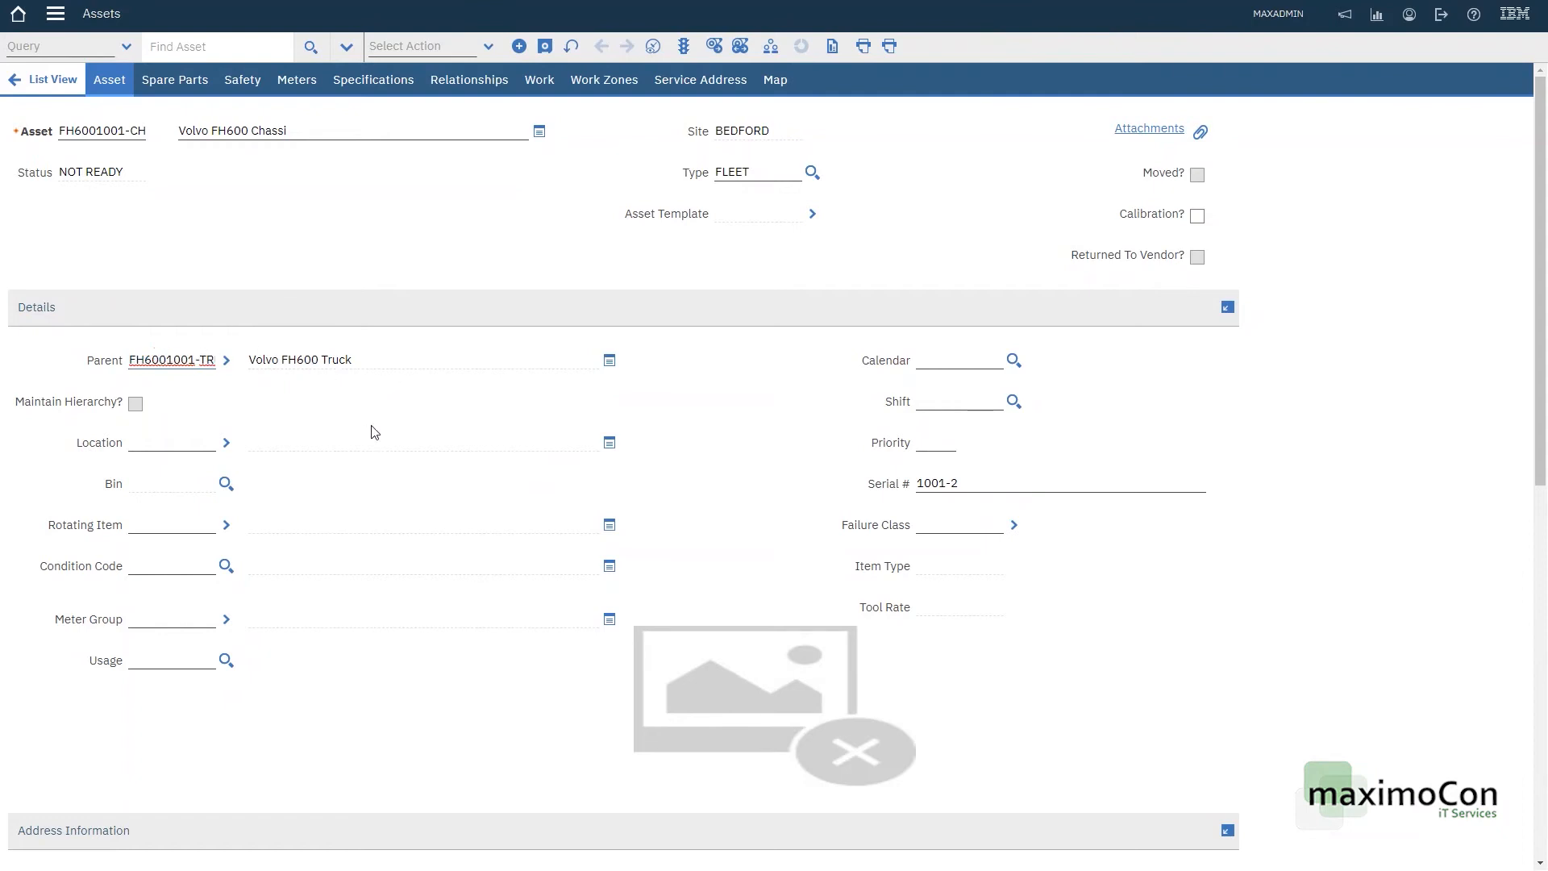
mouse_move(172, 359)
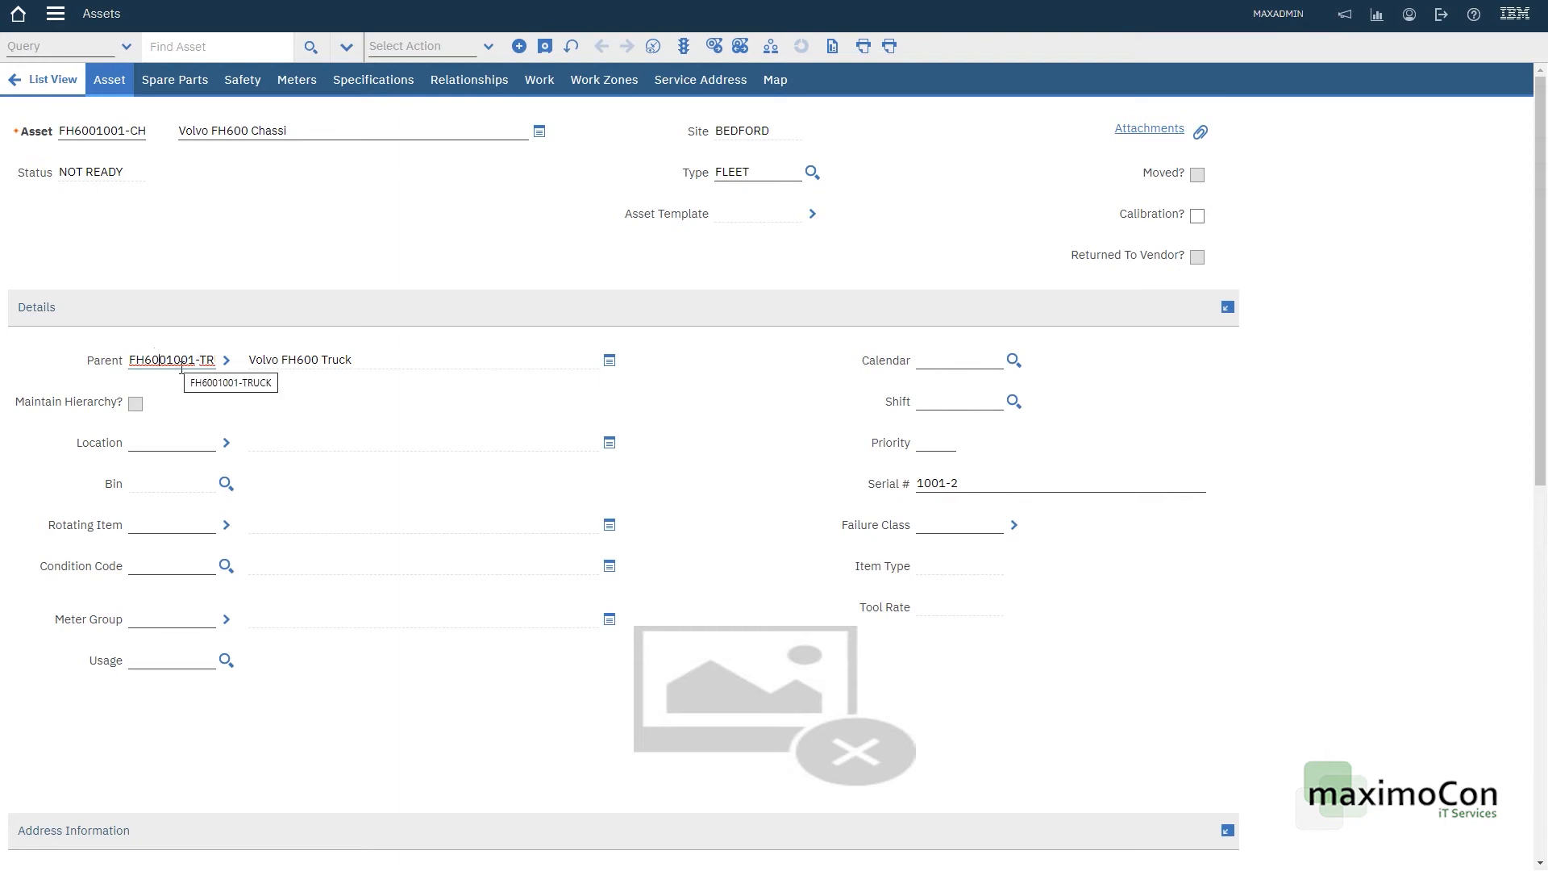
mouse_move(492, 368)
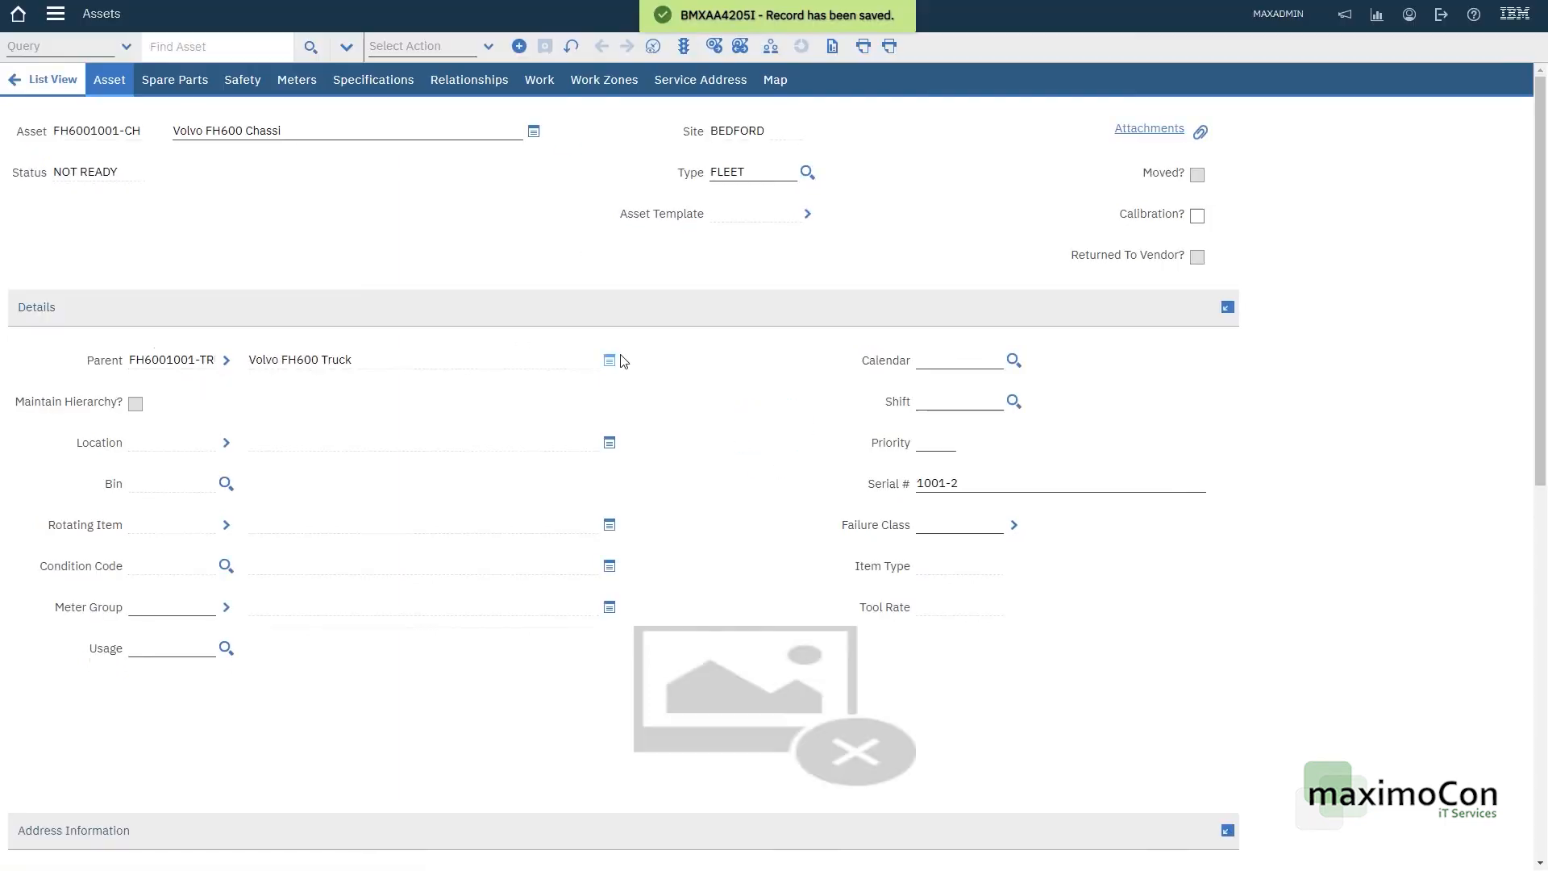
left_click(173, 359)
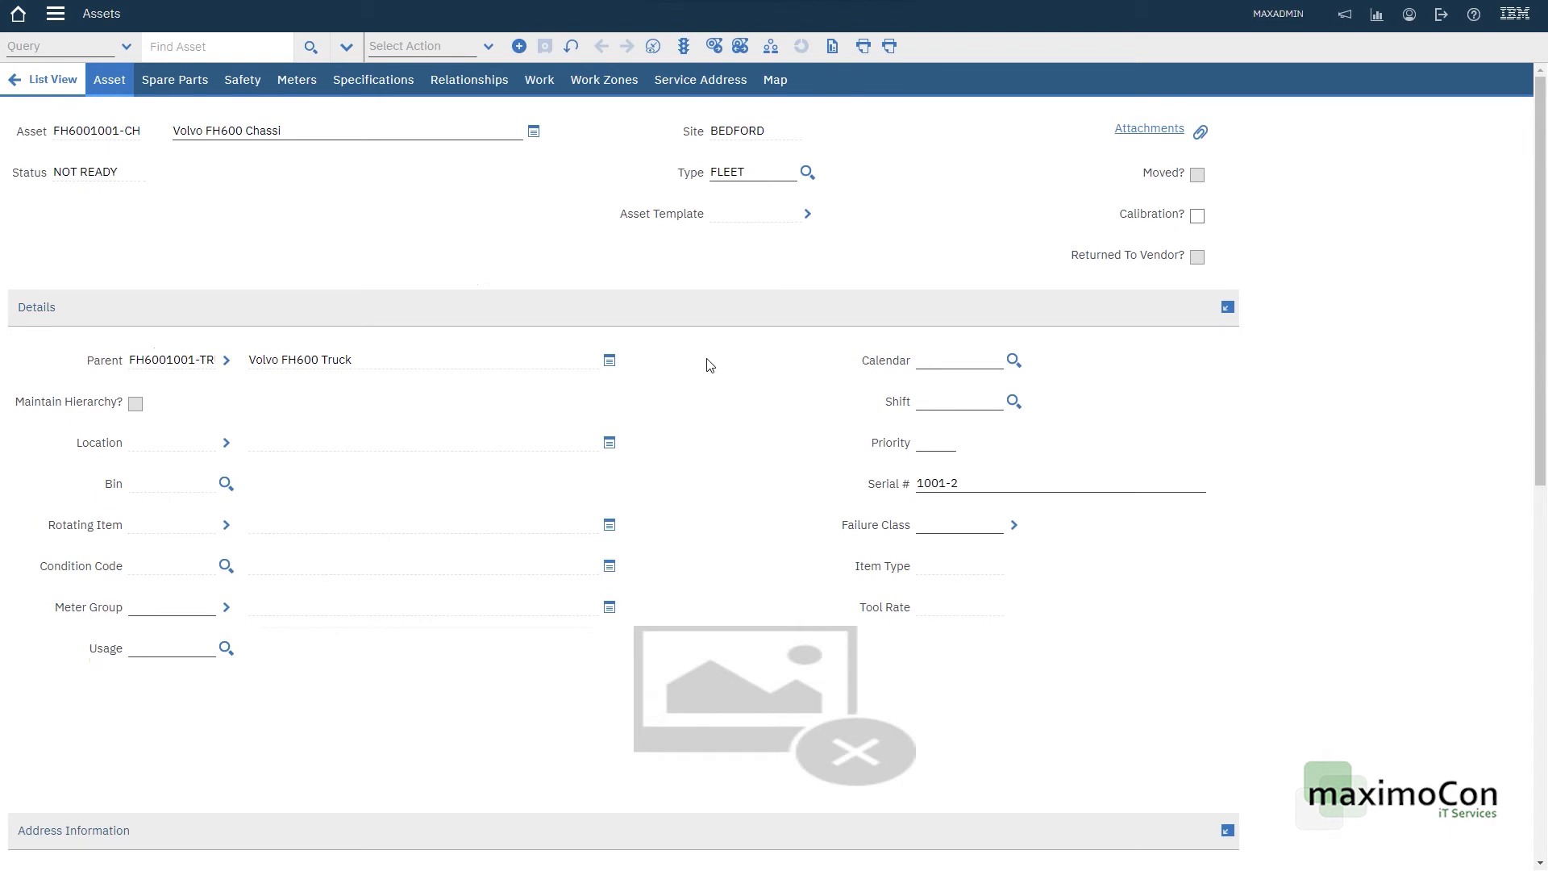
mouse_move(701, 384)
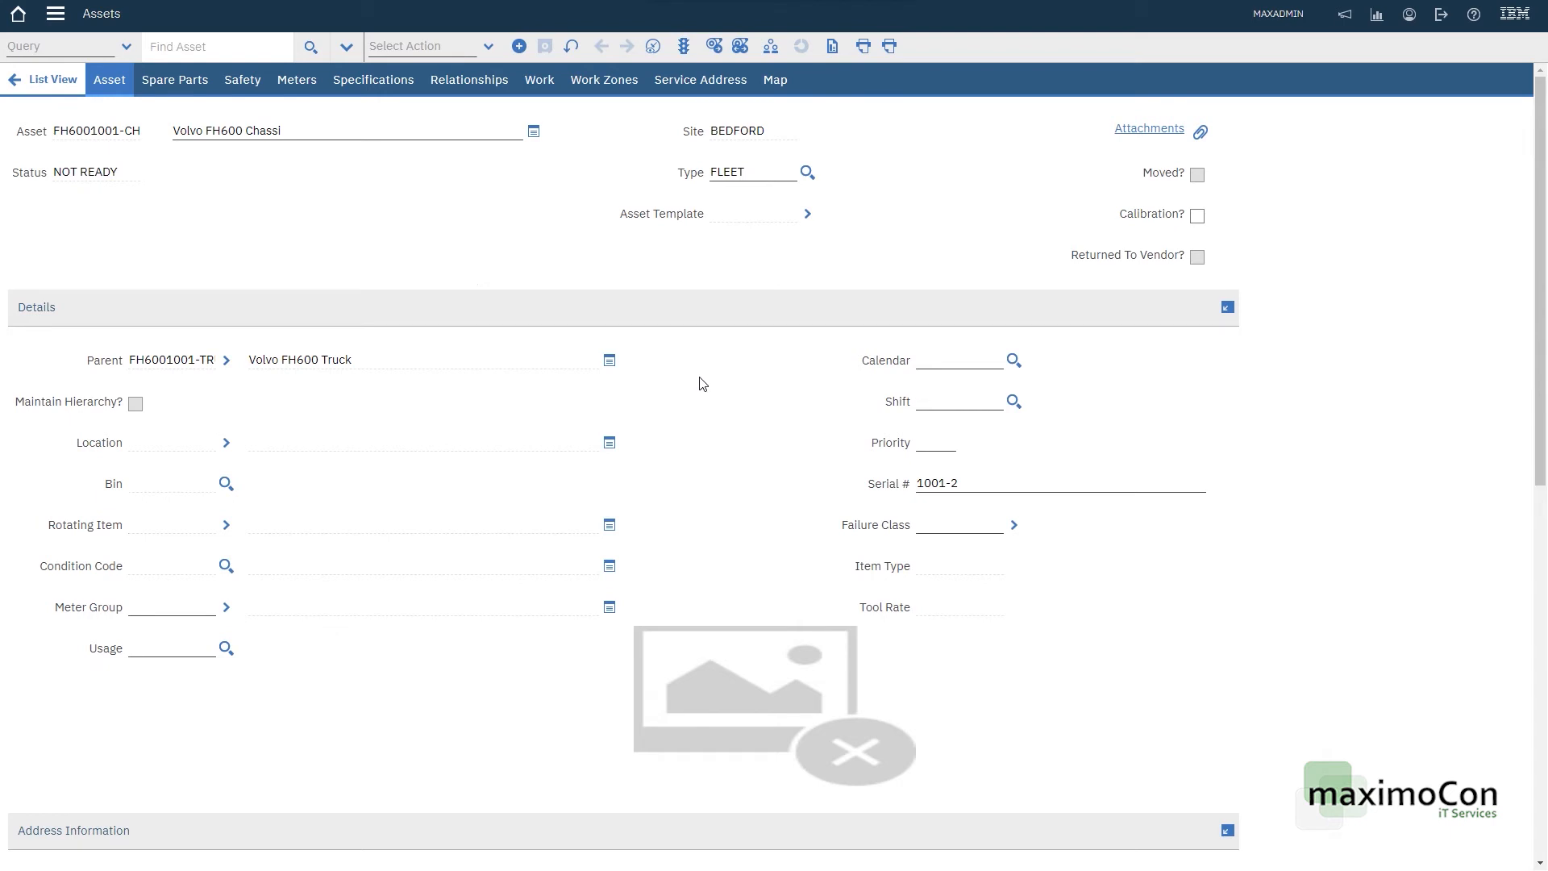
mouse_move(155, 376)
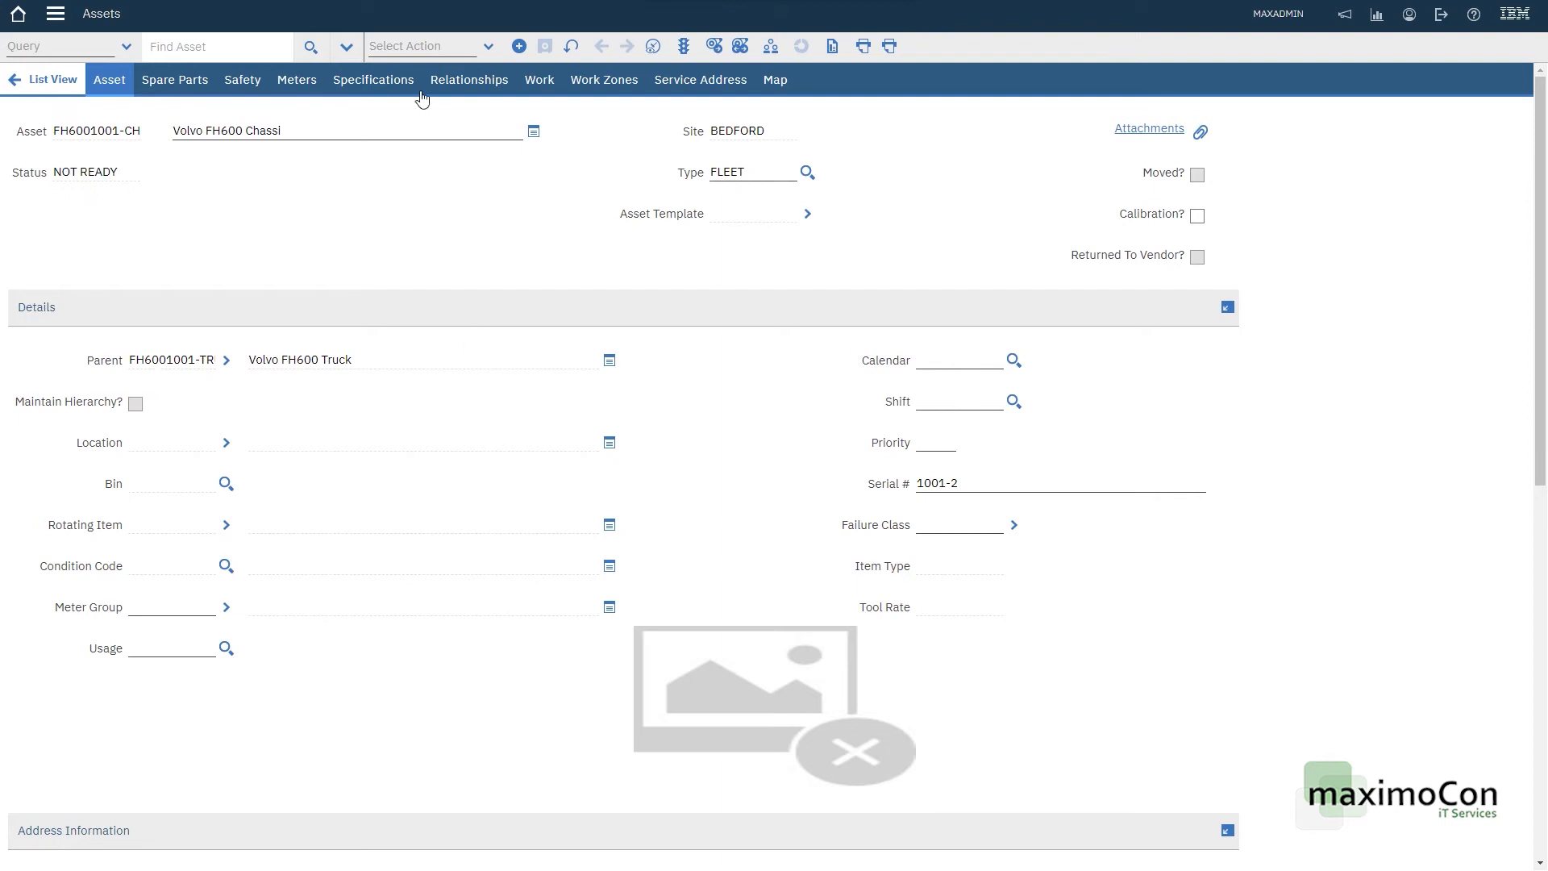
Step: Add the FH600Chassi.jpg photo as the Chassi asset's image
left_click(429, 45)
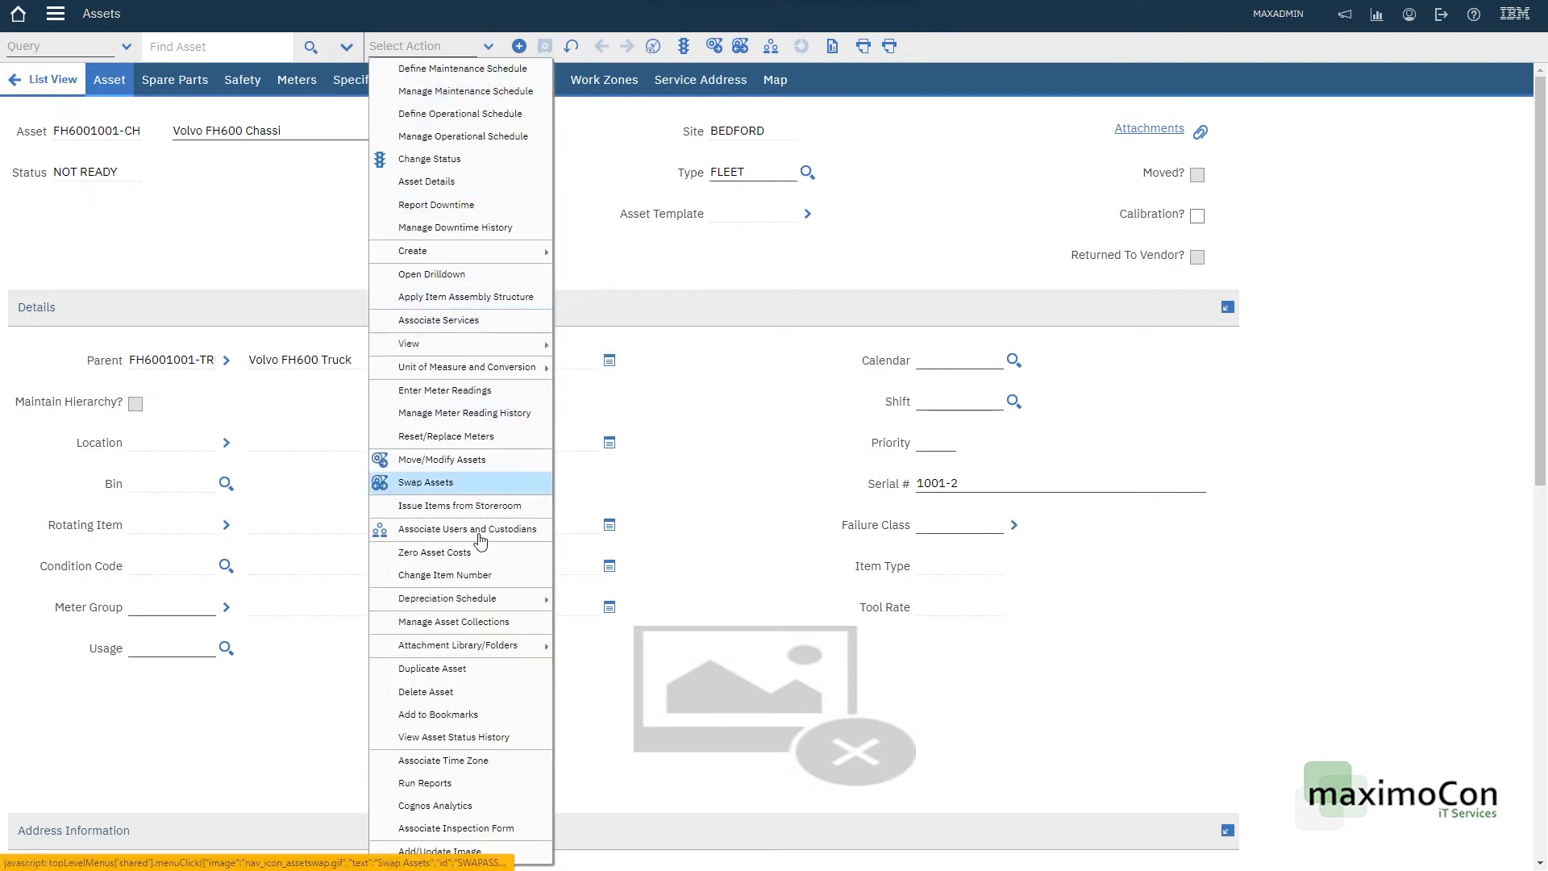
left_click(442, 850)
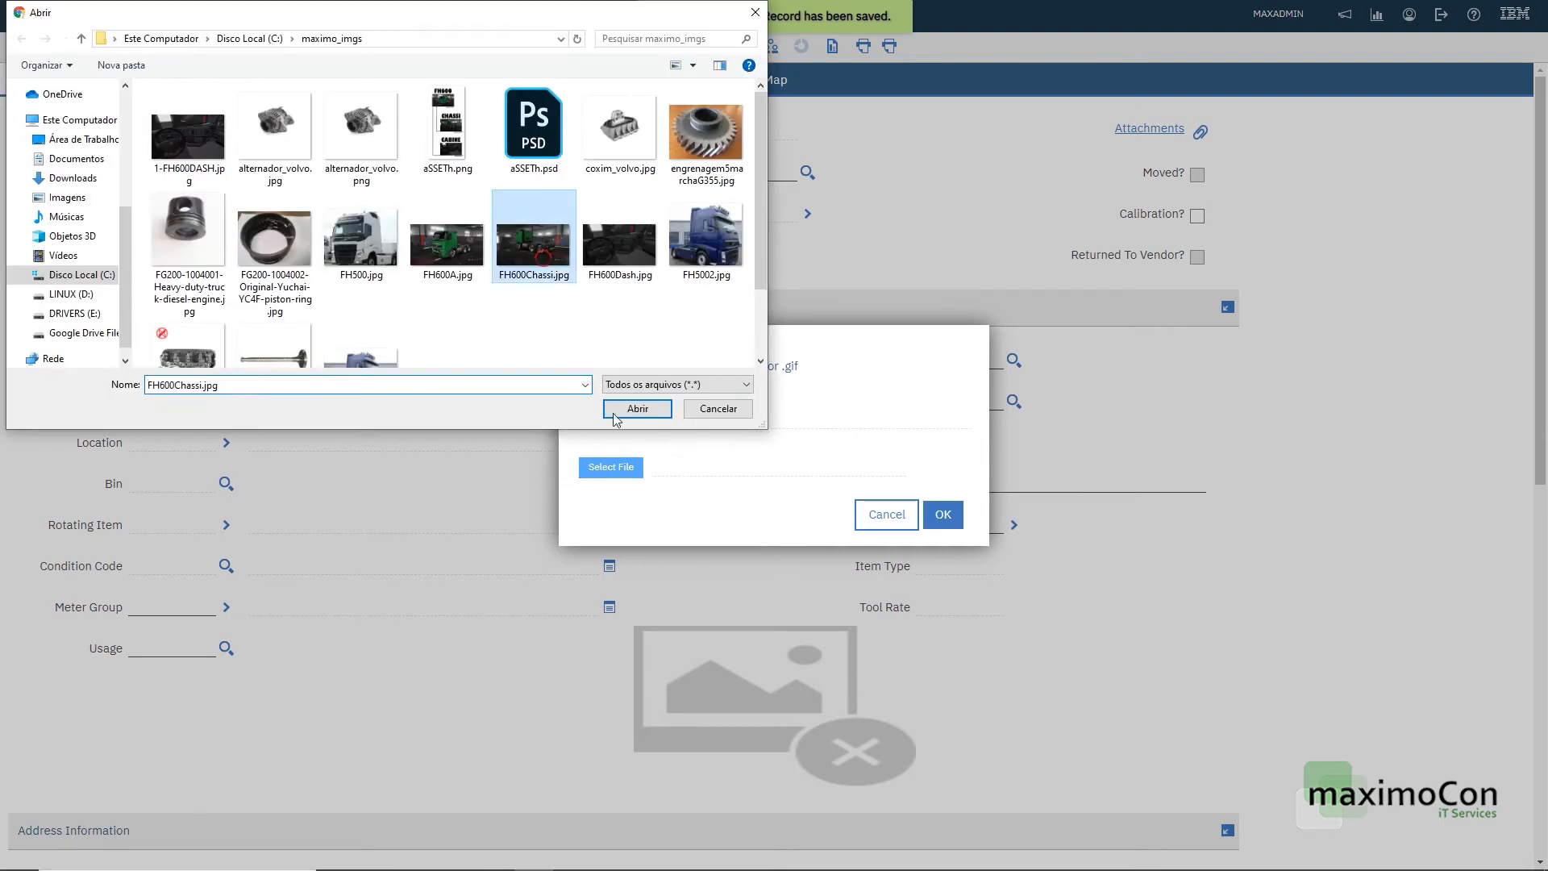
left_click(636, 408)
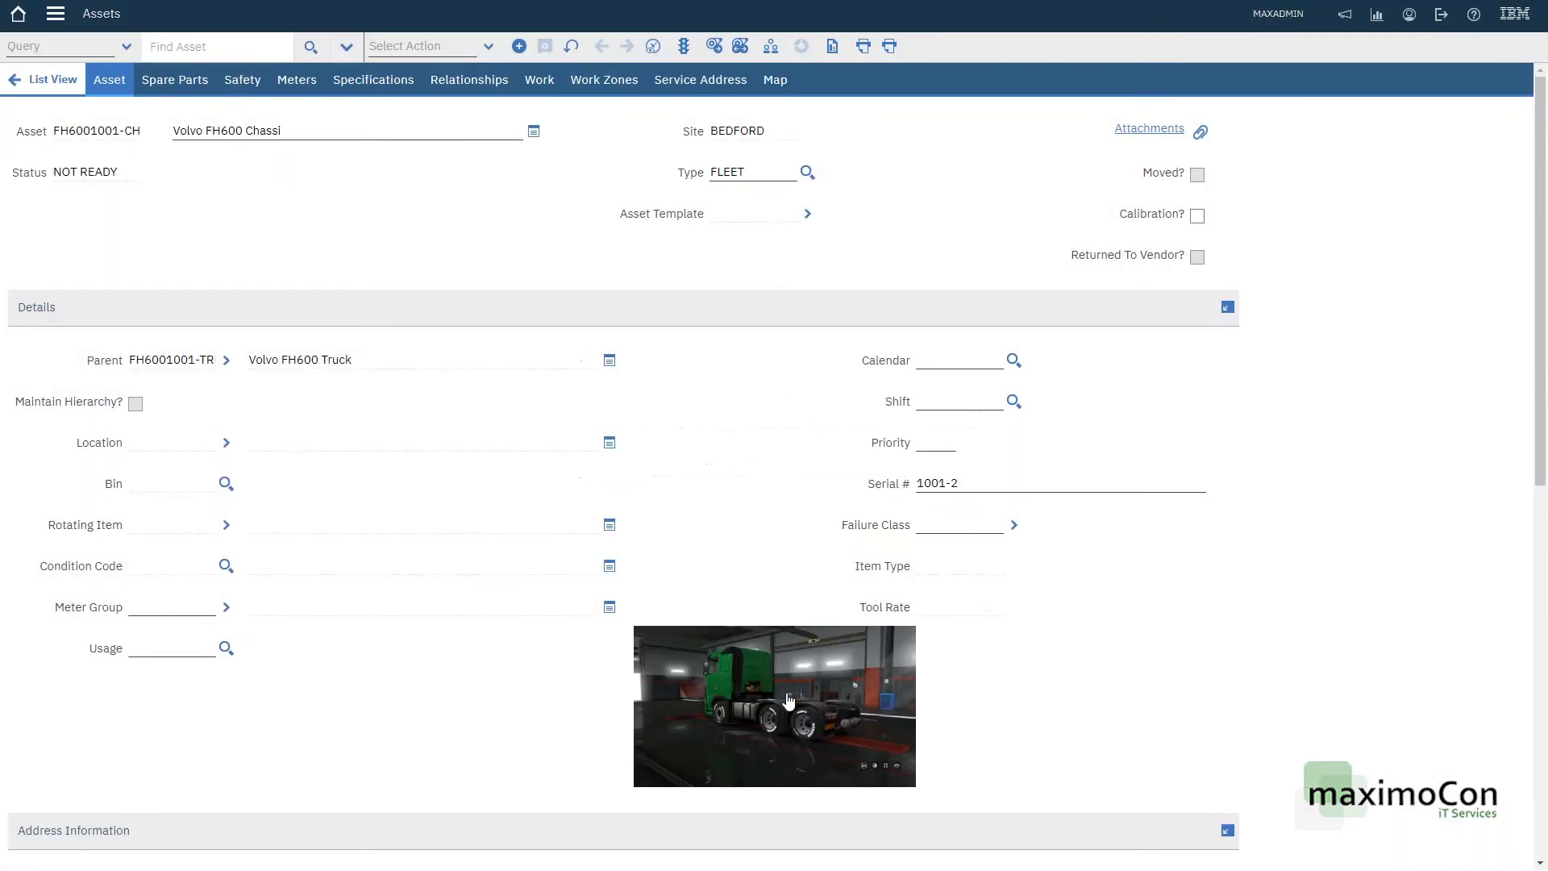
scroll("down", 3)
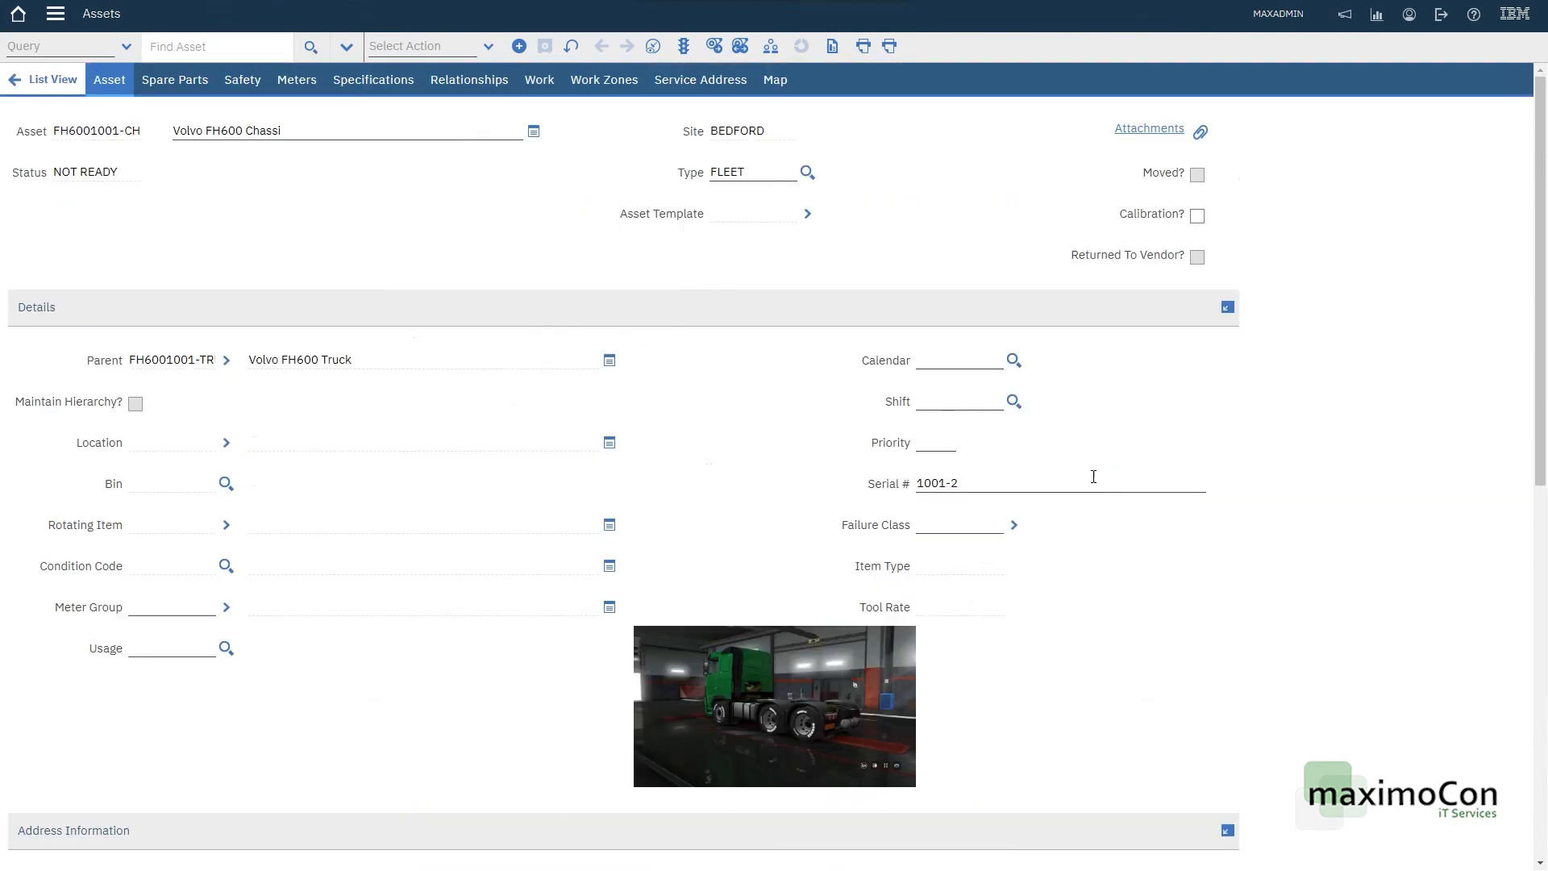
mouse_move(781, 343)
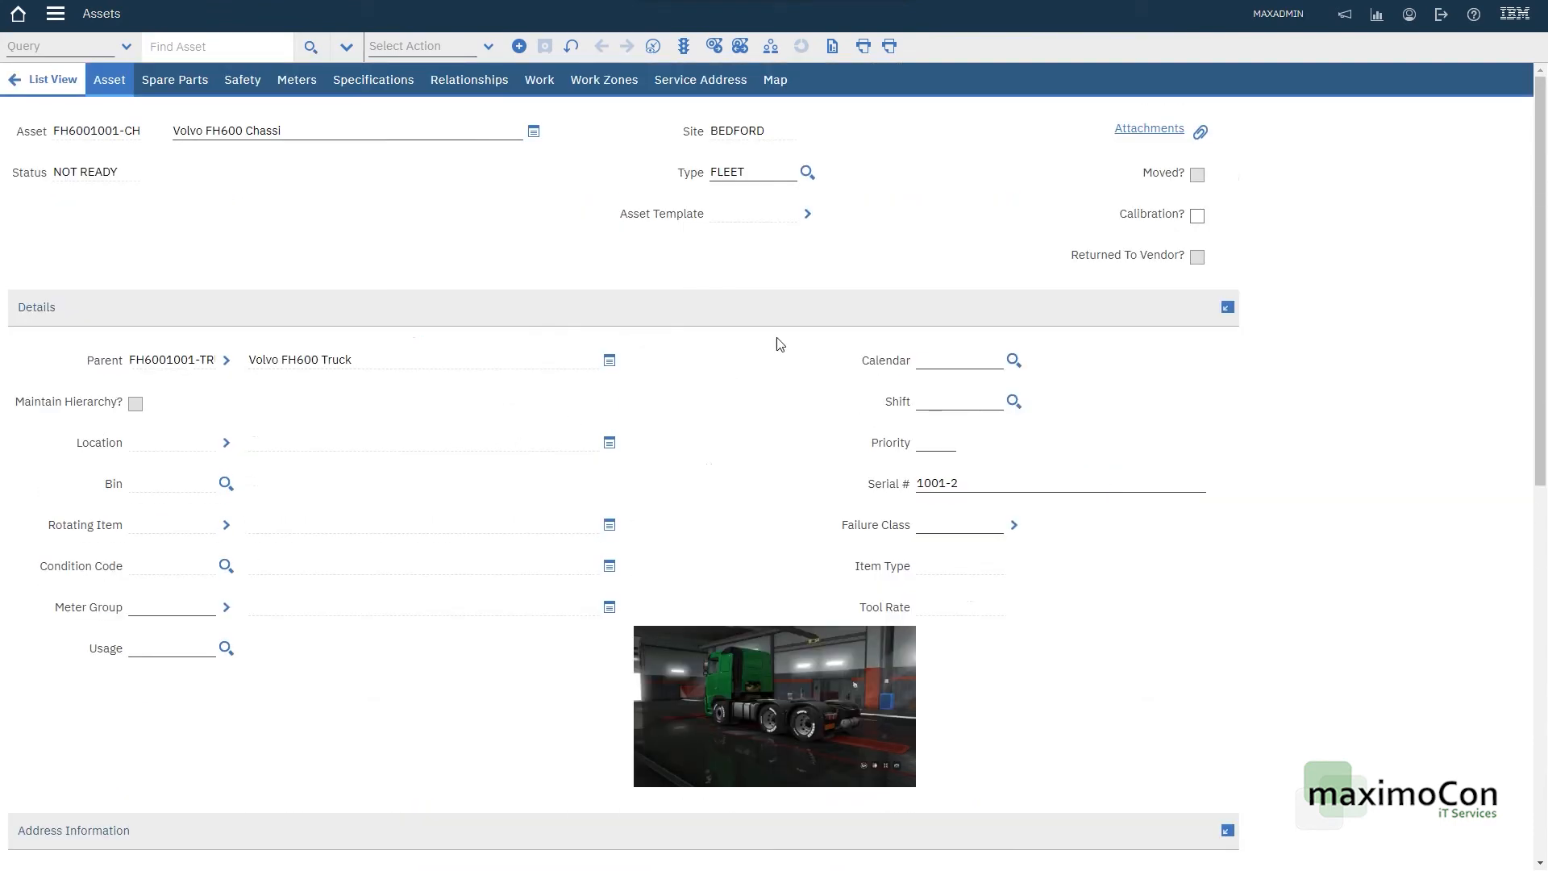
Step: Enter manufacturer VOLVO and installation date 21/12/19 in Purchase Information
scroll("down", 3)
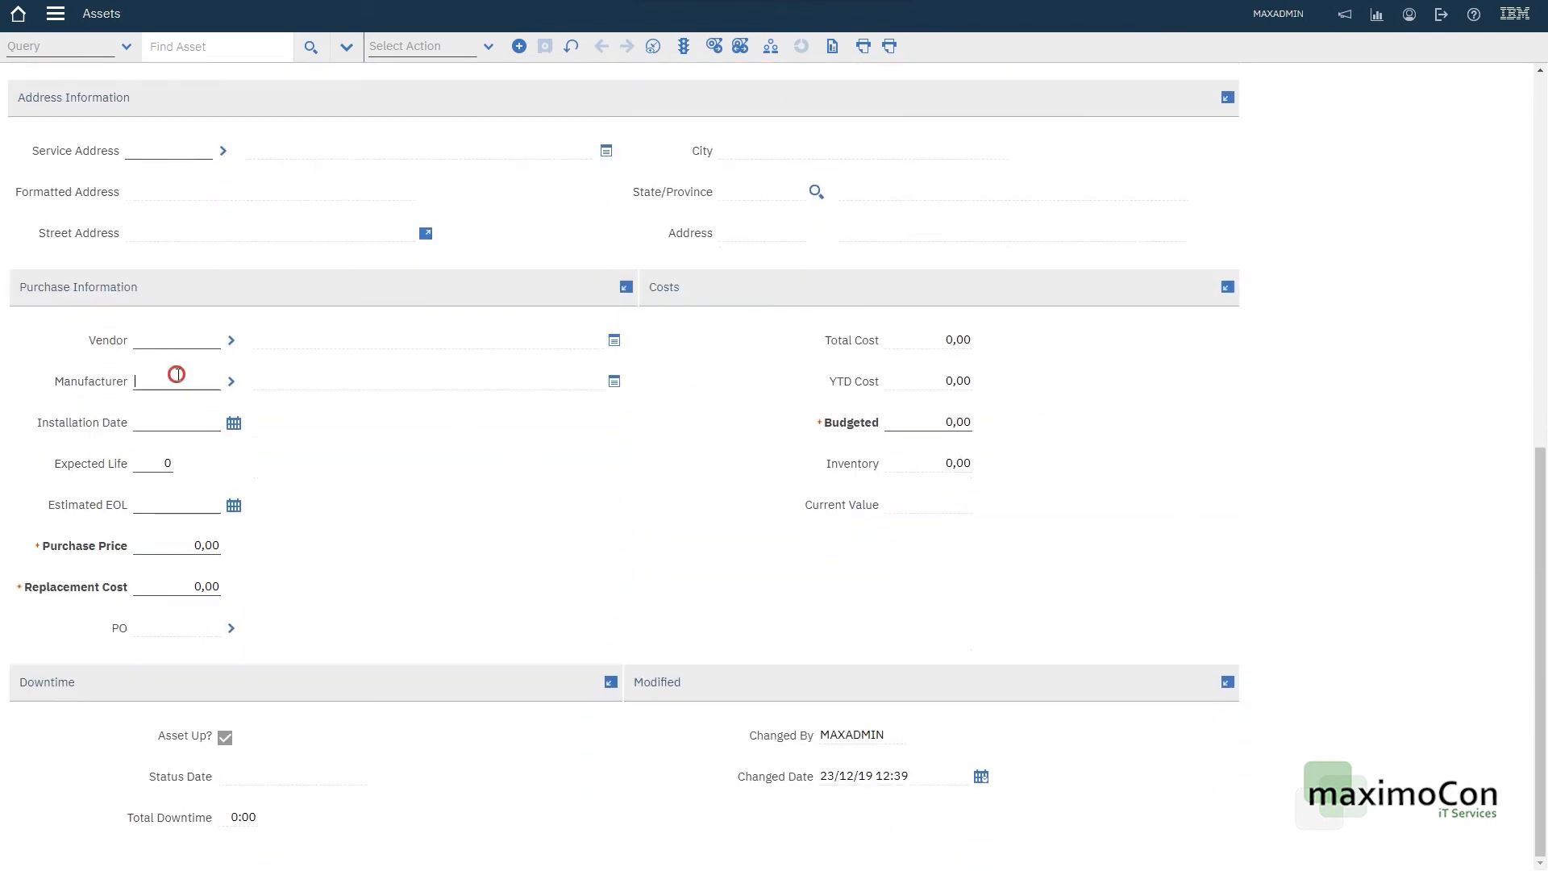
type("VOLVO")
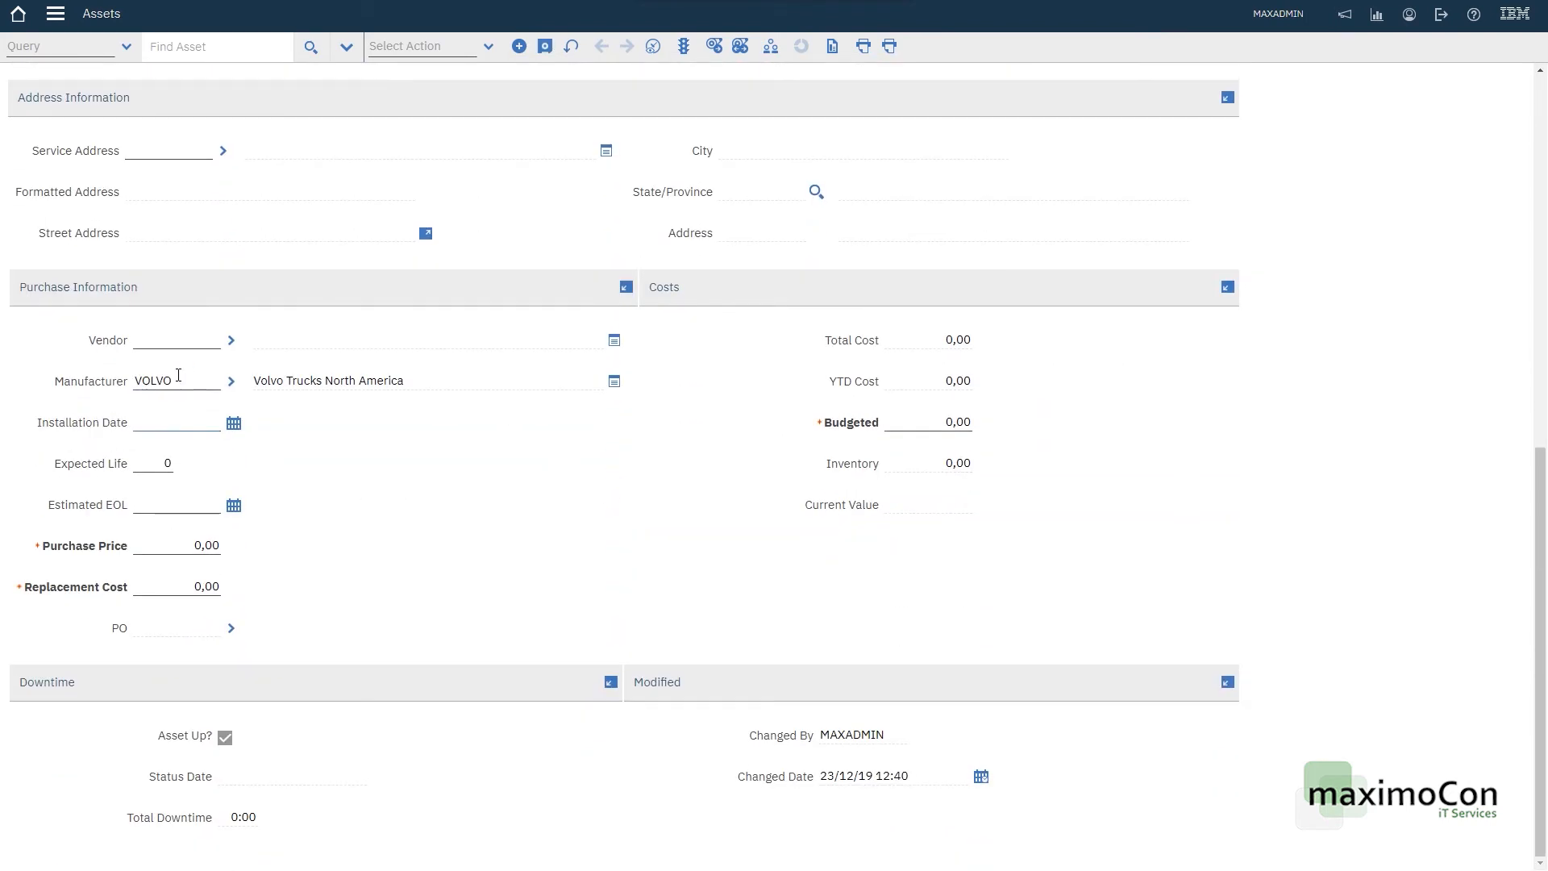
mouse_move(335, 509)
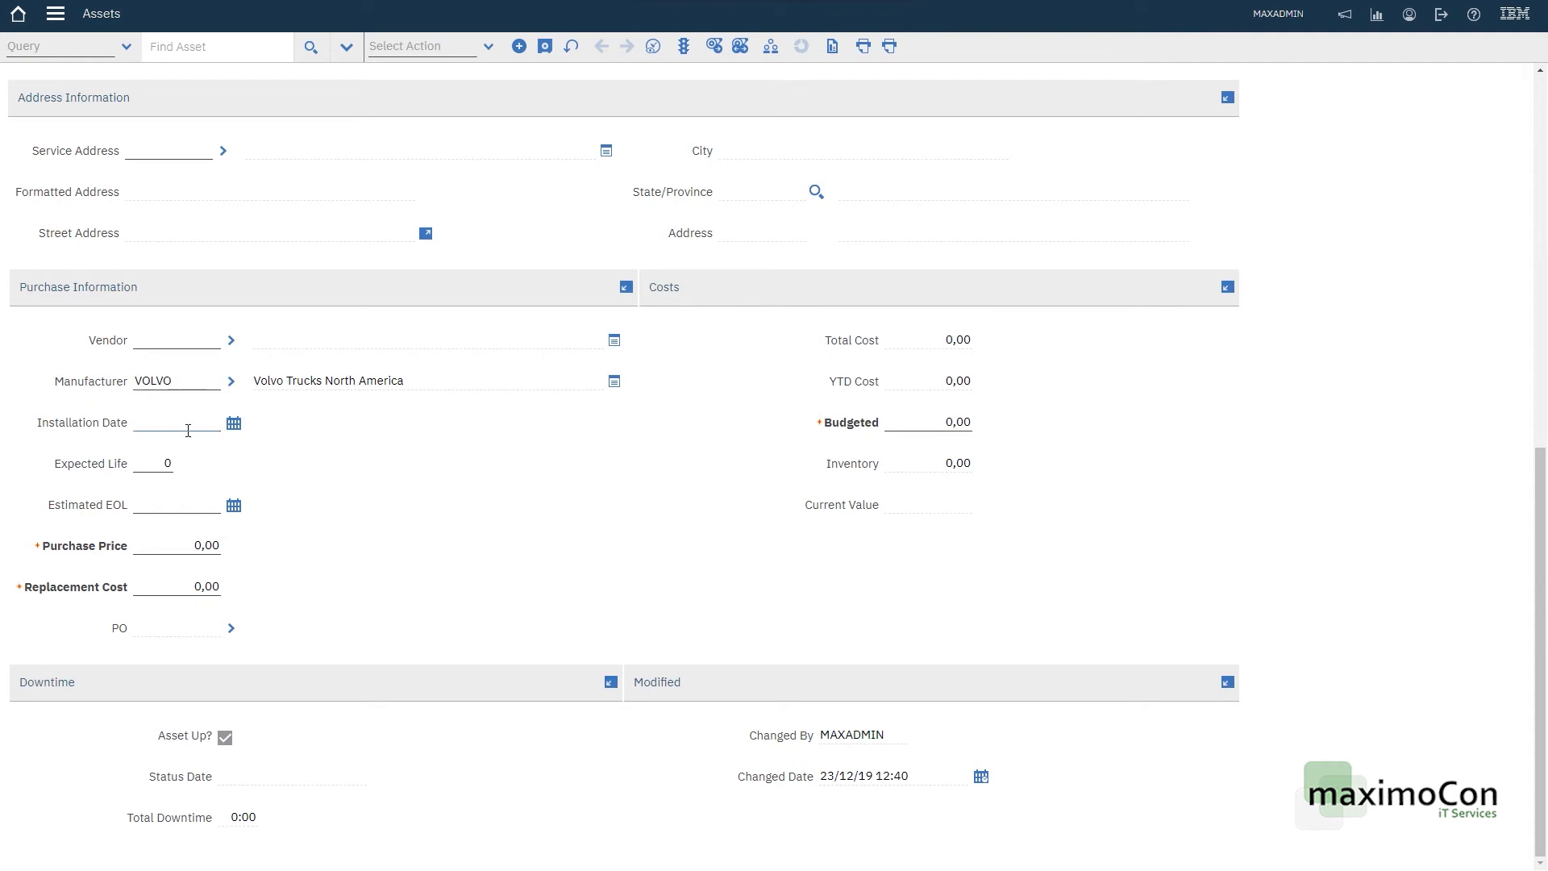
type("21/12")
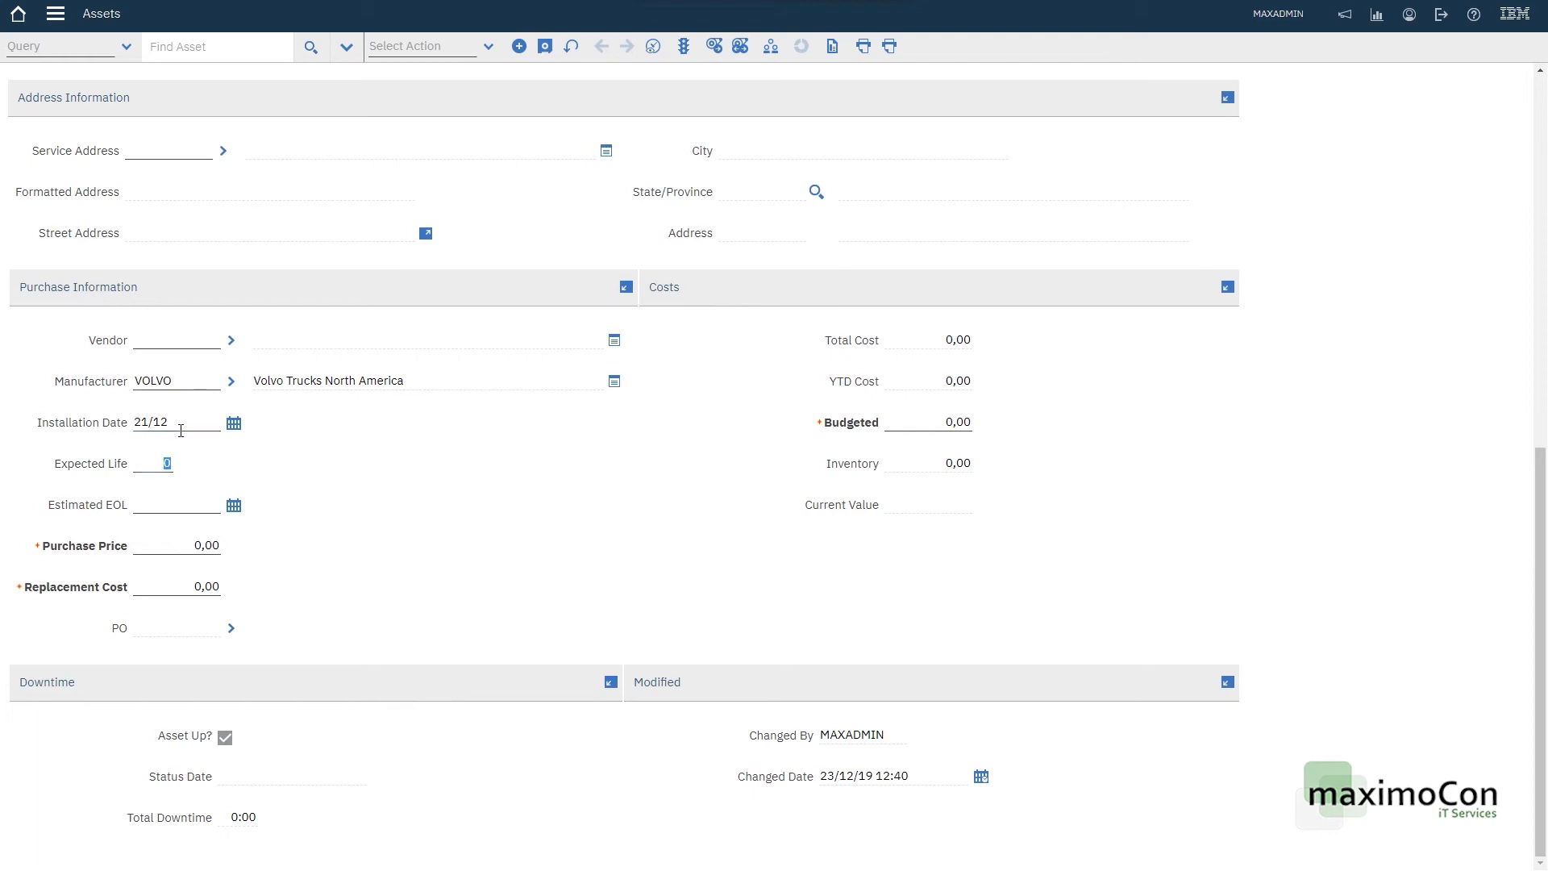
mouse_move(401, 487)
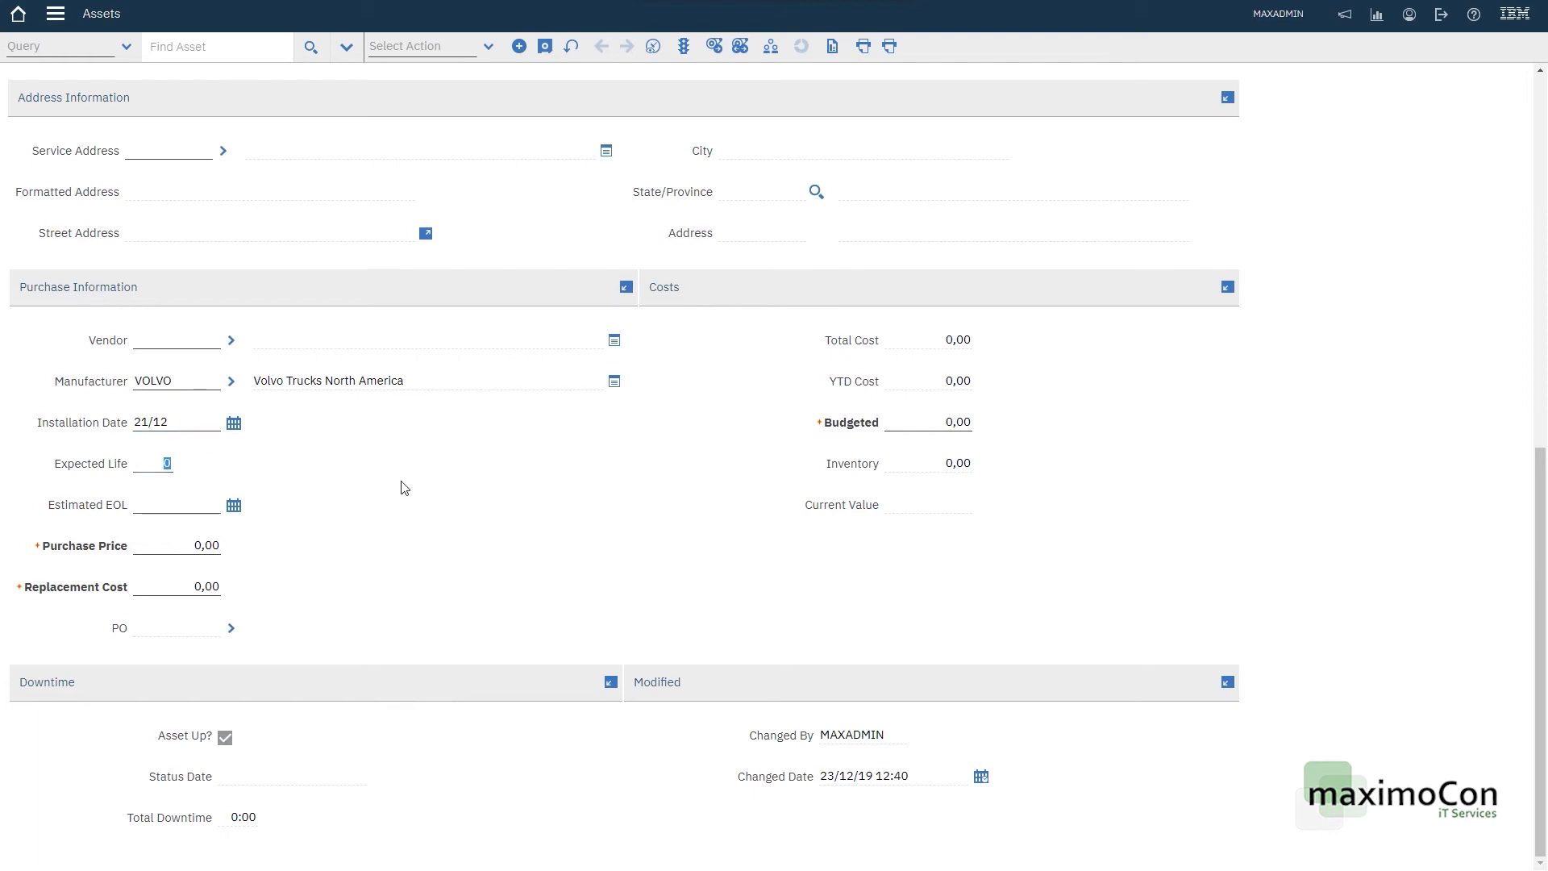
mouse_move(492, 497)
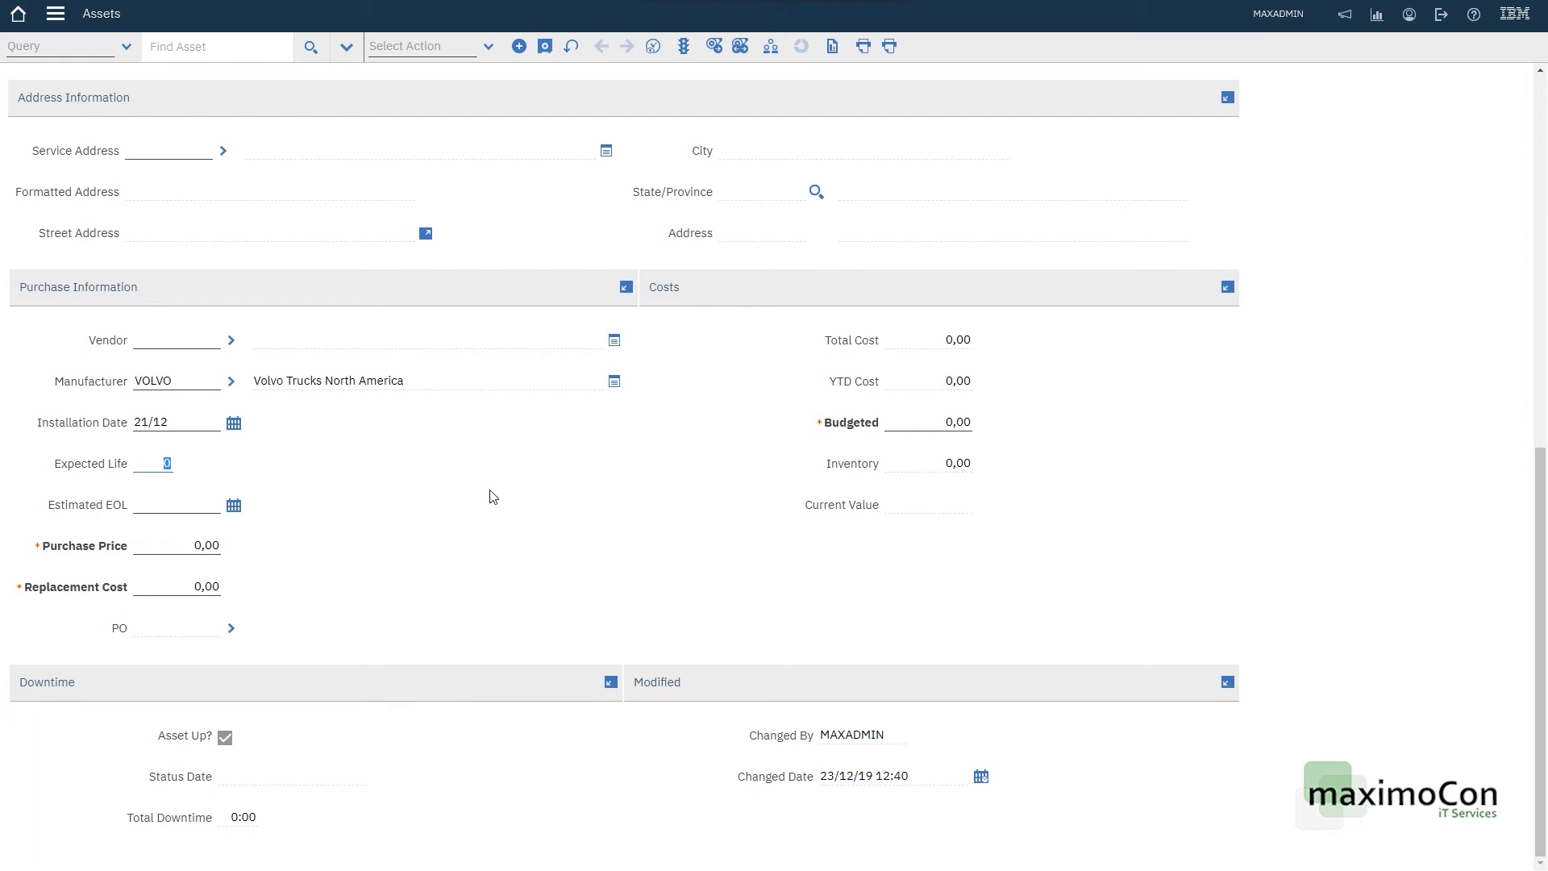
left_click(929, 423)
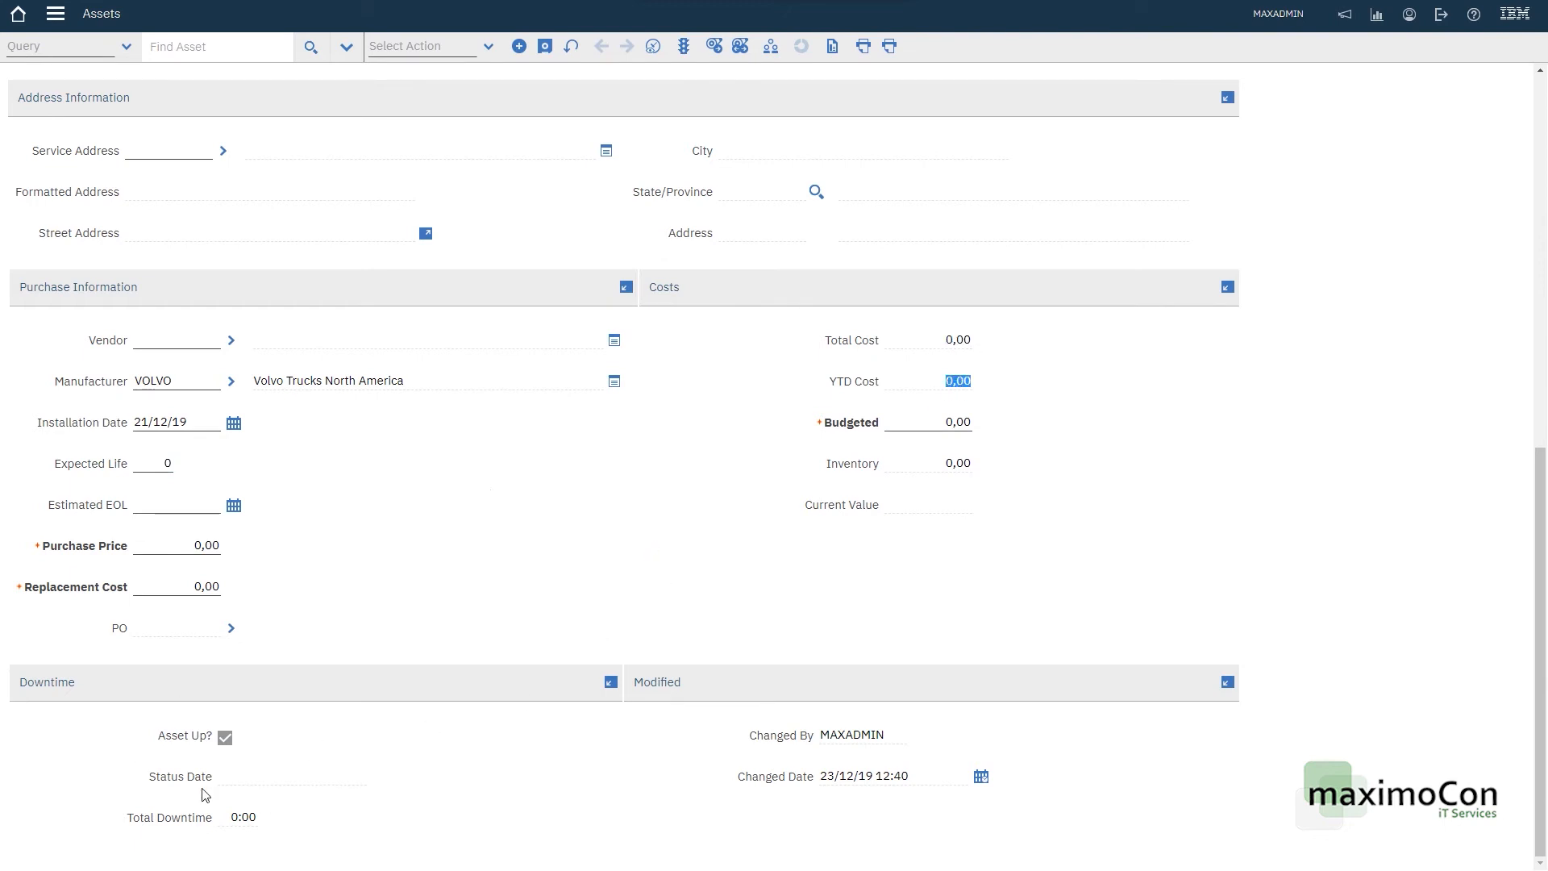
mouse_move(245, 817)
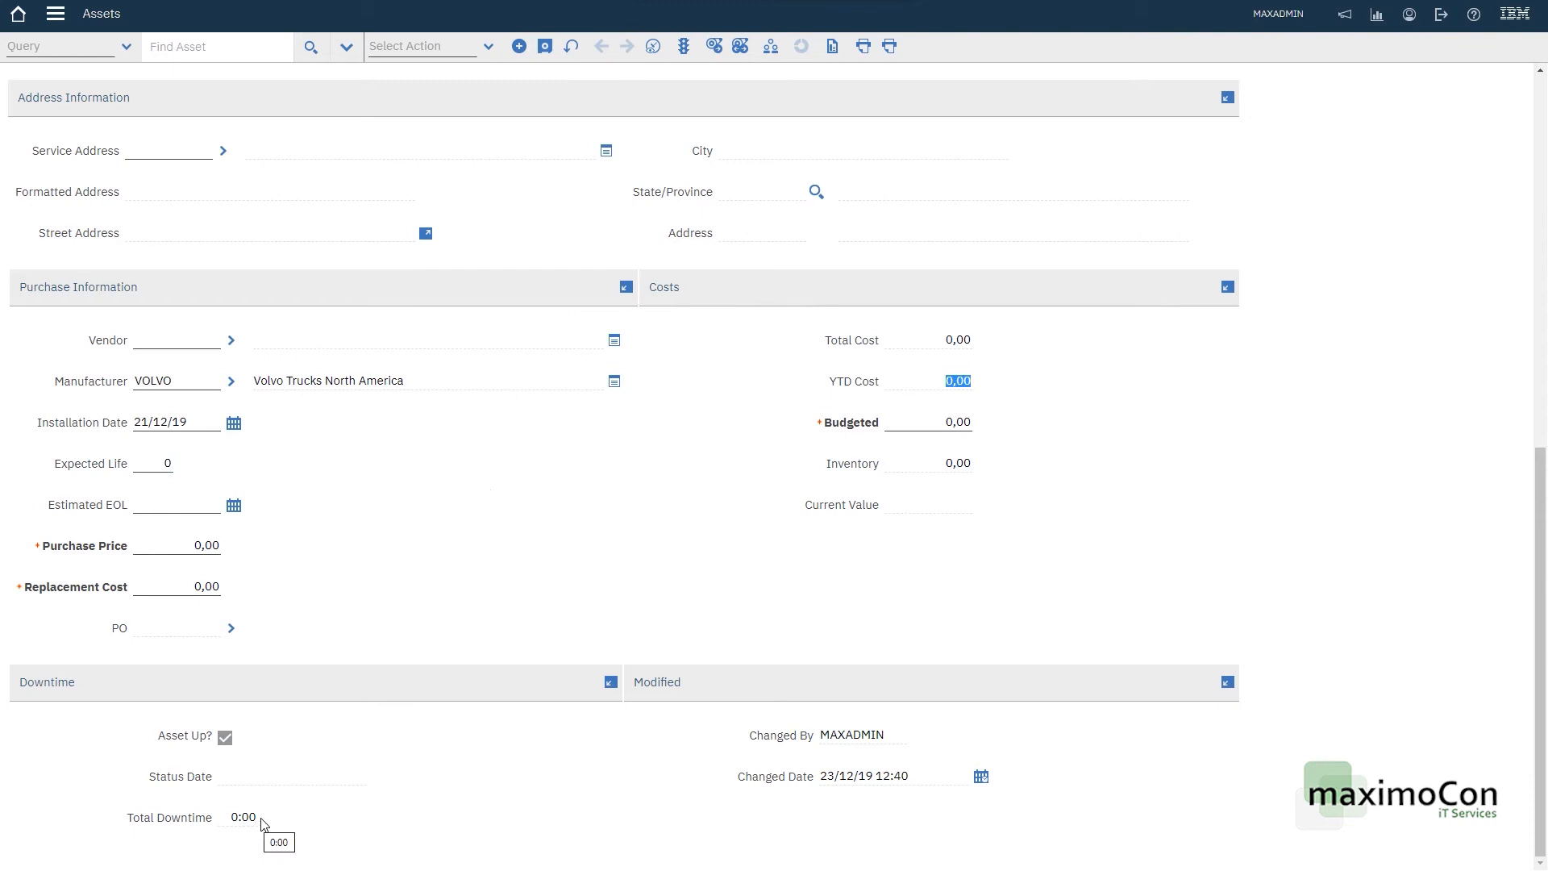
mouse_move(255, 775)
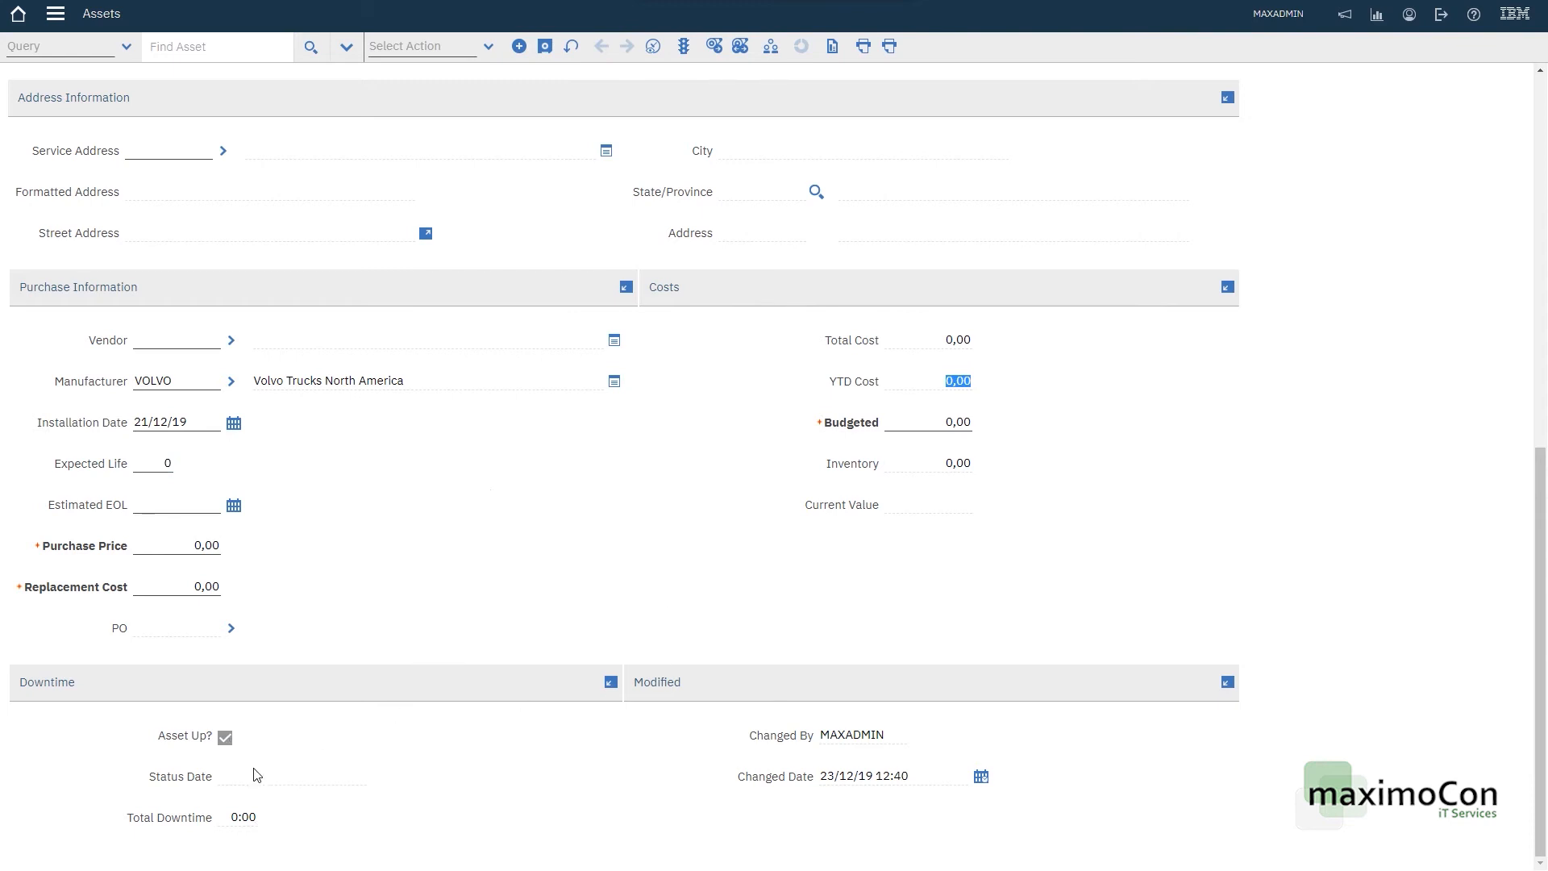
mouse_move(311, 718)
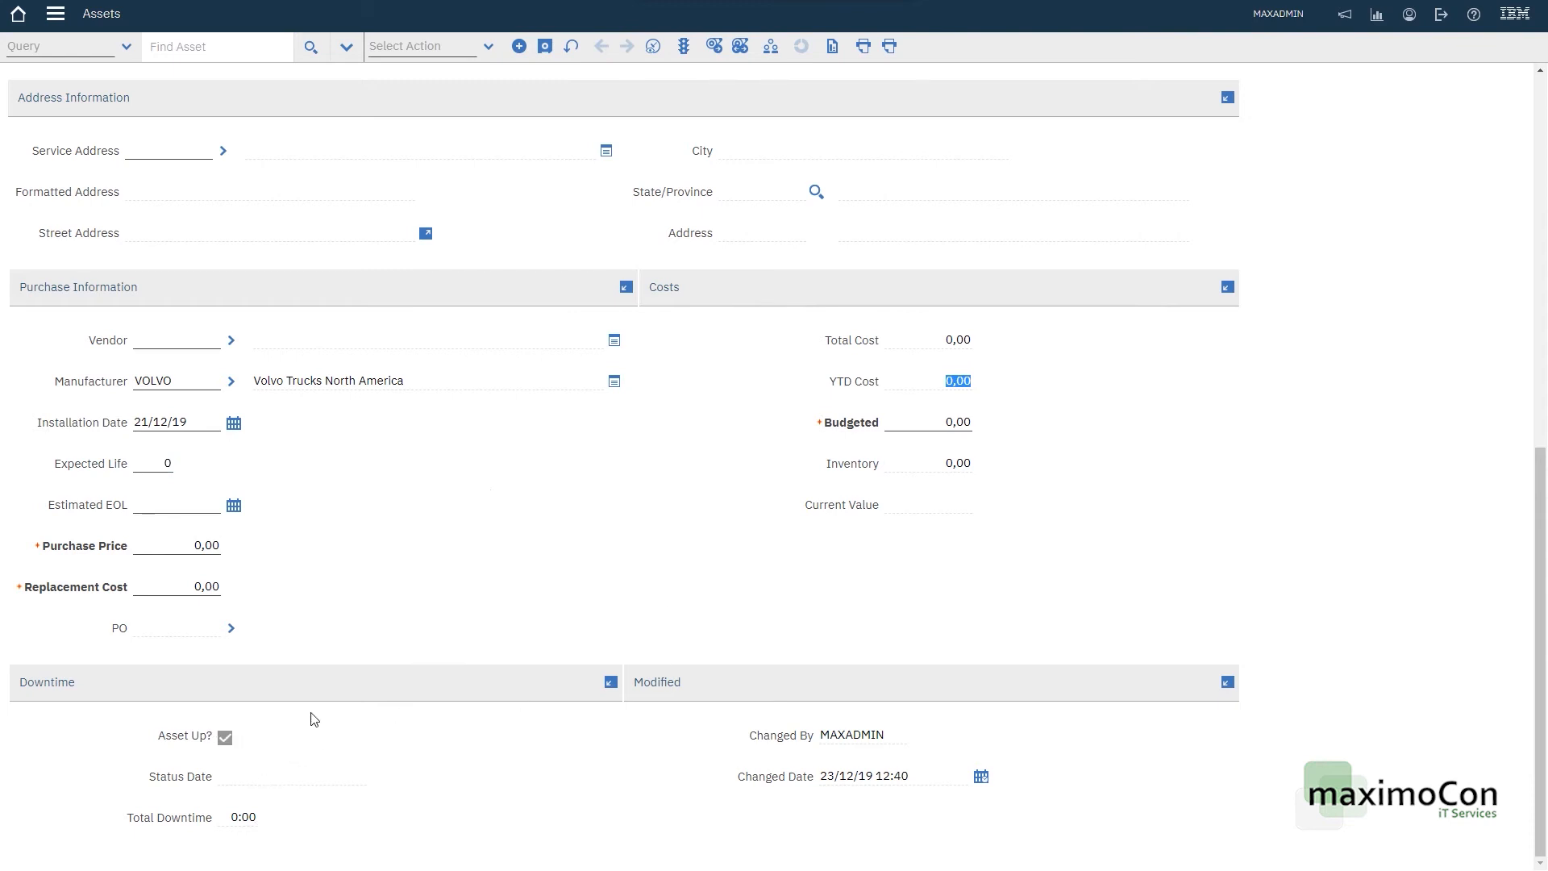
mouse_move(550, 628)
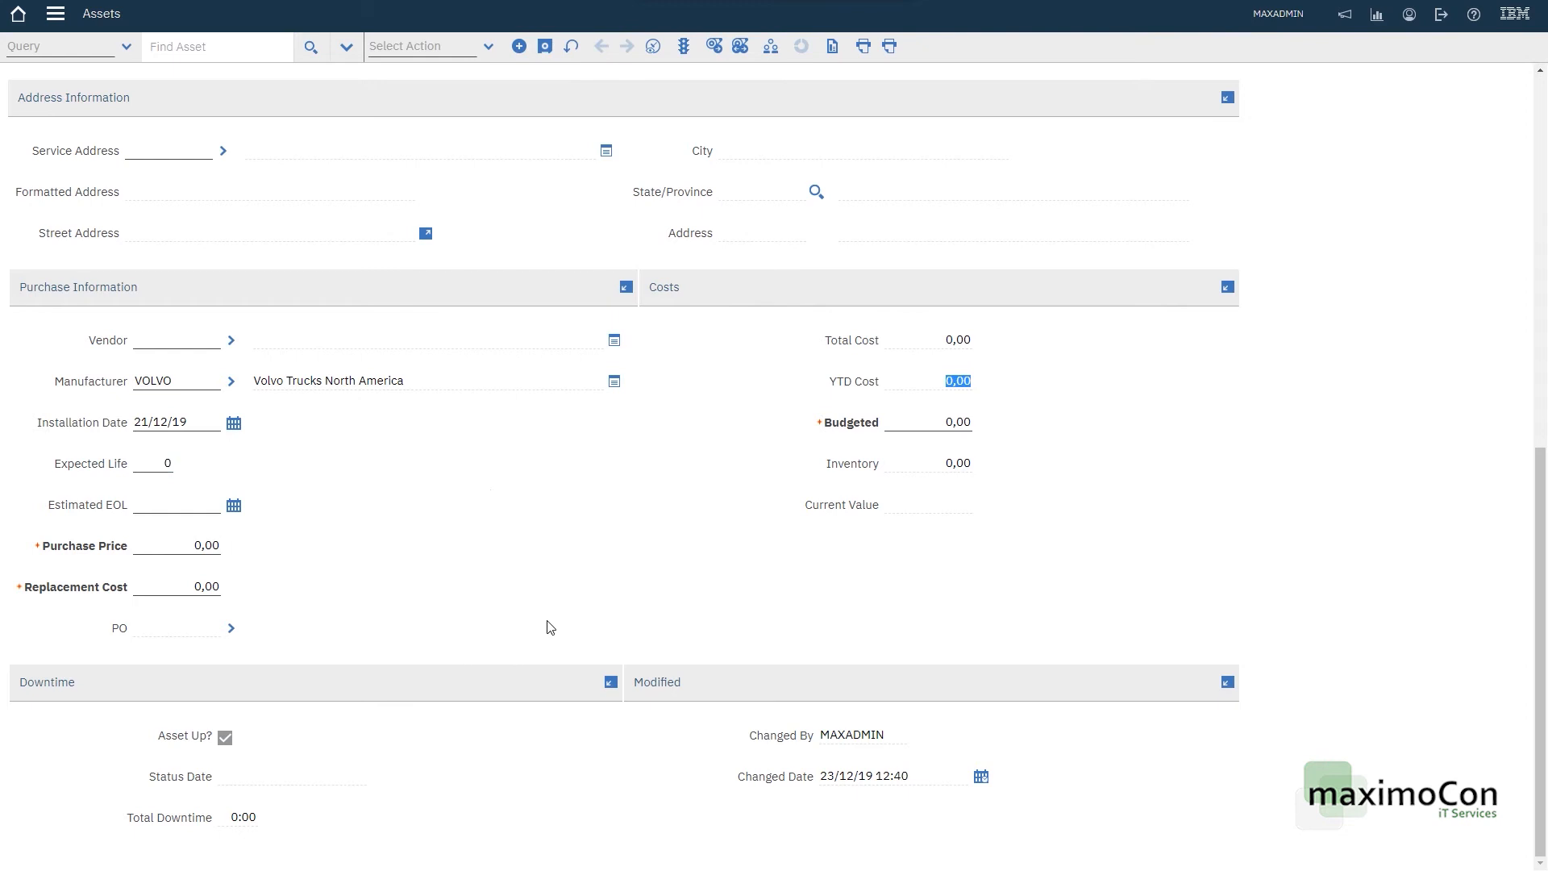
mouse_move(595, 484)
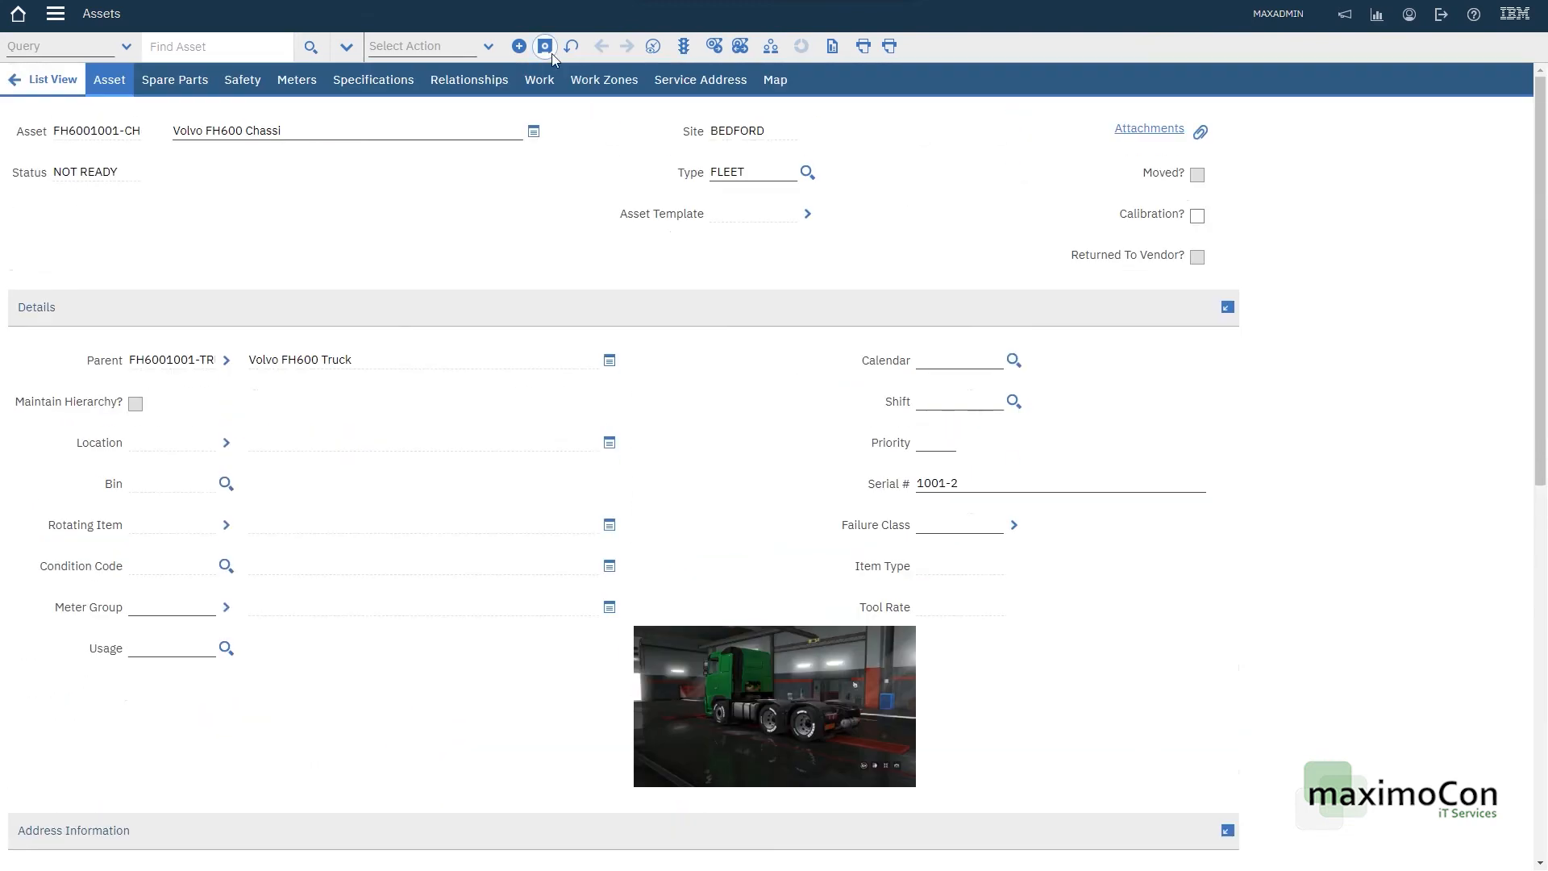
Step: Save asset FH6001001-CH and change its status from NOT READY to ACTIVE
left_click(543, 46)
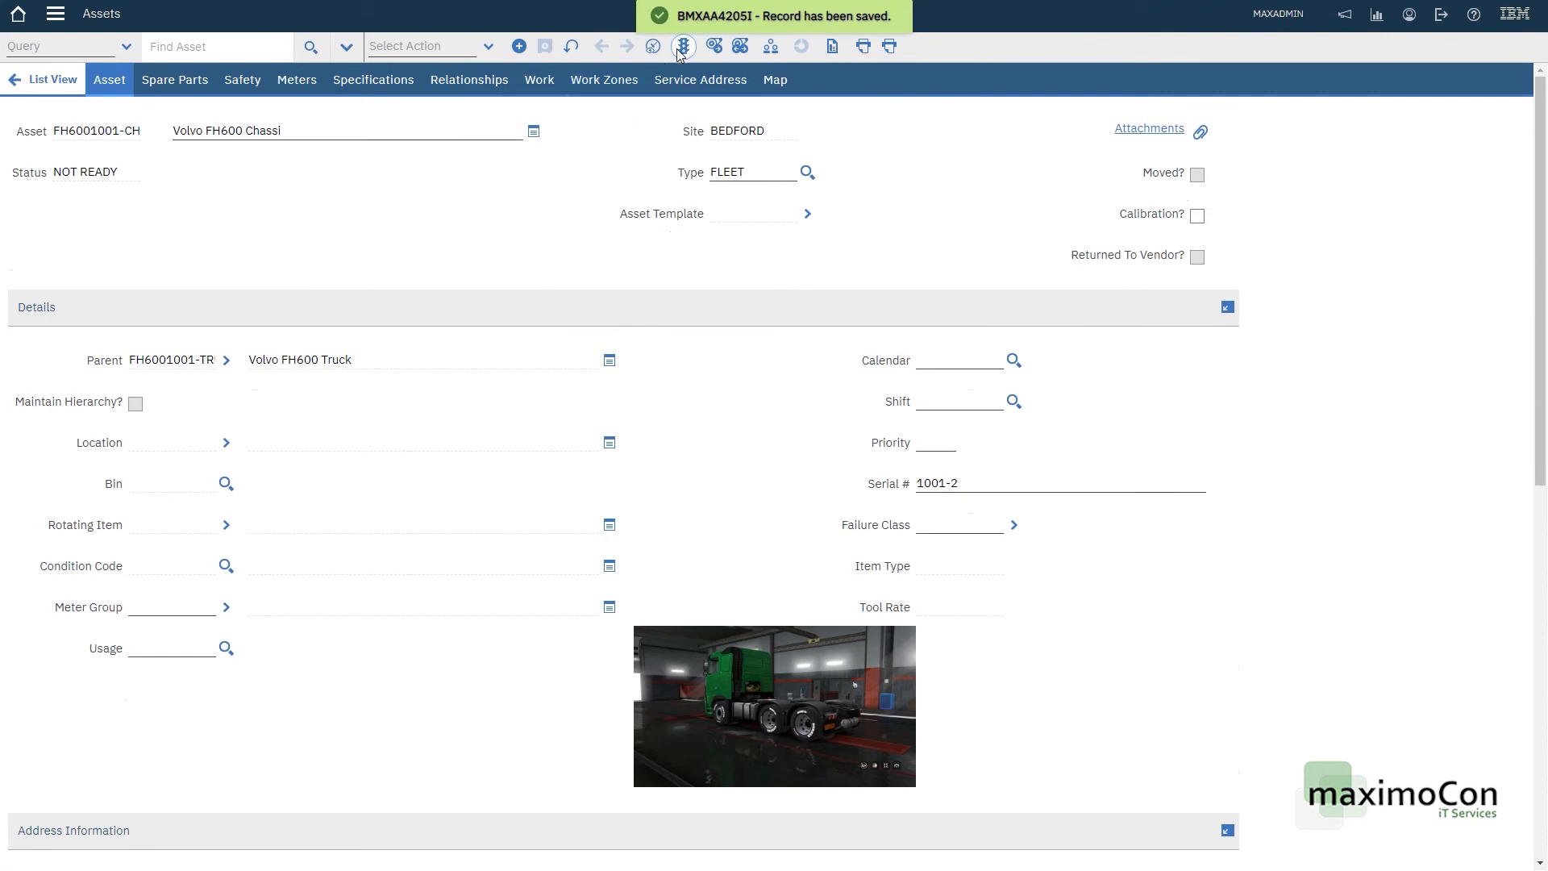
left_click(680, 46)
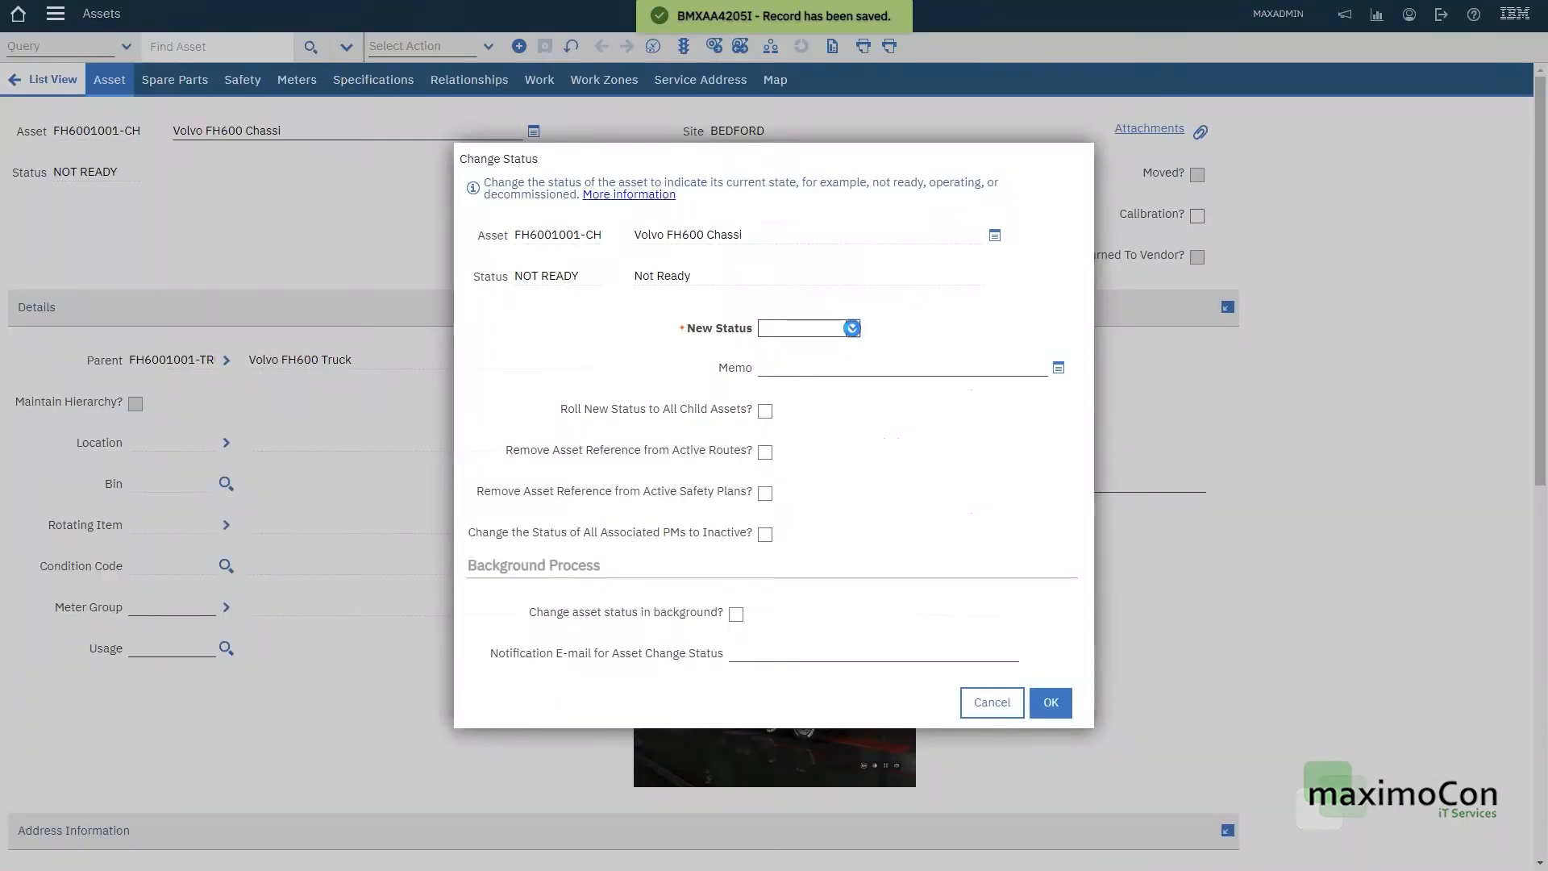
left_click(808, 327)
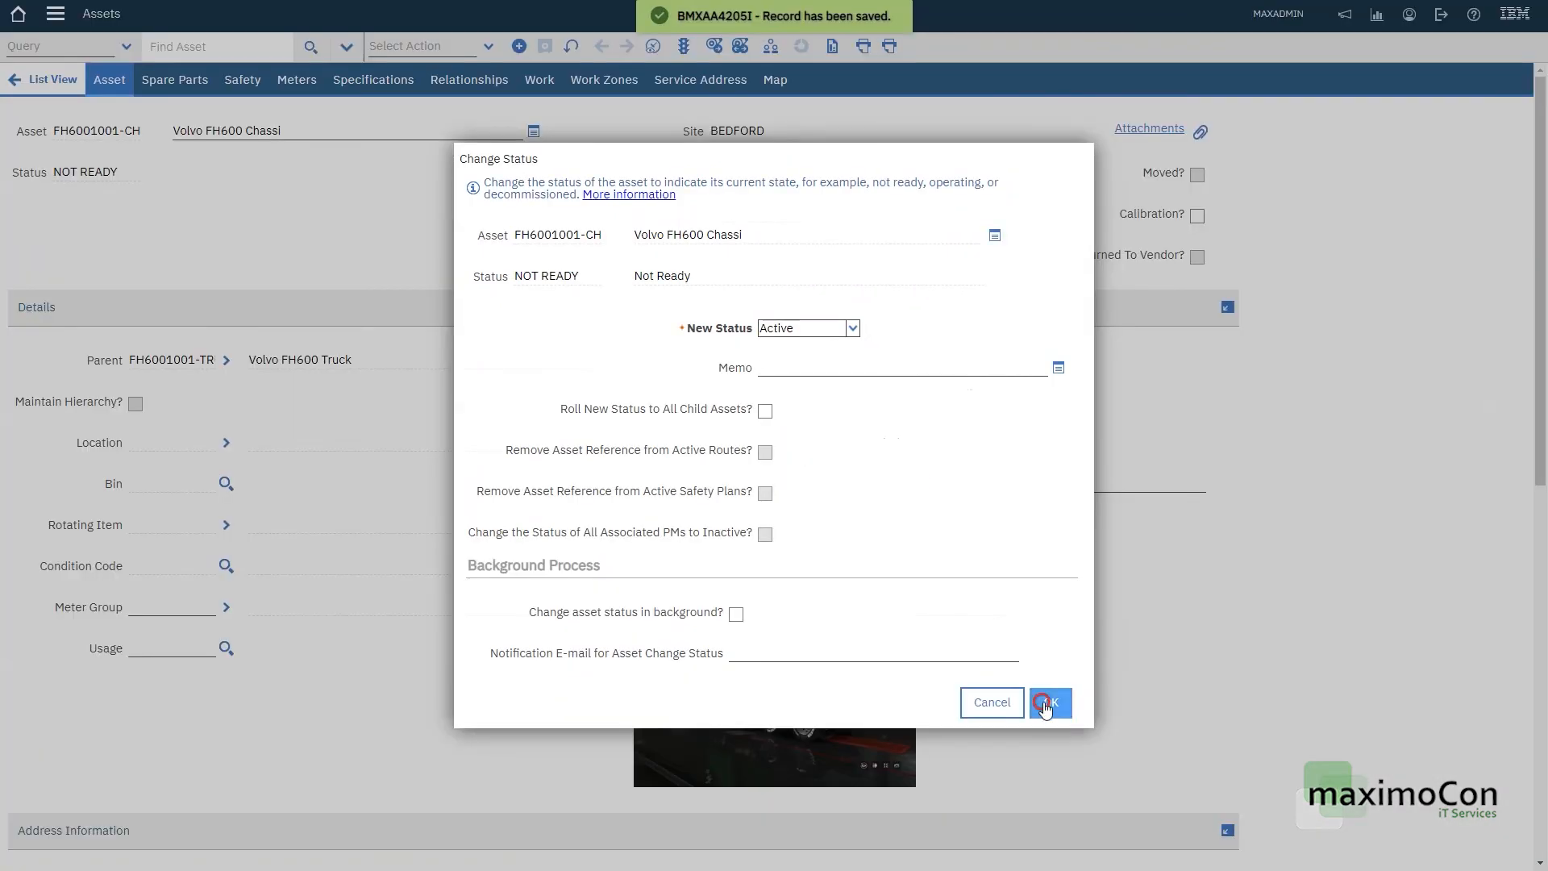
left_click(1049, 701)
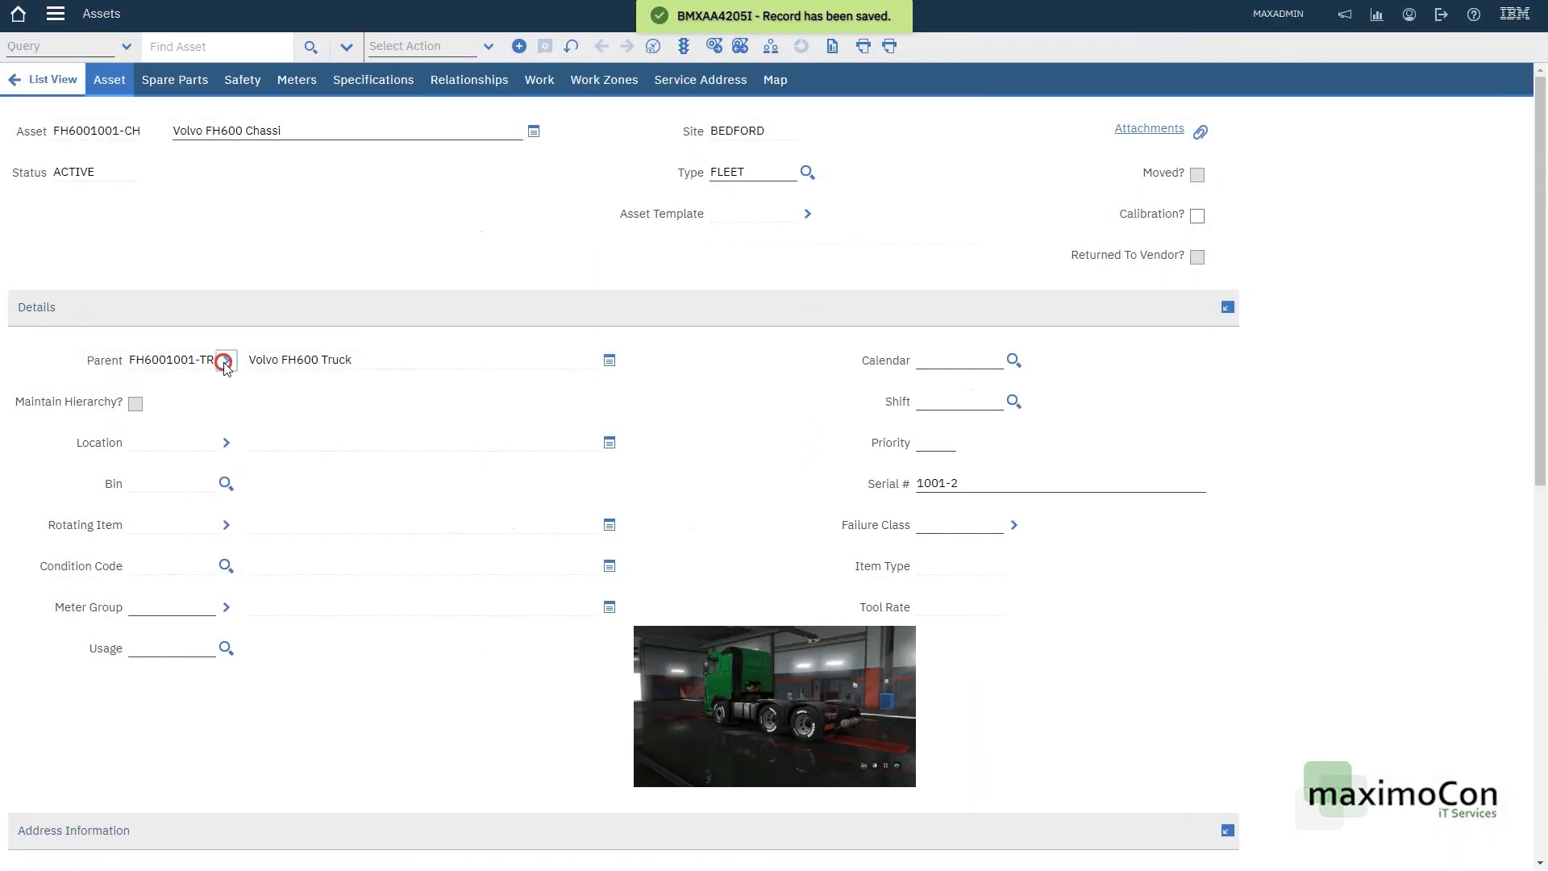
left_click(226, 359)
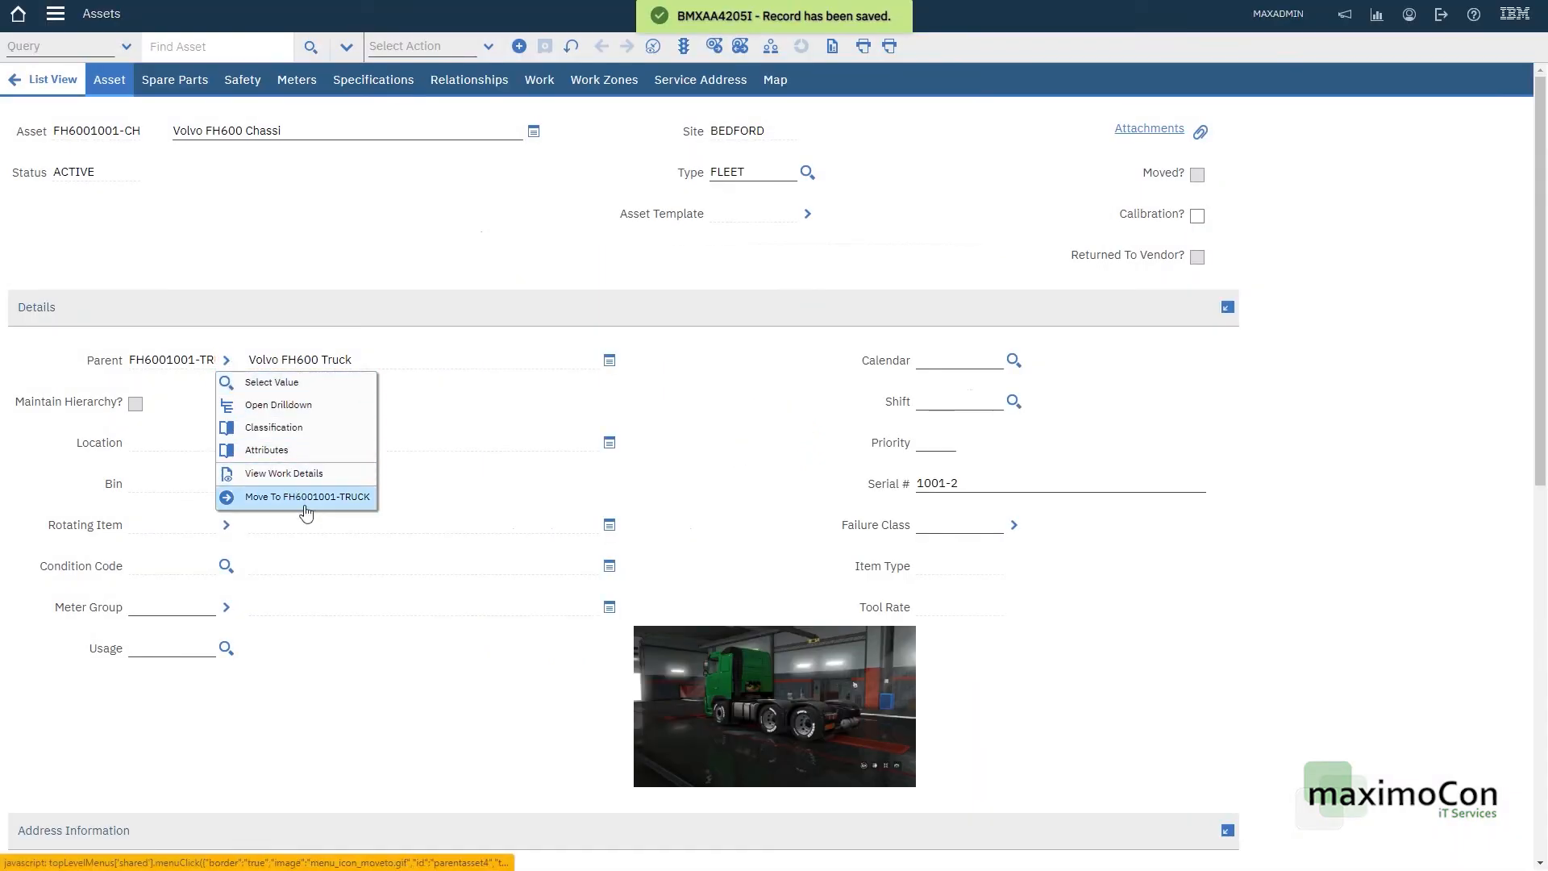
Step: Move to parent asset FH6001001-TRUCK and set its status to Active
left_click(306, 497)
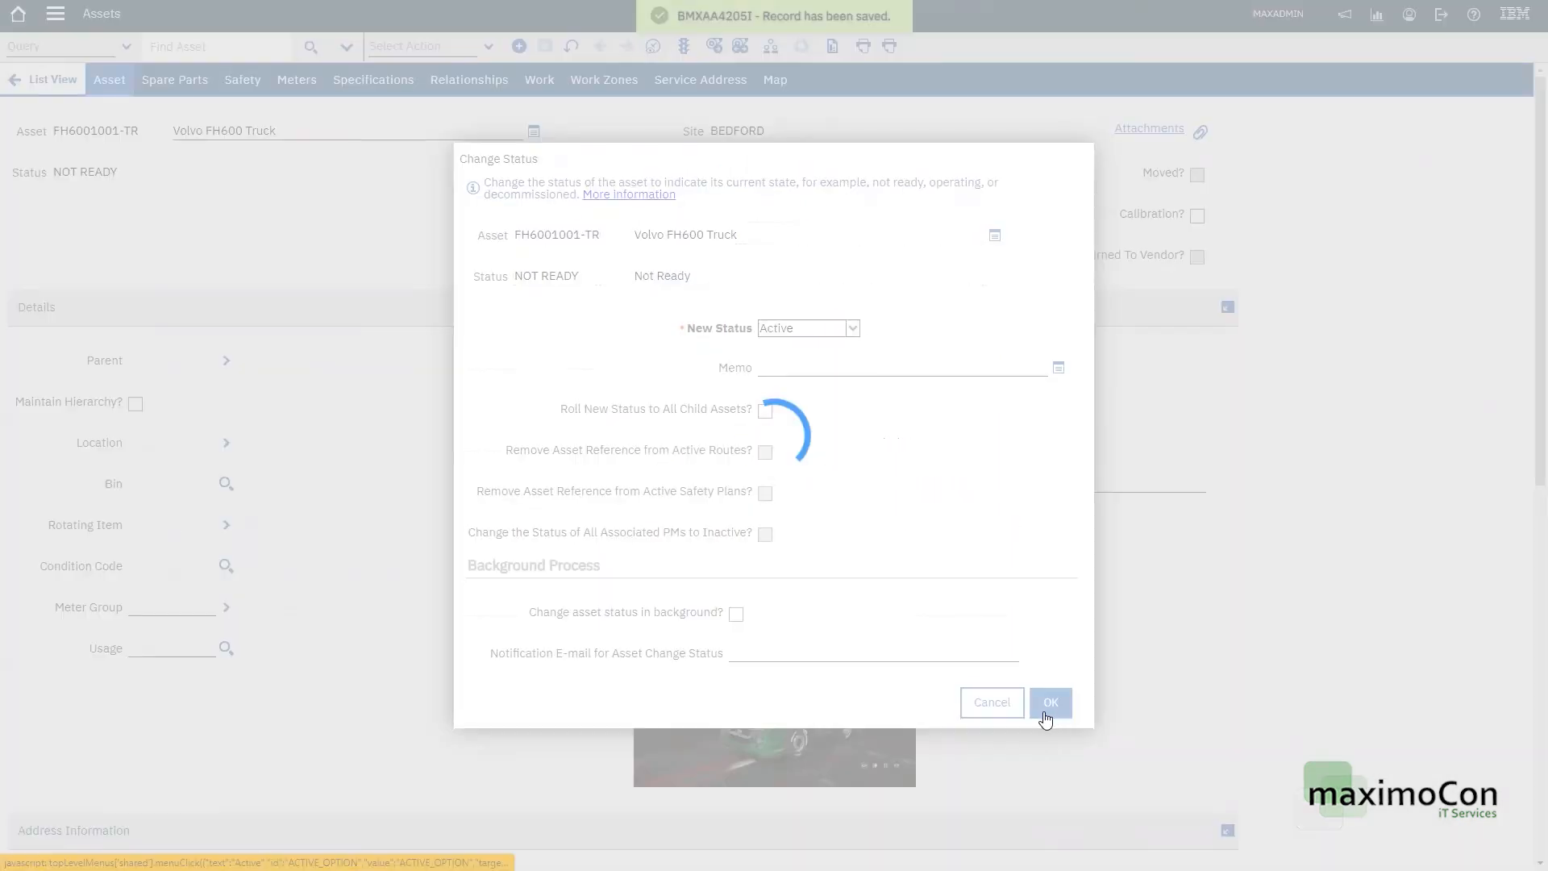
left_click(1050, 702)
type("FH")
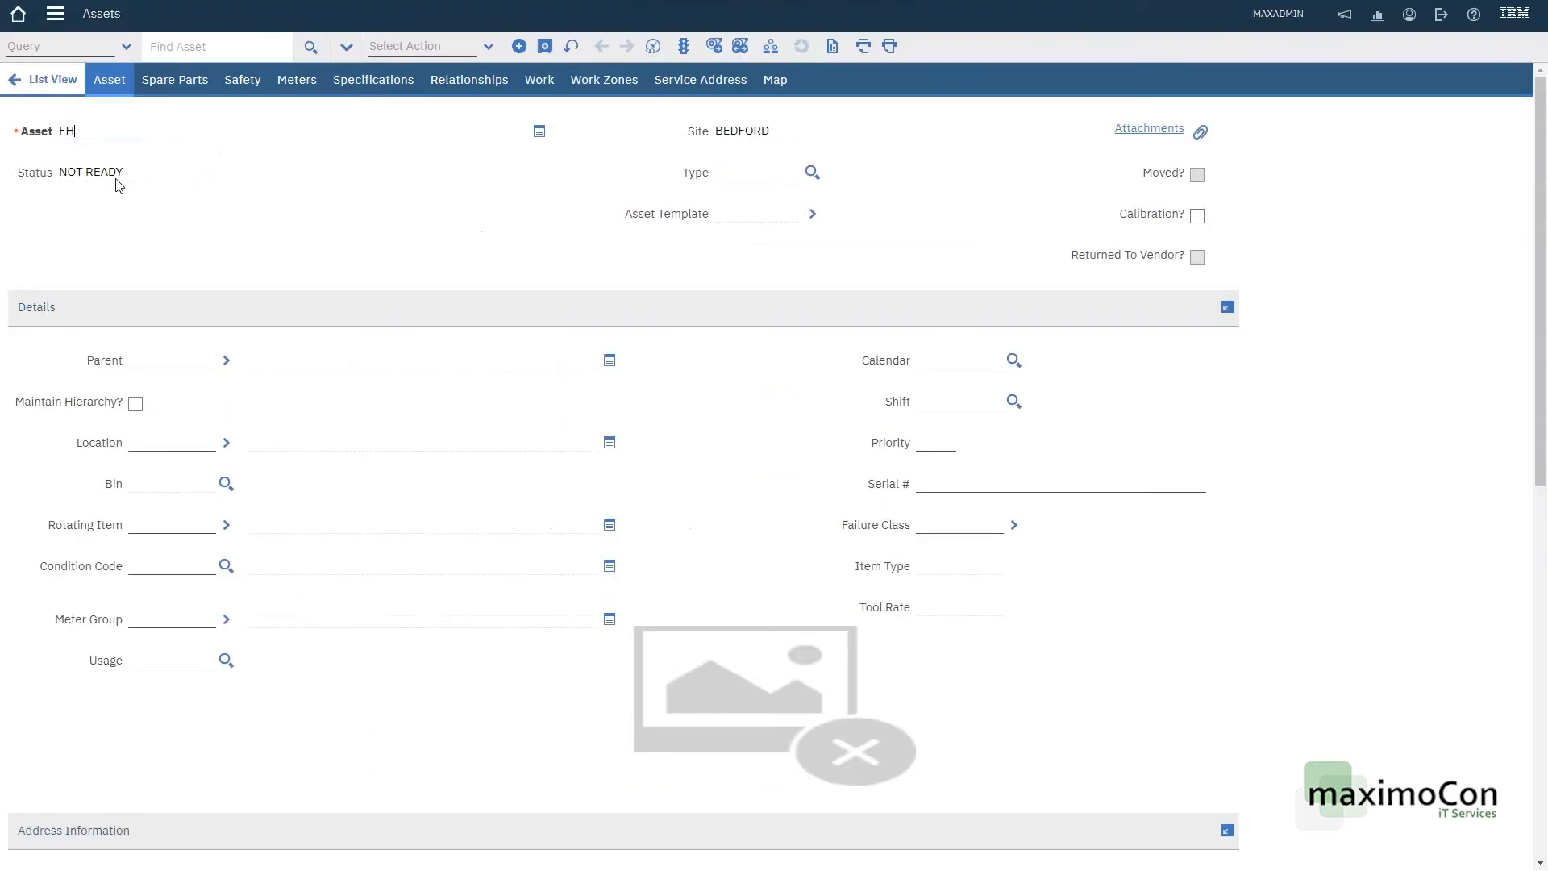
Step: Create asset FH6001001-CA 'Volvo FH600 Cabin (DASH)', type FLEET, serial 1001-3, and save it
type("6001001-")
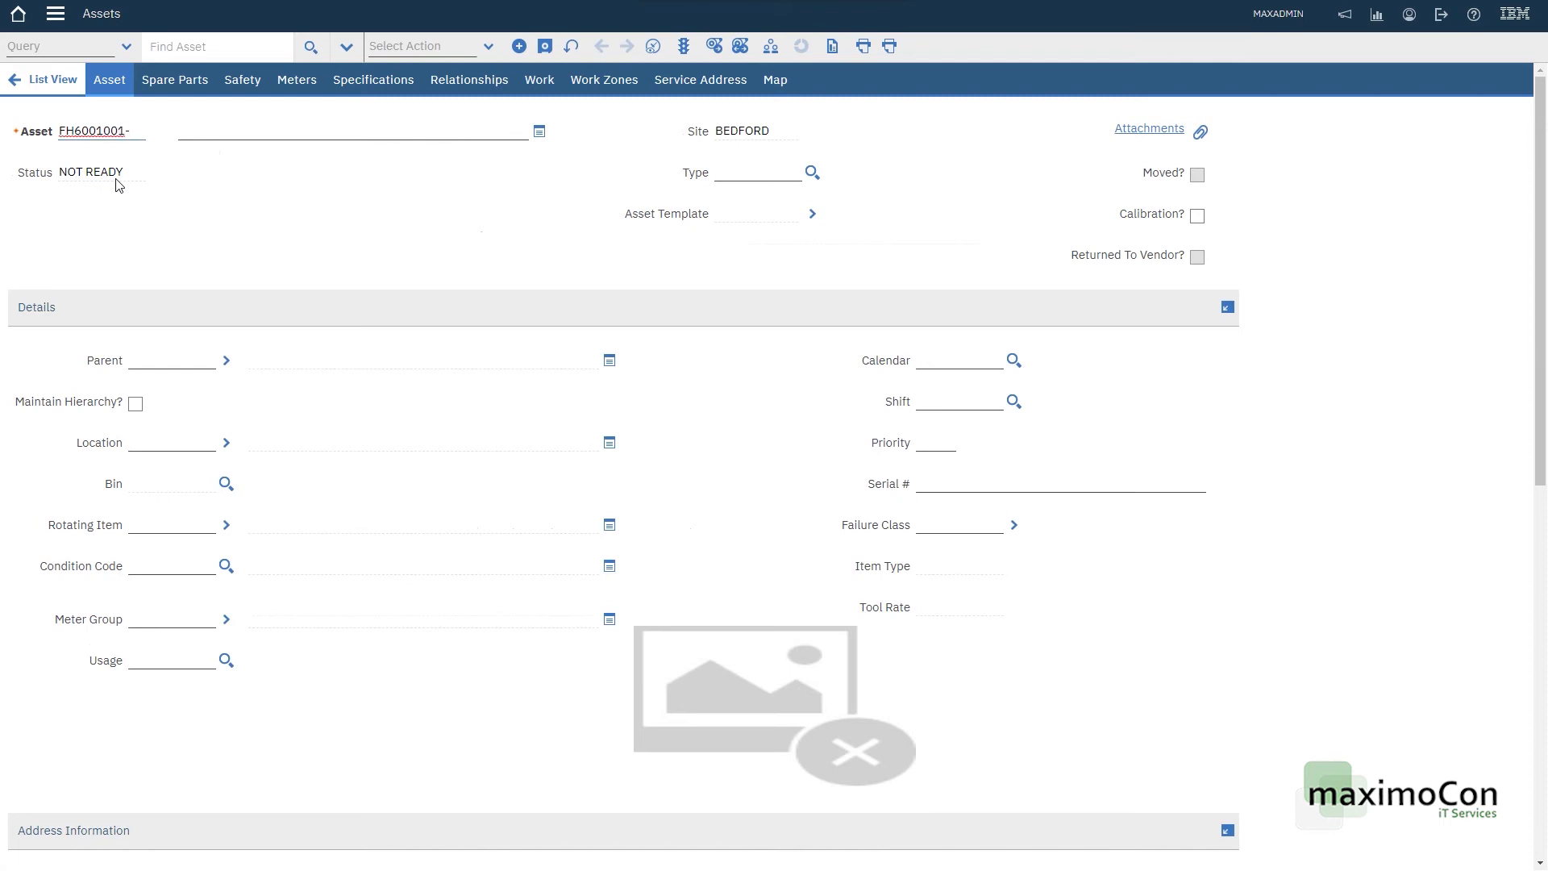
type("CA")
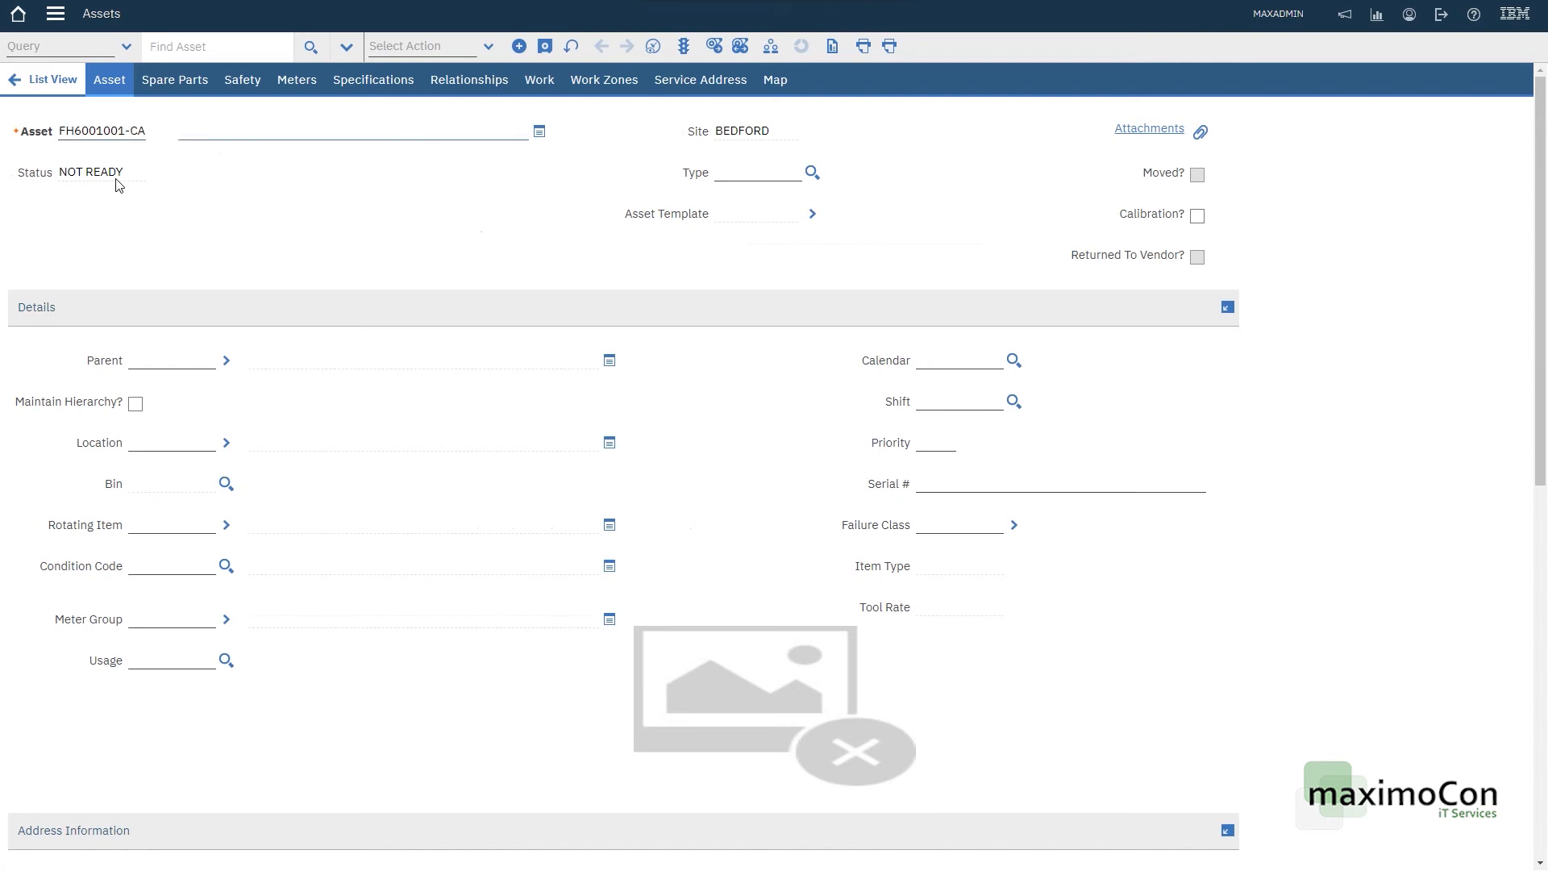
type("Volvo F")
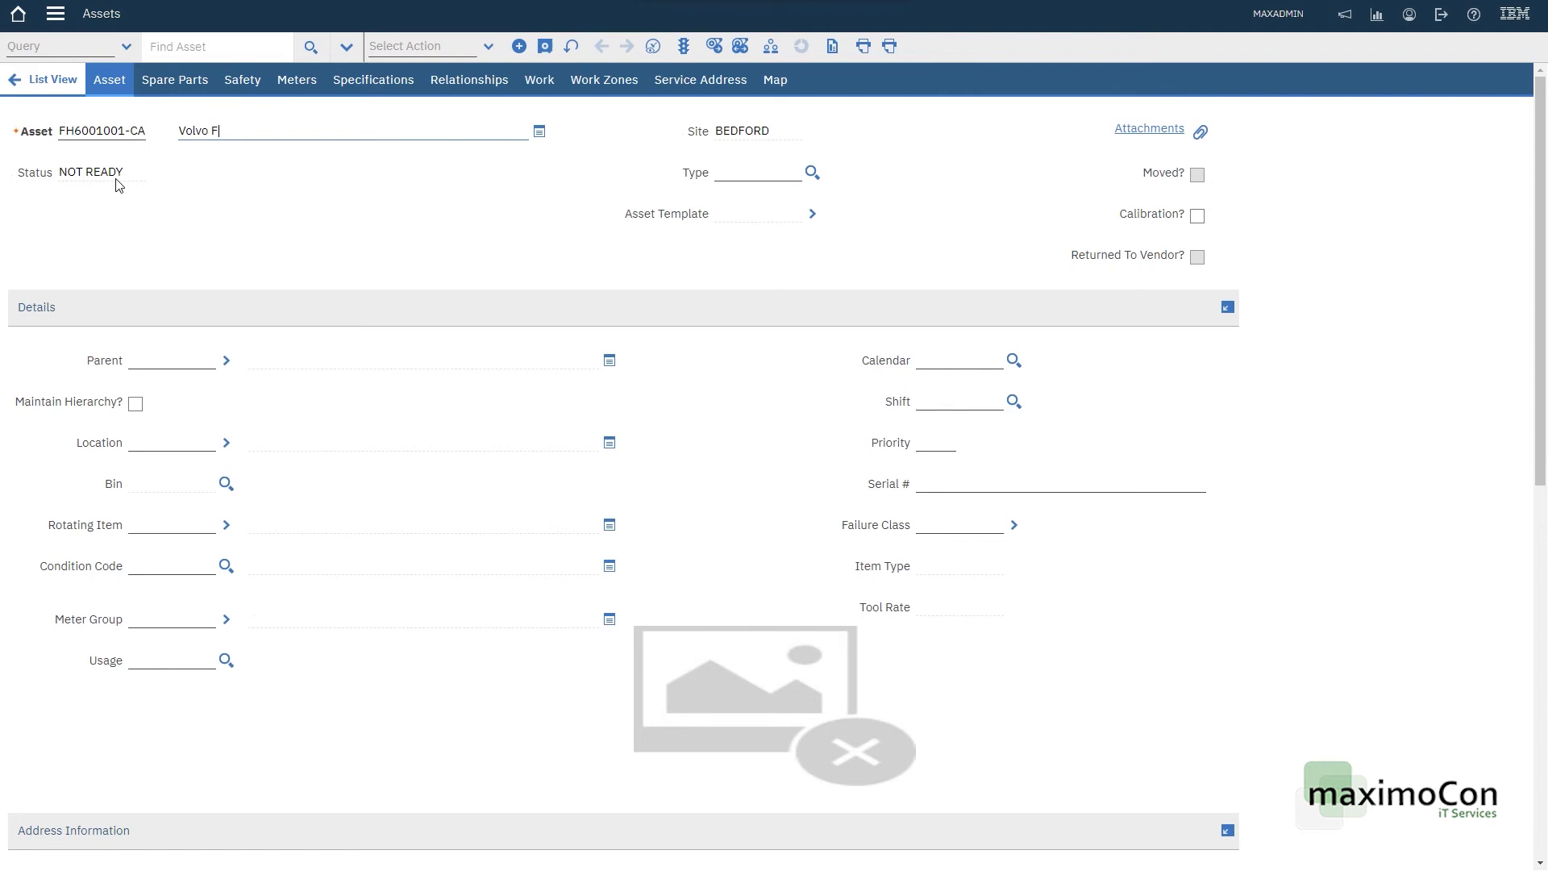
type("H600")
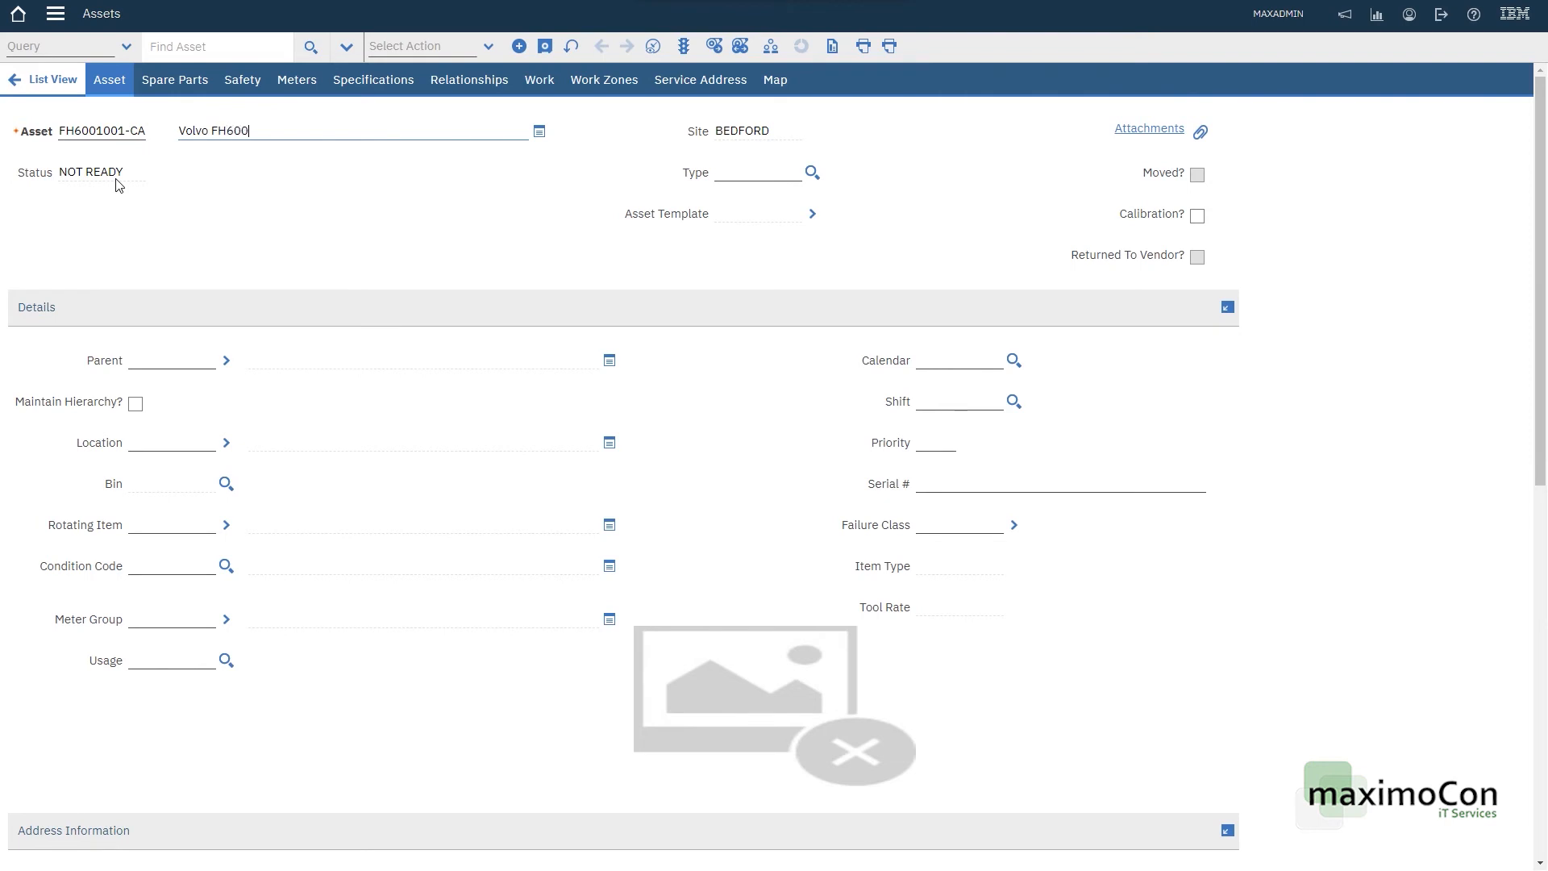
type("Cabin (DASH")
left_click(758, 171)
type("FLEET")
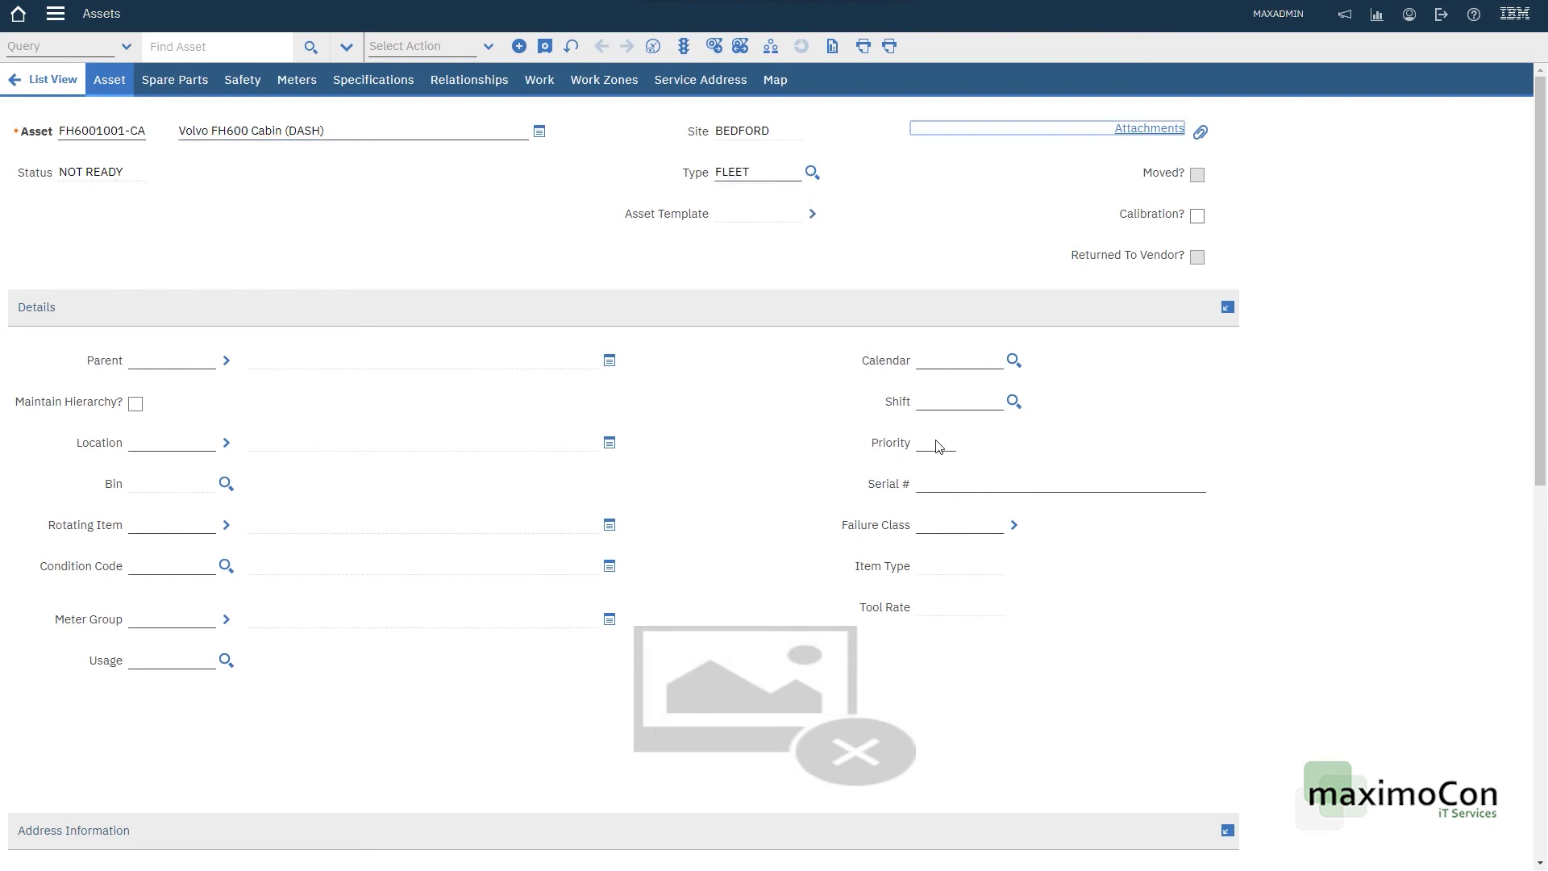
type("1001-3")
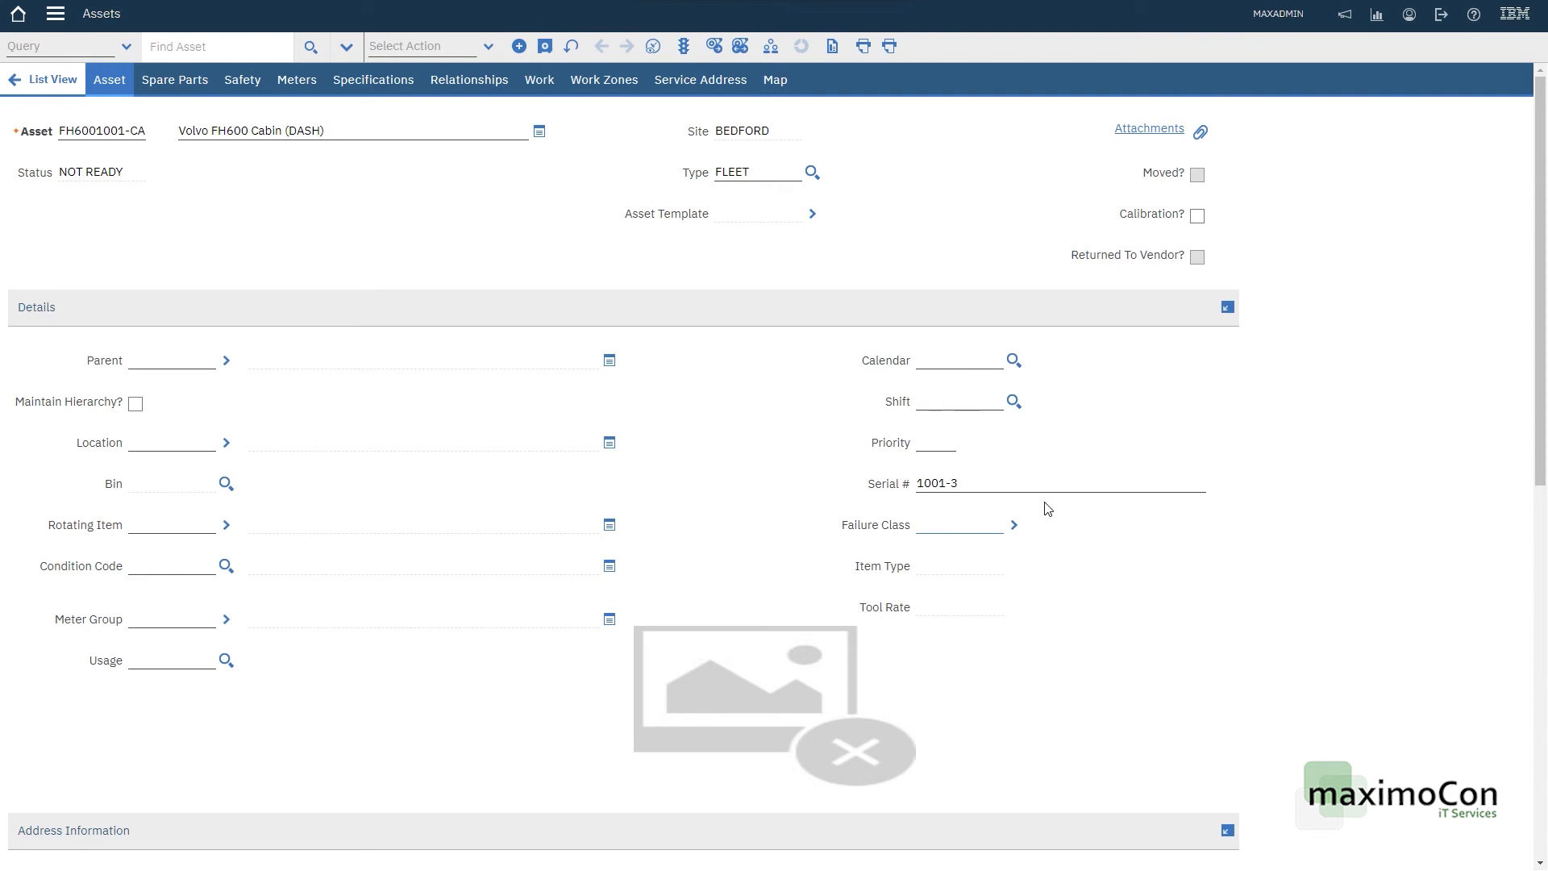
mouse_move(612, 483)
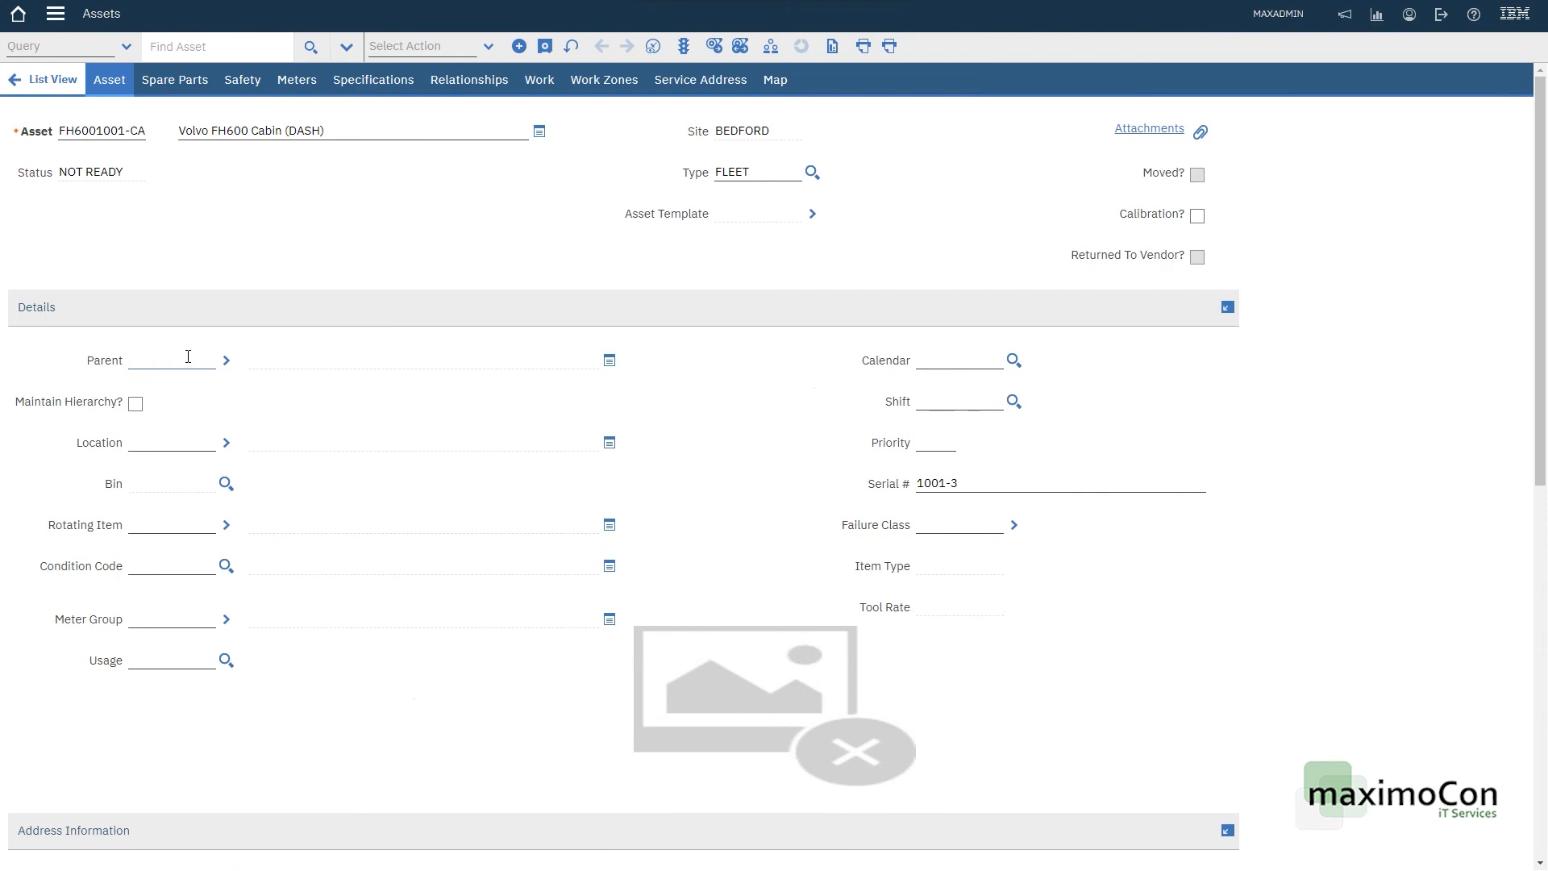
left_click(544, 47)
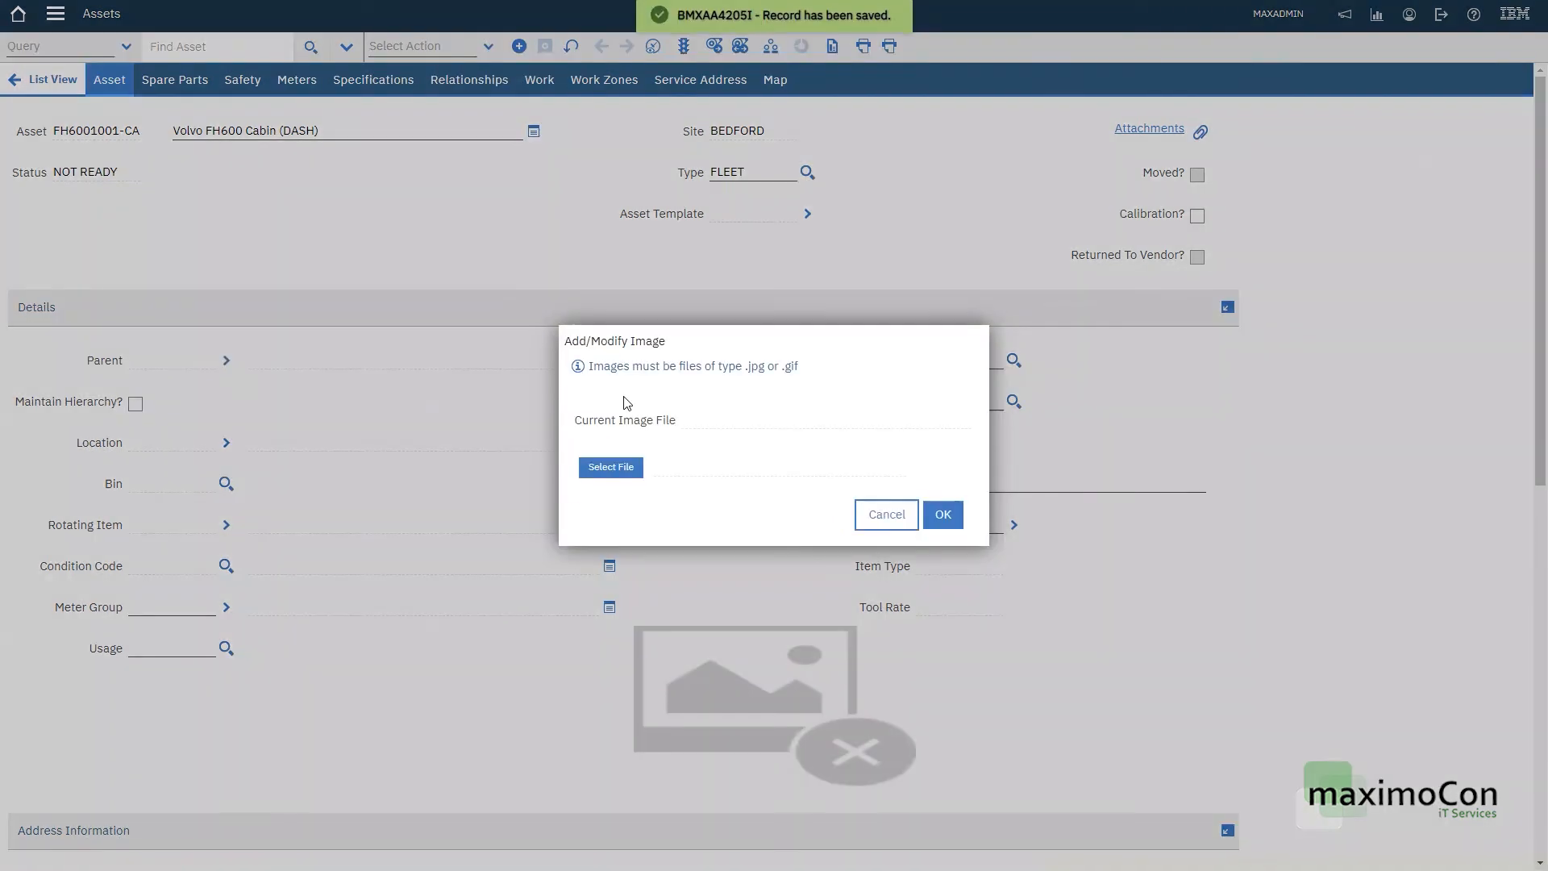
left_click(609, 468)
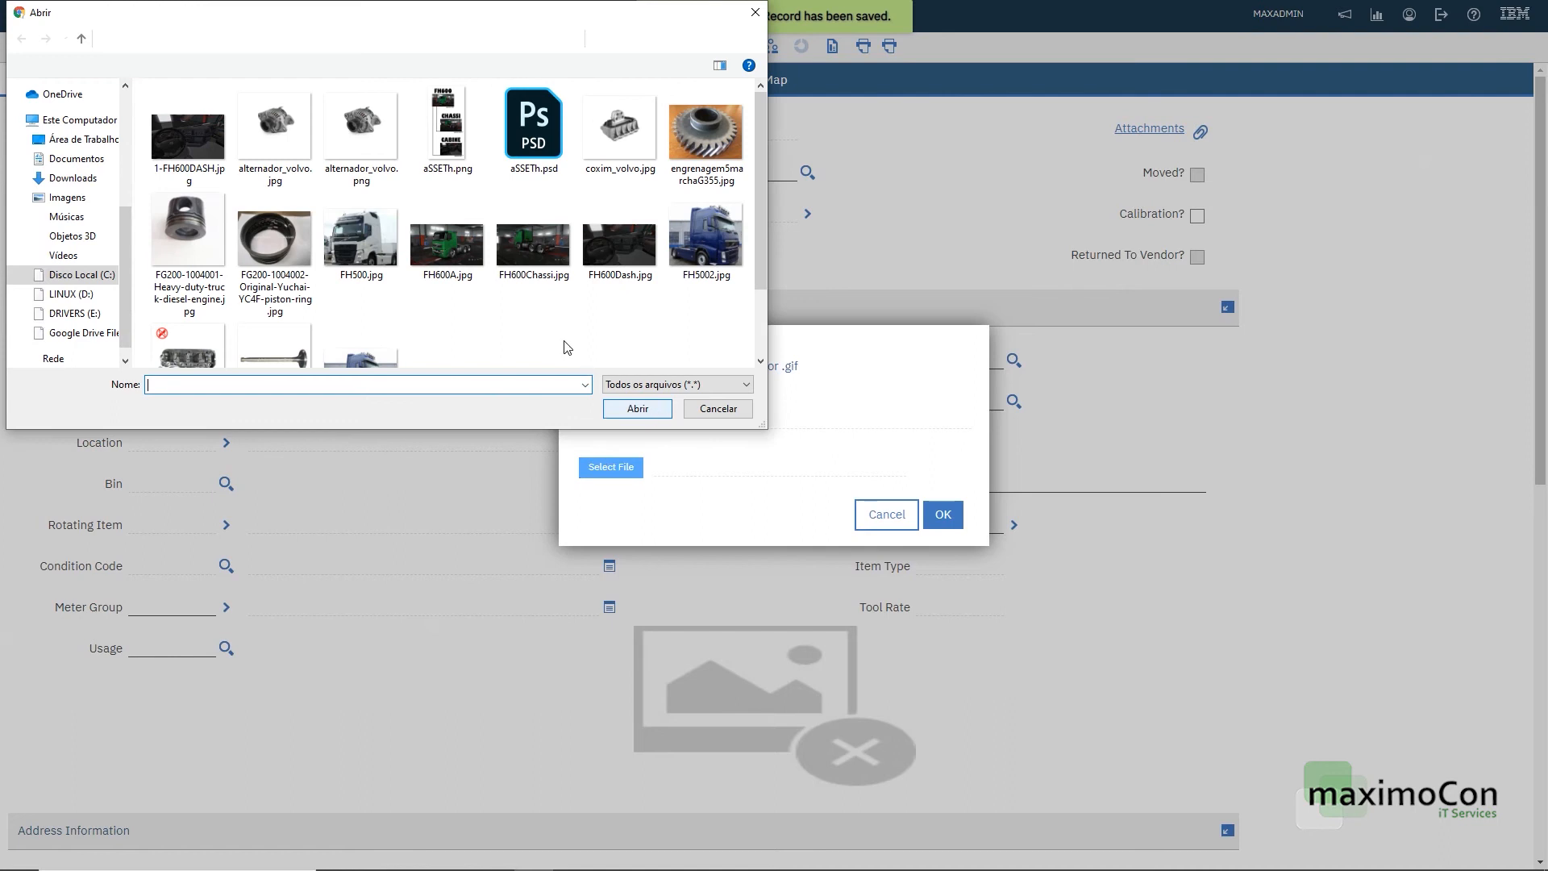
left_click(637, 408)
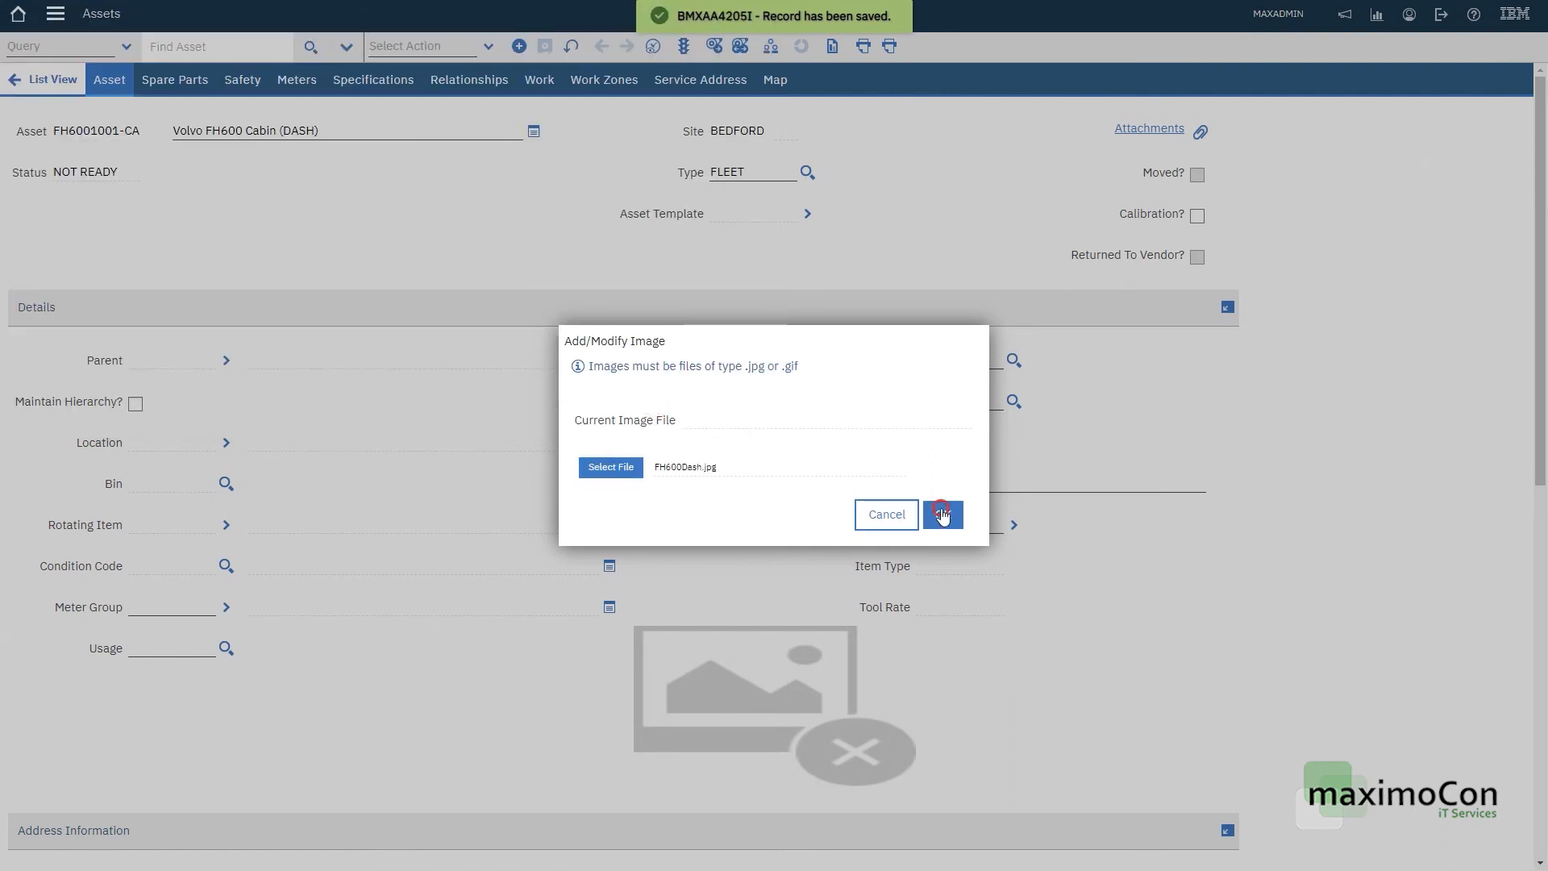
left_click(942, 512)
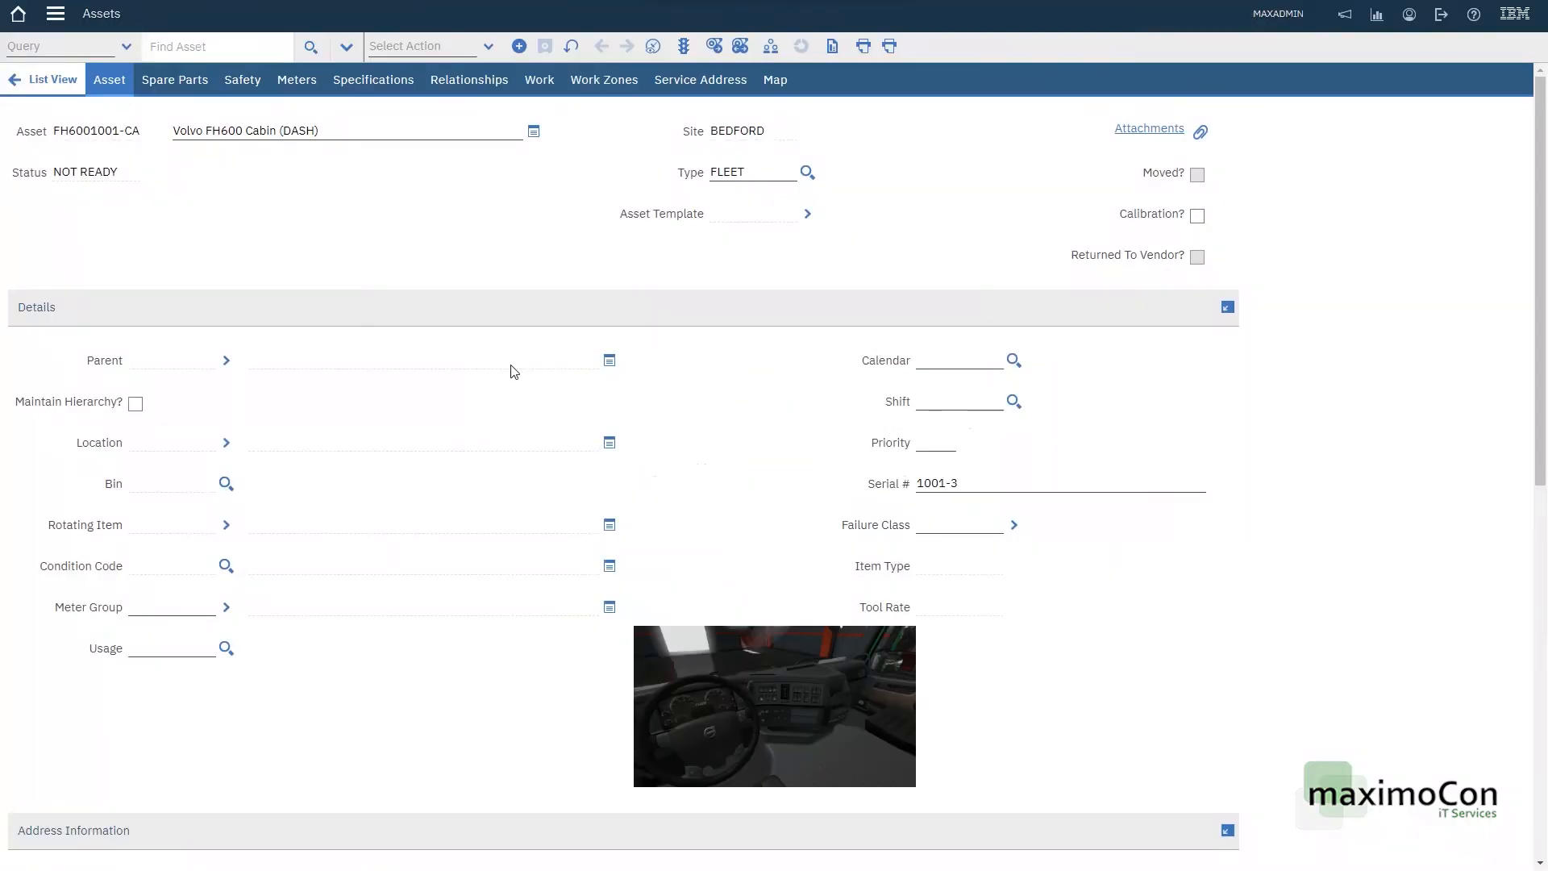
mouse_move(854, 675)
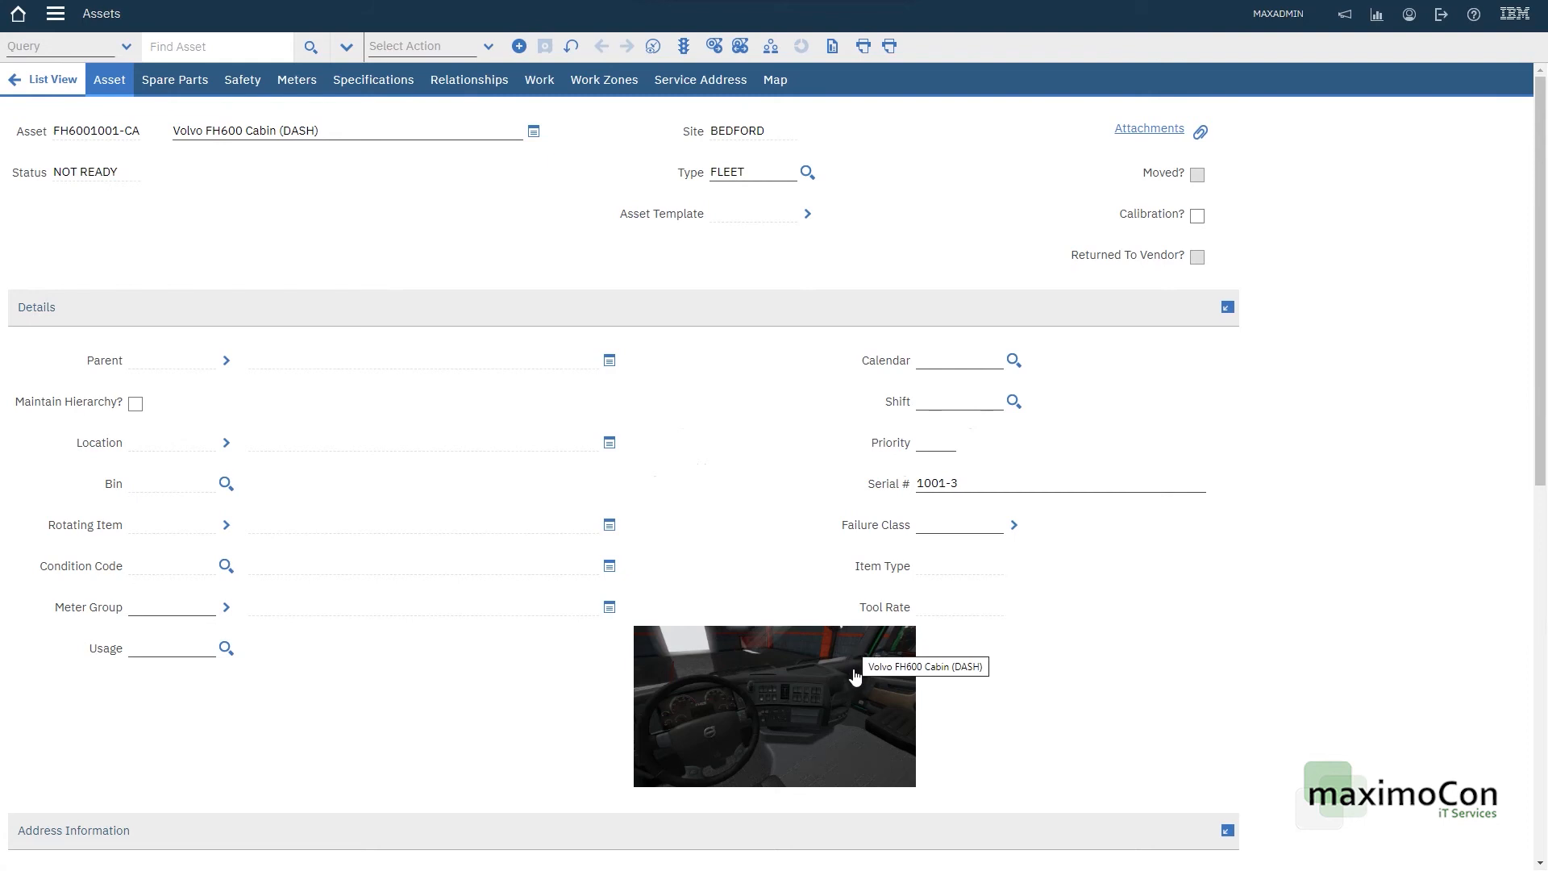
mouse_move(1009, 577)
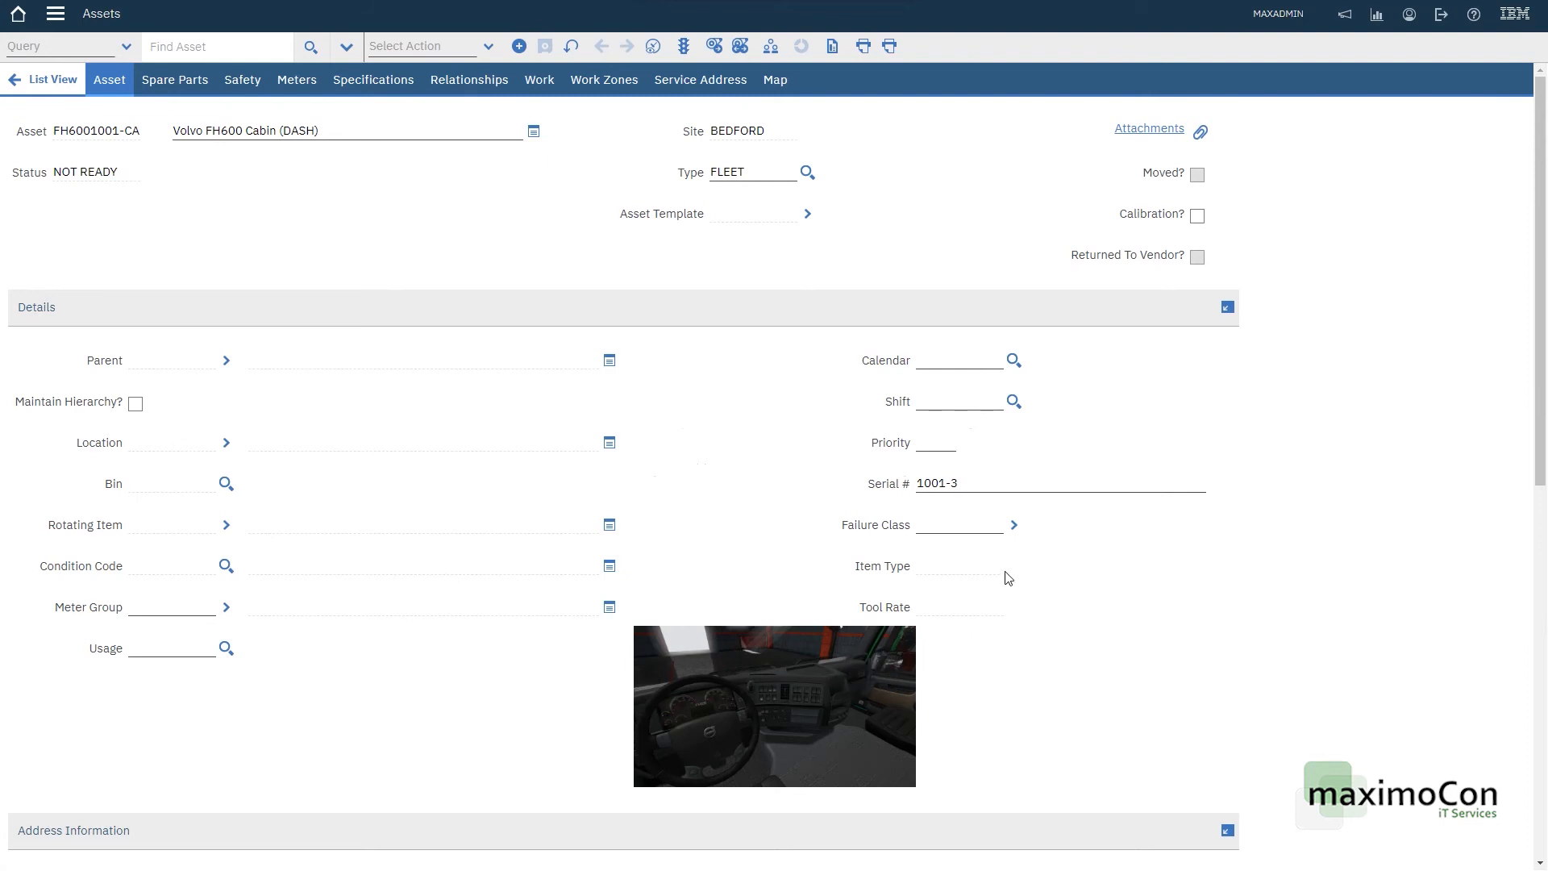
mouse_move(1032, 569)
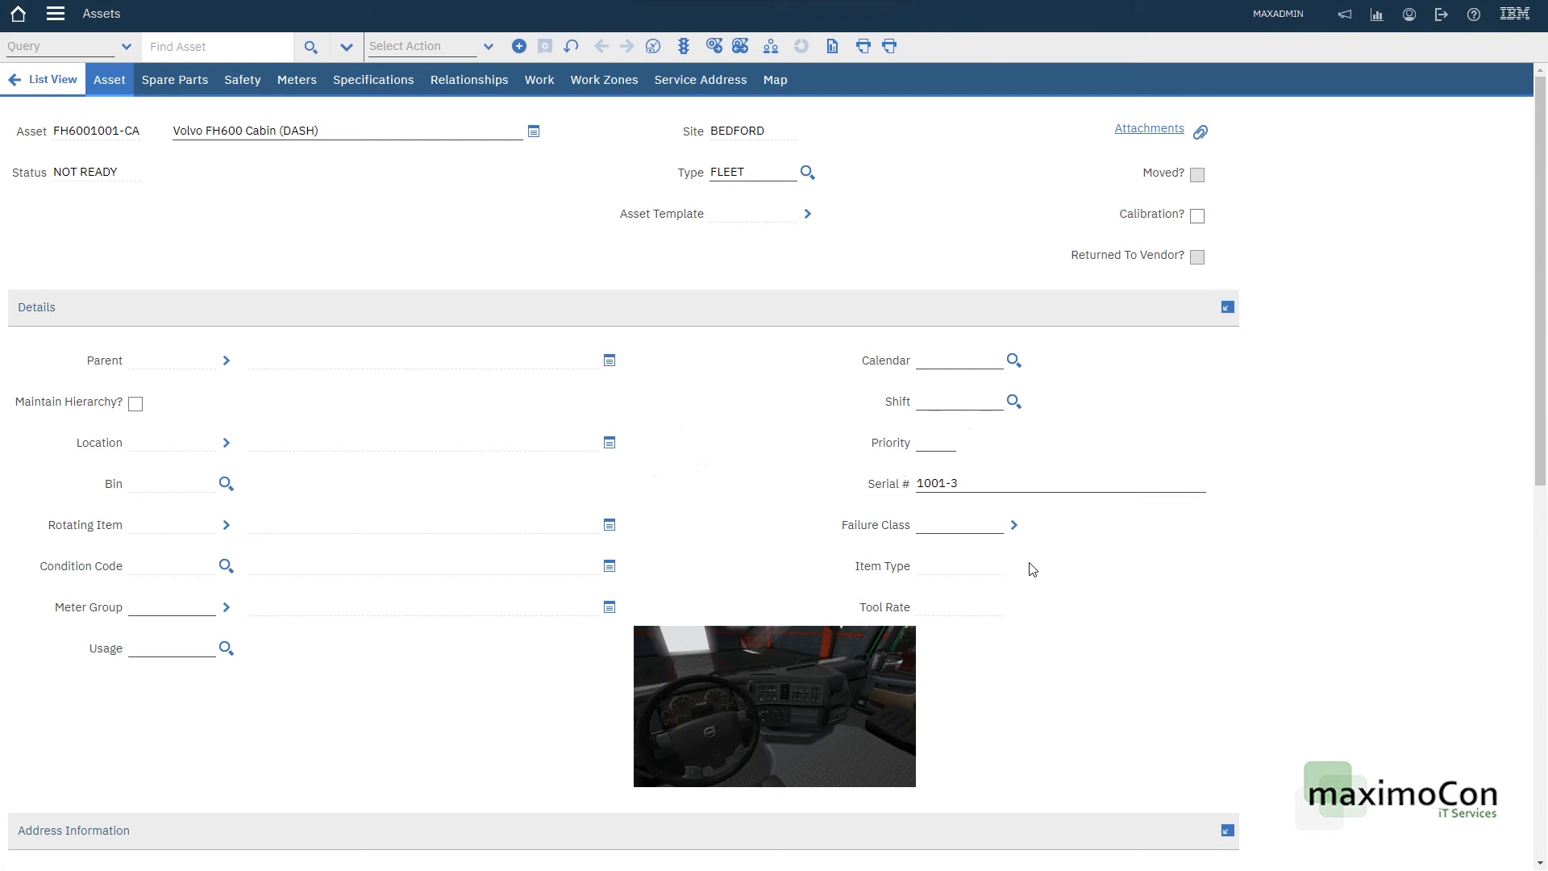
mouse_move(1180, 551)
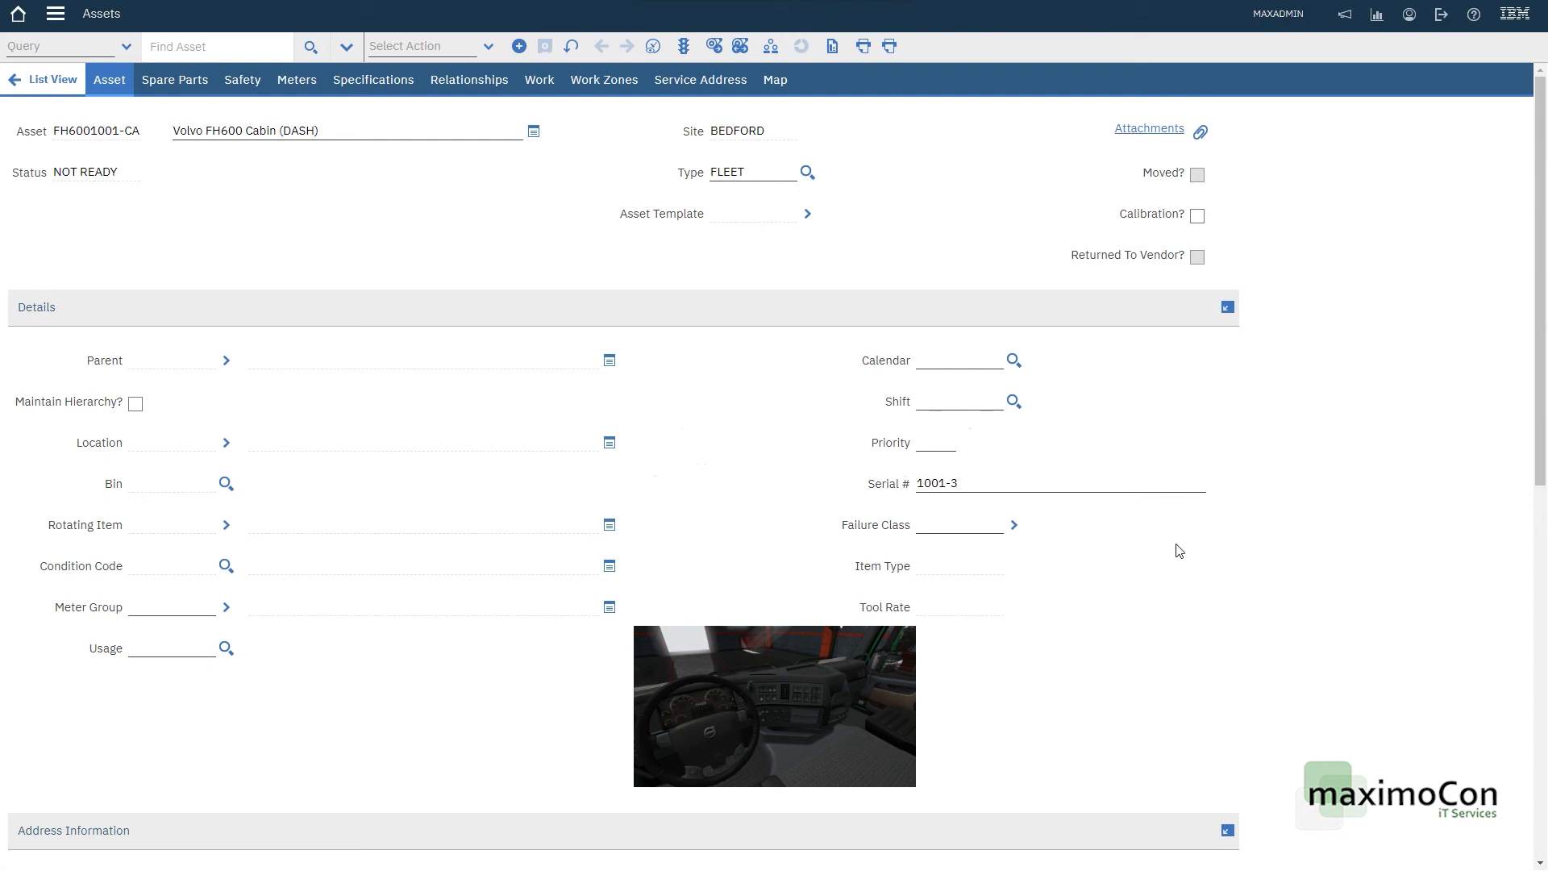
scroll("down", 3)
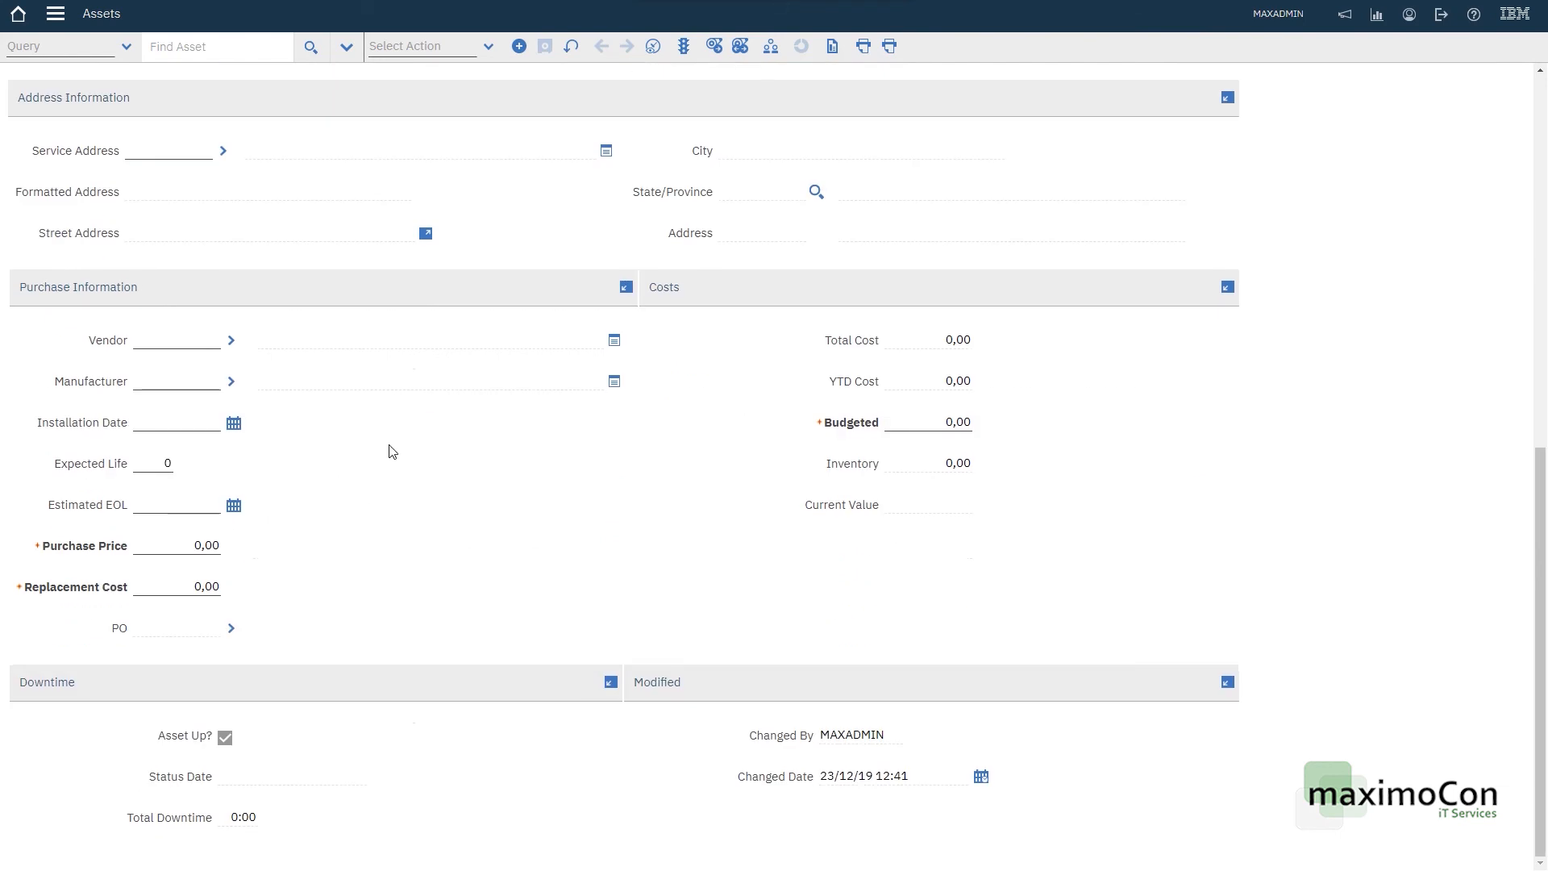
mouse_move(658, 503)
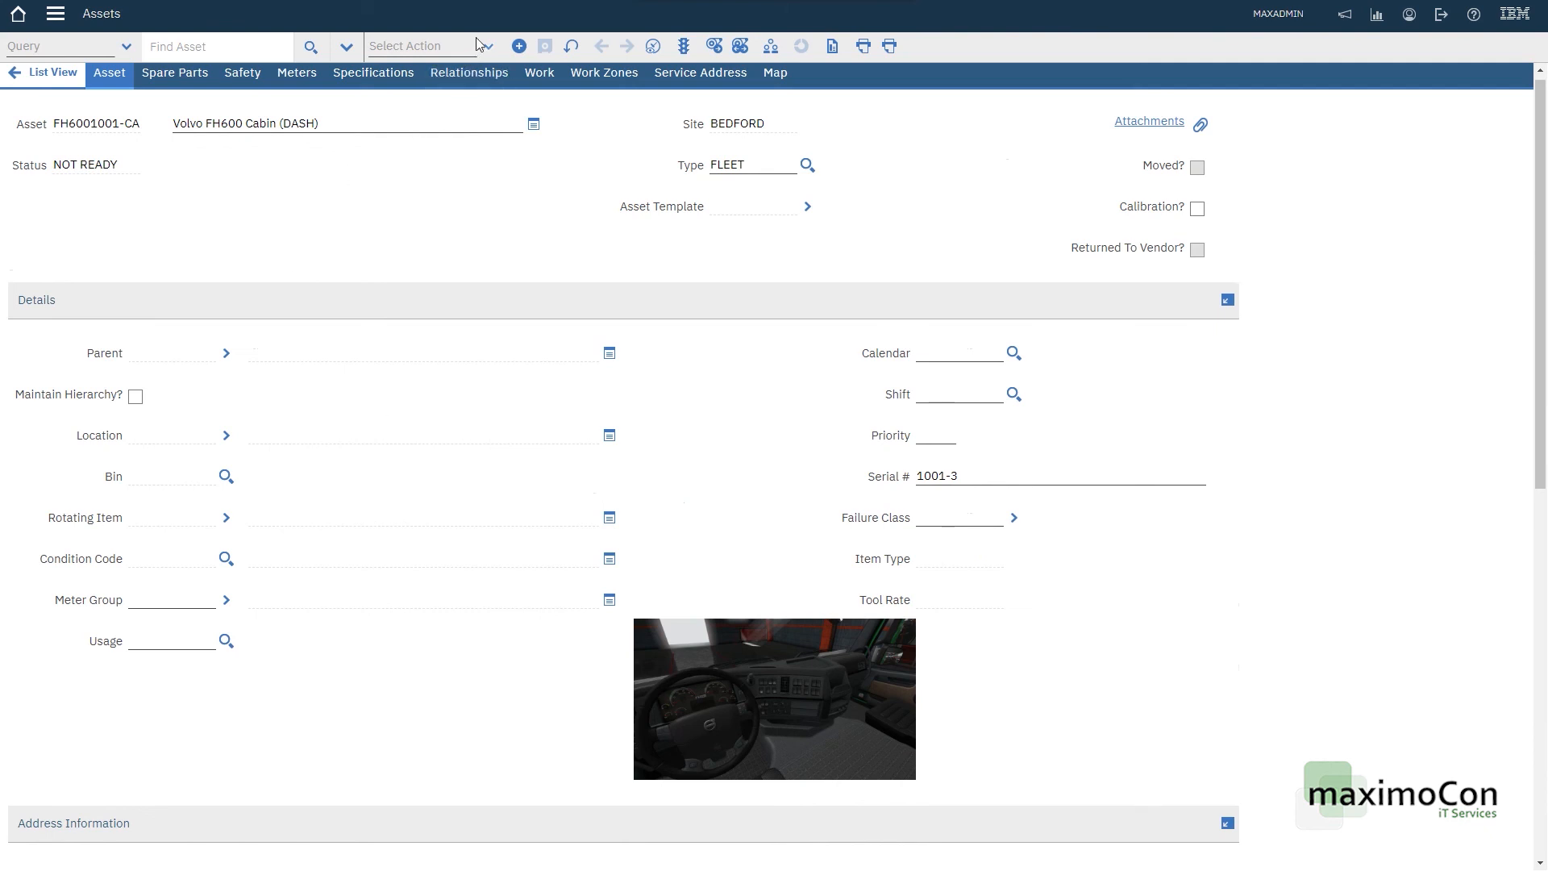
mouse_move(237, 315)
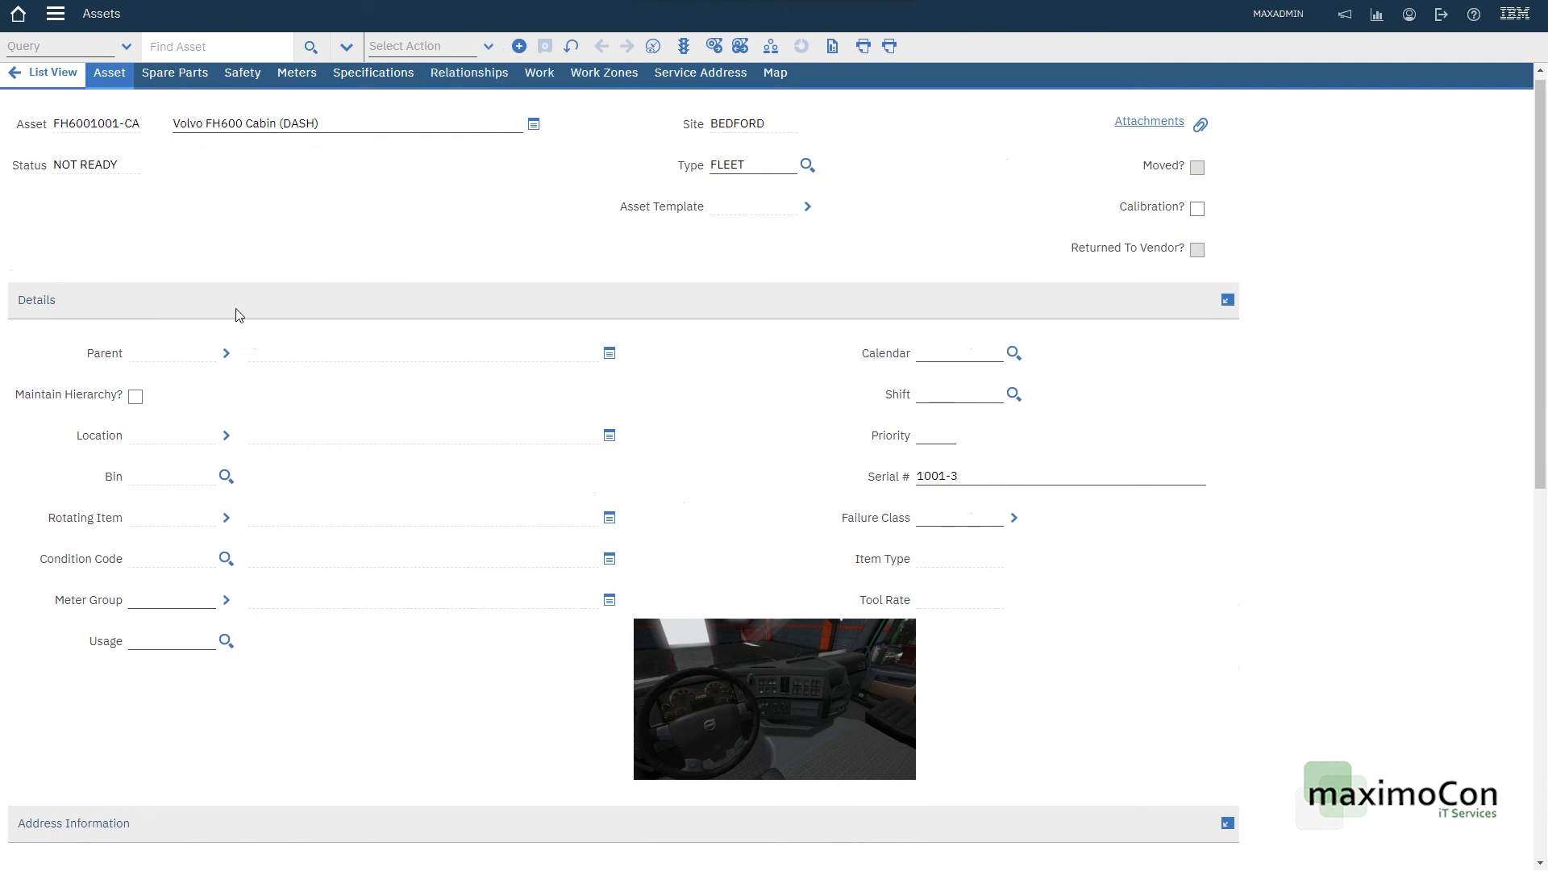
mouse_move(150, 363)
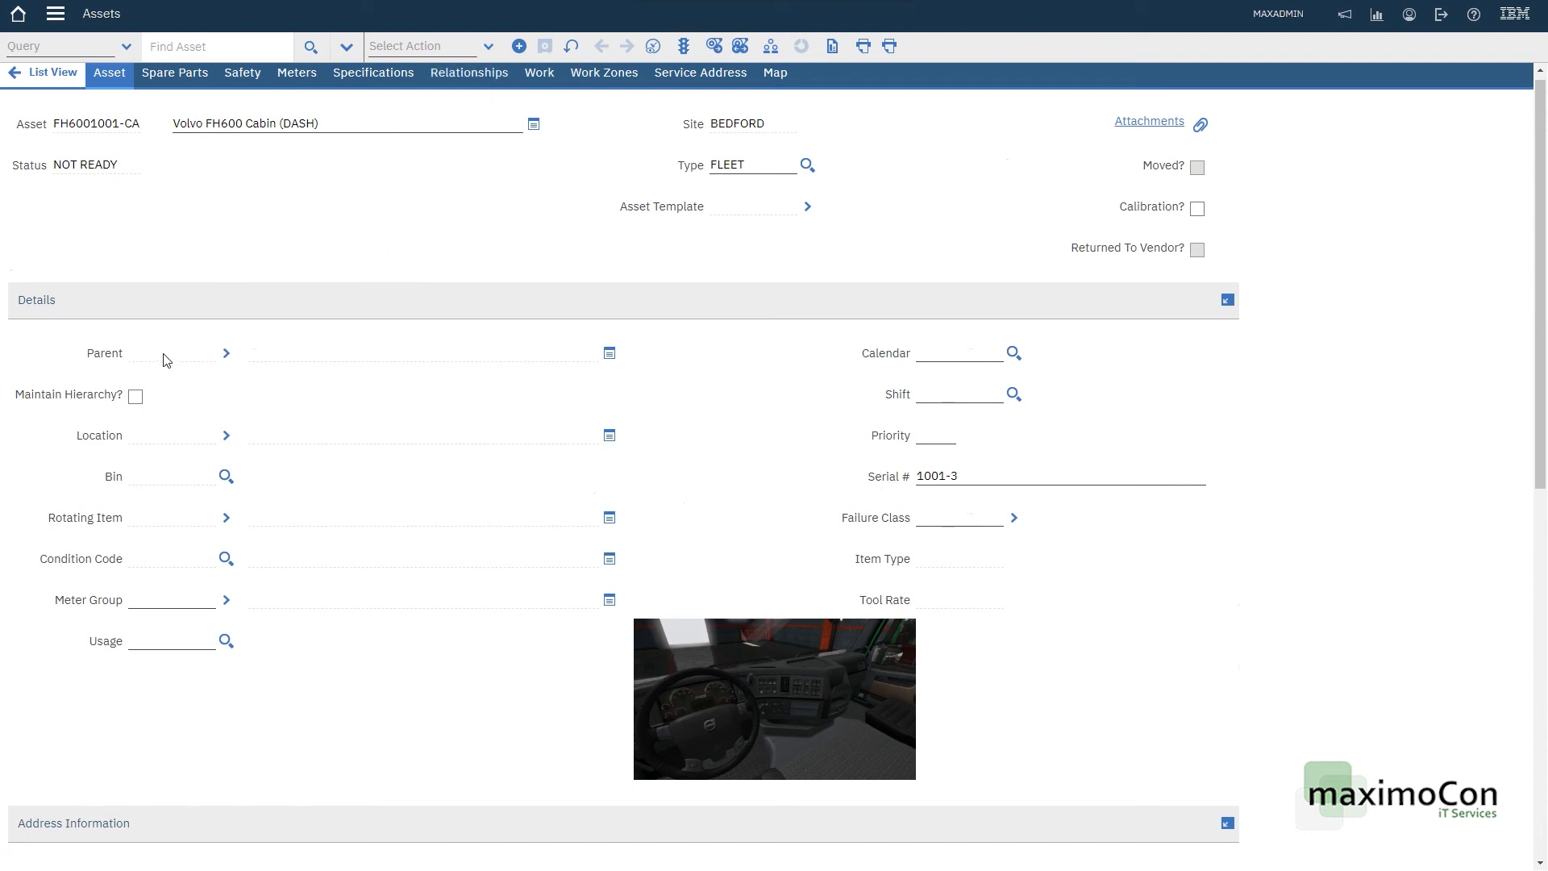
mouse_move(511, 100)
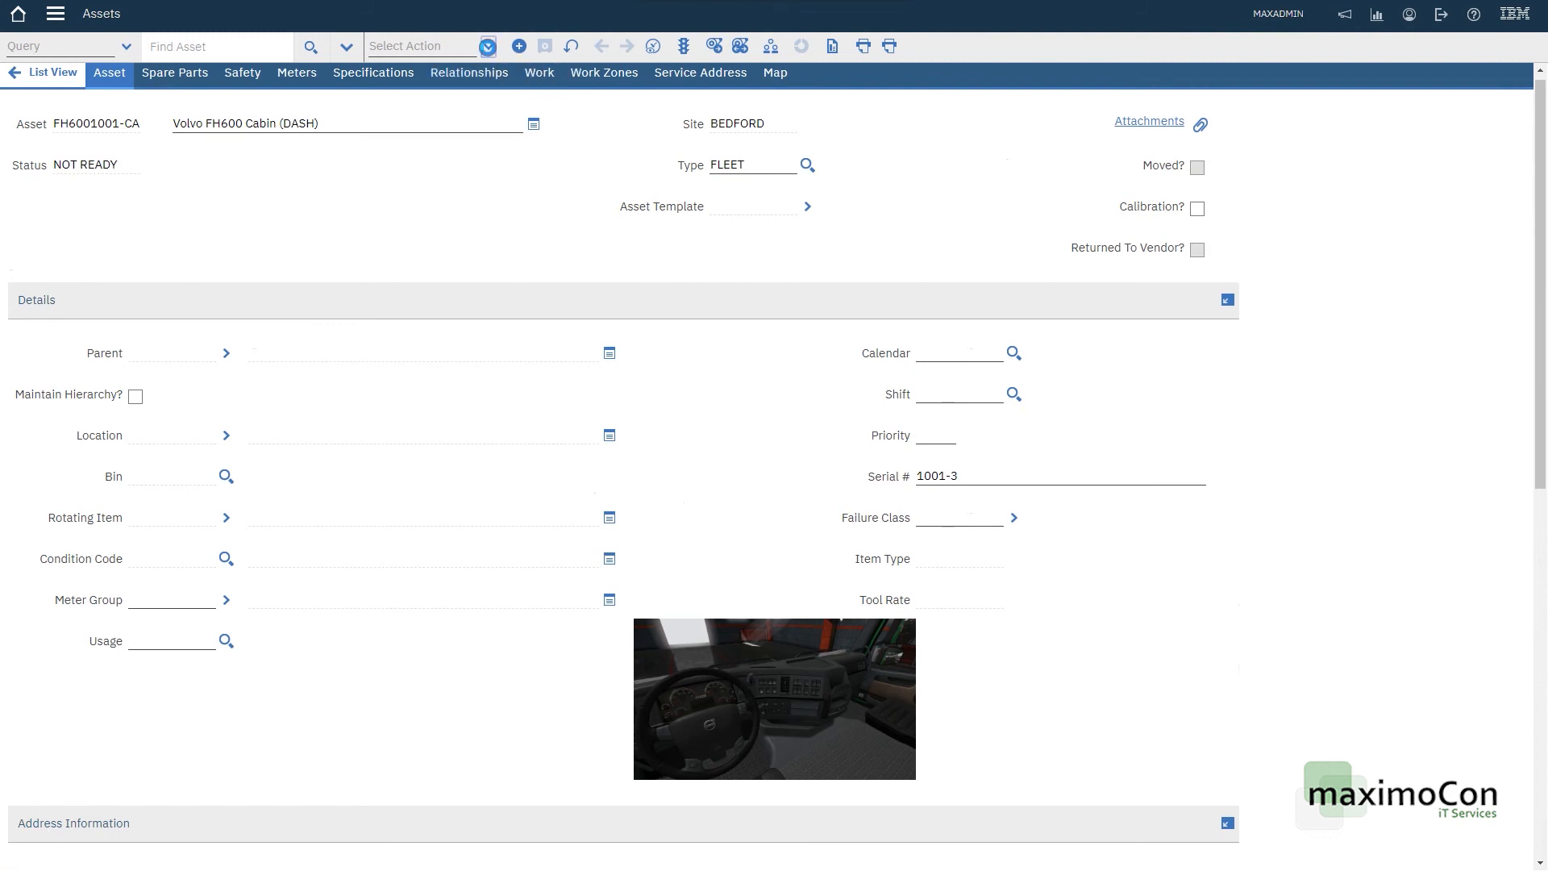
Step: Choose Move/Modify Assets from Select Action for the Cabin (DASH) asset
left_click(420, 45)
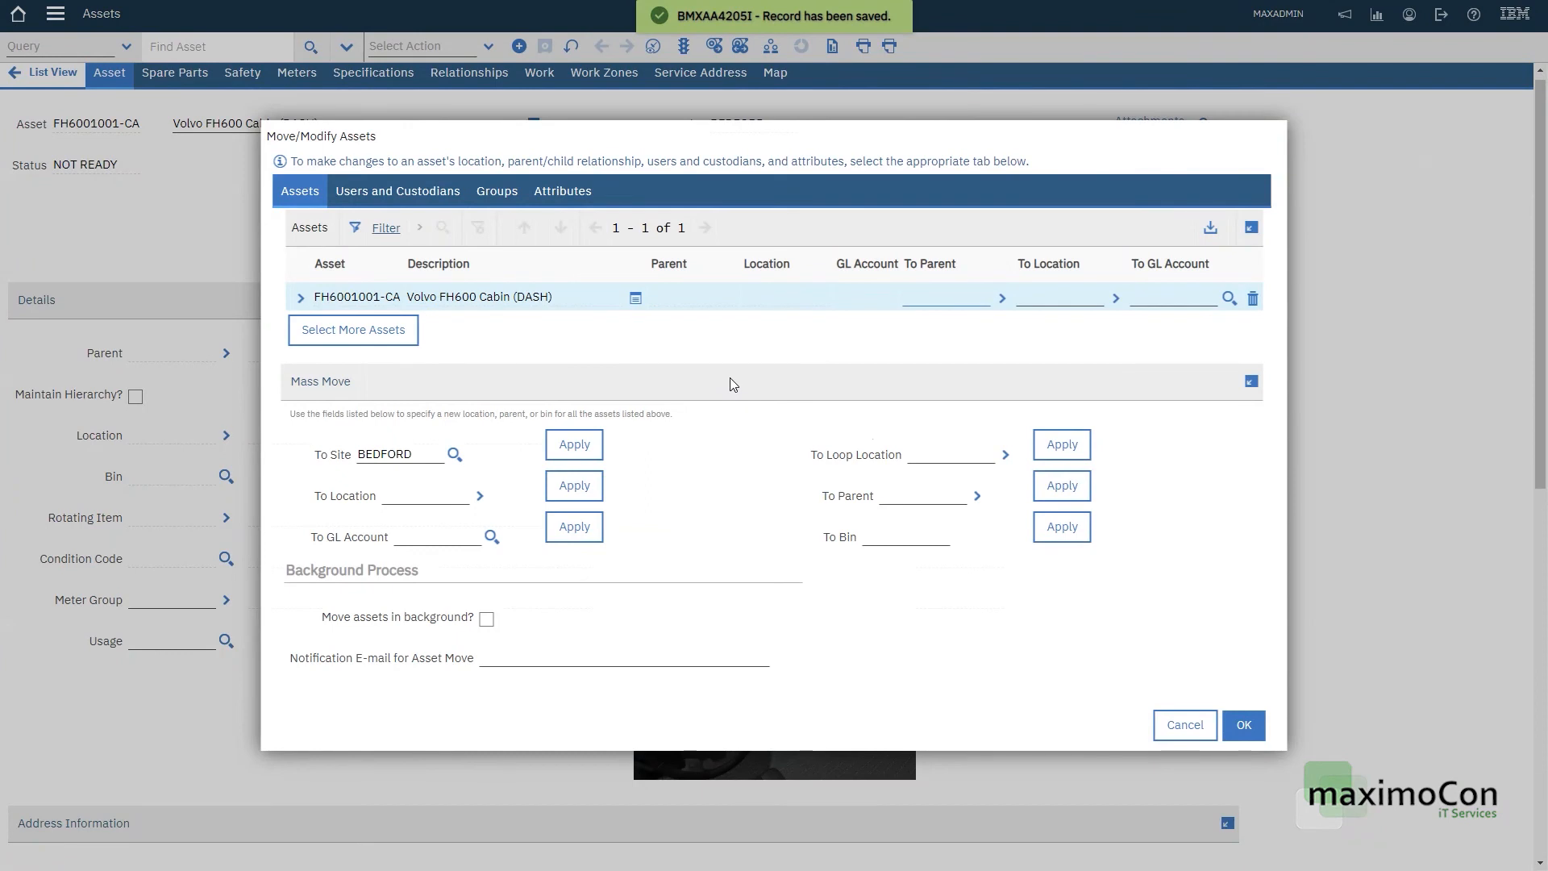
Step: Set FH6001001-TRUCK as the Cabin's new parent via the TRUCK-filtered lookup and confirm the move
left_click(943, 297)
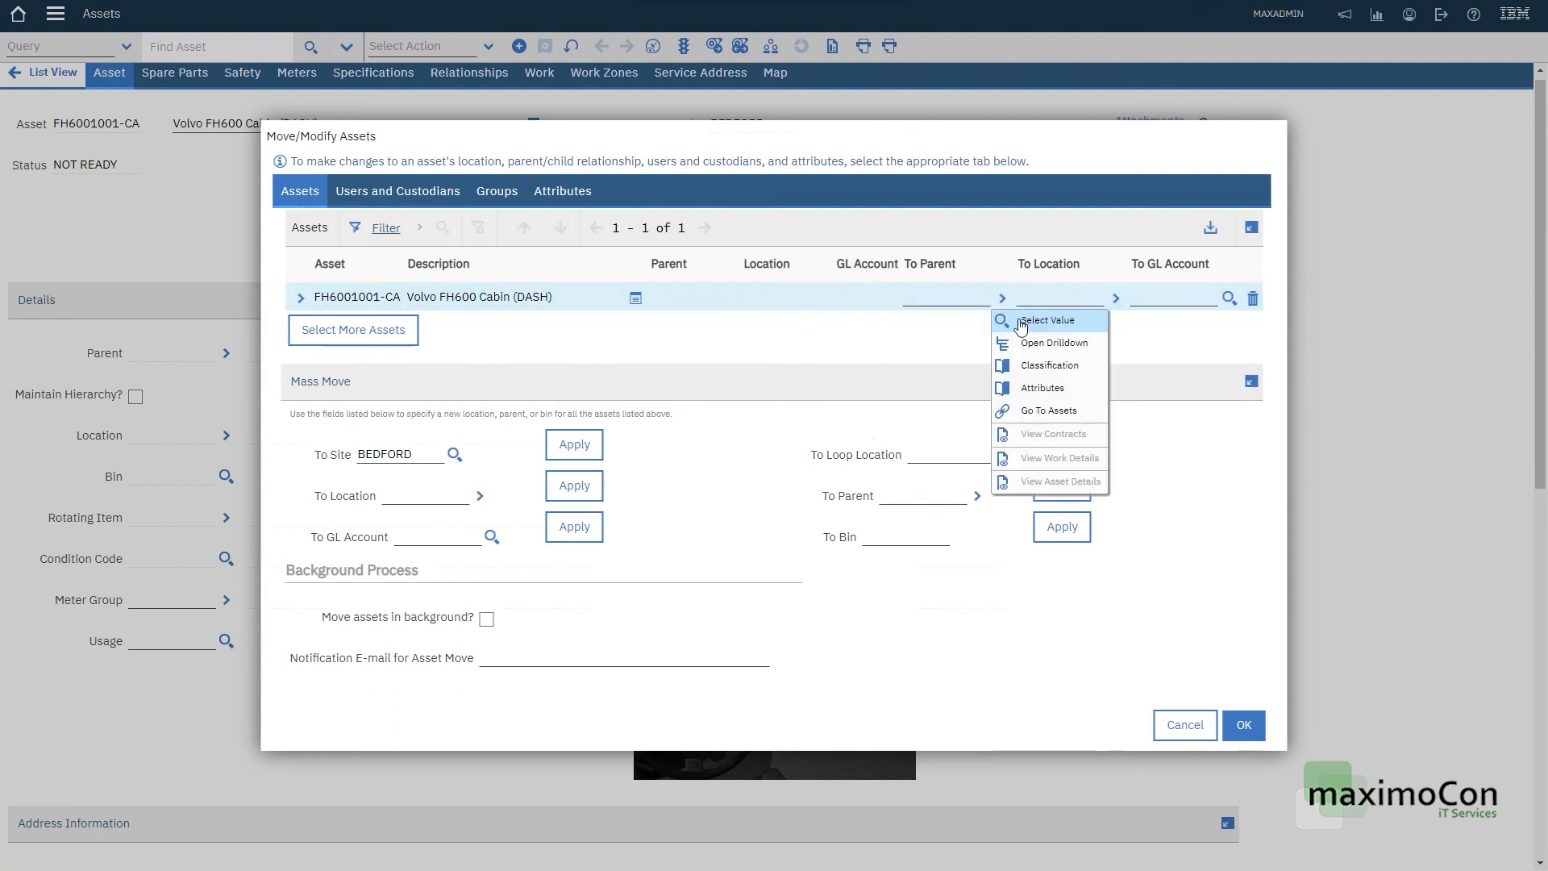
left_click(1038, 320)
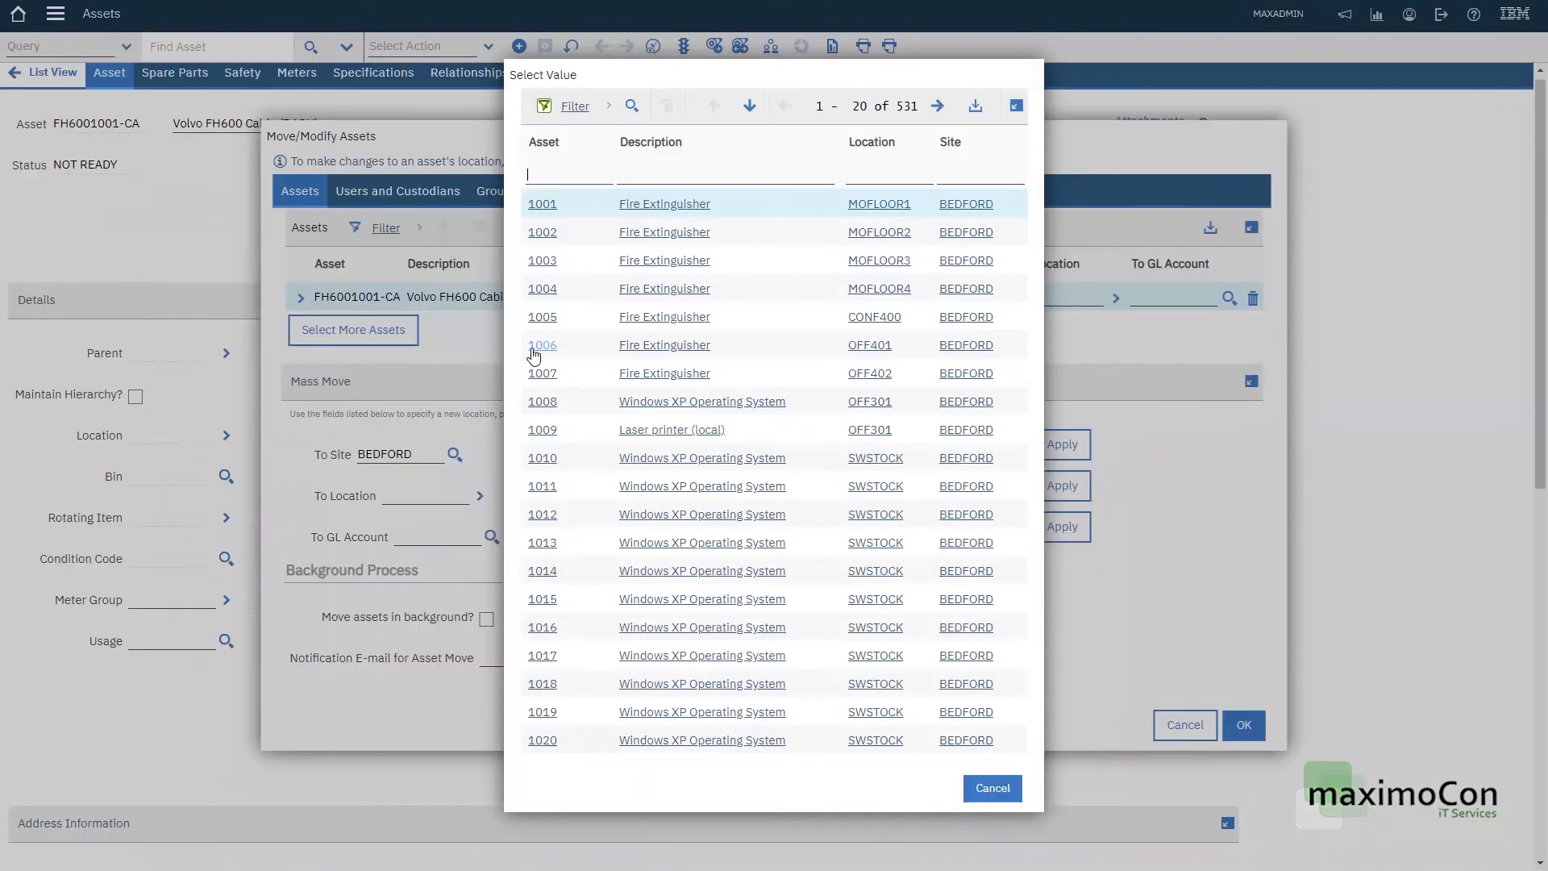
type("TRUCK")
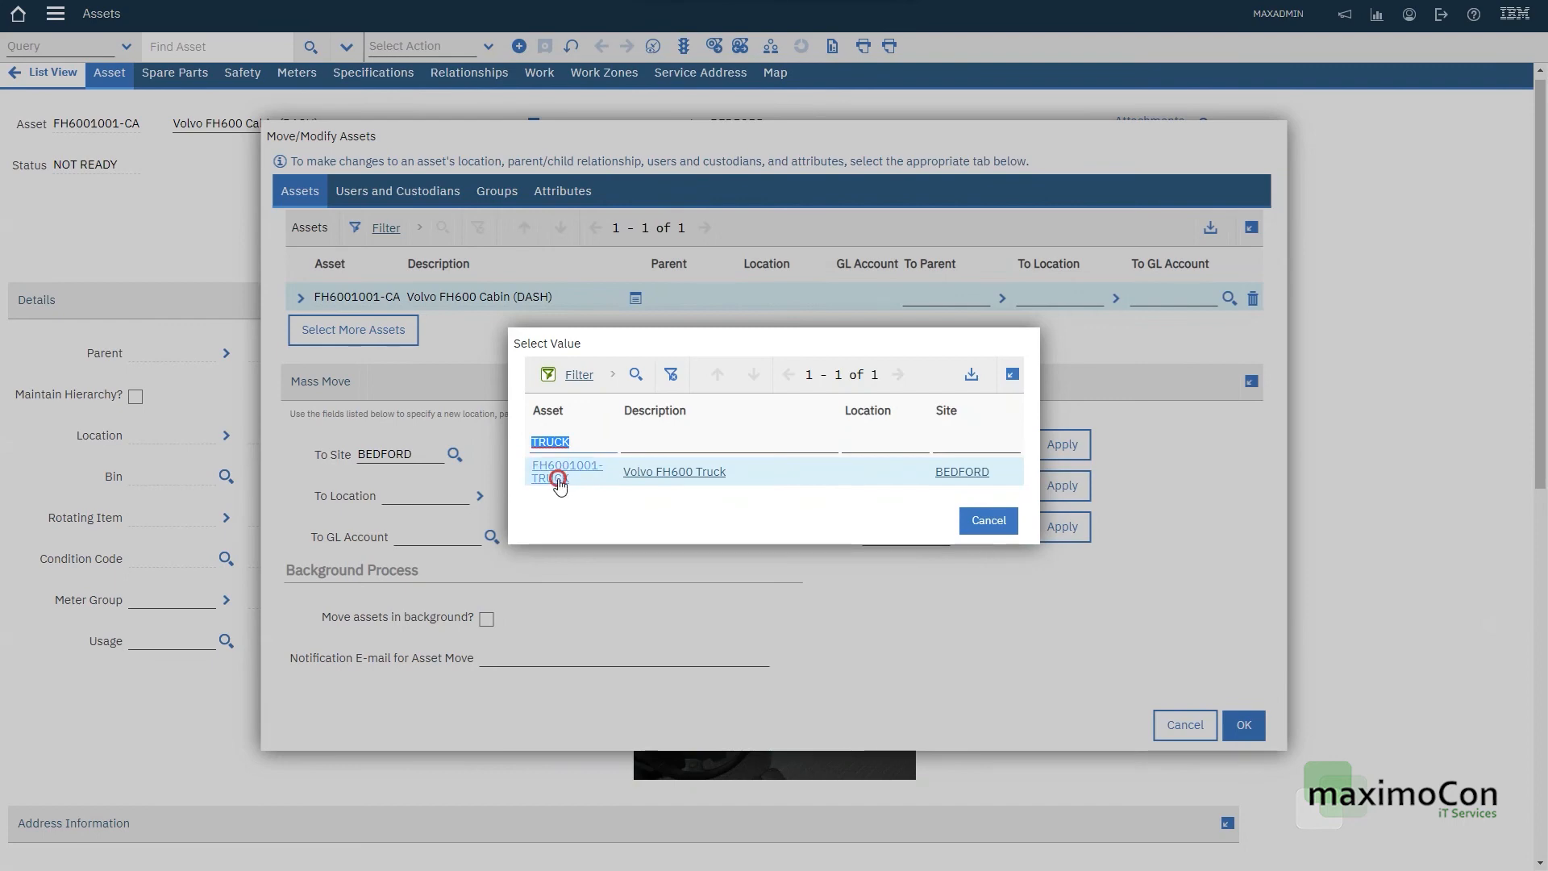
left_click(567, 471)
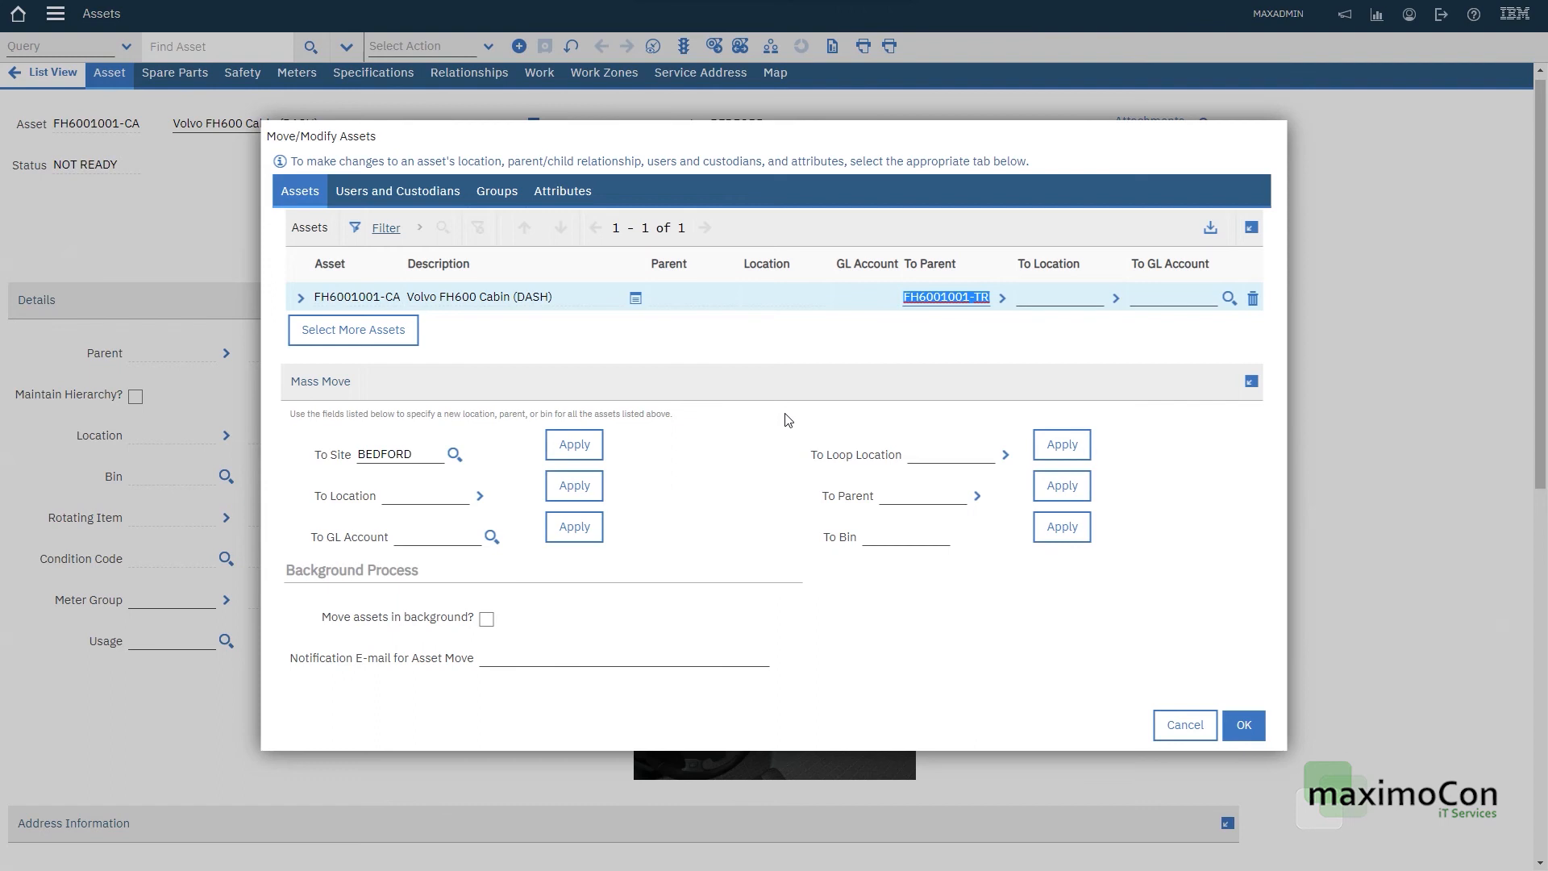
mouse_move(854, 537)
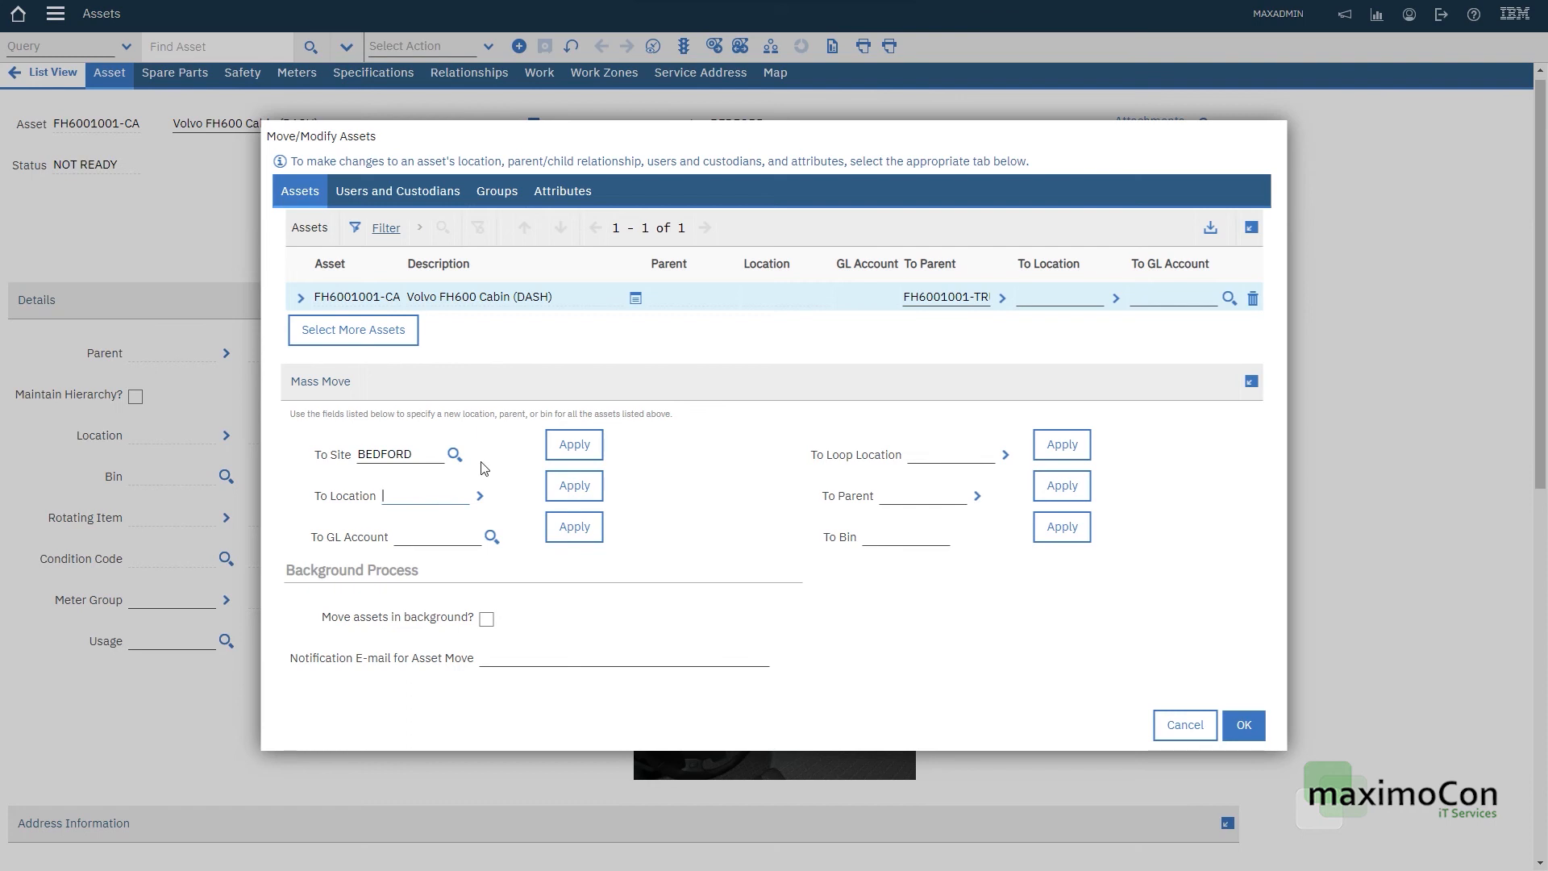
mouse_move(421, 495)
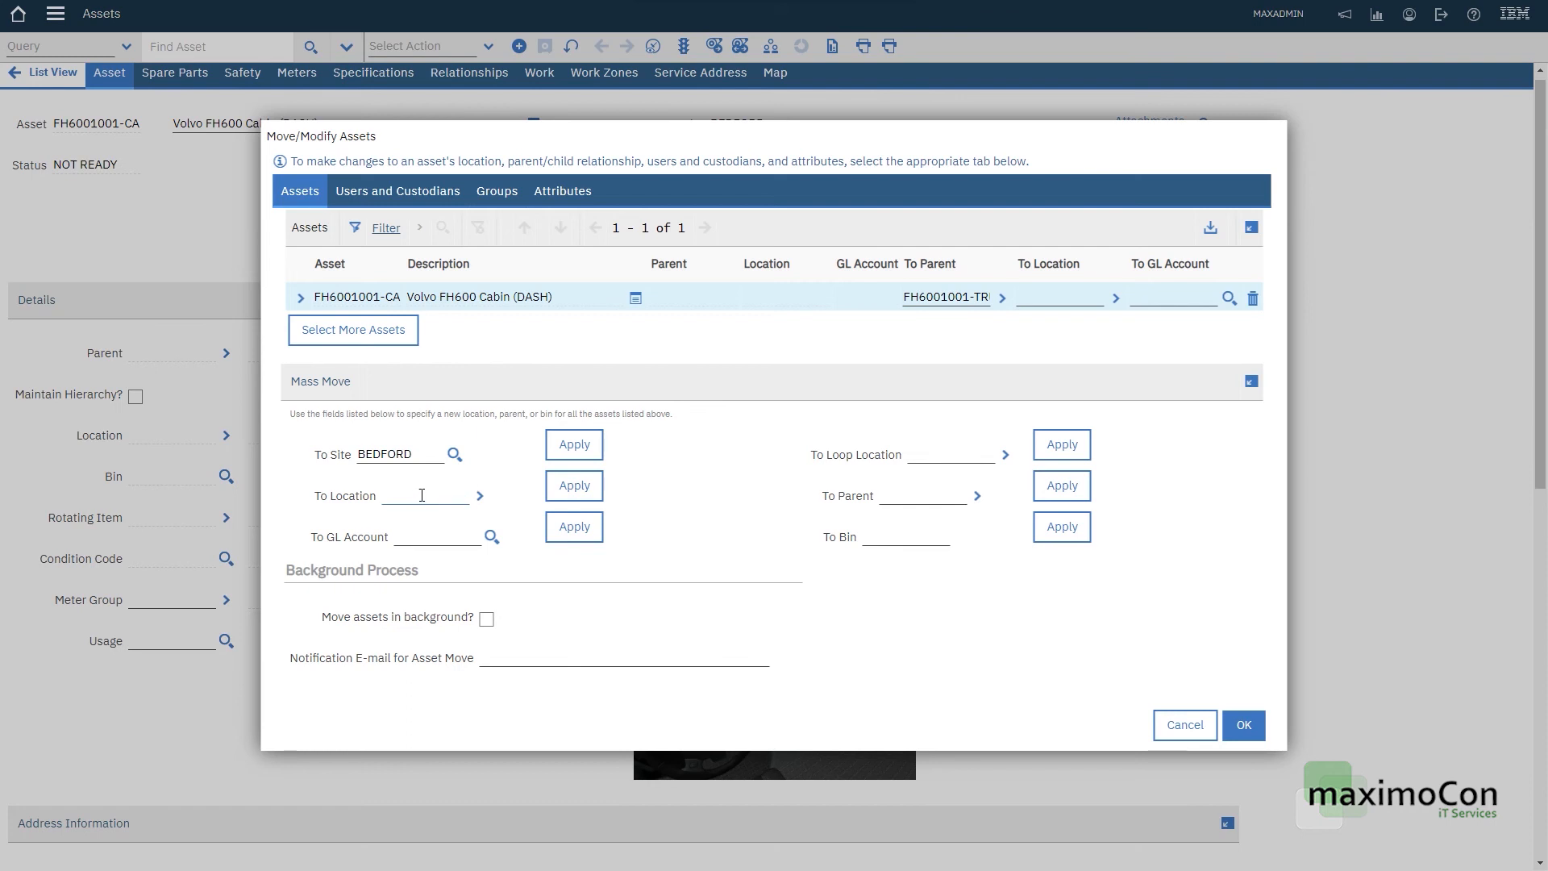
mouse_move(1000, 399)
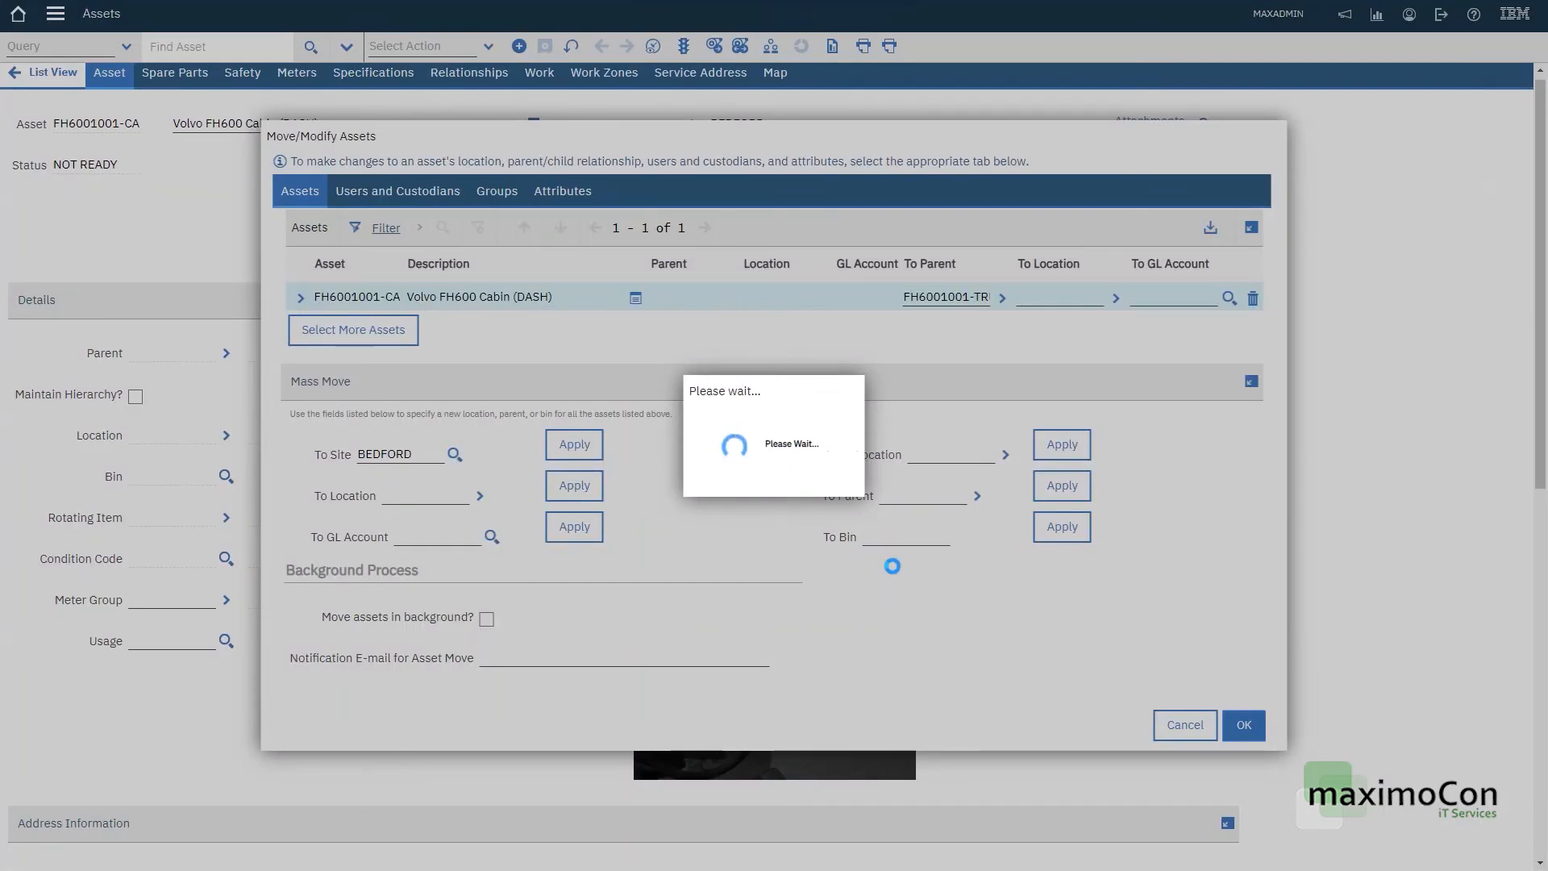
left_click(1243, 724)
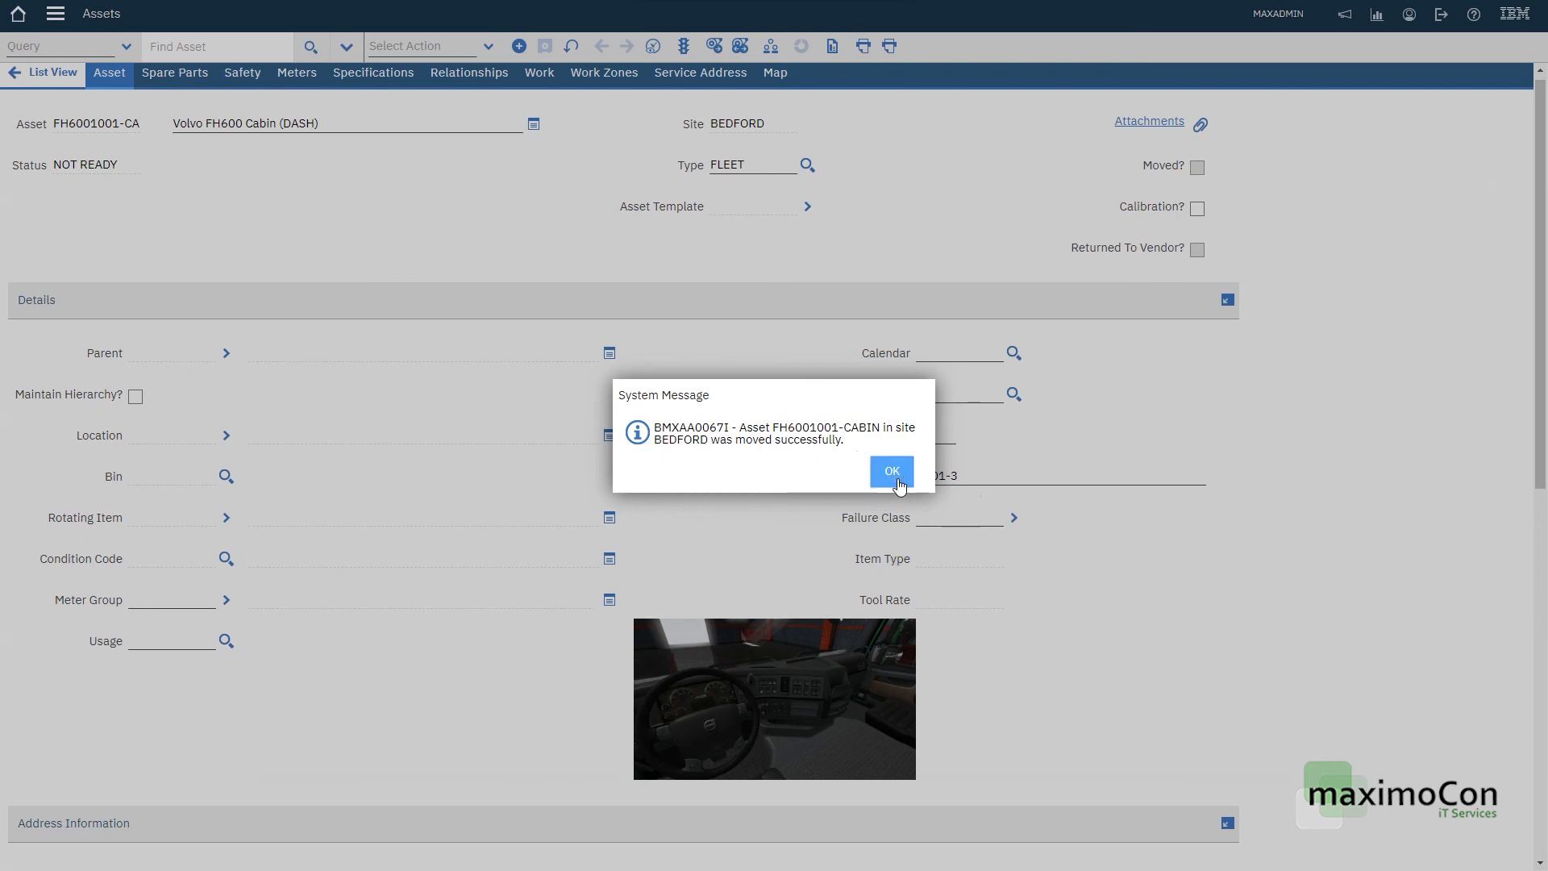
Step: Dismiss the move confirmation, go to parent truck FH6001001-TR and view its subassemblies
left_click(890, 471)
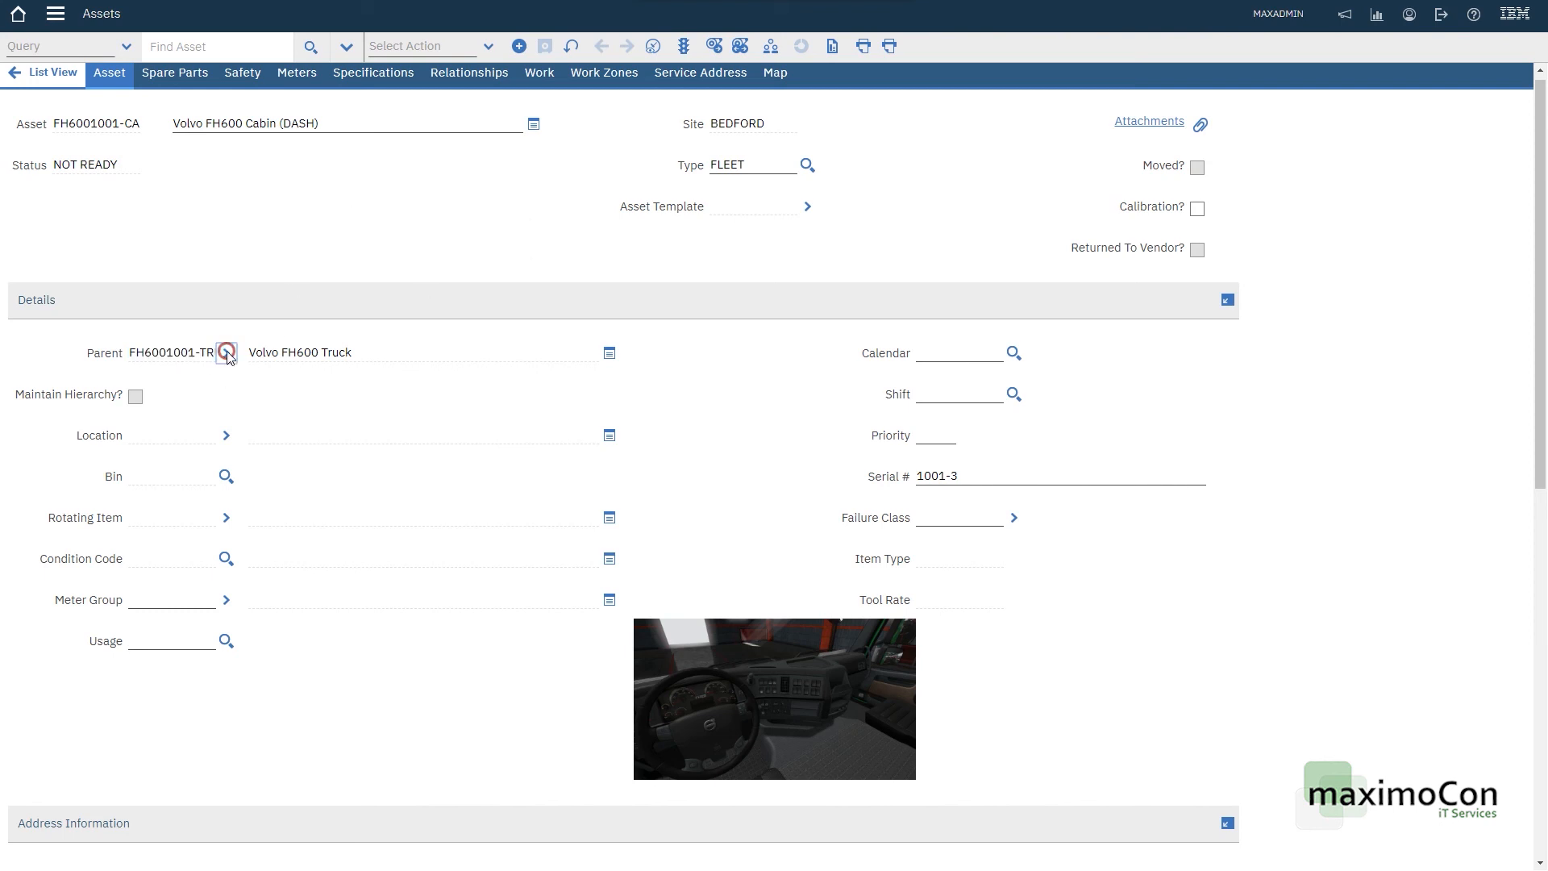
left_click(226, 353)
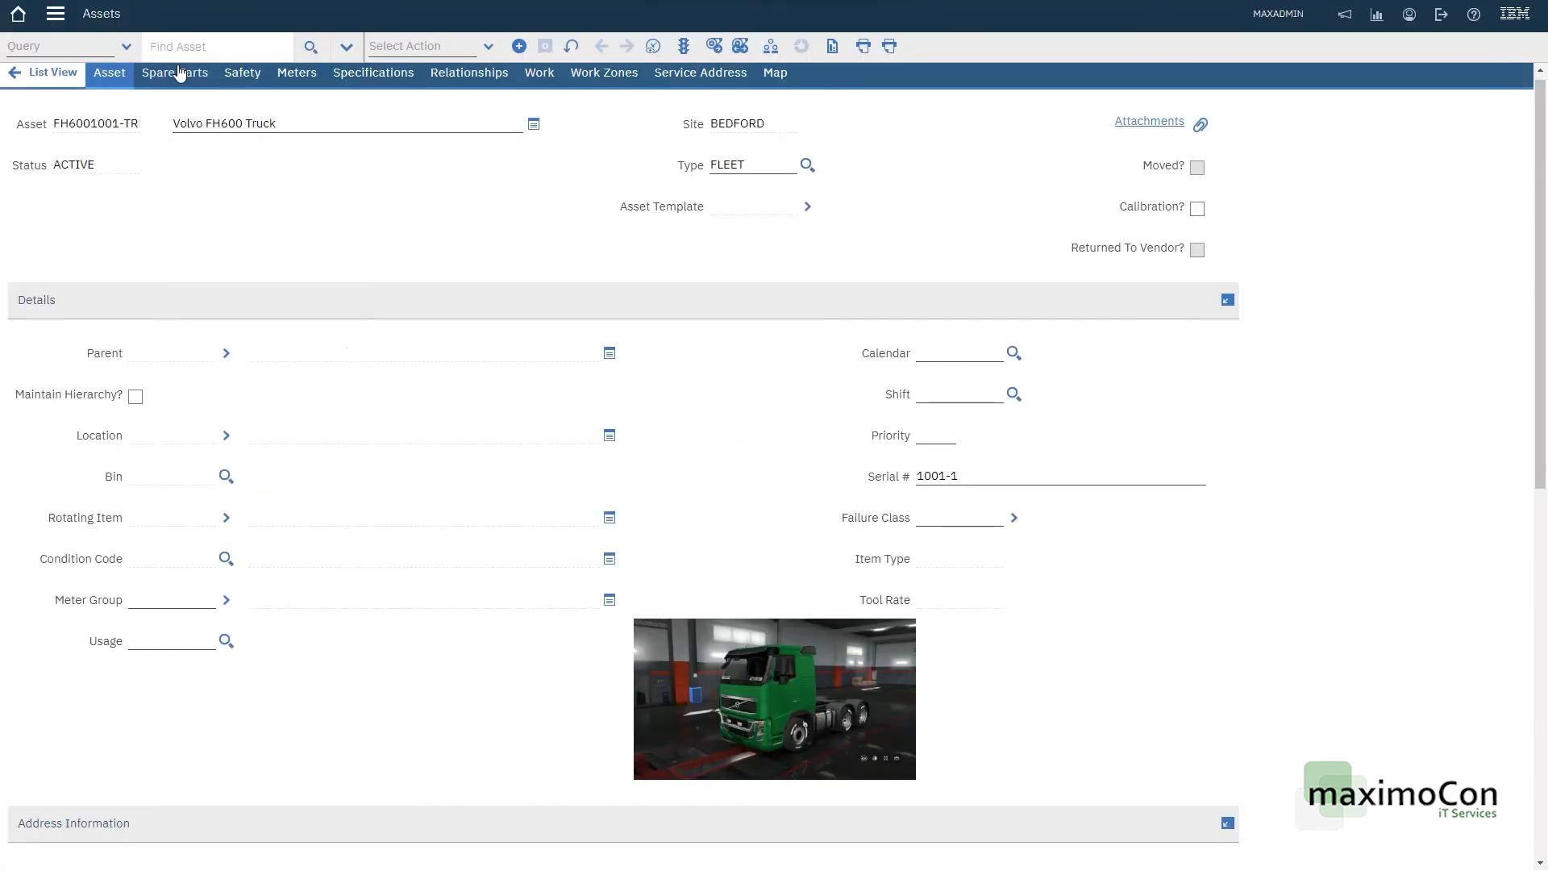
left_click(175, 73)
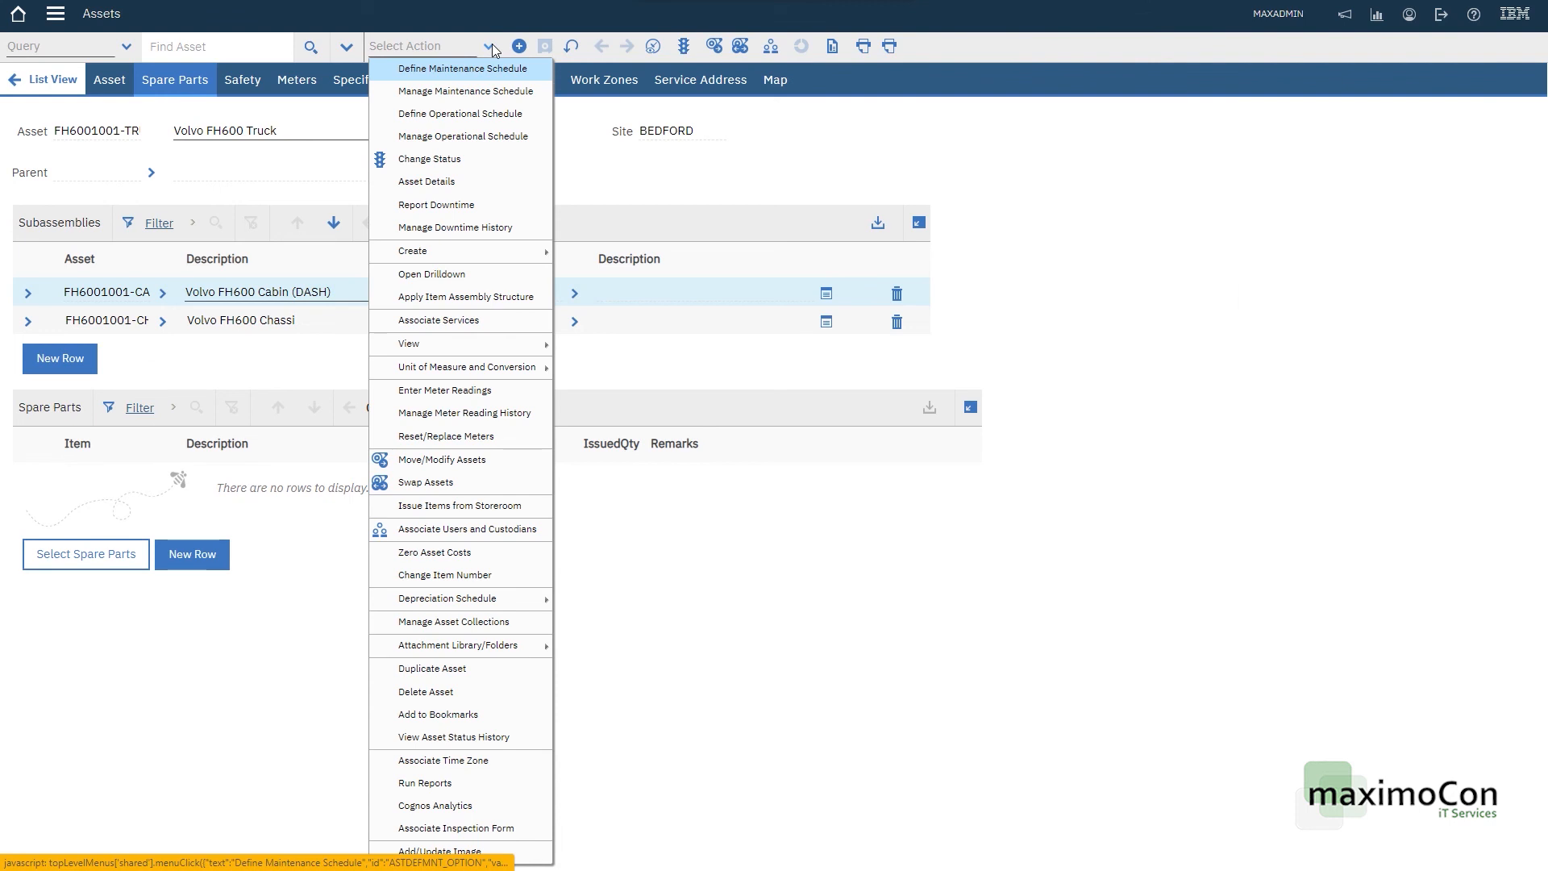
mouse_move(481, 274)
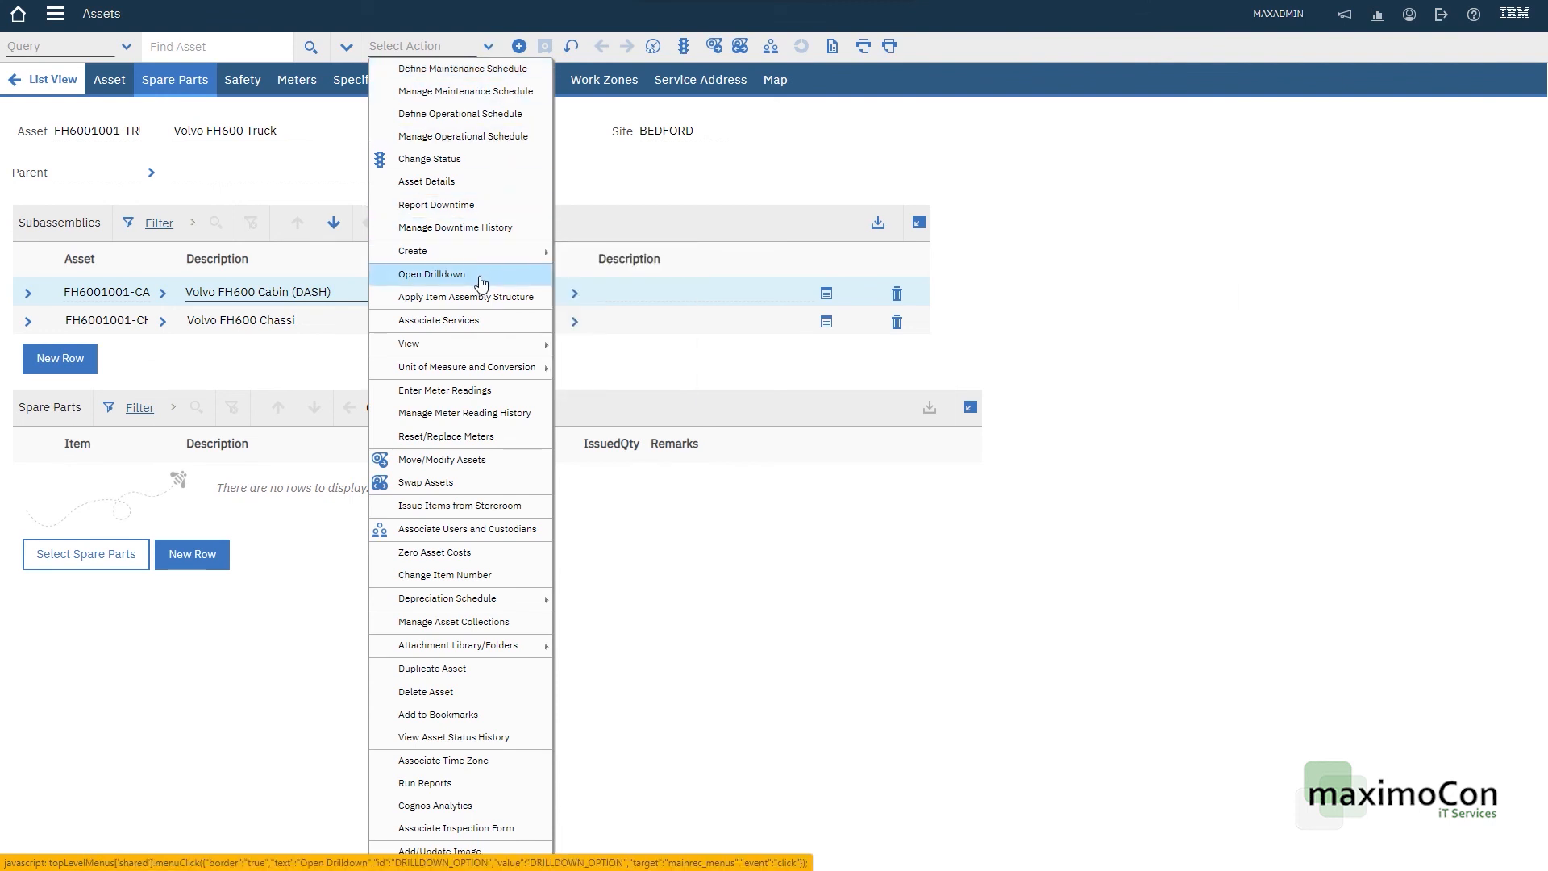
Step: Show the truck's Drilldown hierarchy and open child asset FH6001001-CHASSI from the tree
left_click(432, 274)
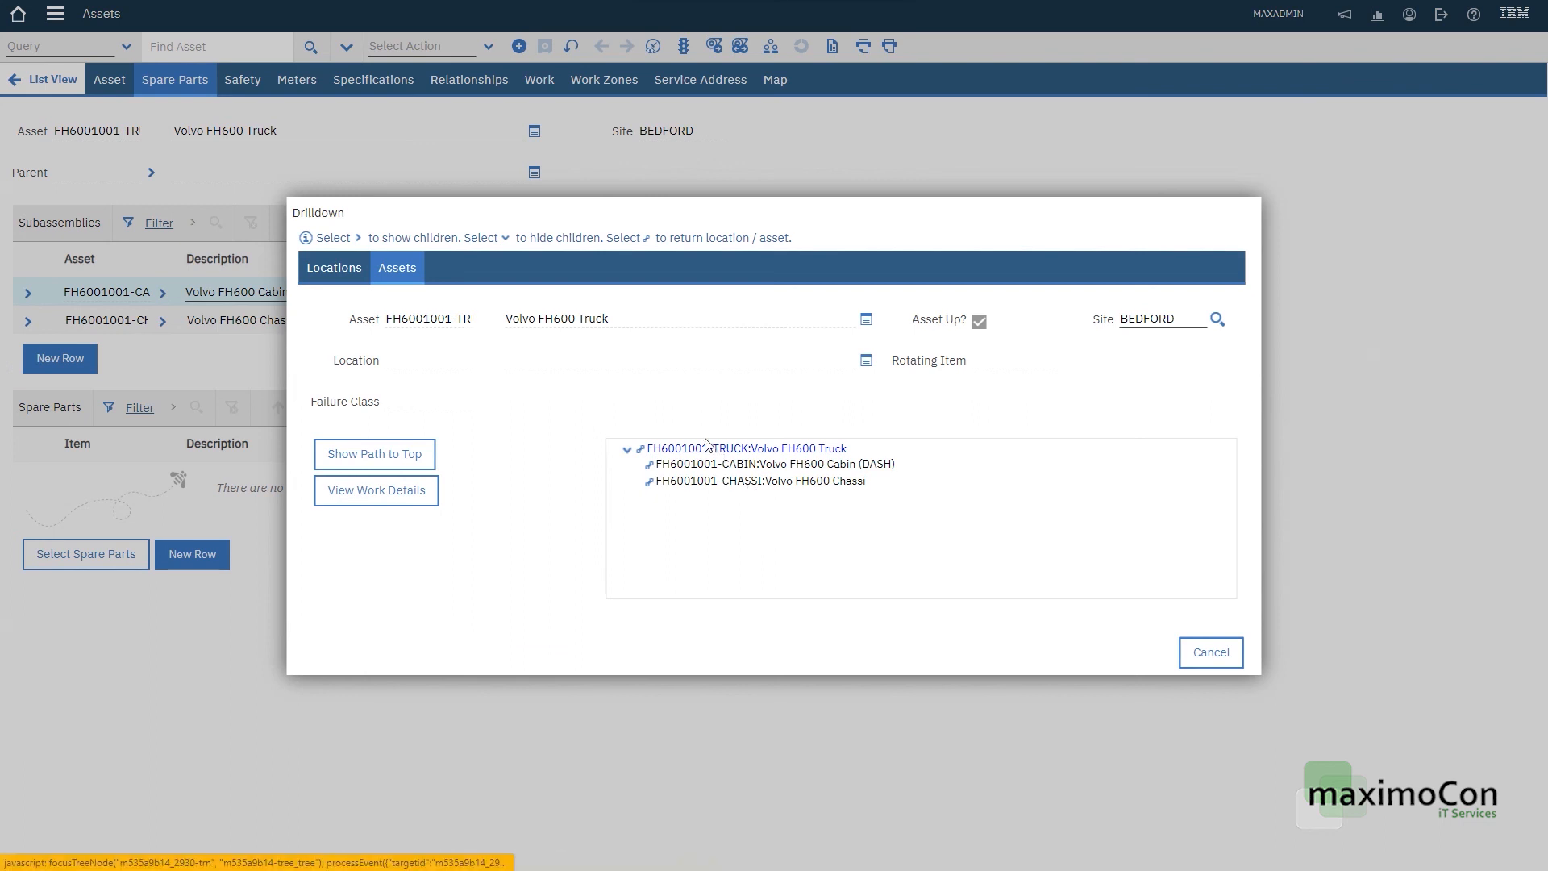
mouse_move(788, 468)
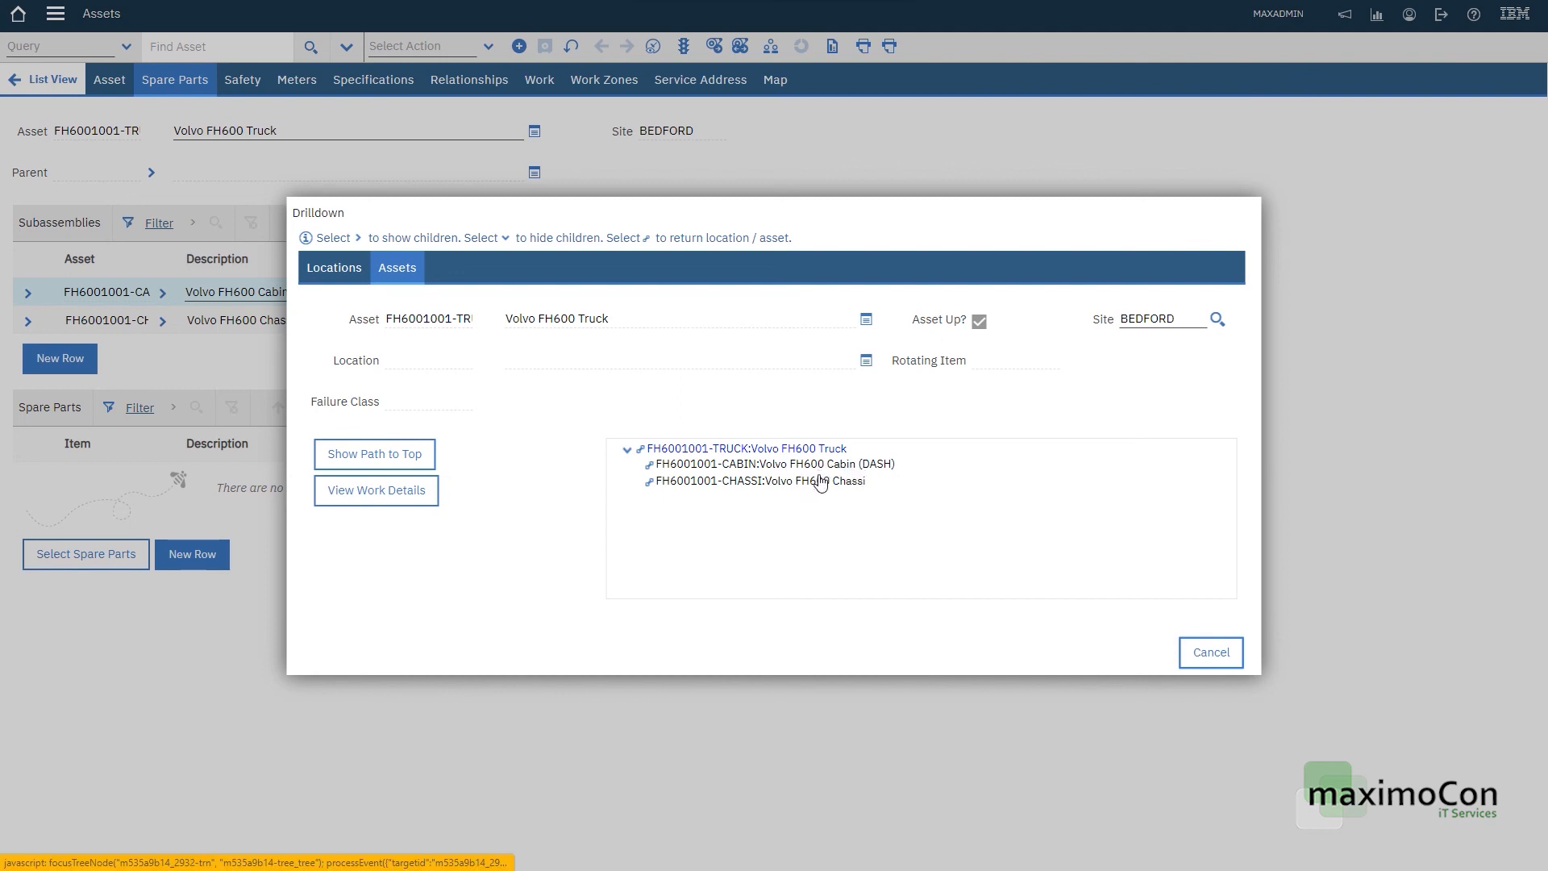
mouse_move(669, 487)
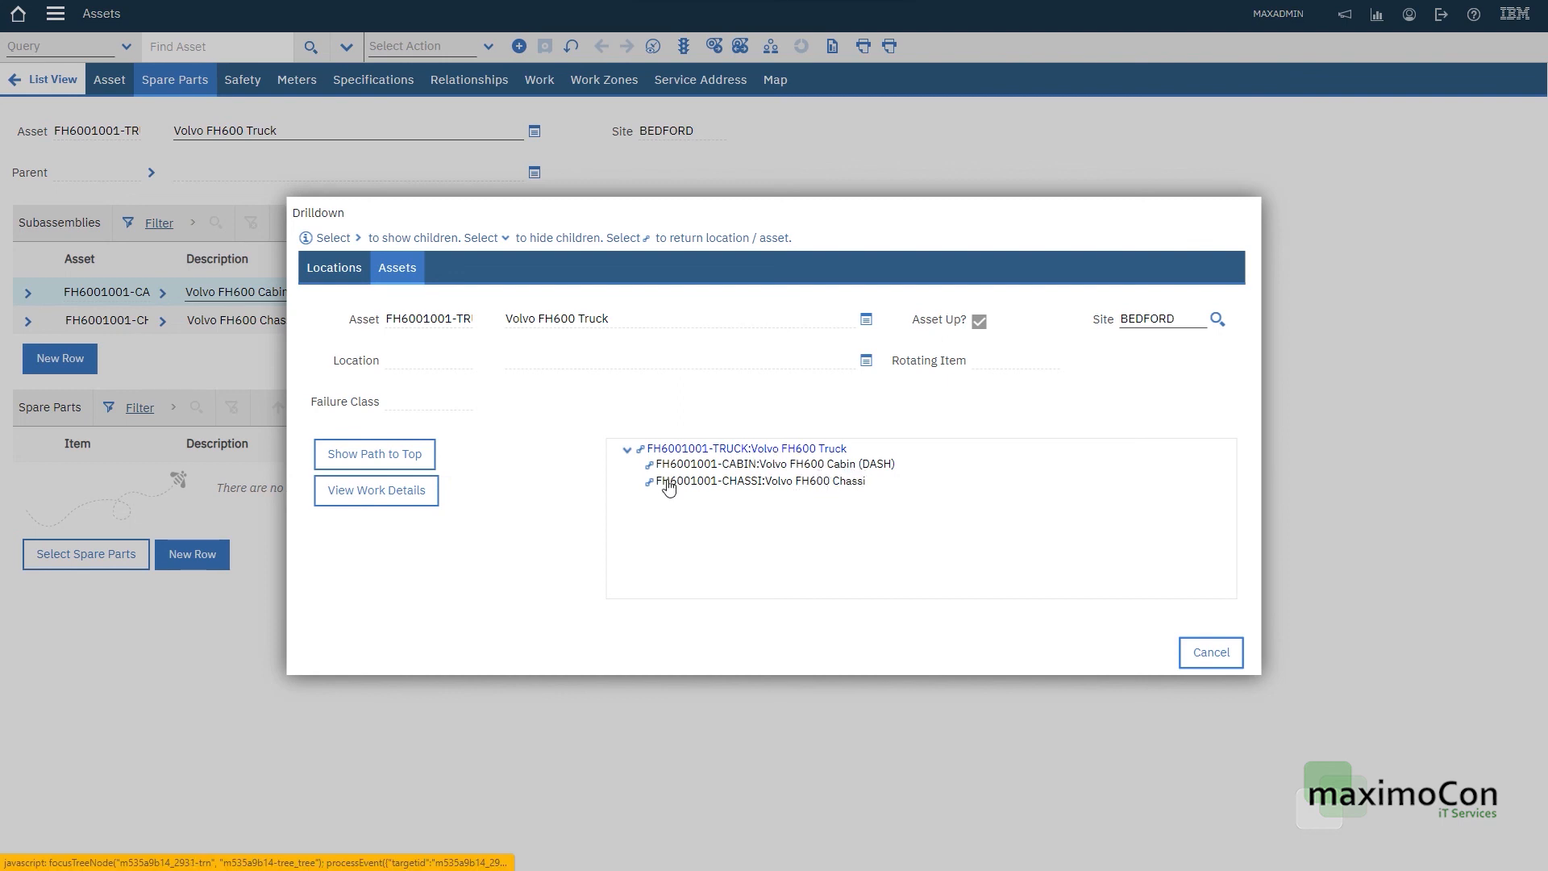
left_click(661, 481)
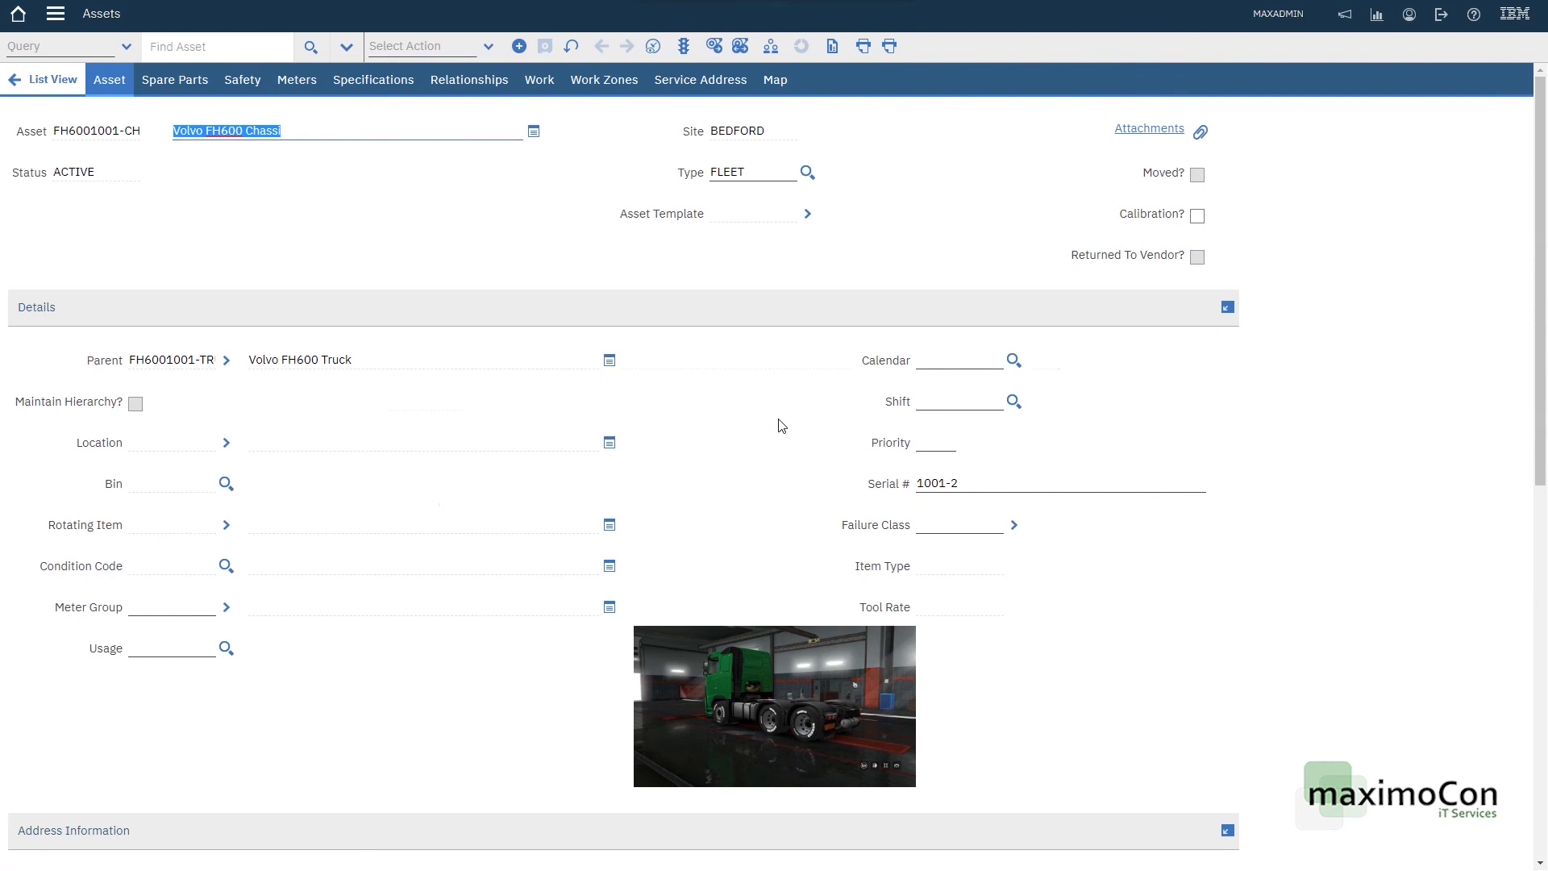
Step: Navigate from the Chassi record back to parent truck FH6001001-TRUCK
left_click(225, 358)
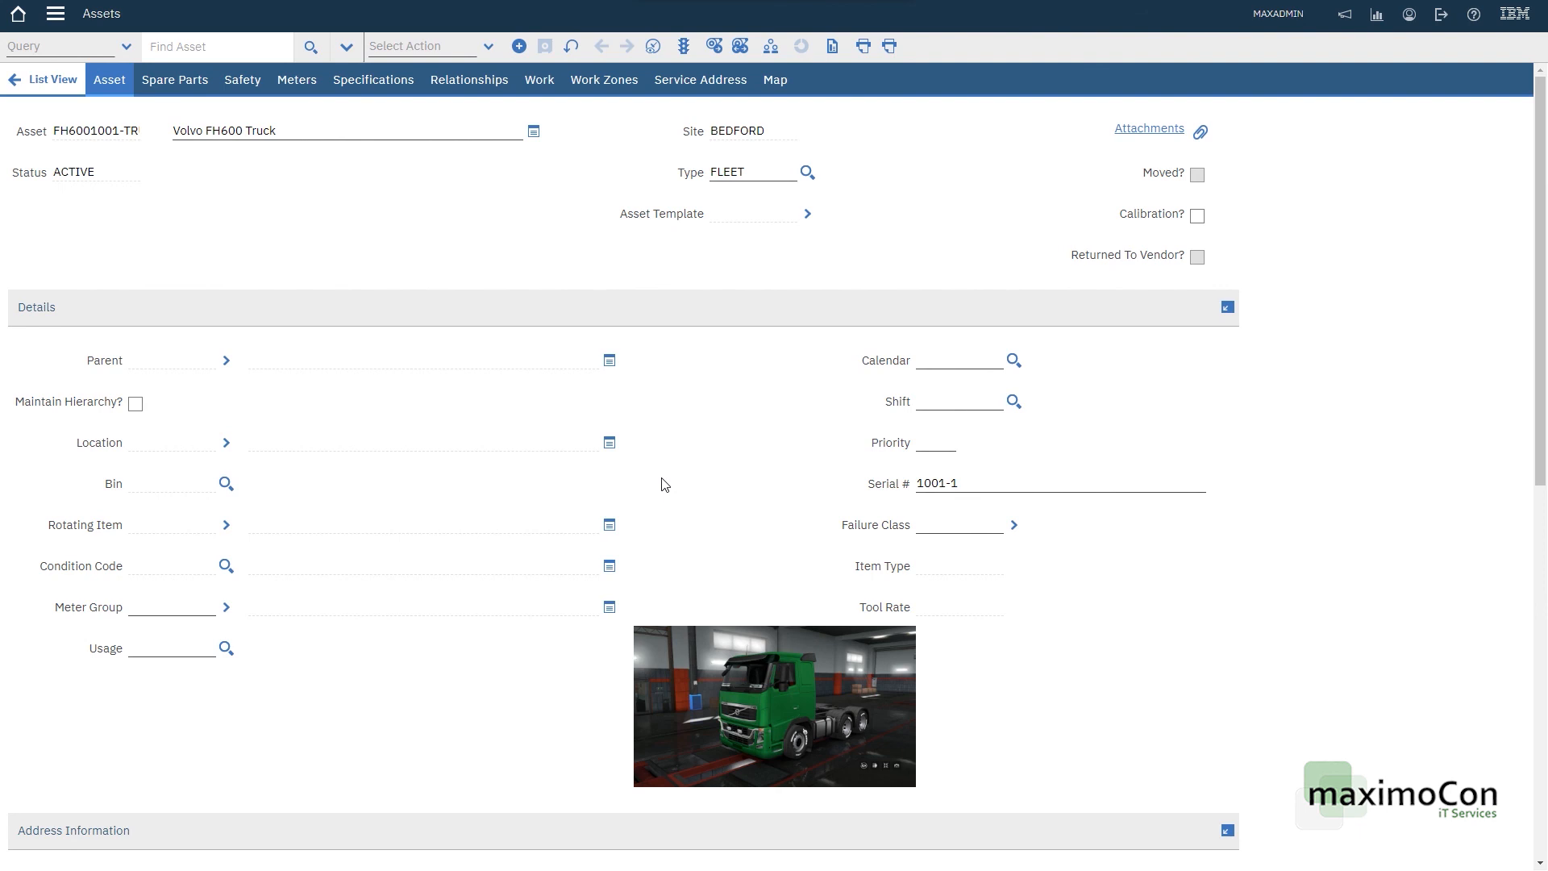
scroll("down", 3)
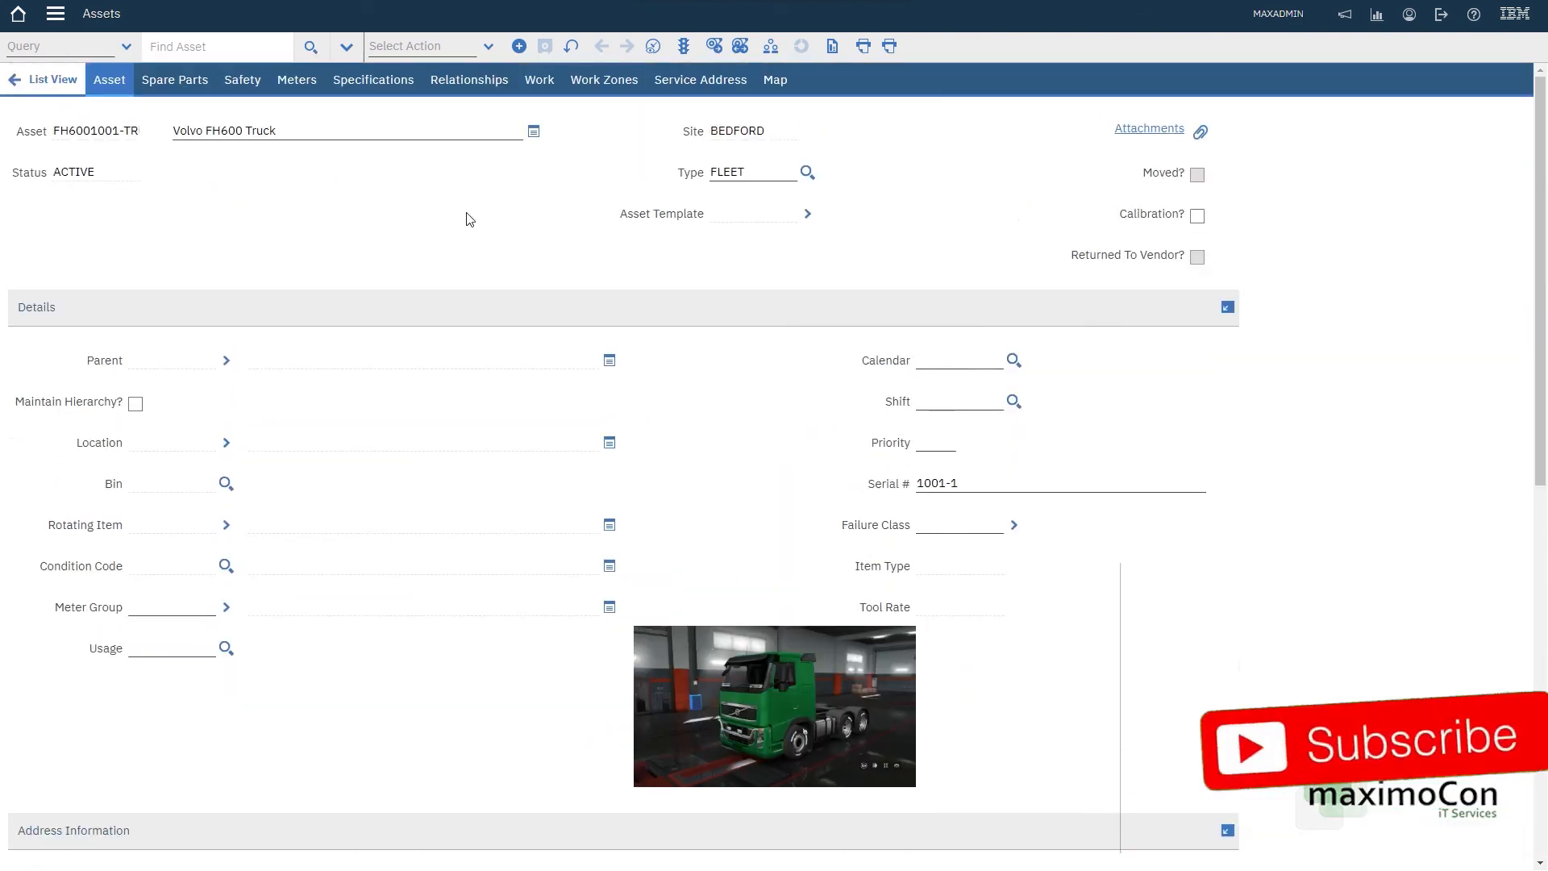
left_click(1376, 745)
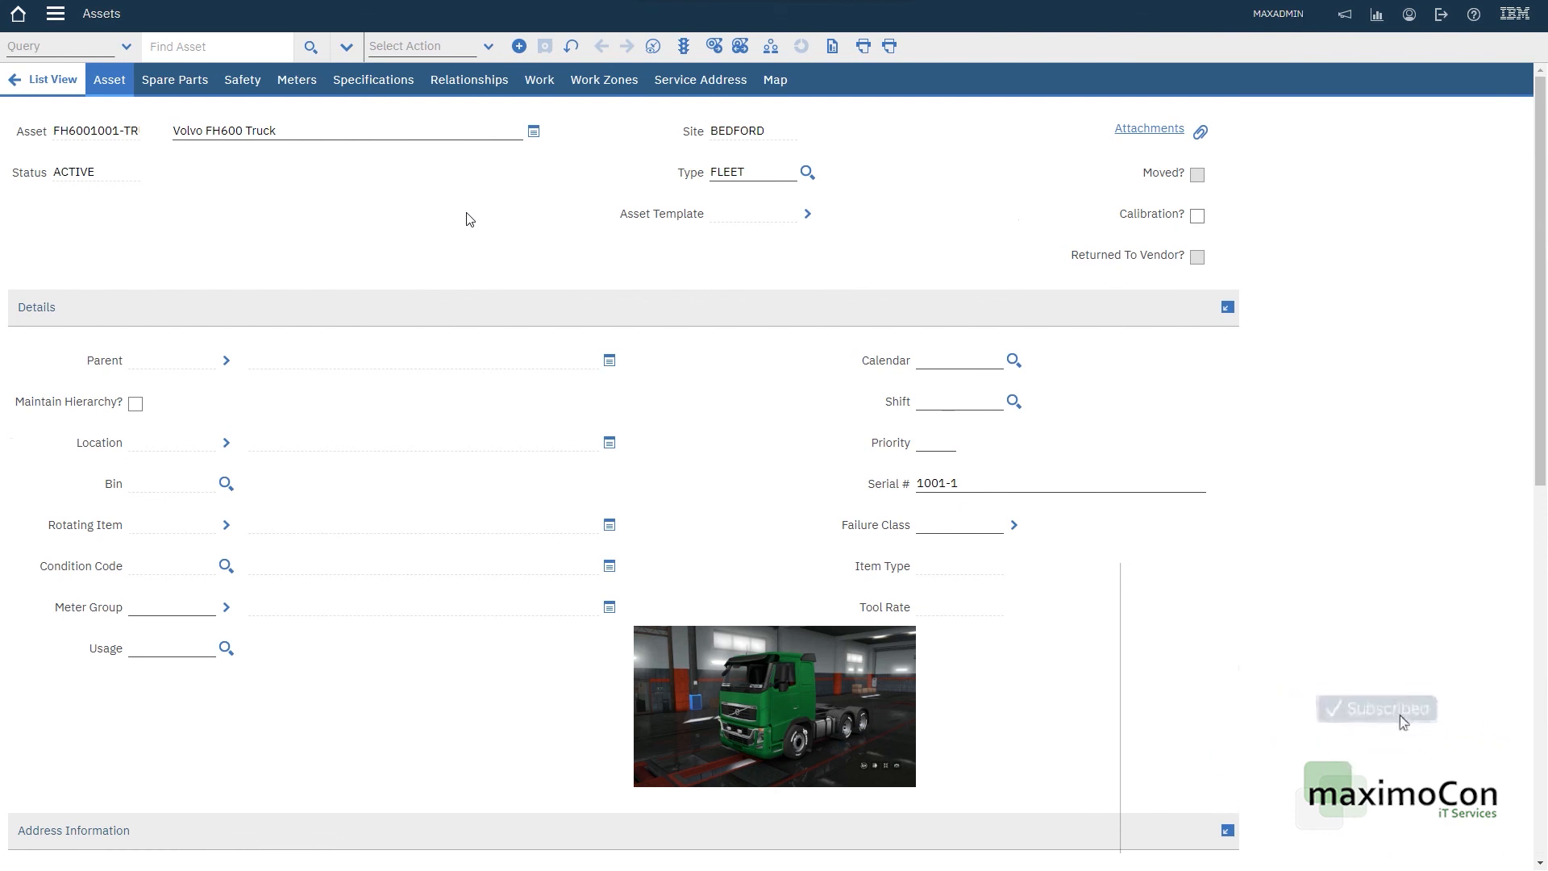